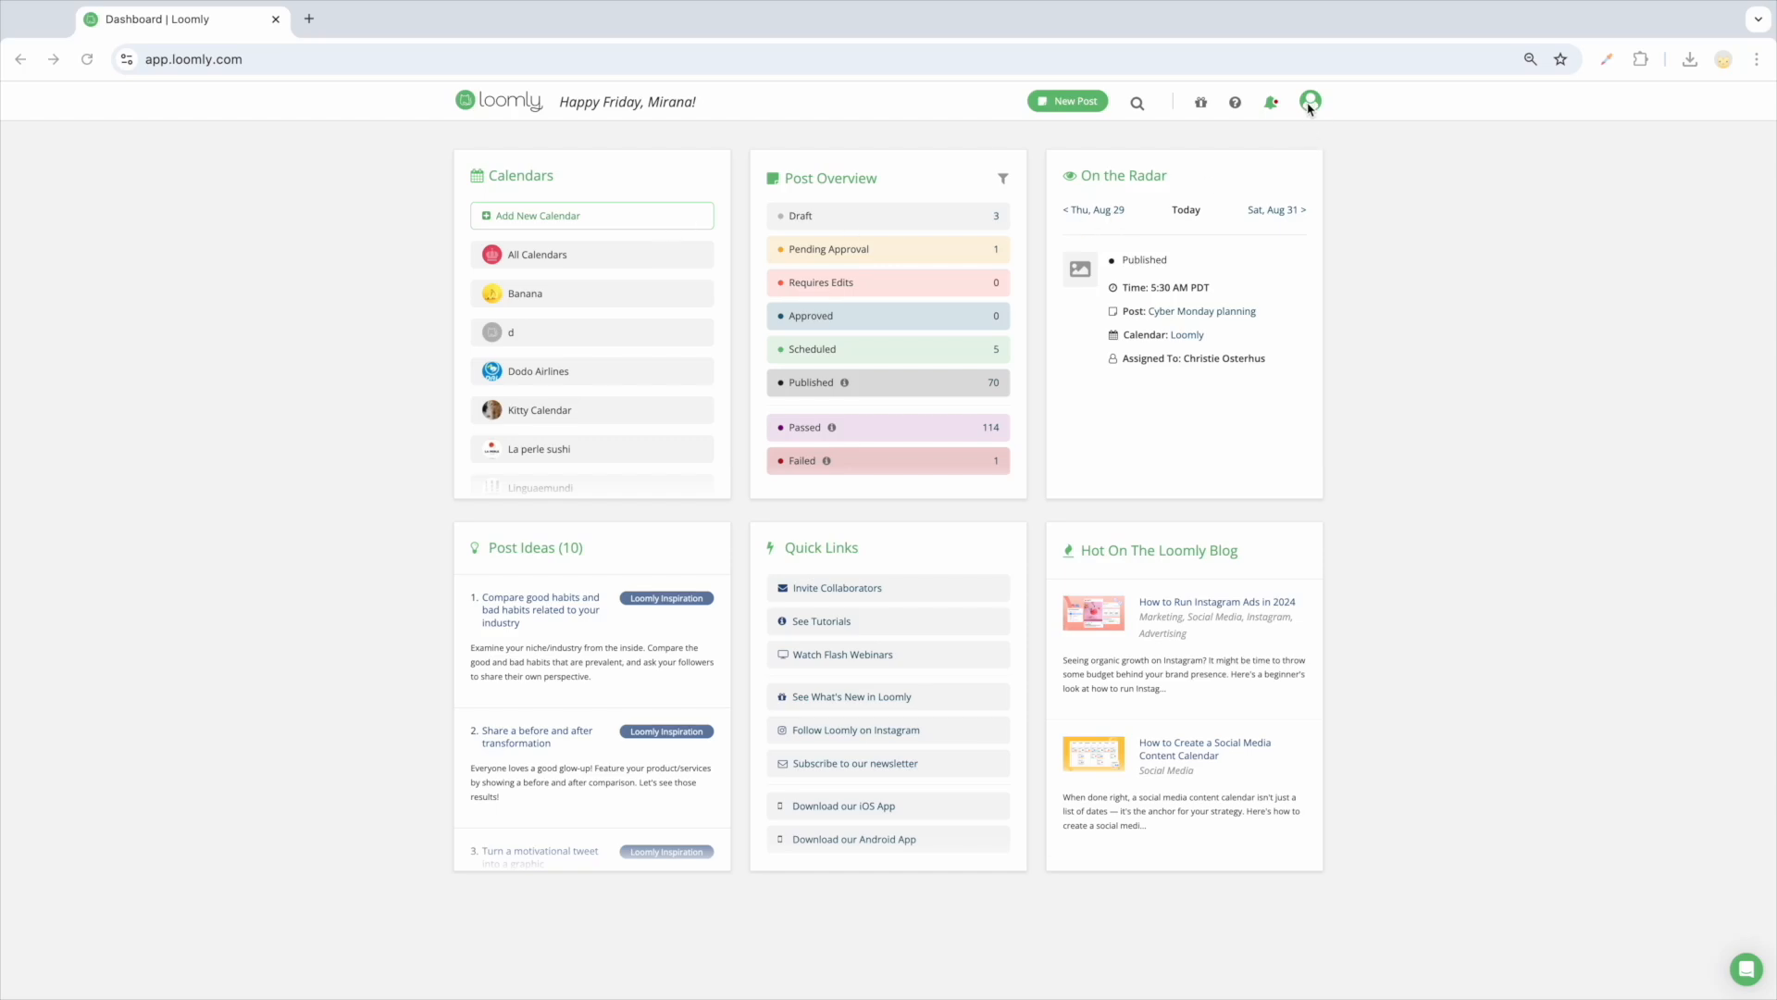
View the Billing page in Account Settings and scroll the yearly plan comparison table
{"action": "left_click", "coordinate": [1311, 100]}
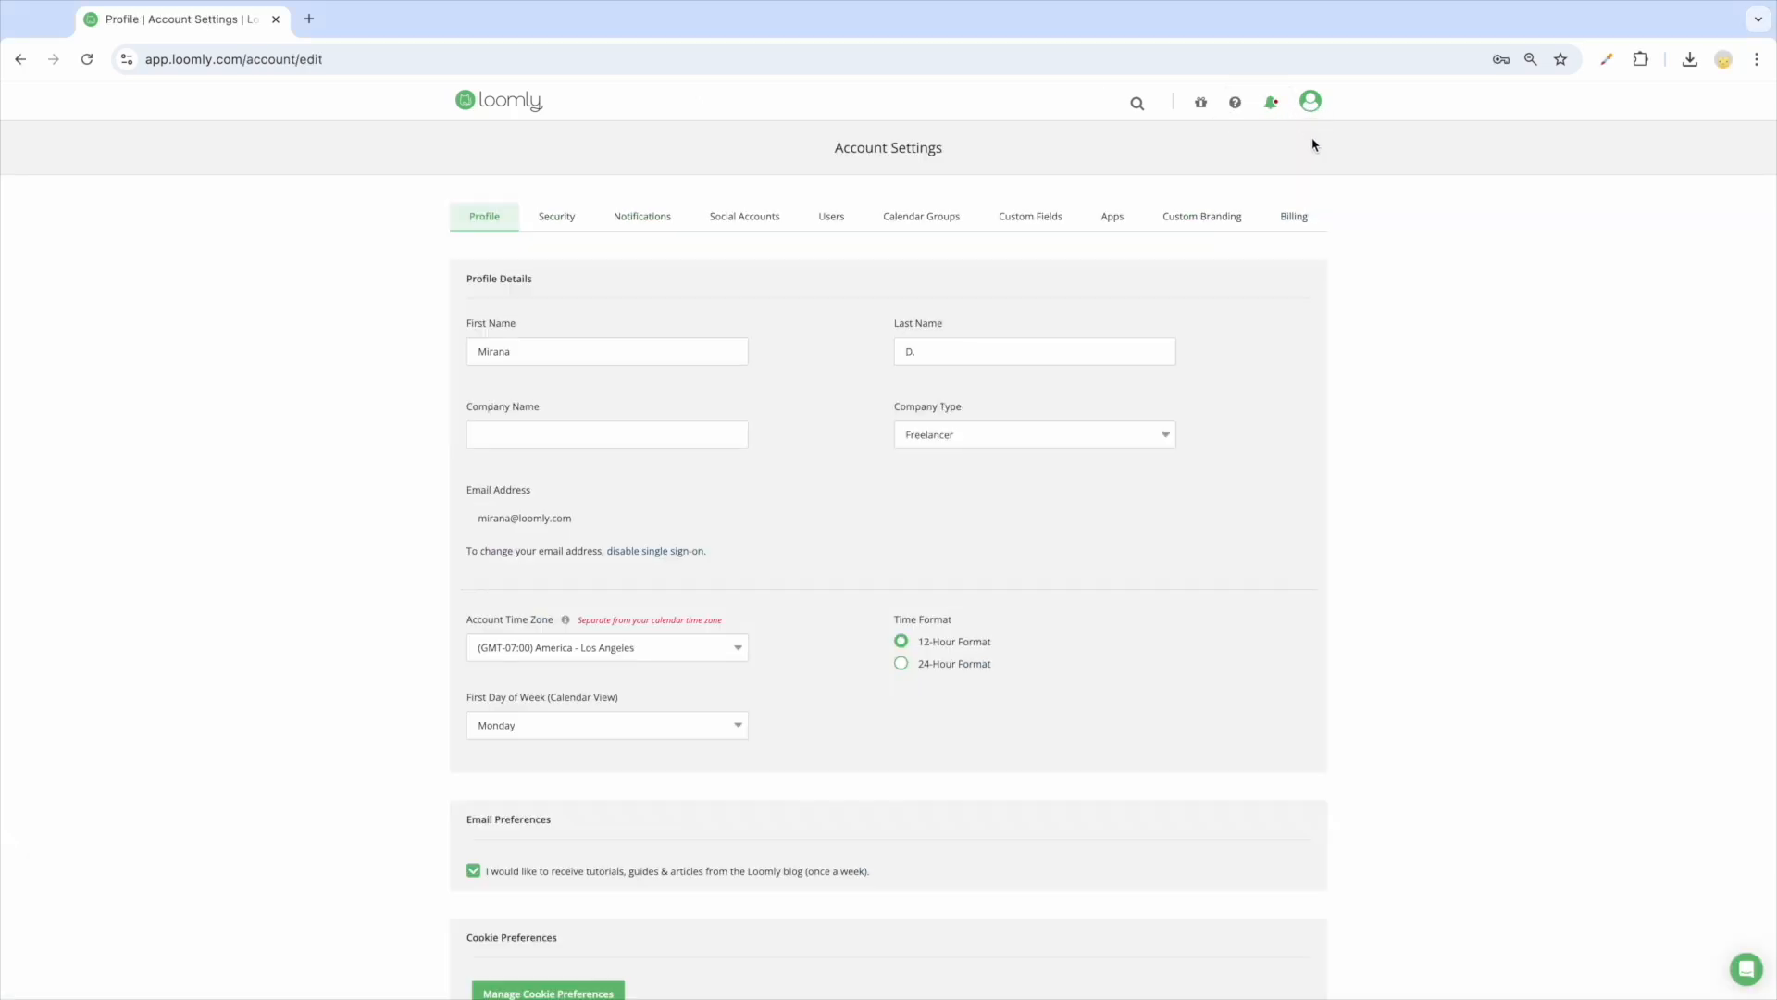
{"action": "left_click", "coordinate": [1292, 215]}
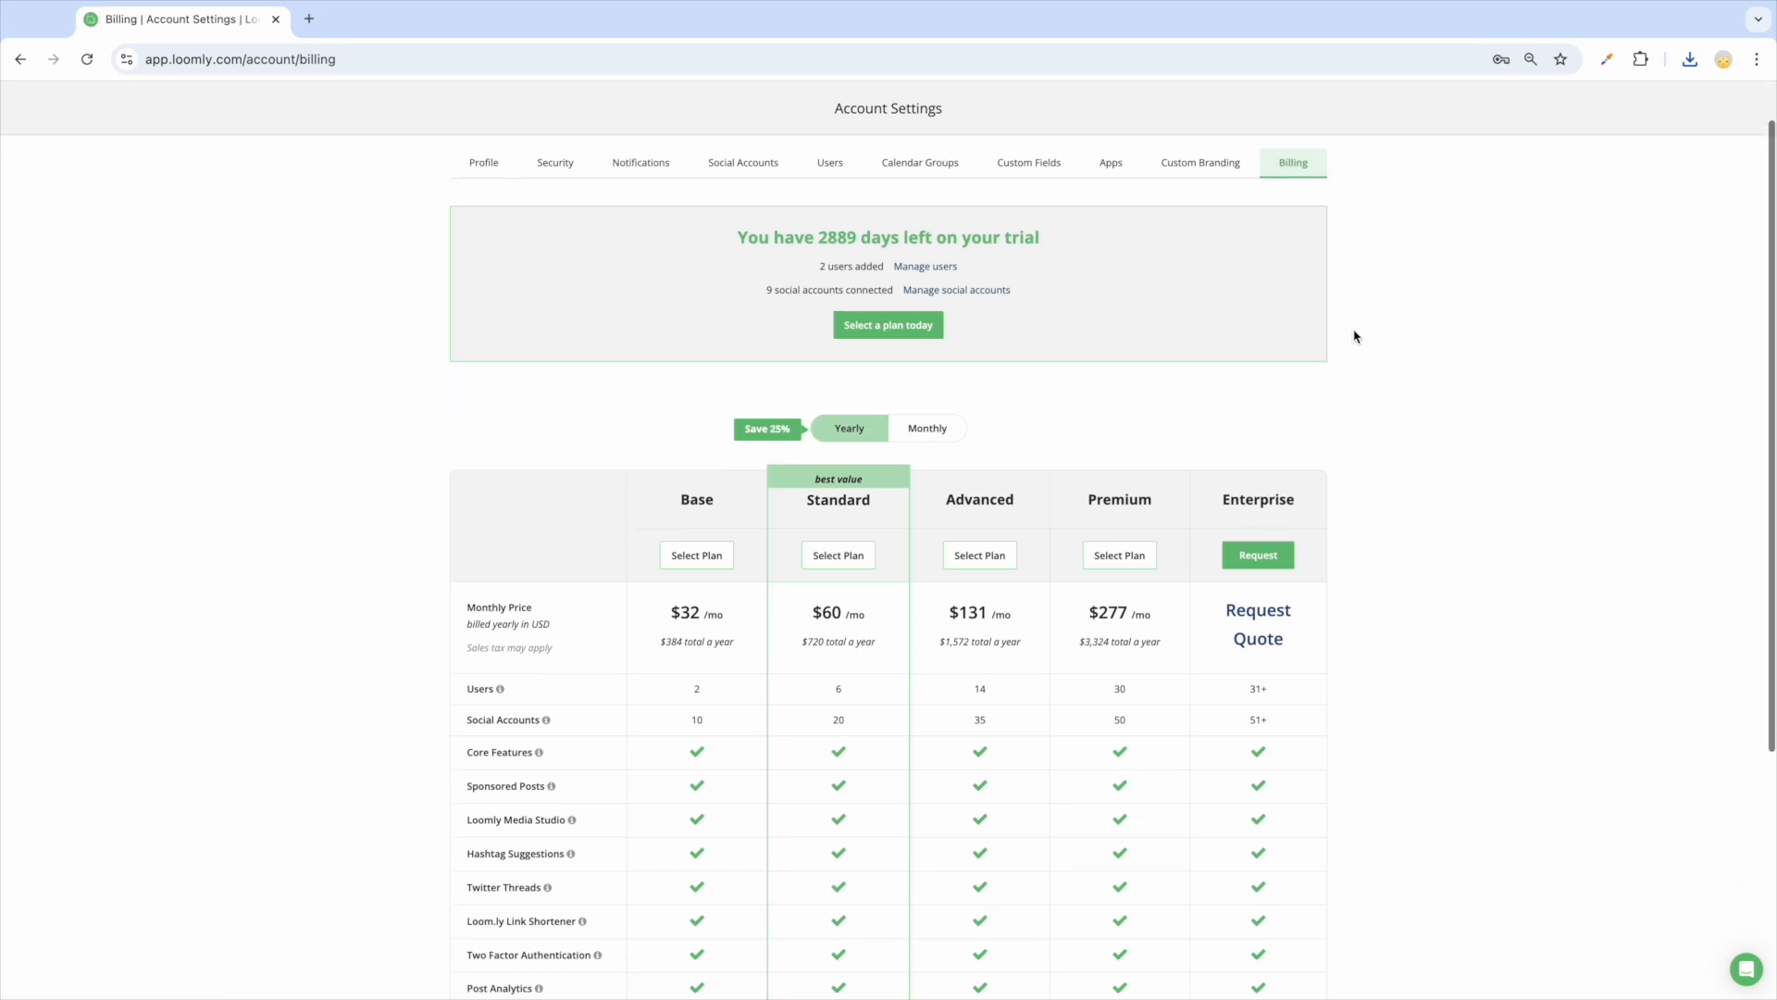
{"action": "scroll", "scroll_direction": "down", "scroll_amount": 3}
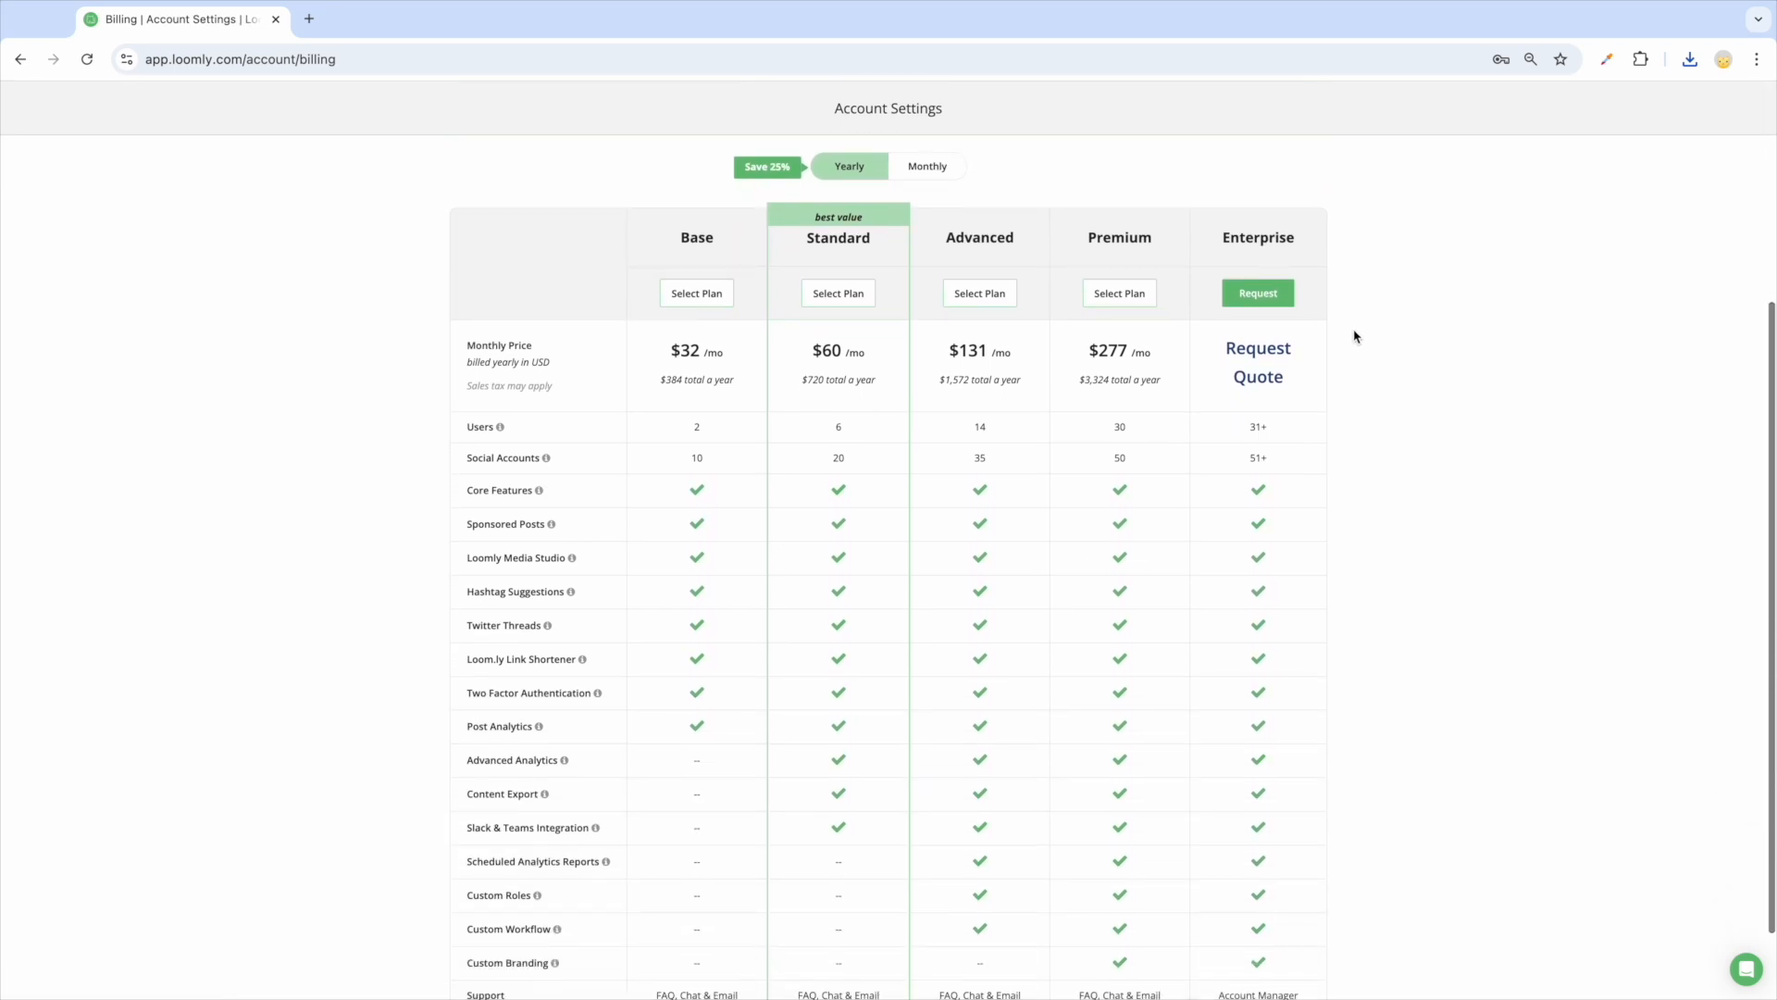
{"action": "mouse_move", "coordinate": [1146, 457]}
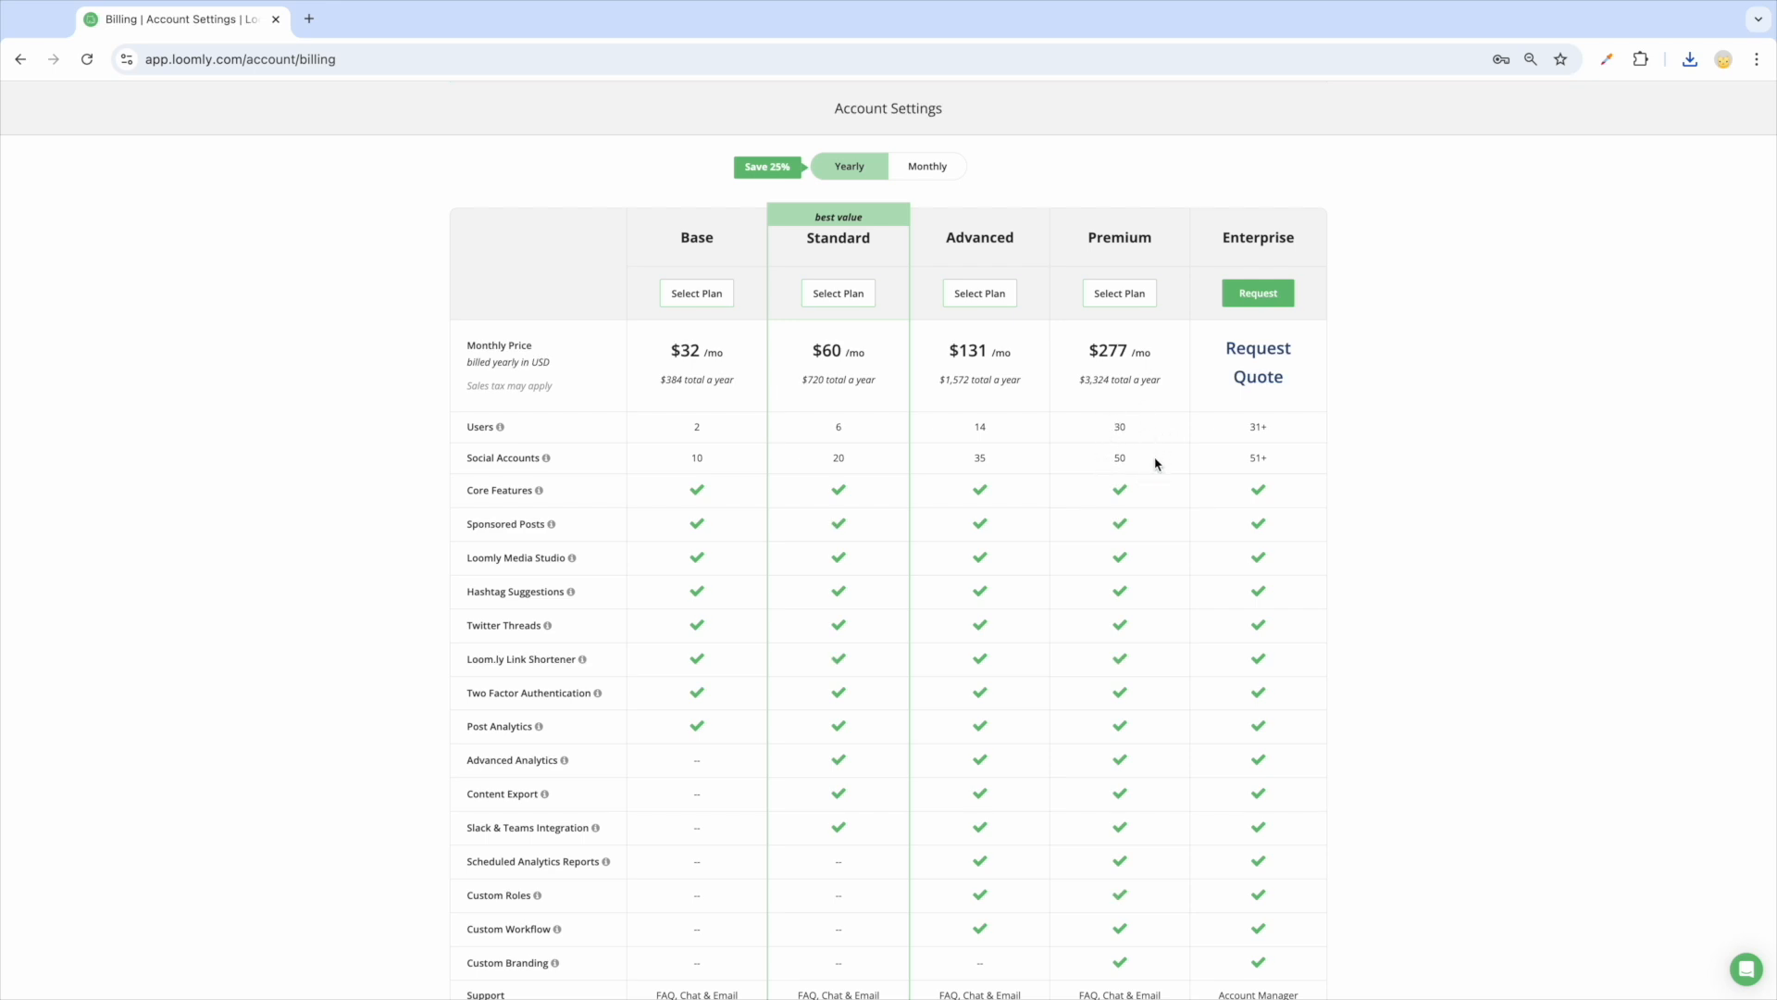
{"action": "scroll", "scroll_direction": "down", "scroll_amount": 3}
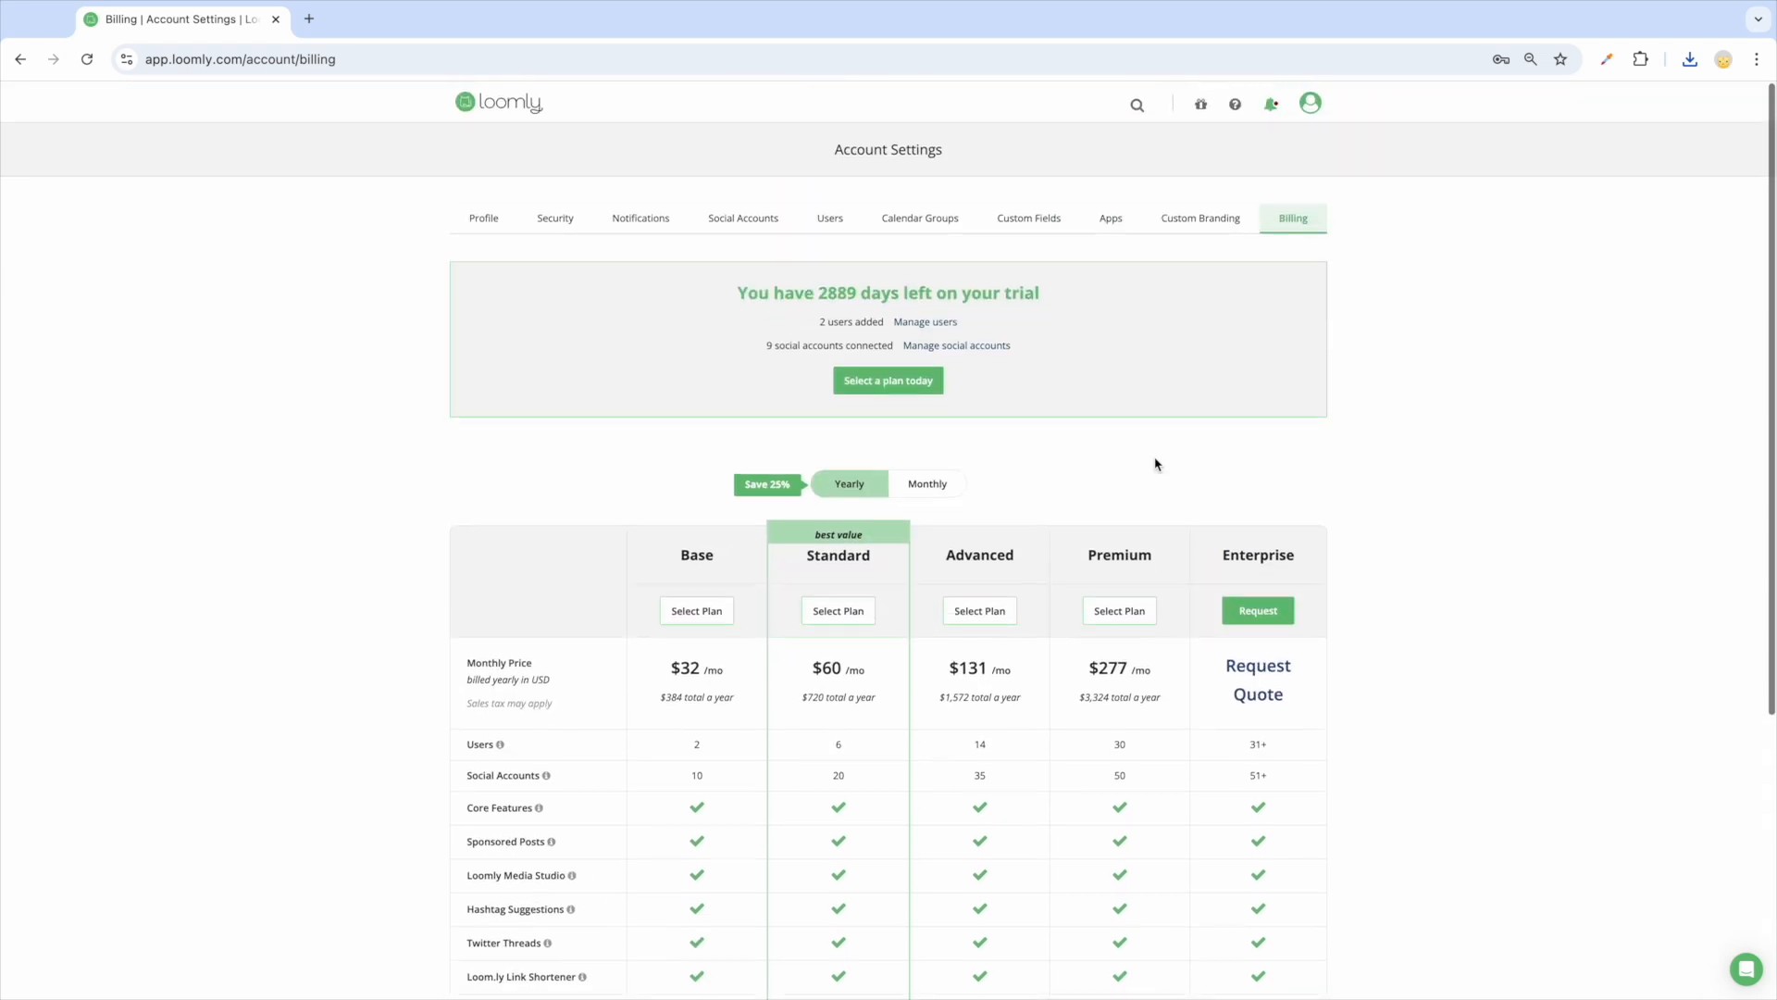
Return to the dashboard and open the Loomly calendar from the Calendars list
{"action": "left_click", "coordinate": [498, 101]}
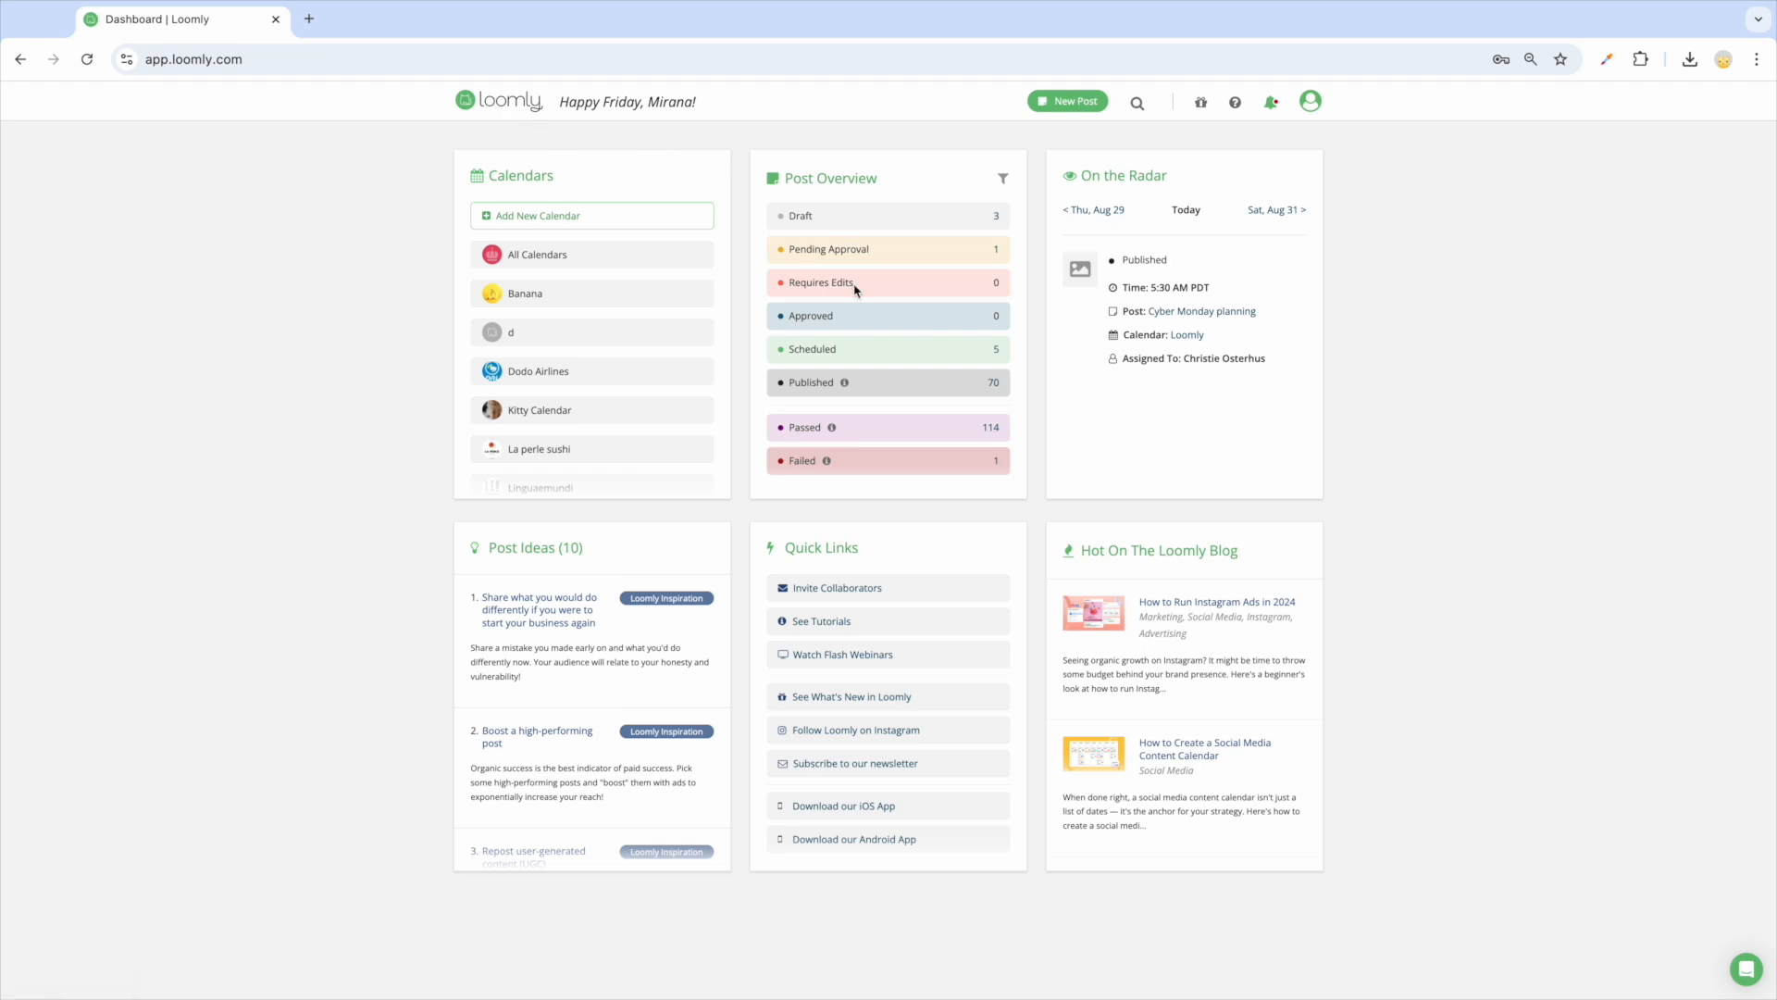
{"action": "mouse_move", "coordinate": [838, 285]}
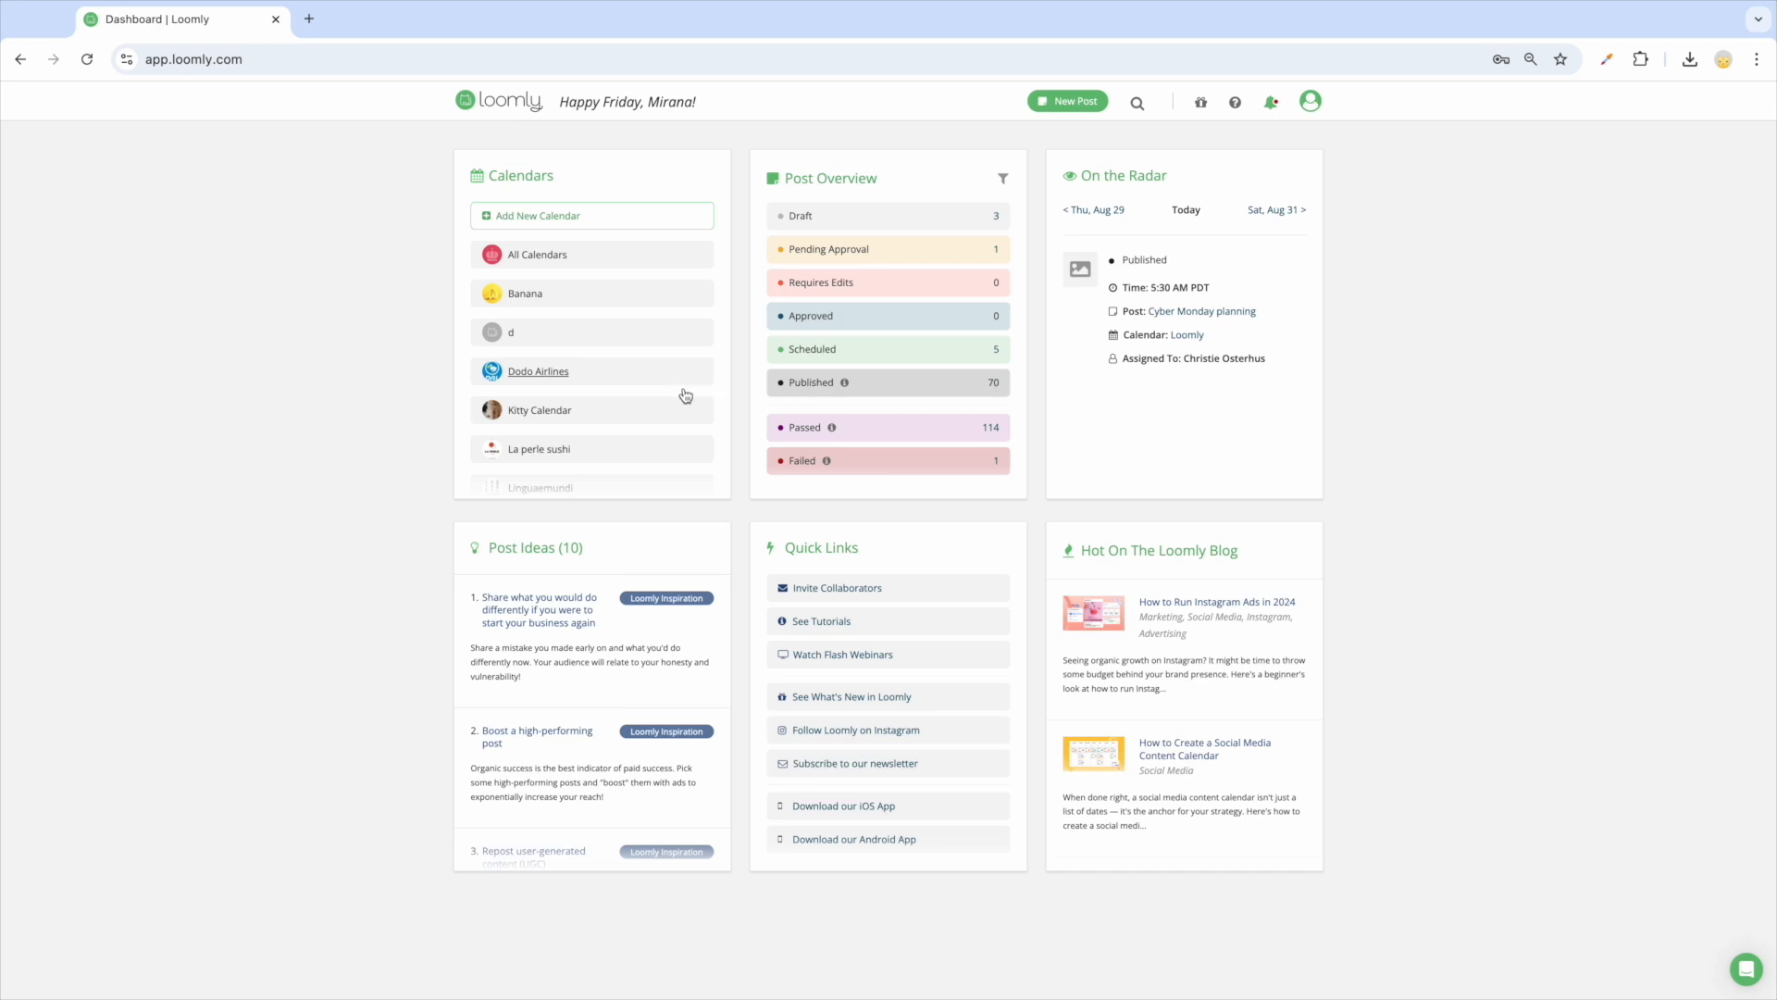
{"action": "scroll", "scroll_direction": "down", "scroll_amount": 3}
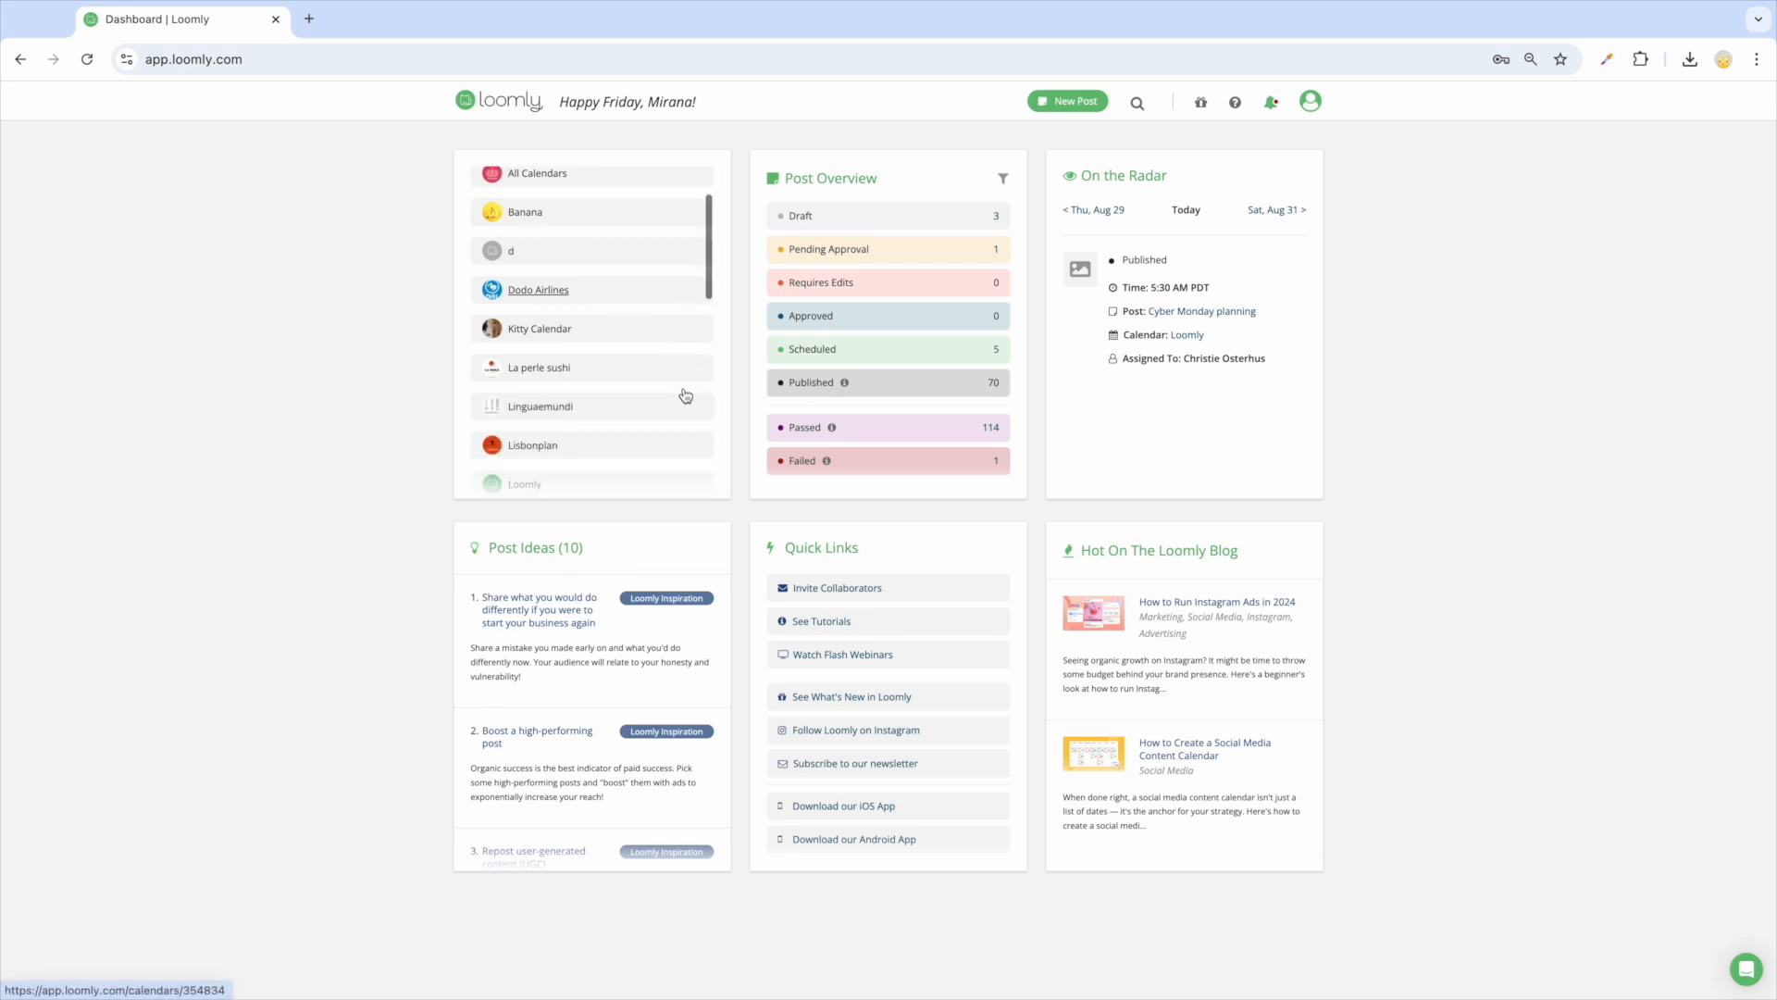
{"action": "scroll", "scroll_direction": "down", "scroll_amount": 3}
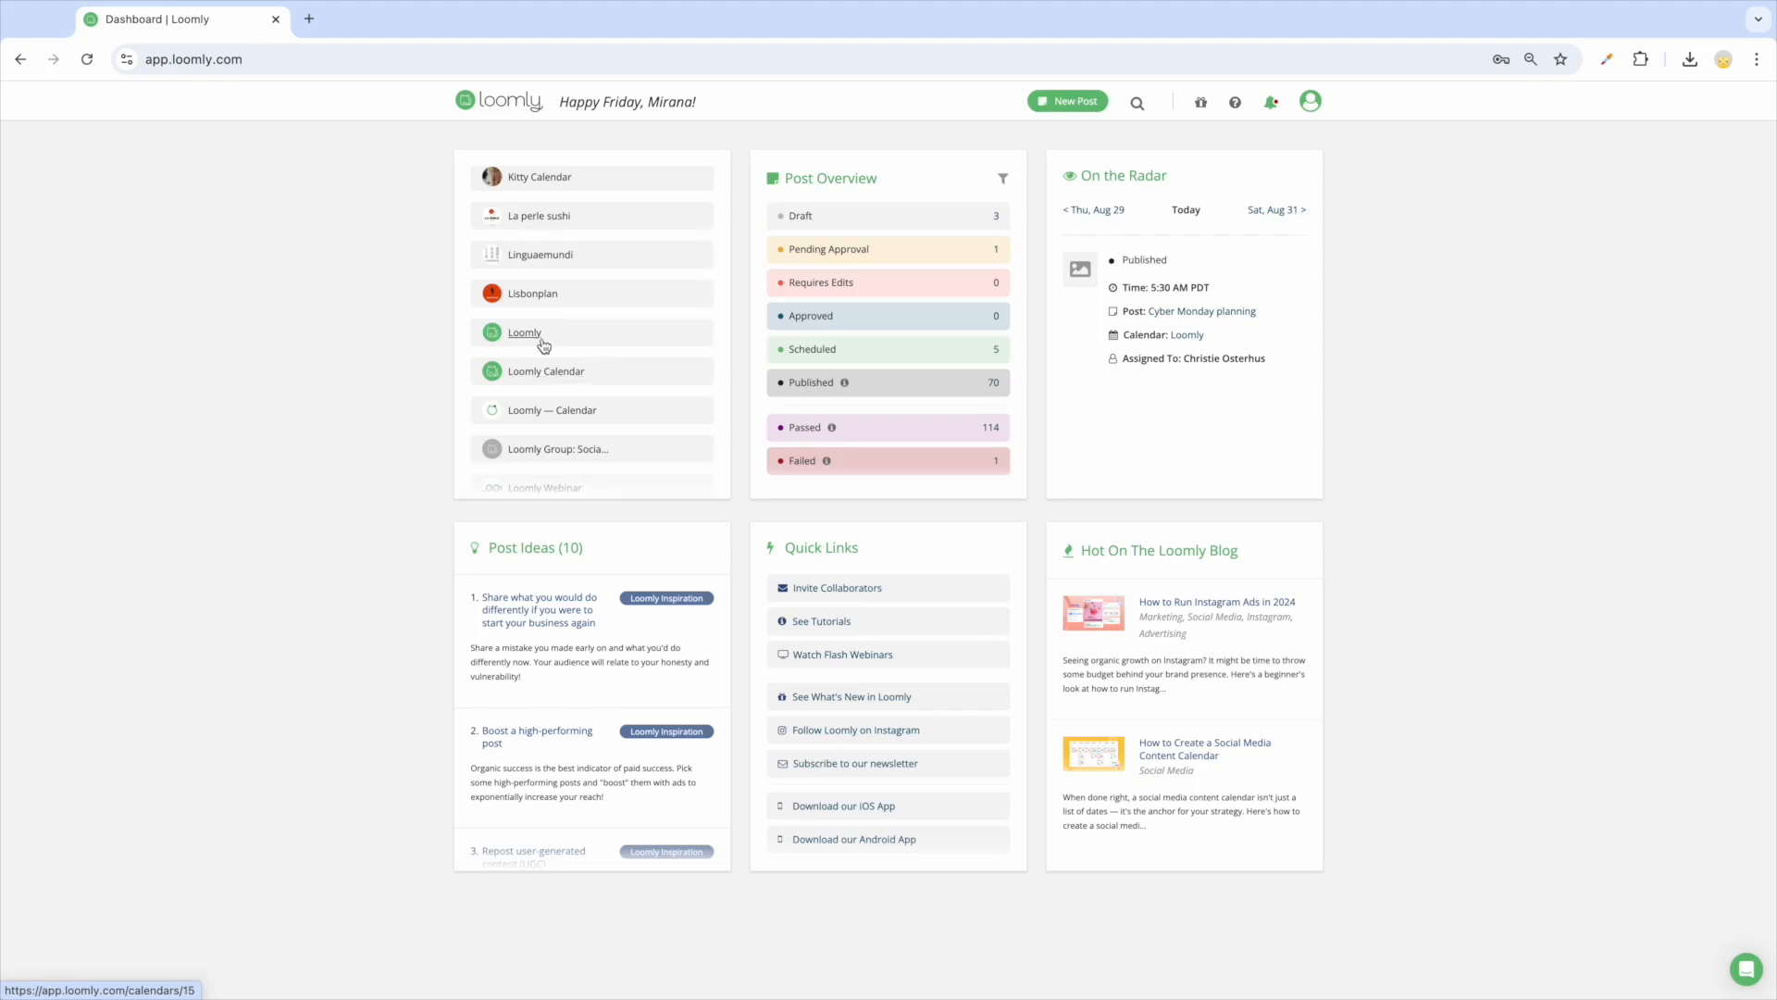
{"action": "left_click", "coordinate": [524, 331]}
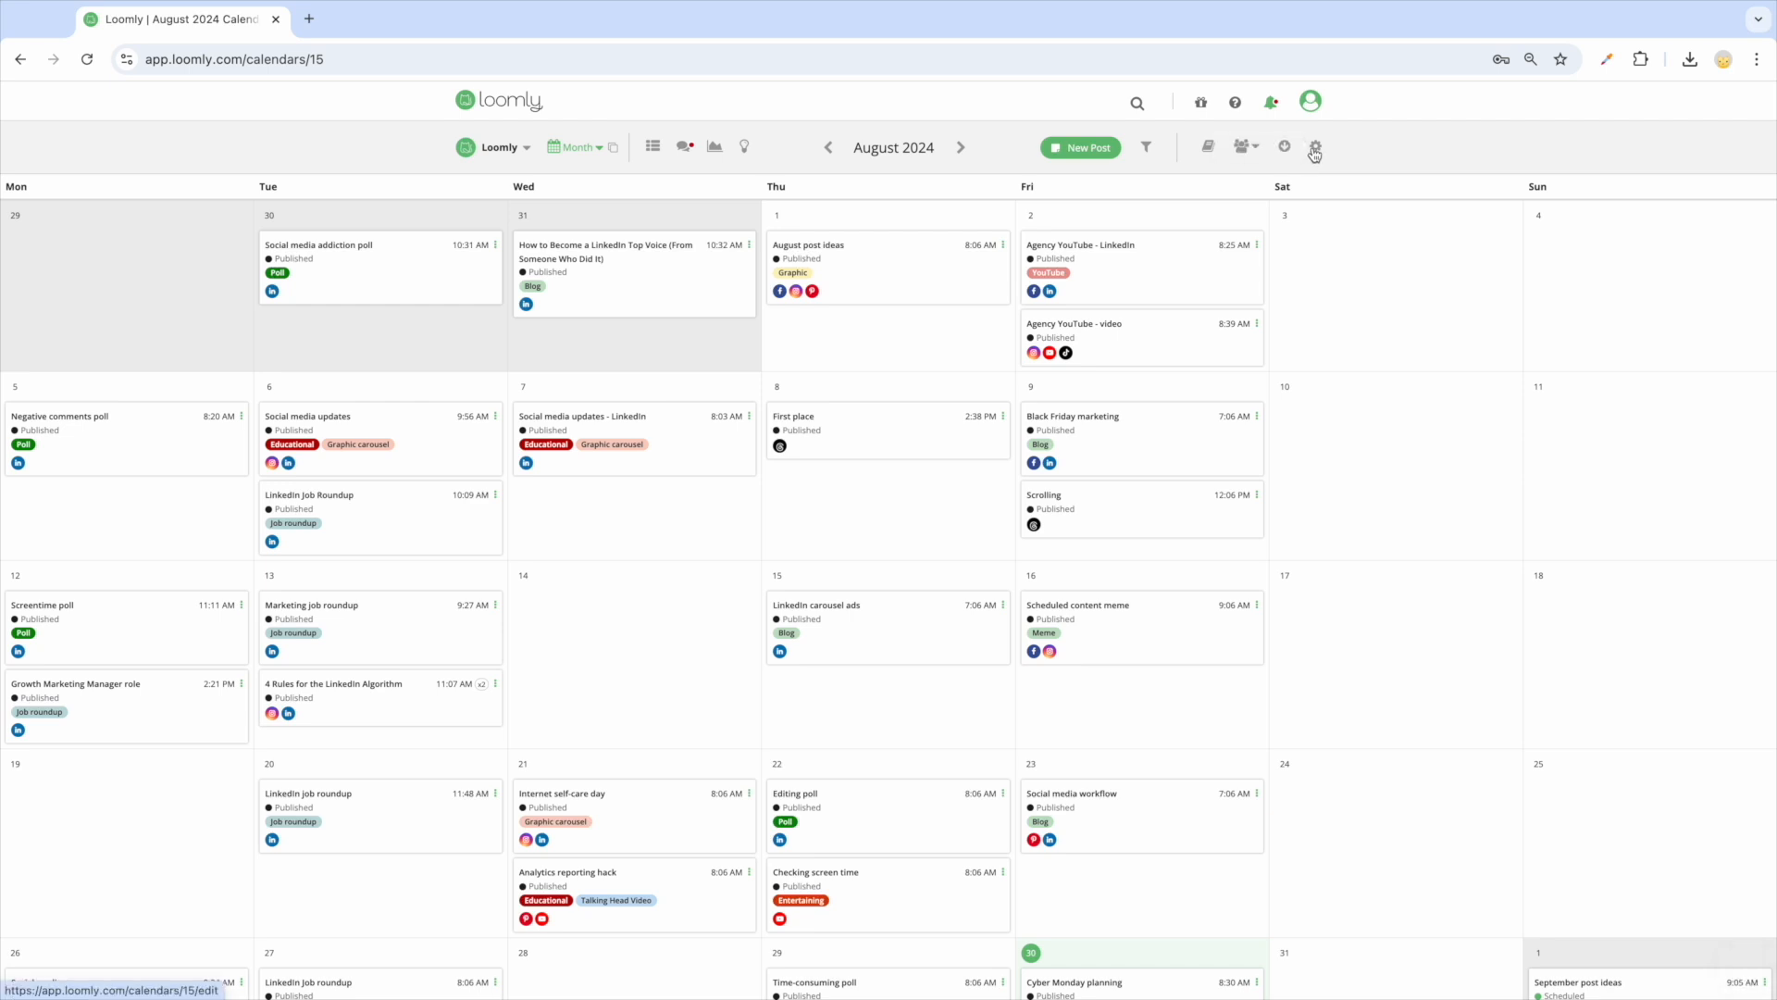
Review the calendar's Social Accounts settings, then return to its general Options
{"action": "left_click", "coordinate": [1314, 148]}
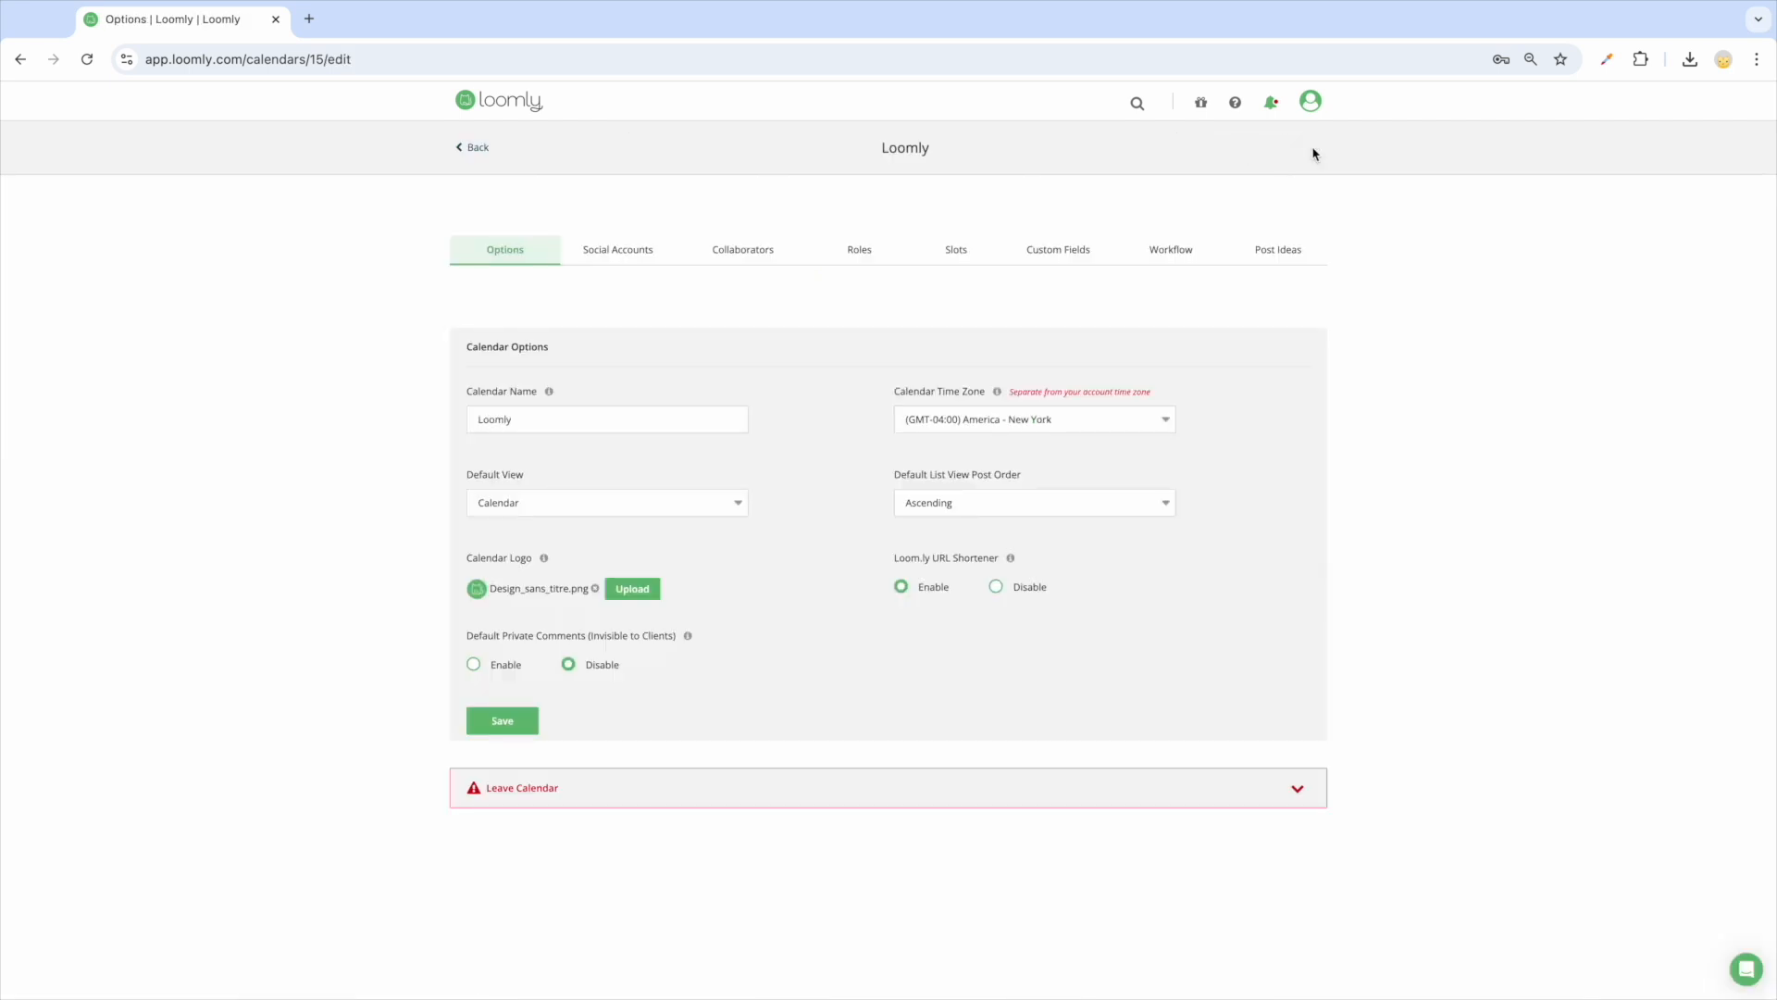
{"action": "mouse_move", "coordinate": [916, 233]}
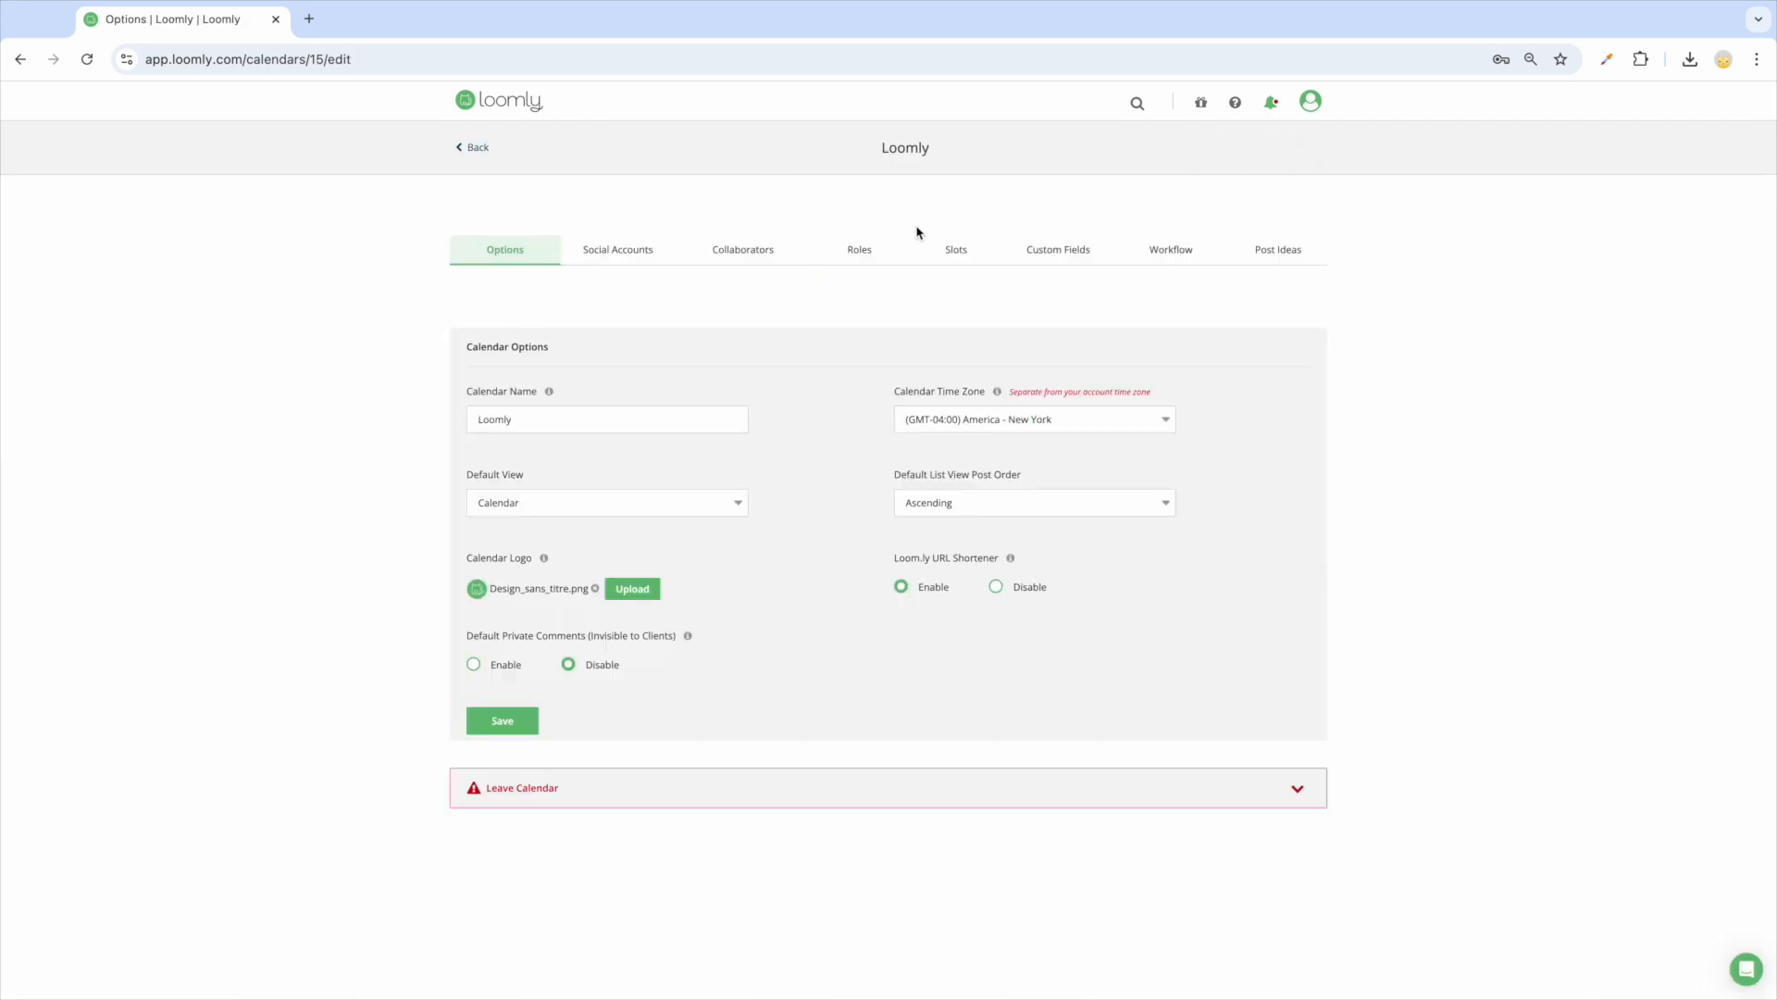
{"action": "left_click", "coordinate": [618, 250]}
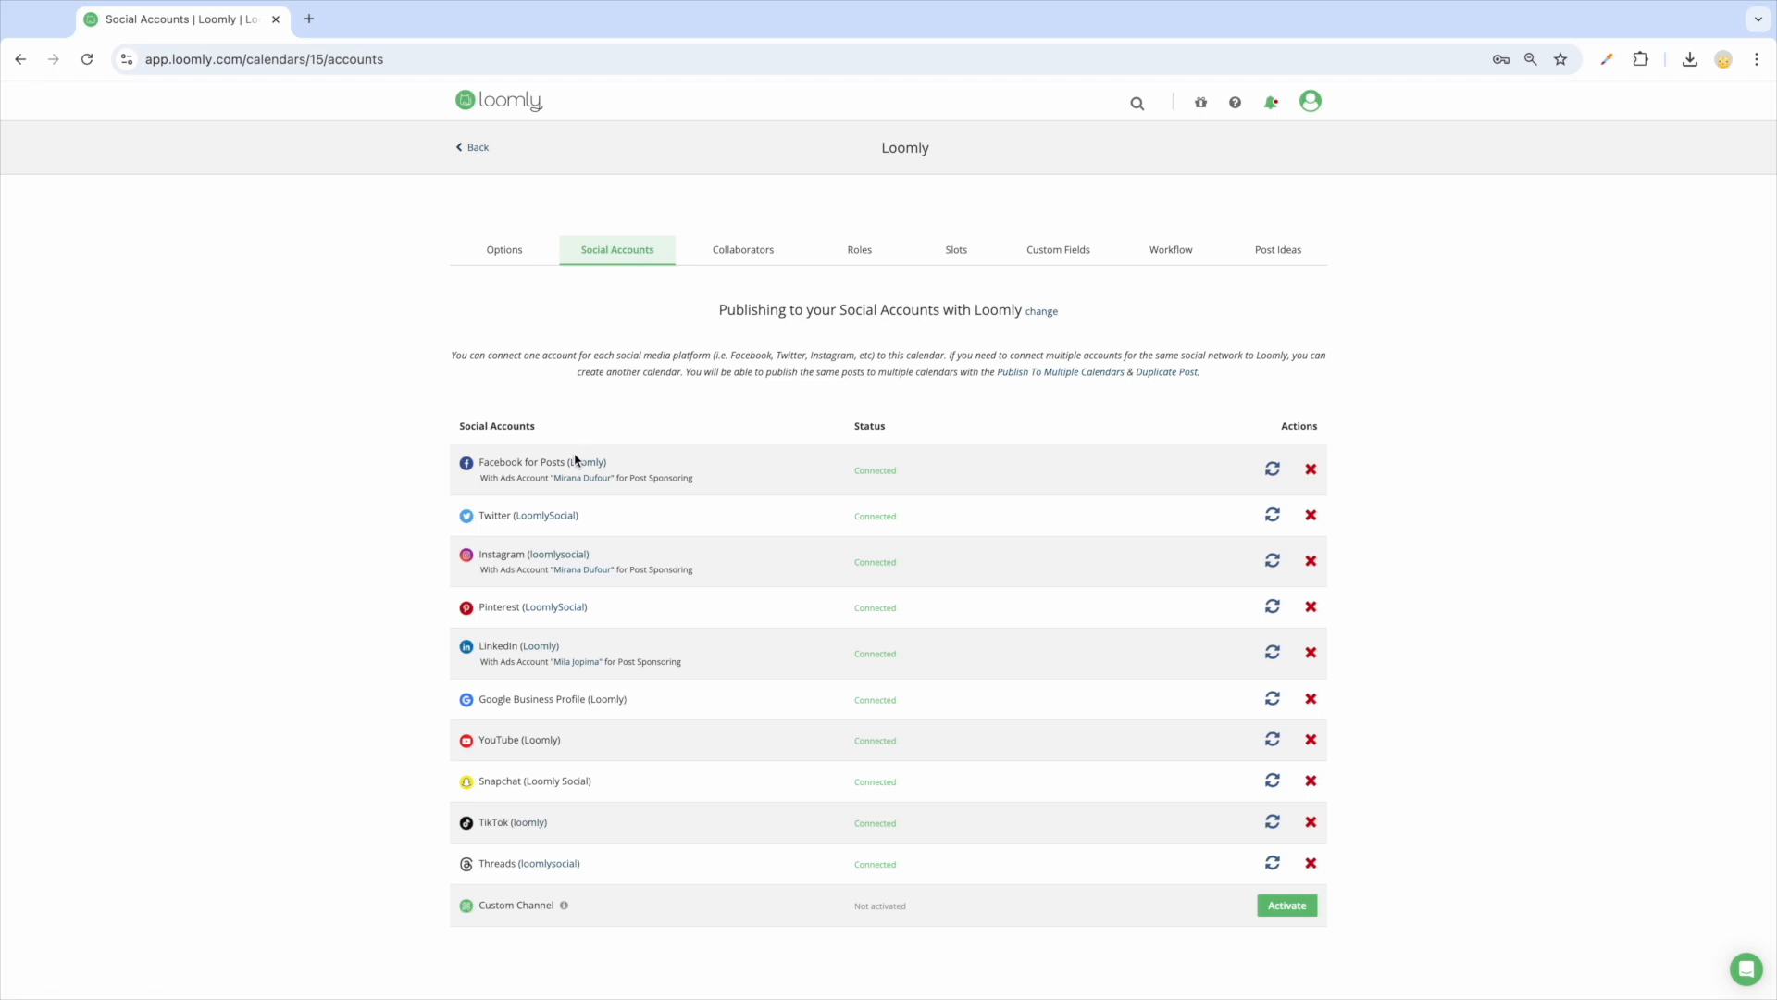
{"action": "mouse_move", "coordinate": [570, 448]}
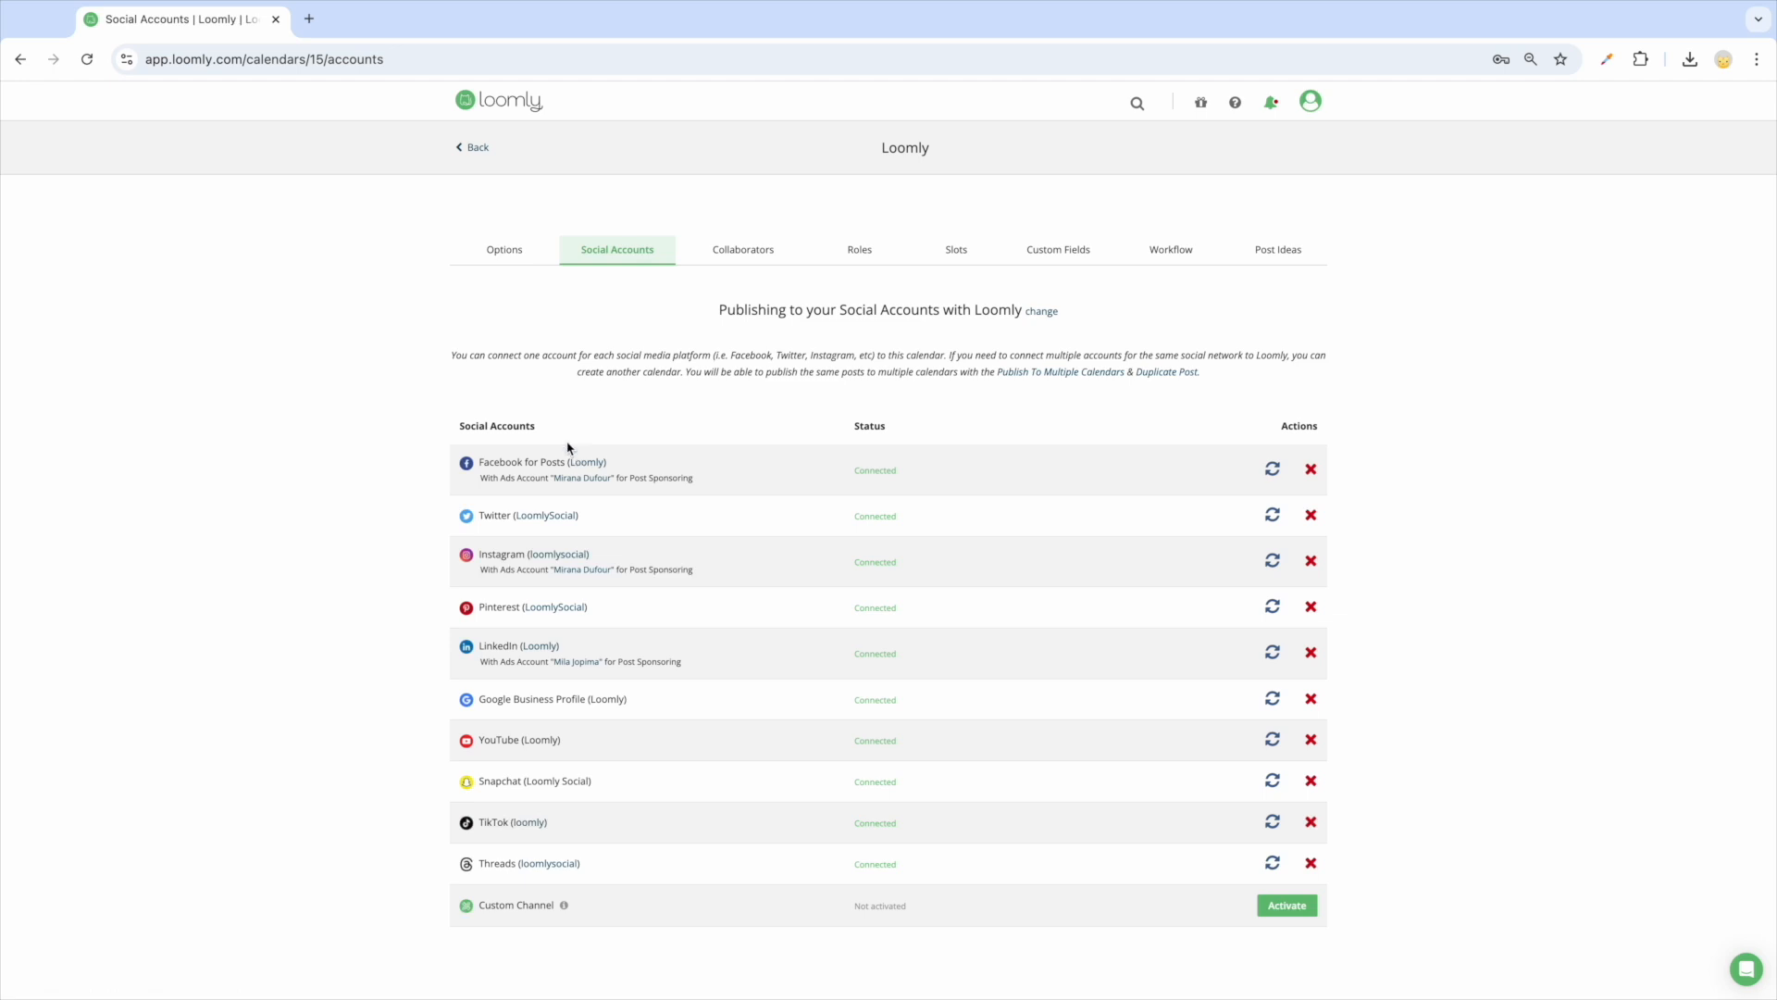
{"action": "left_click", "coordinate": [504, 250]}
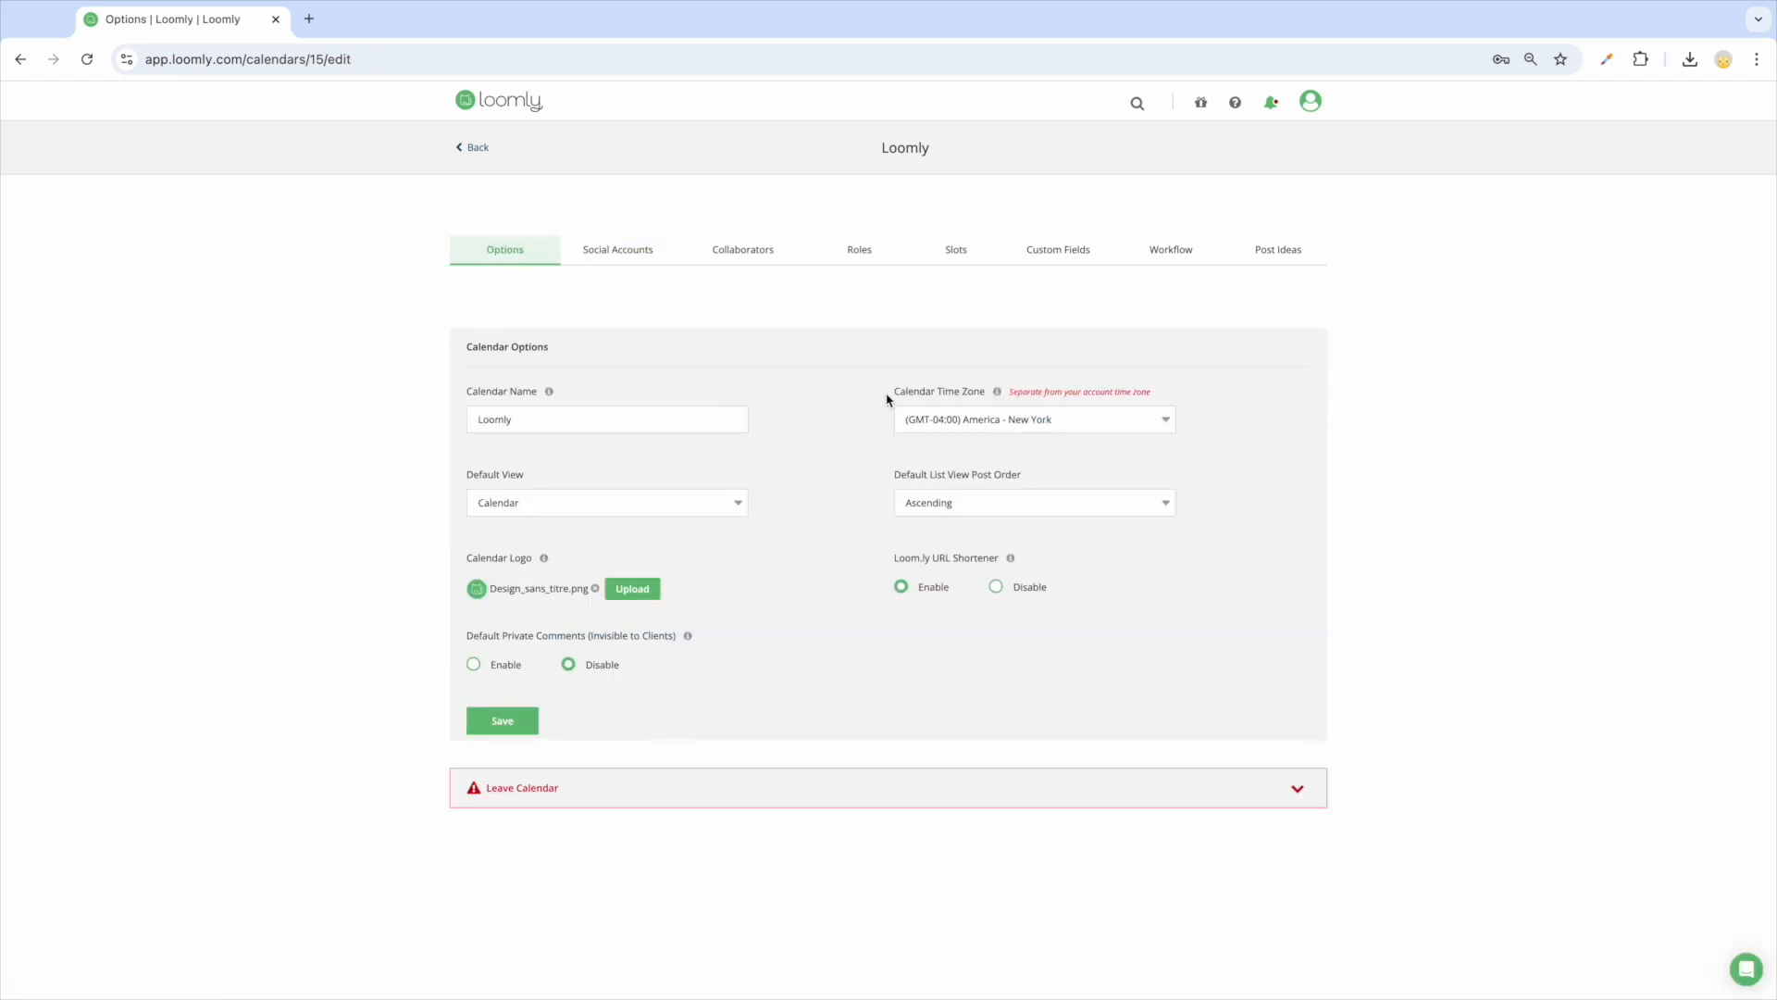
{"action": "mouse_move", "coordinate": [899, 396]}
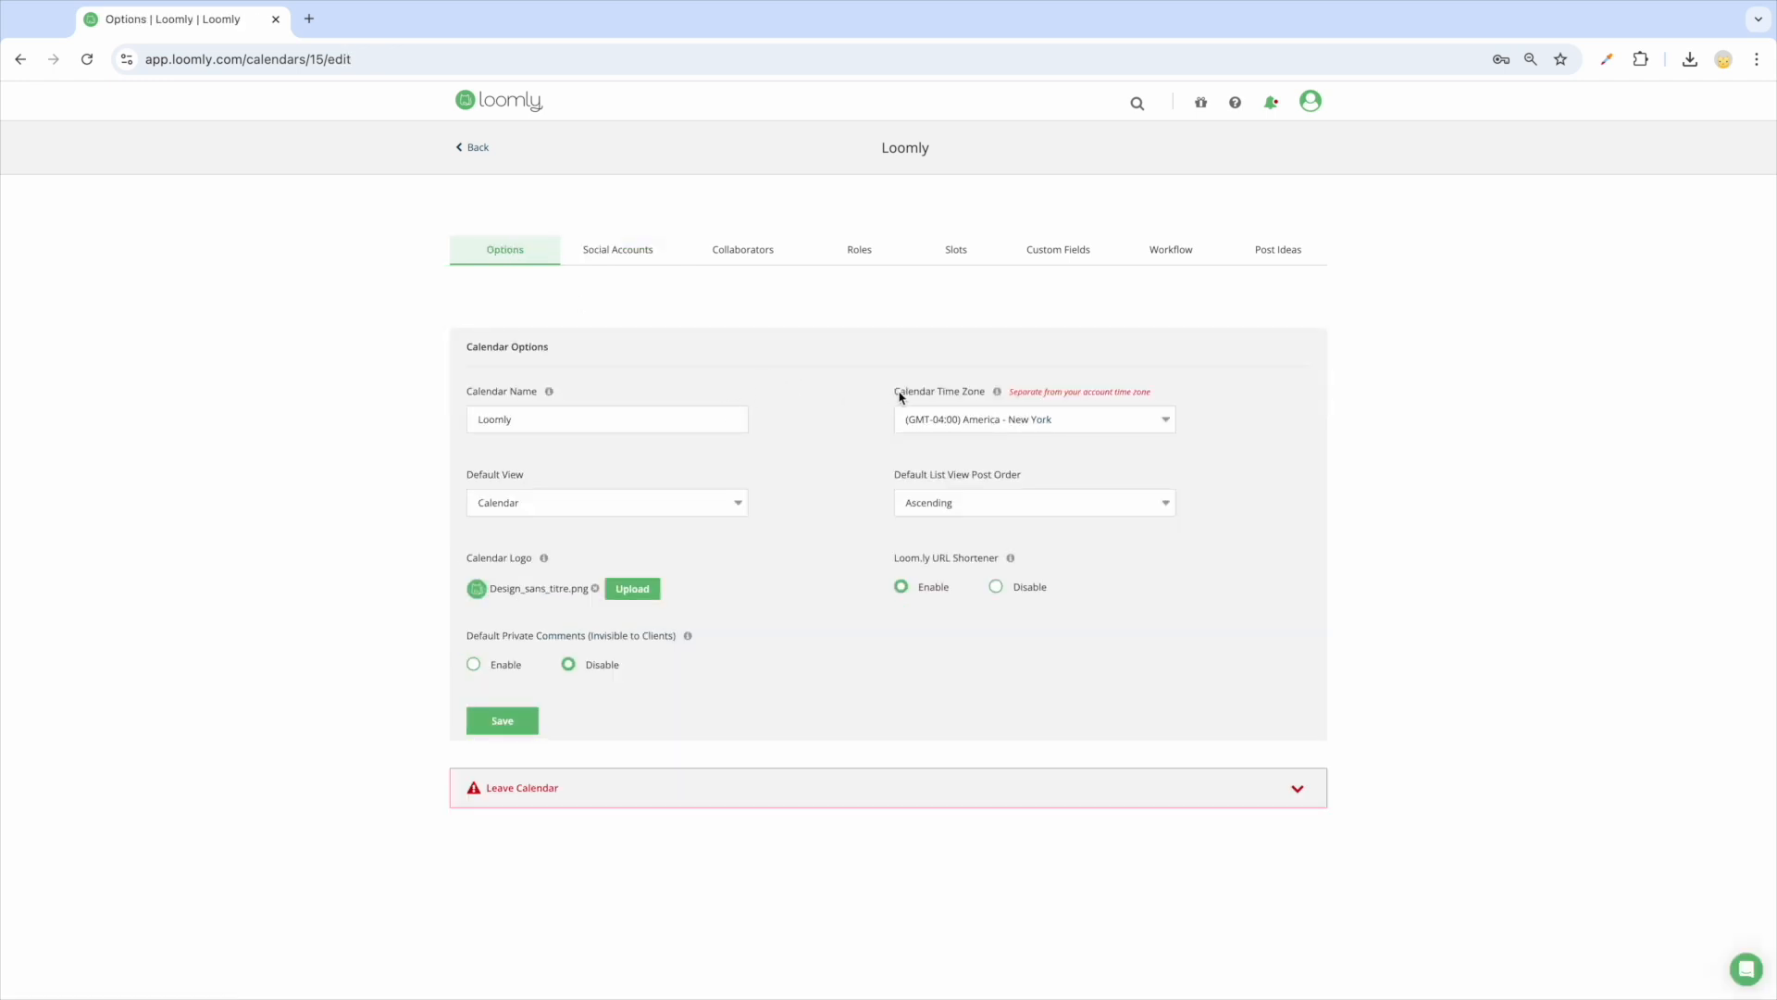
{"action": "mouse_move", "coordinate": [788, 263]}
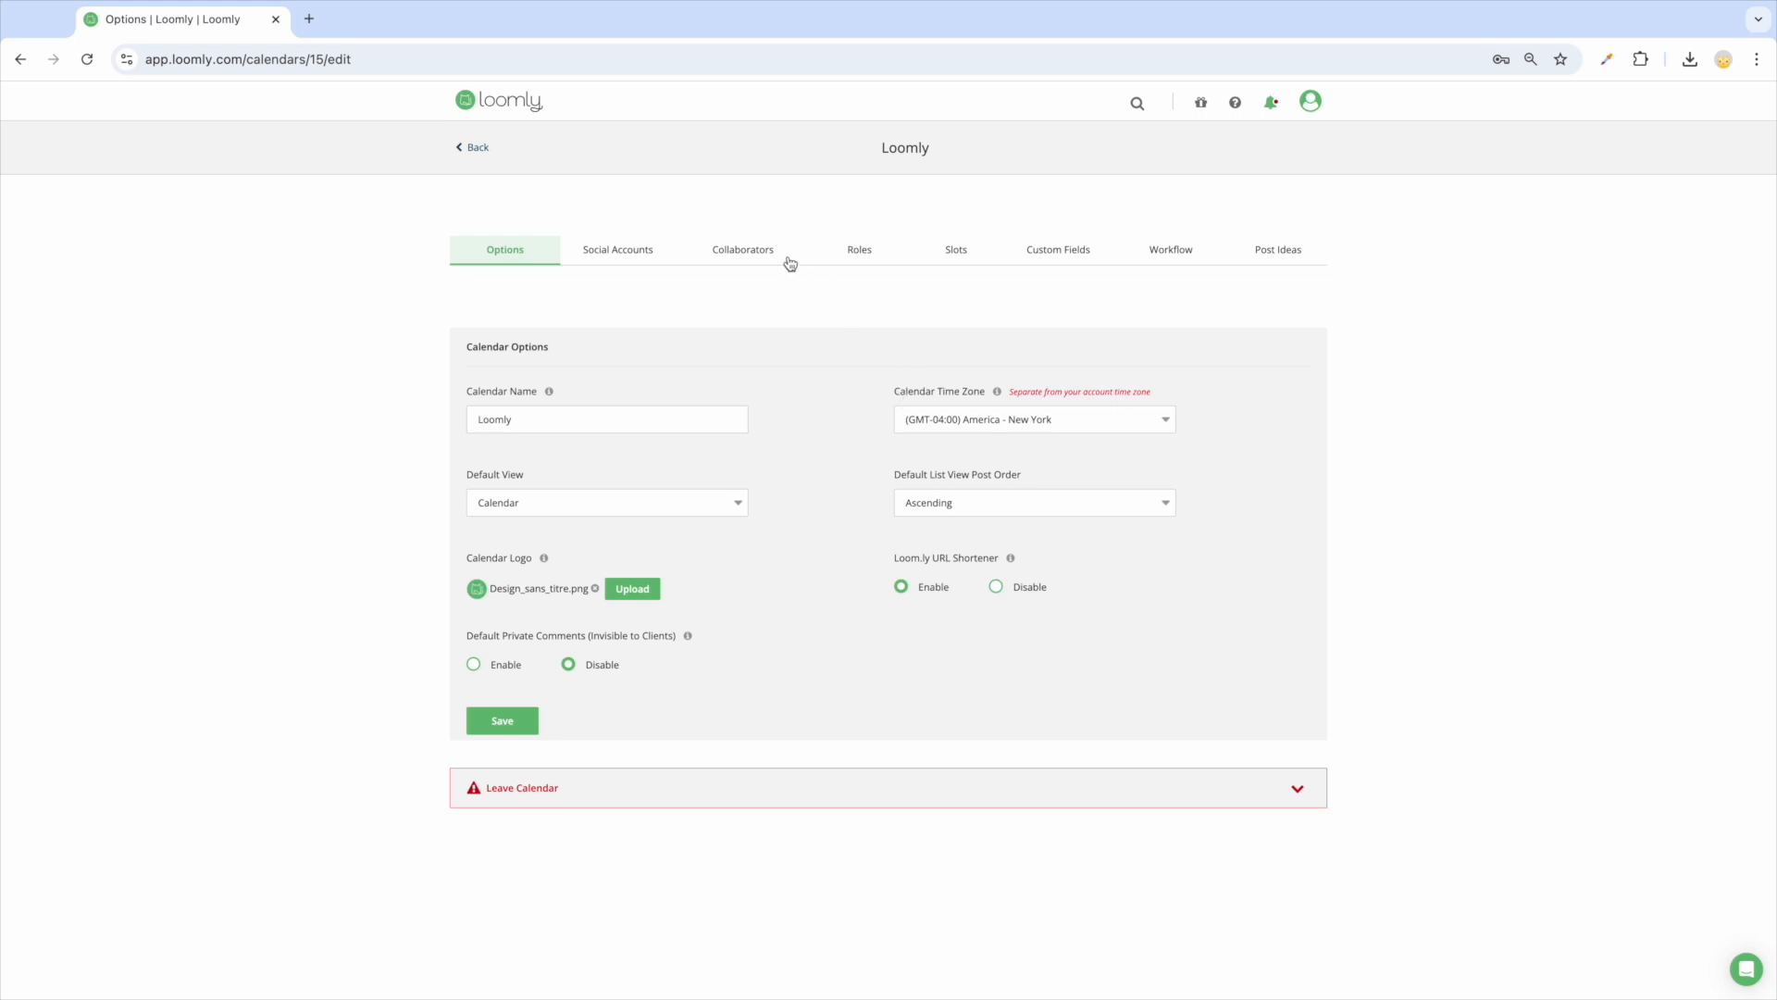
Tour the calendar's Collaborators, Slots, Workflow and Post Ideas settings
{"action": "left_click", "coordinate": [742, 250]}
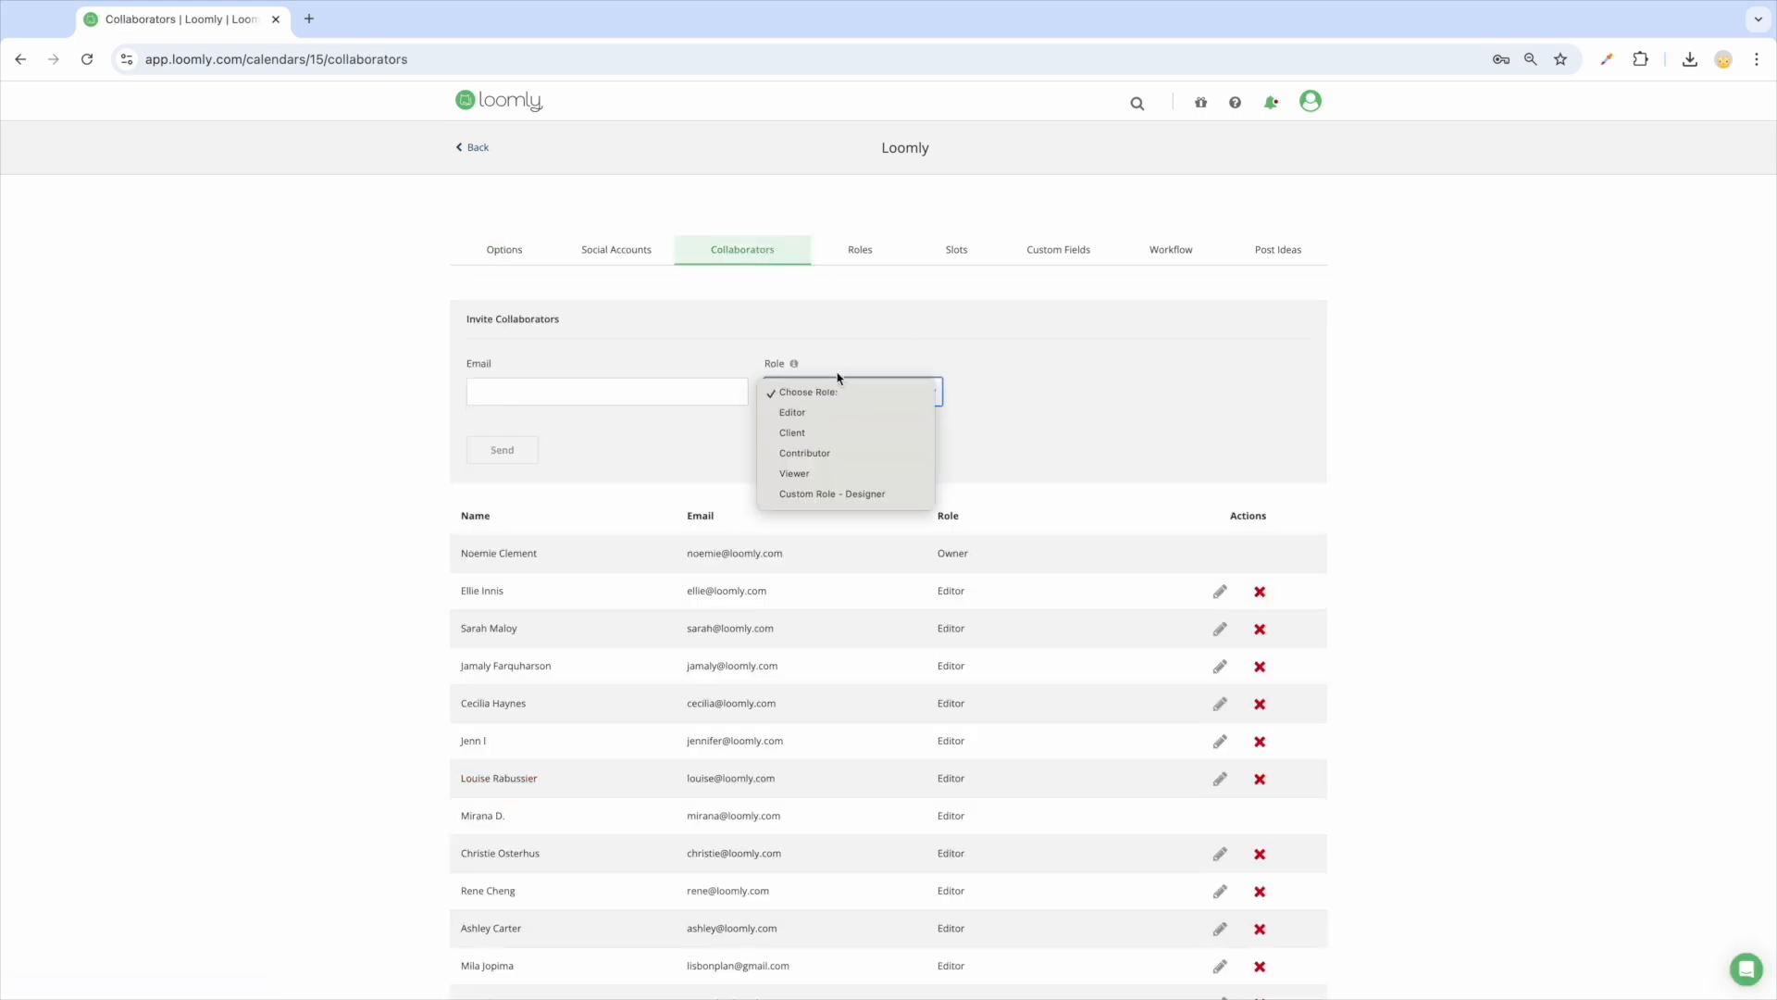
{"action": "mouse_move", "coordinate": [837, 370]}
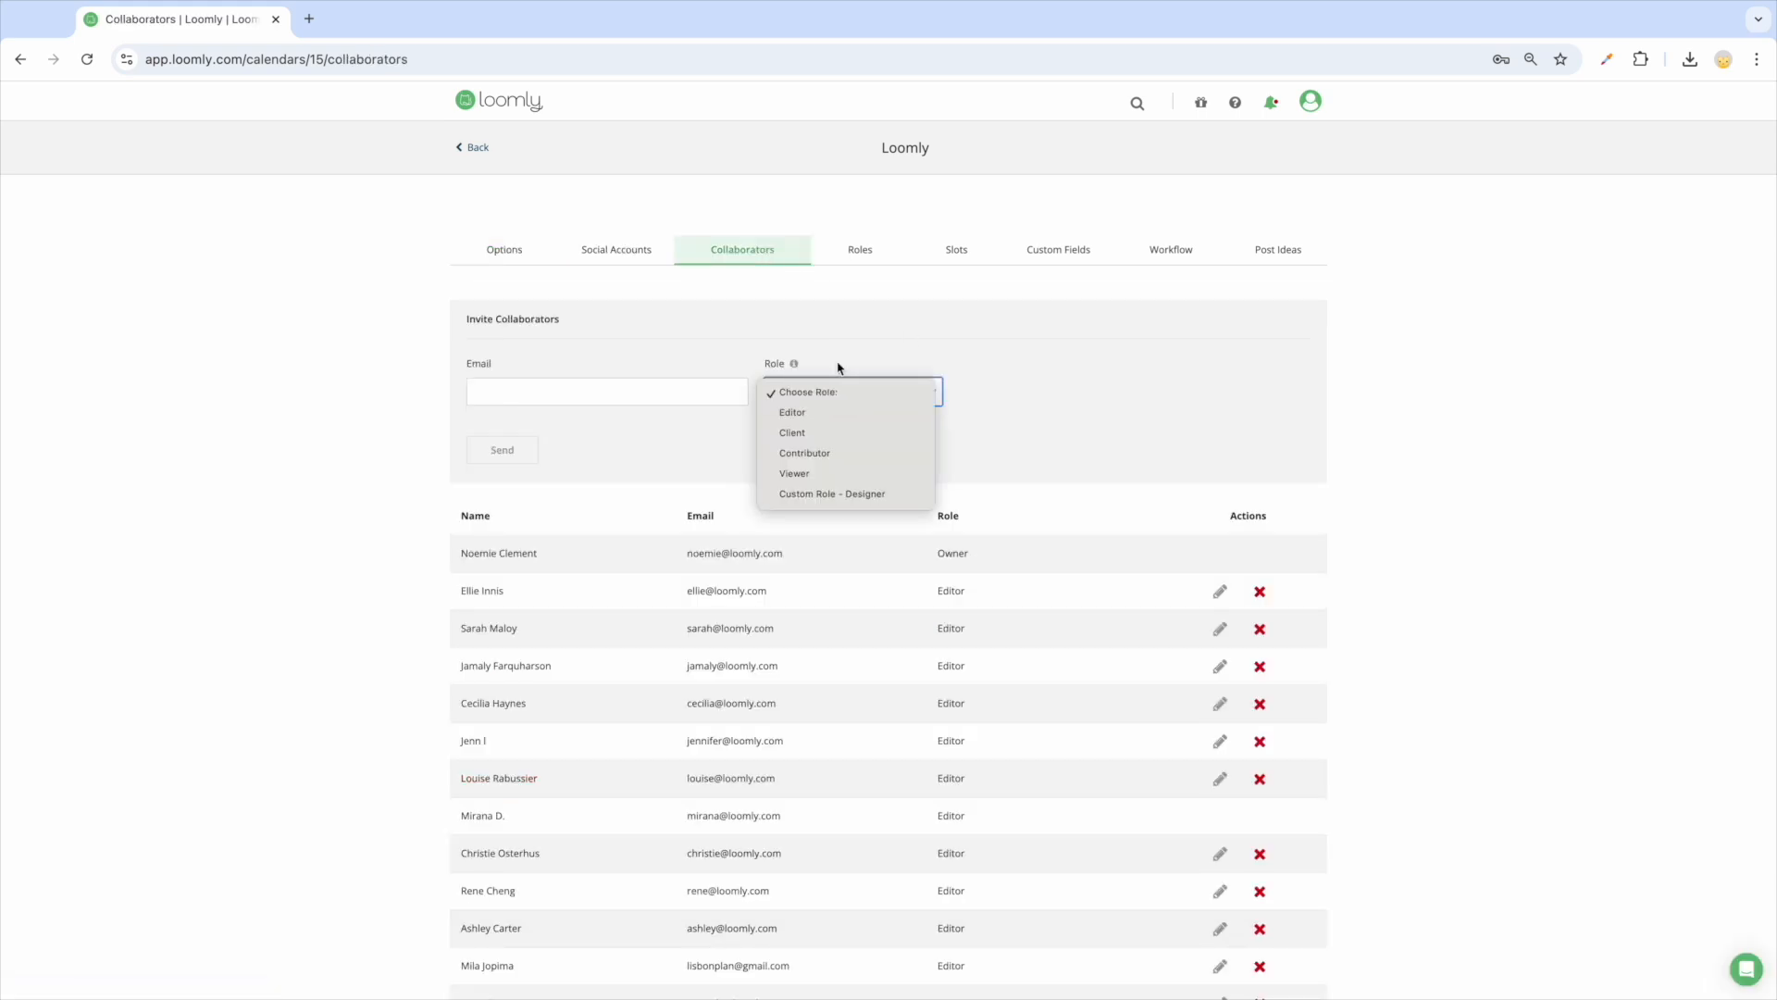
{"action": "left_click", "coordinate": [955, 248]}
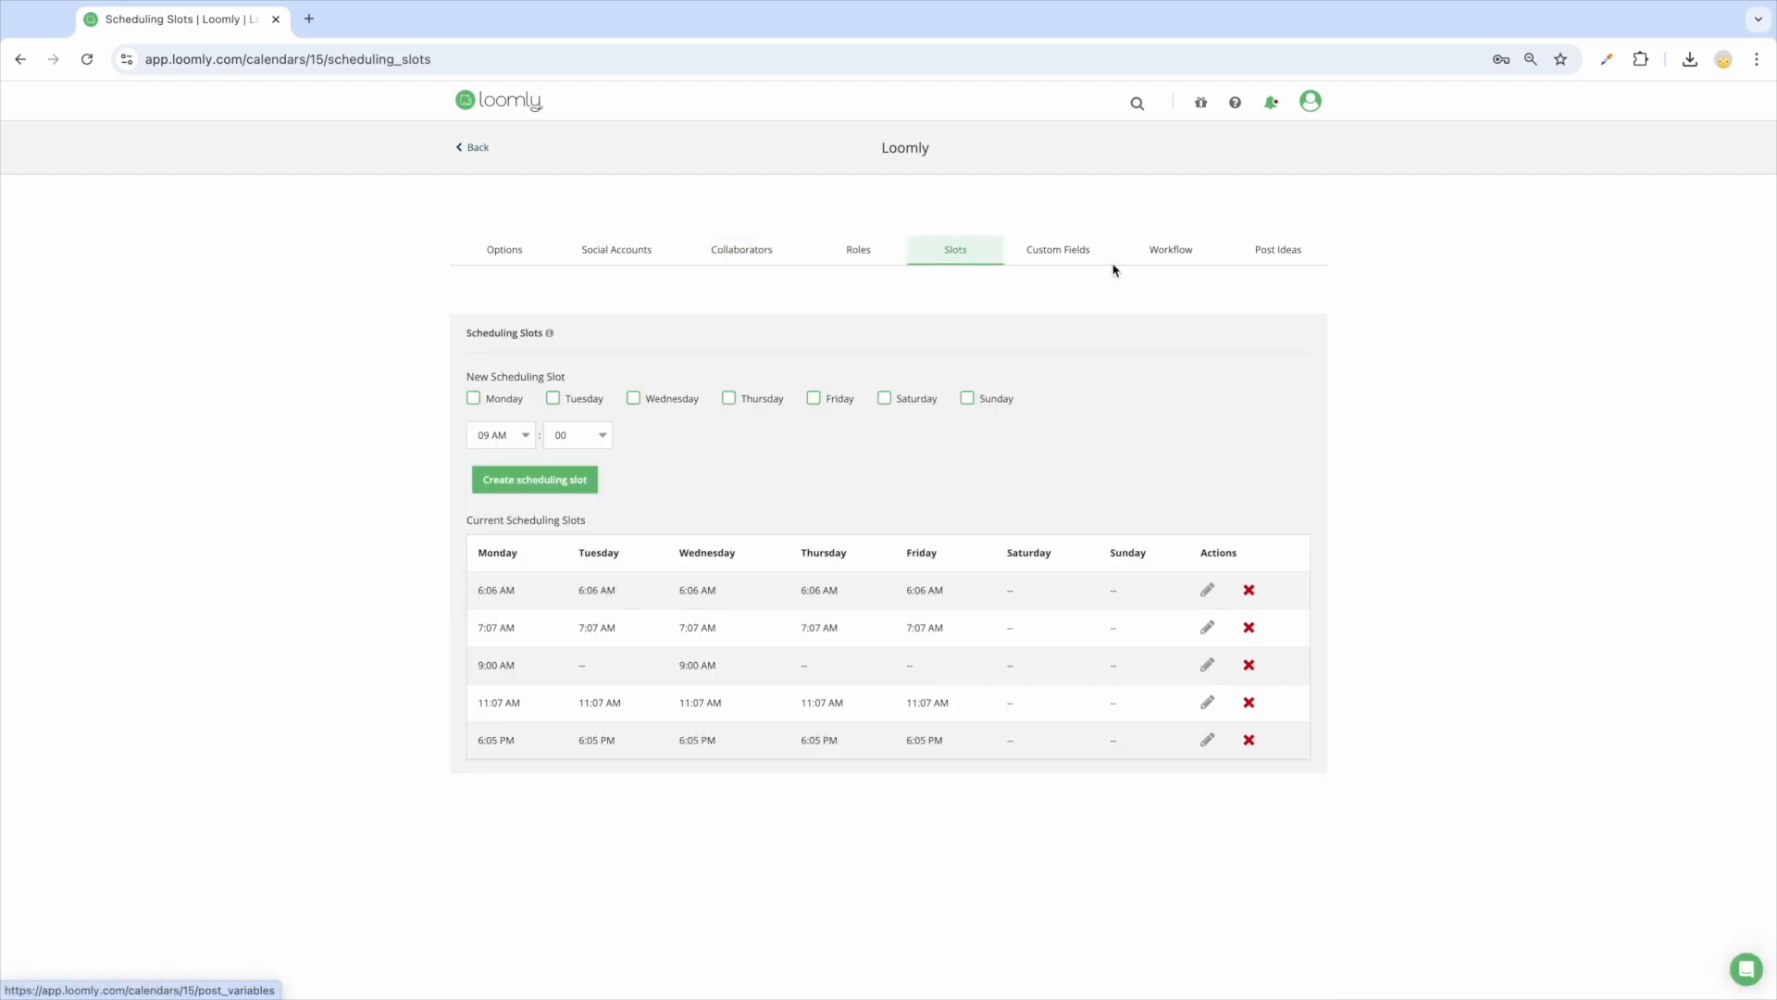
{"action": "left_click", "coordinate": [1168, 249]}
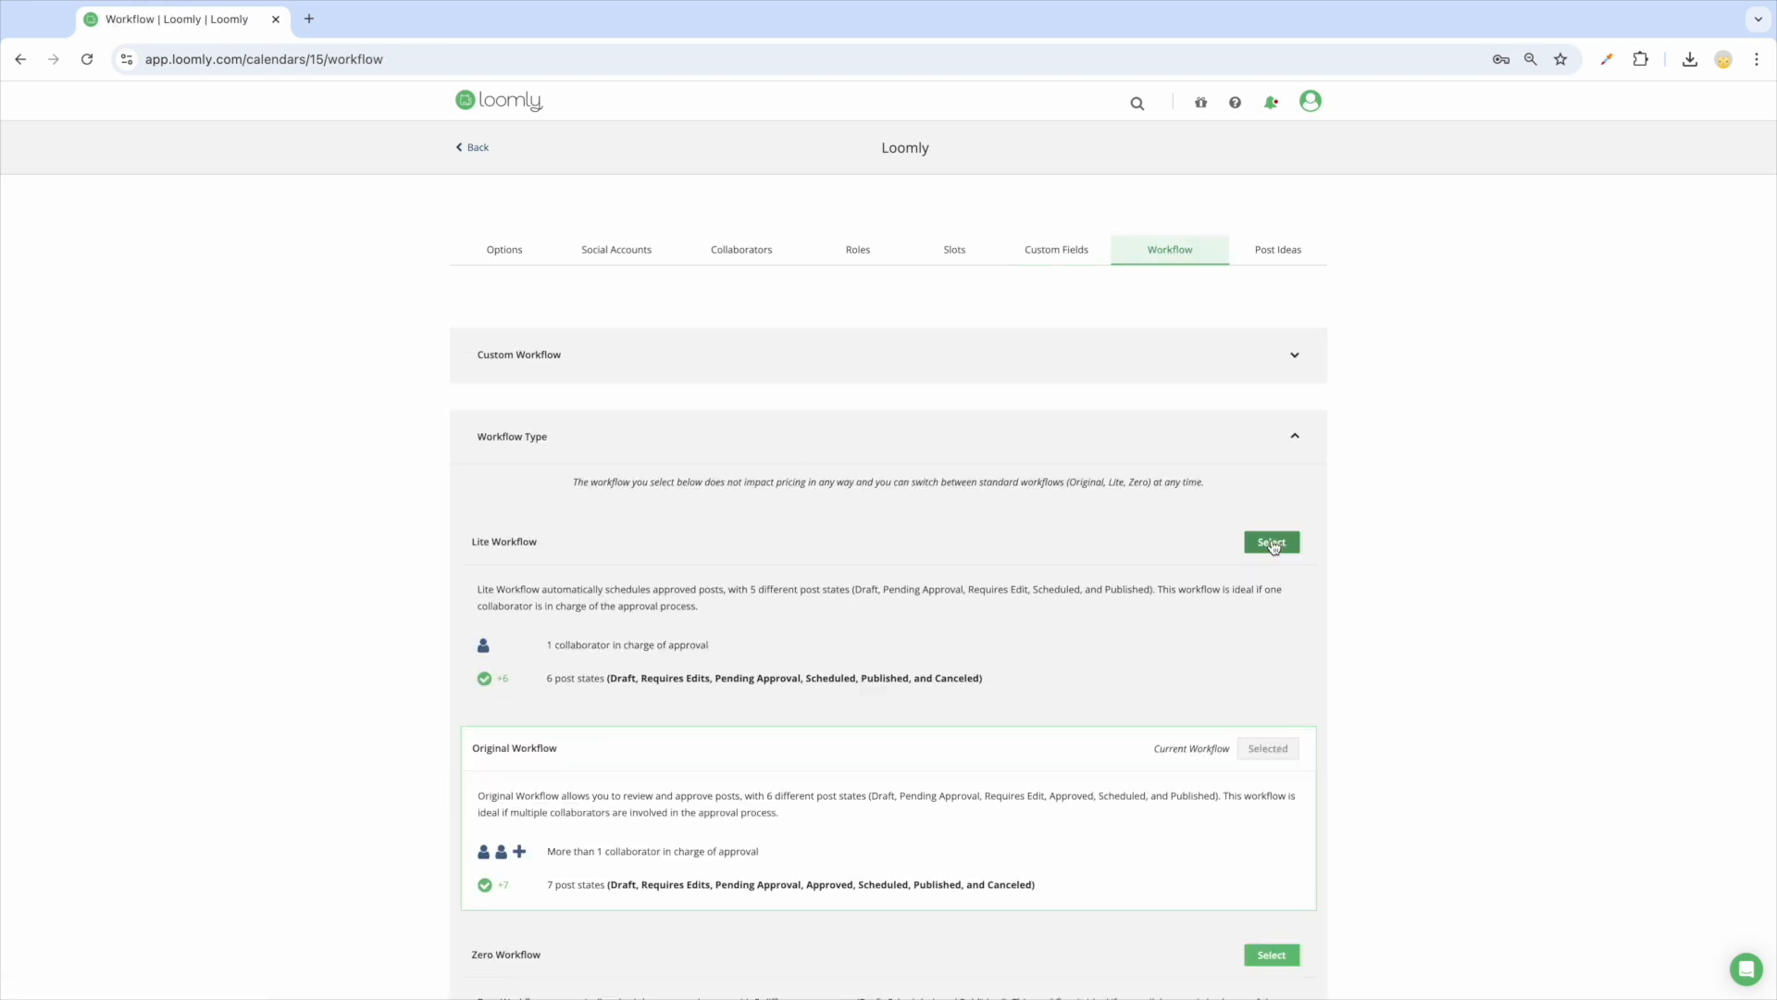
{"action": "left_click", "coordinate": [1277, 250]}
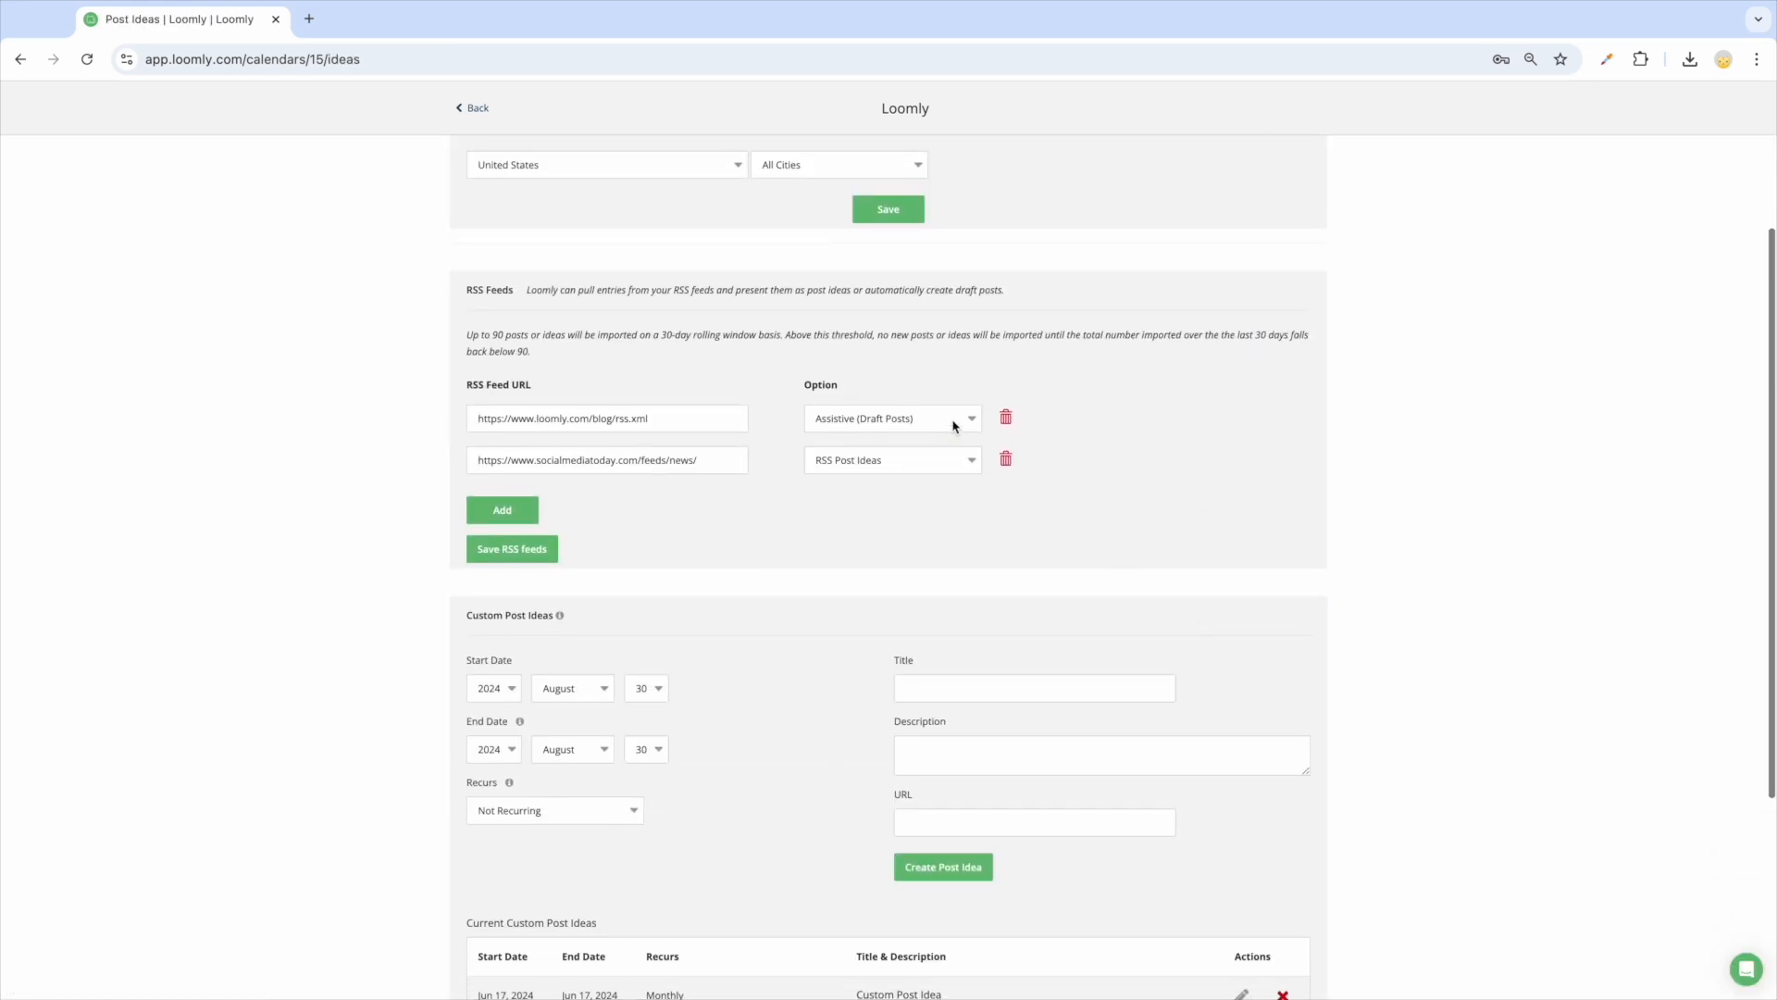
Peek at the first RSS feed's import choices unchanged, then view the empty Roles page
{"action": "left_click", "coordinate": [891, 418]}
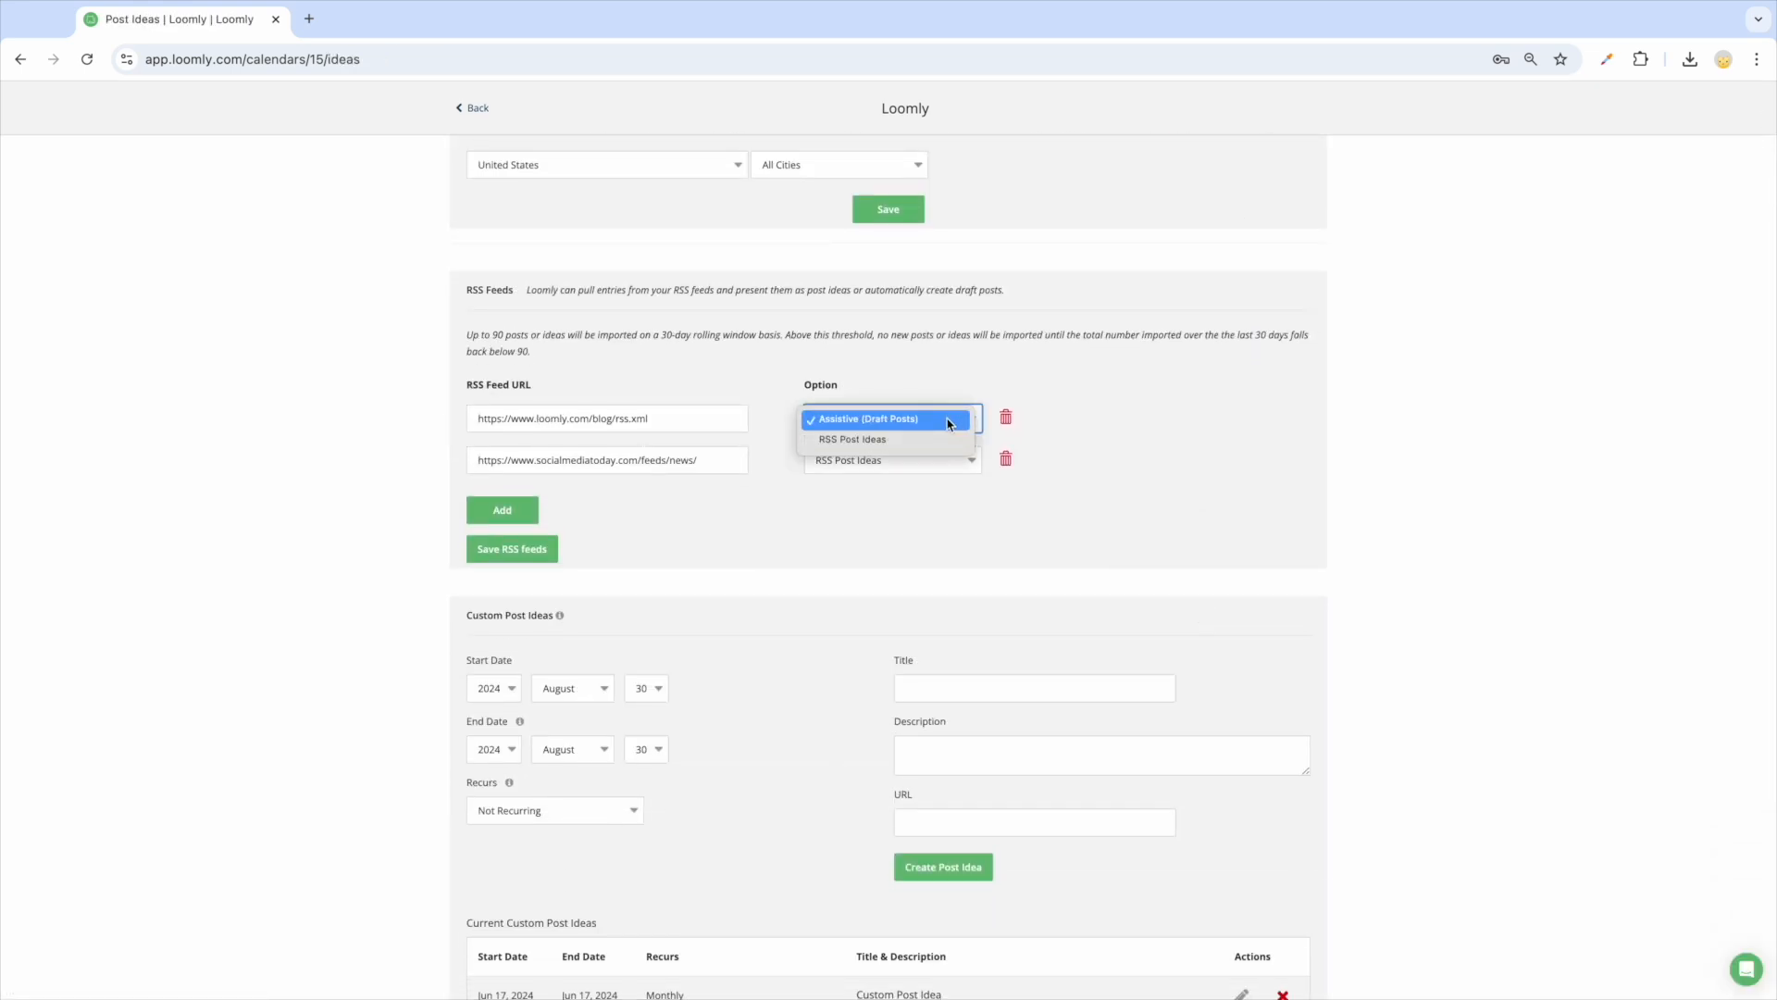
{"action": "left_click", "coordinate": [867, 420]}
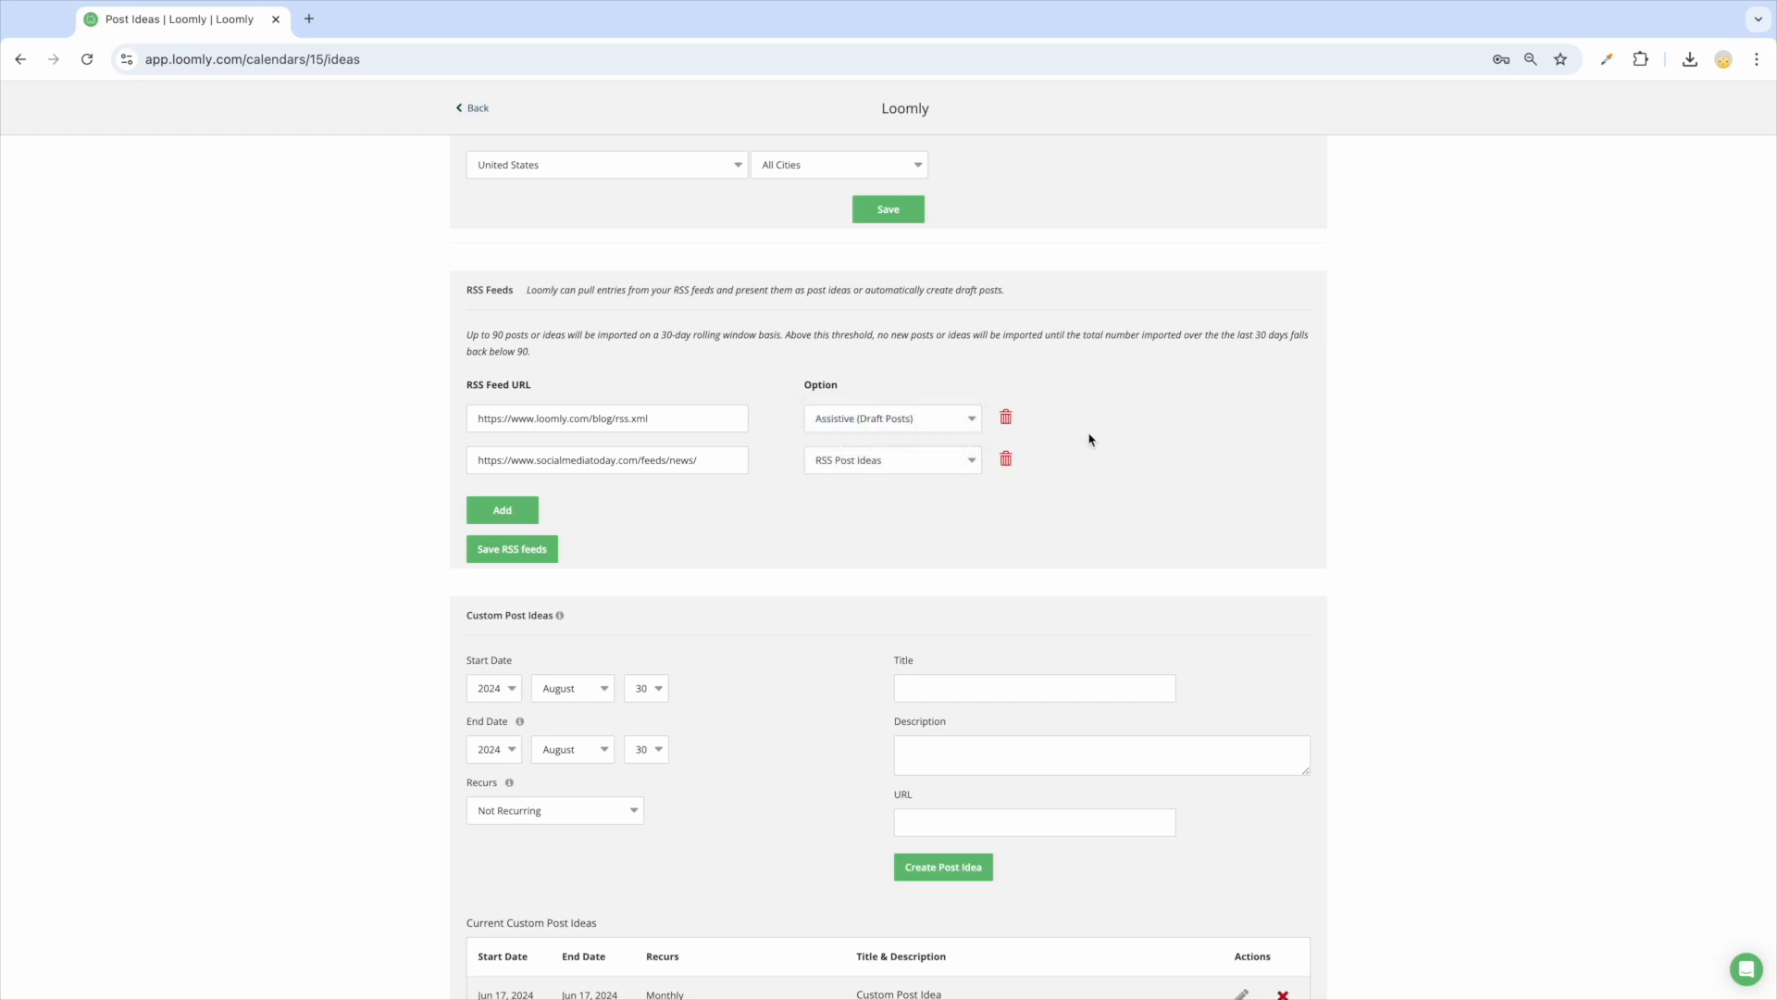
{"action": "left_click", "coordinate": [914, 259]}
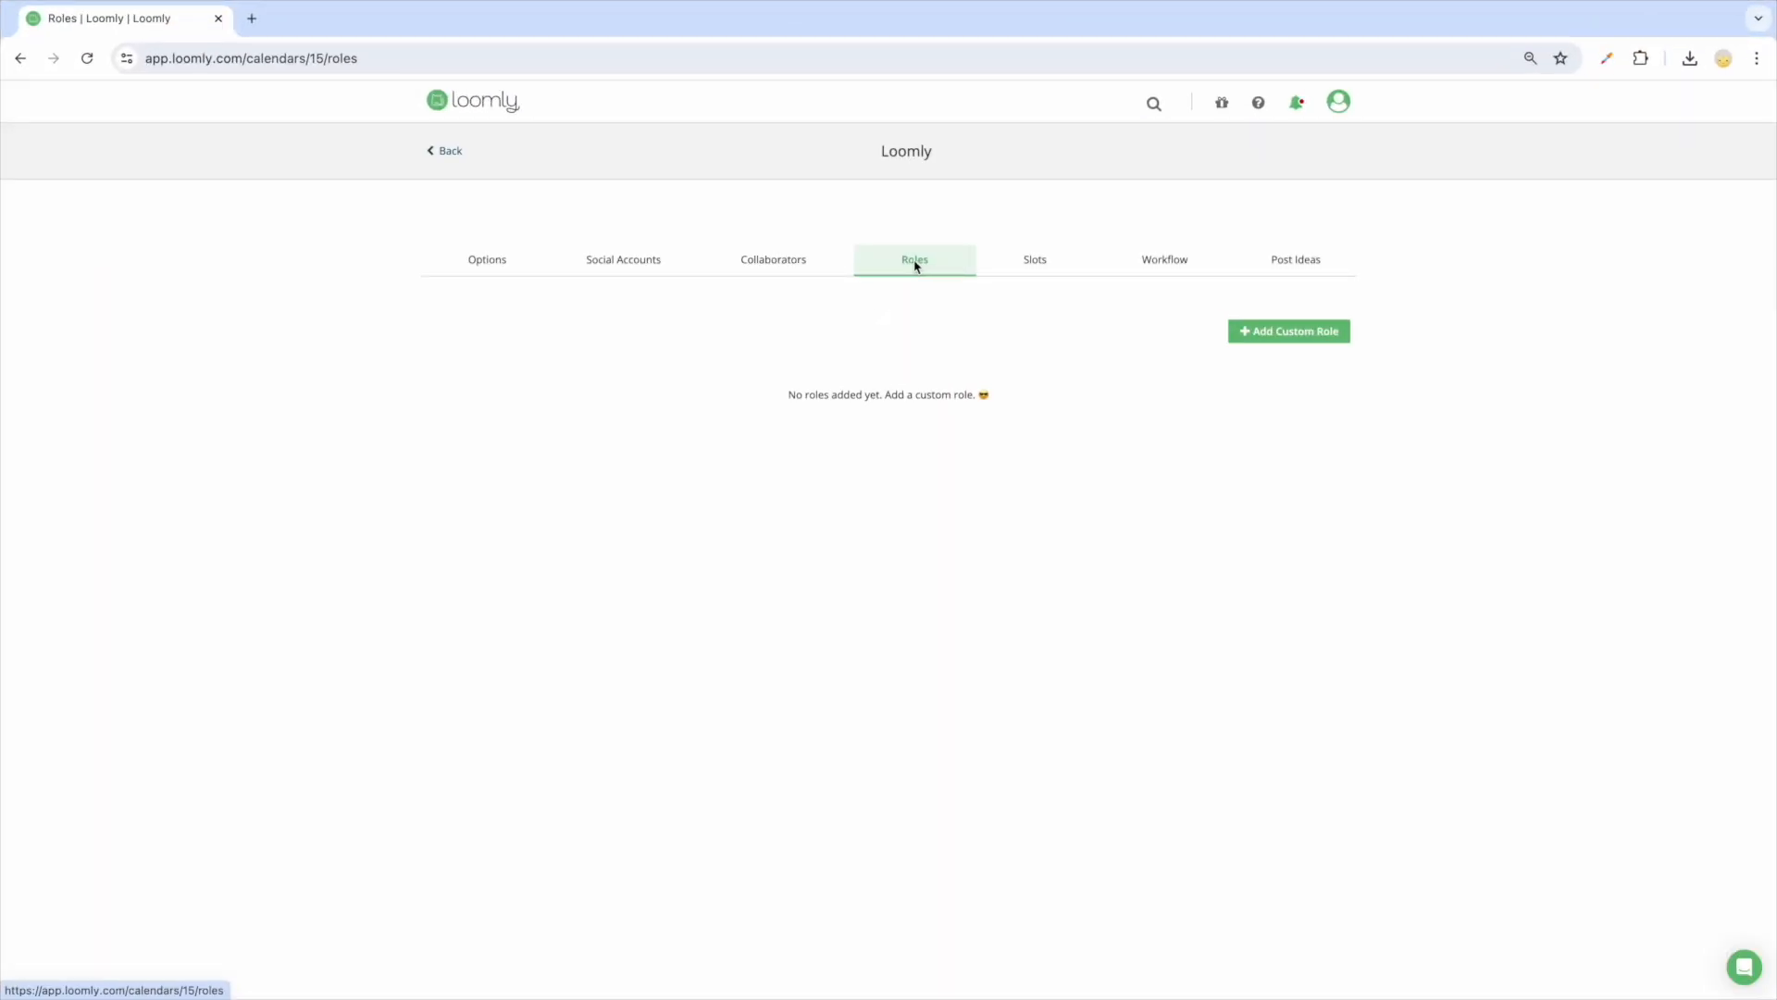
Create a Designer custom role allowed to create and update posts, then show Workflow settings
{"action": "left_click", "coordinate": [1288, 331]}
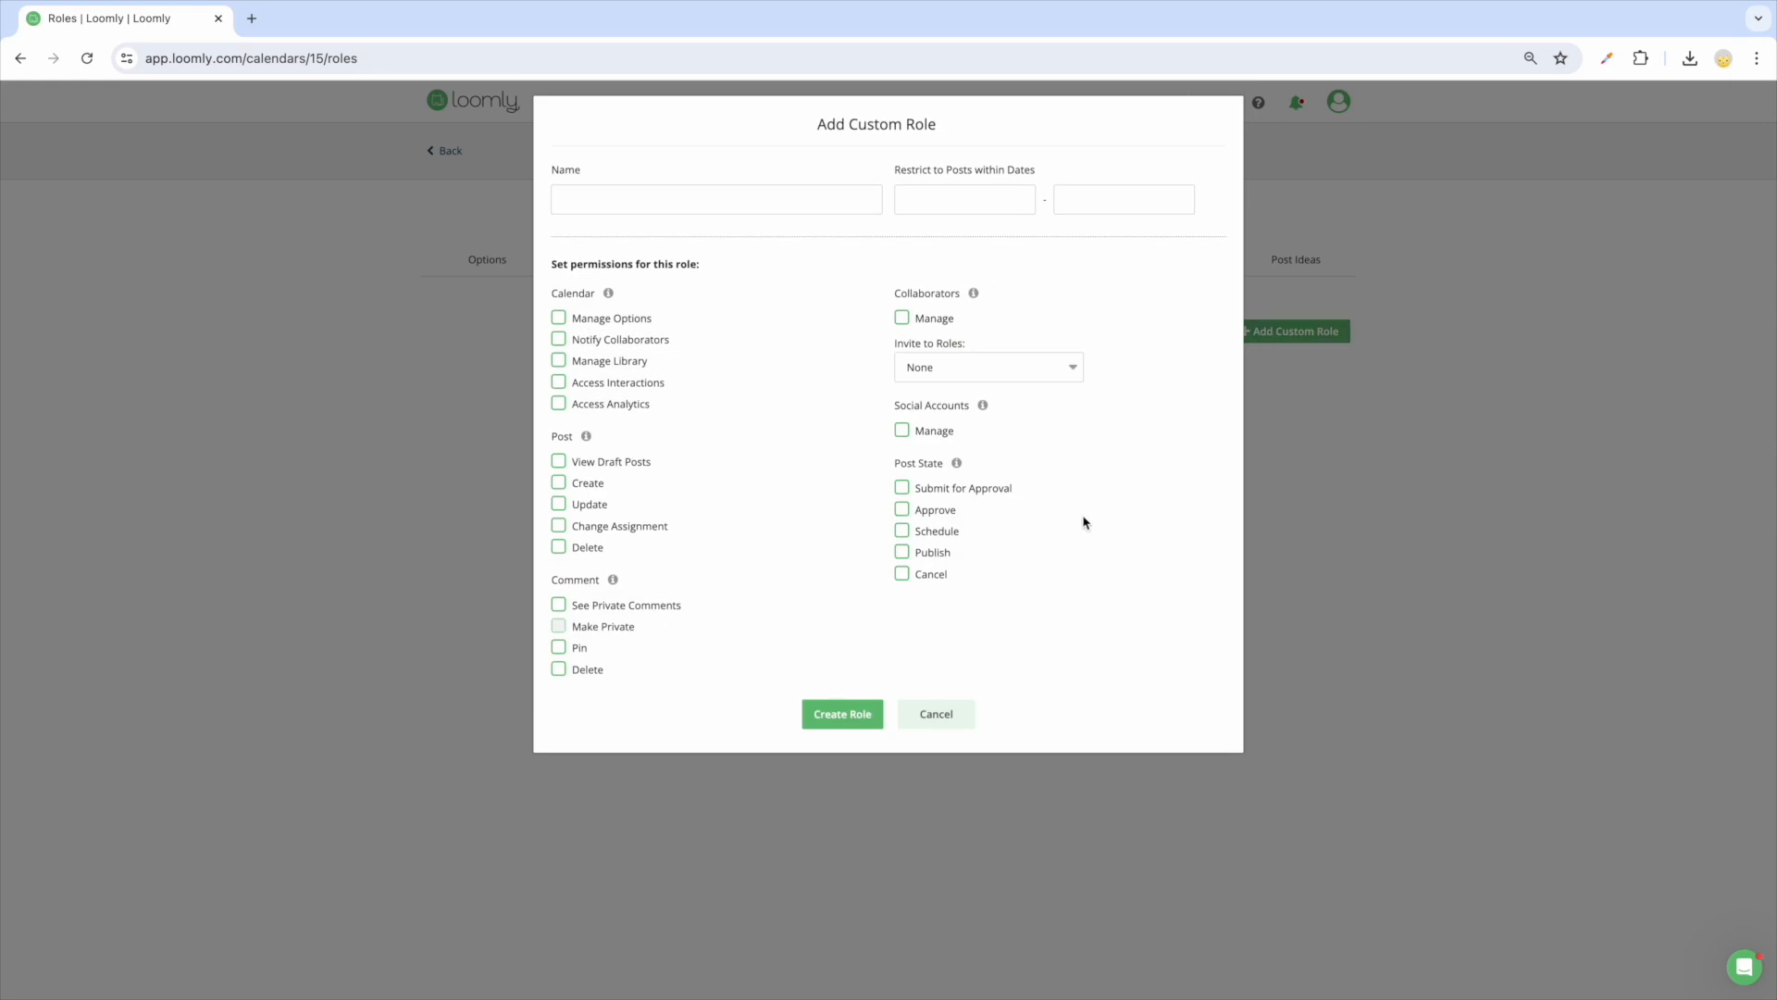
{"action": "mouse_move", "coordinate": [1066, 550]}
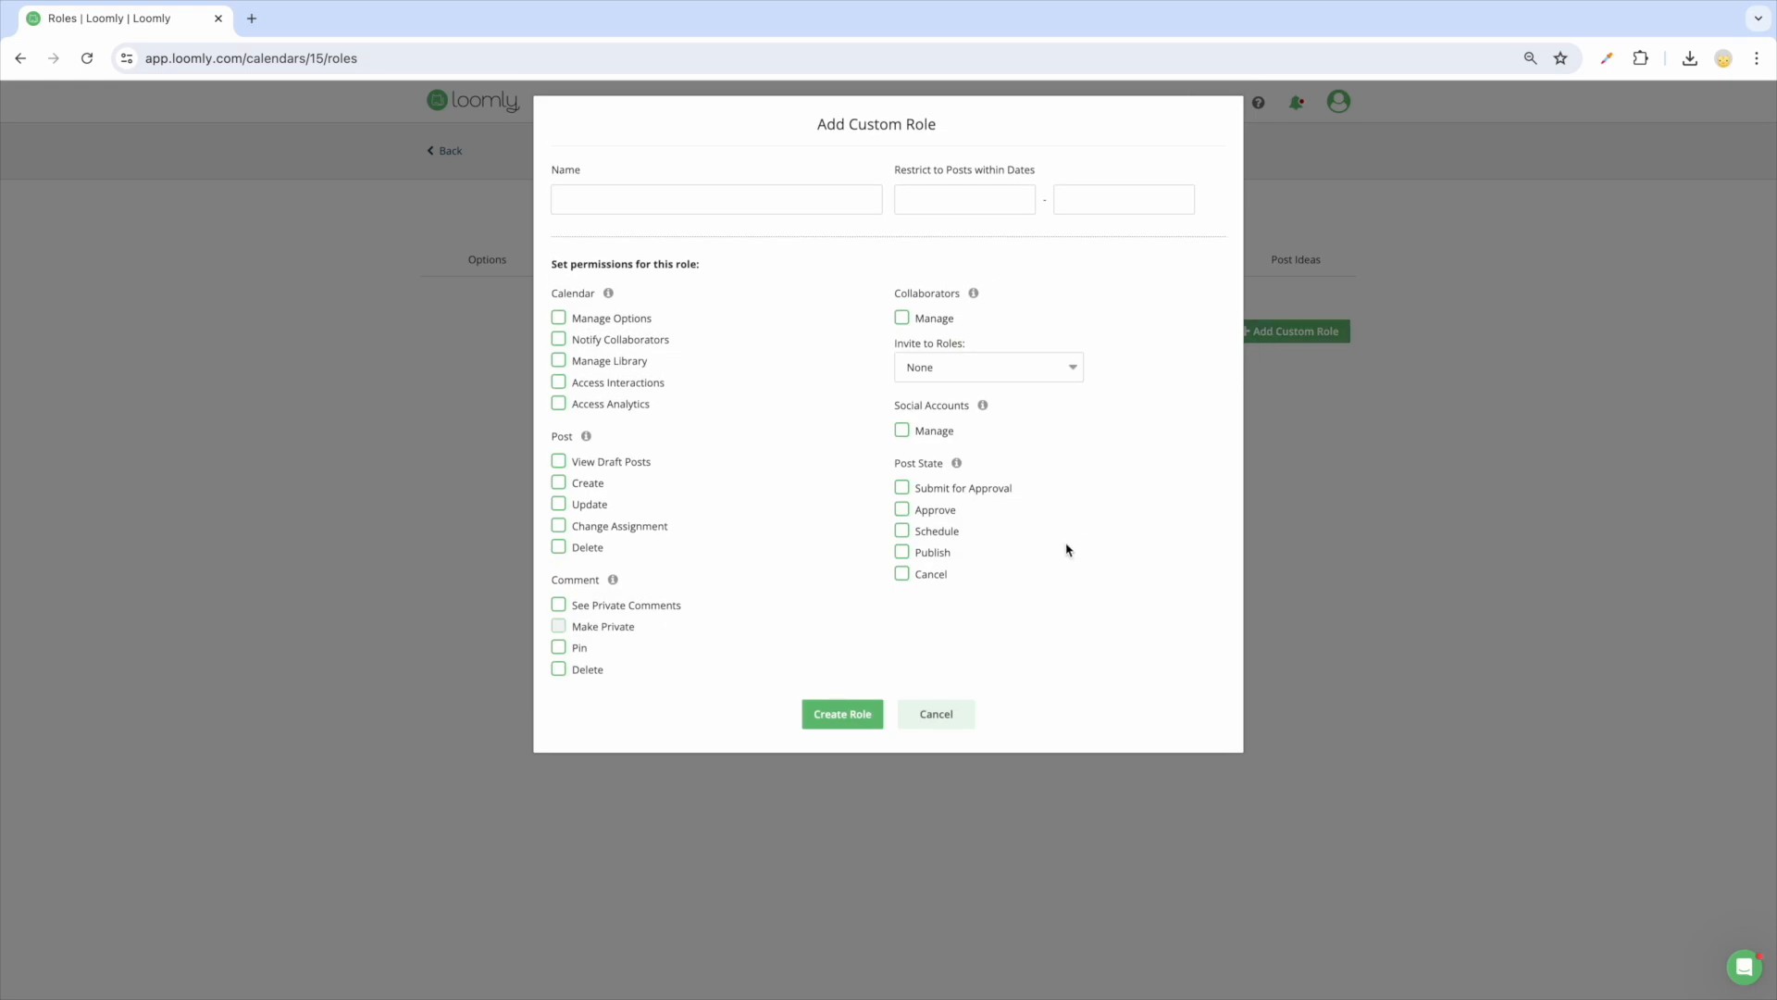
{"action": "left_click", "coordinate": [557, 504]}
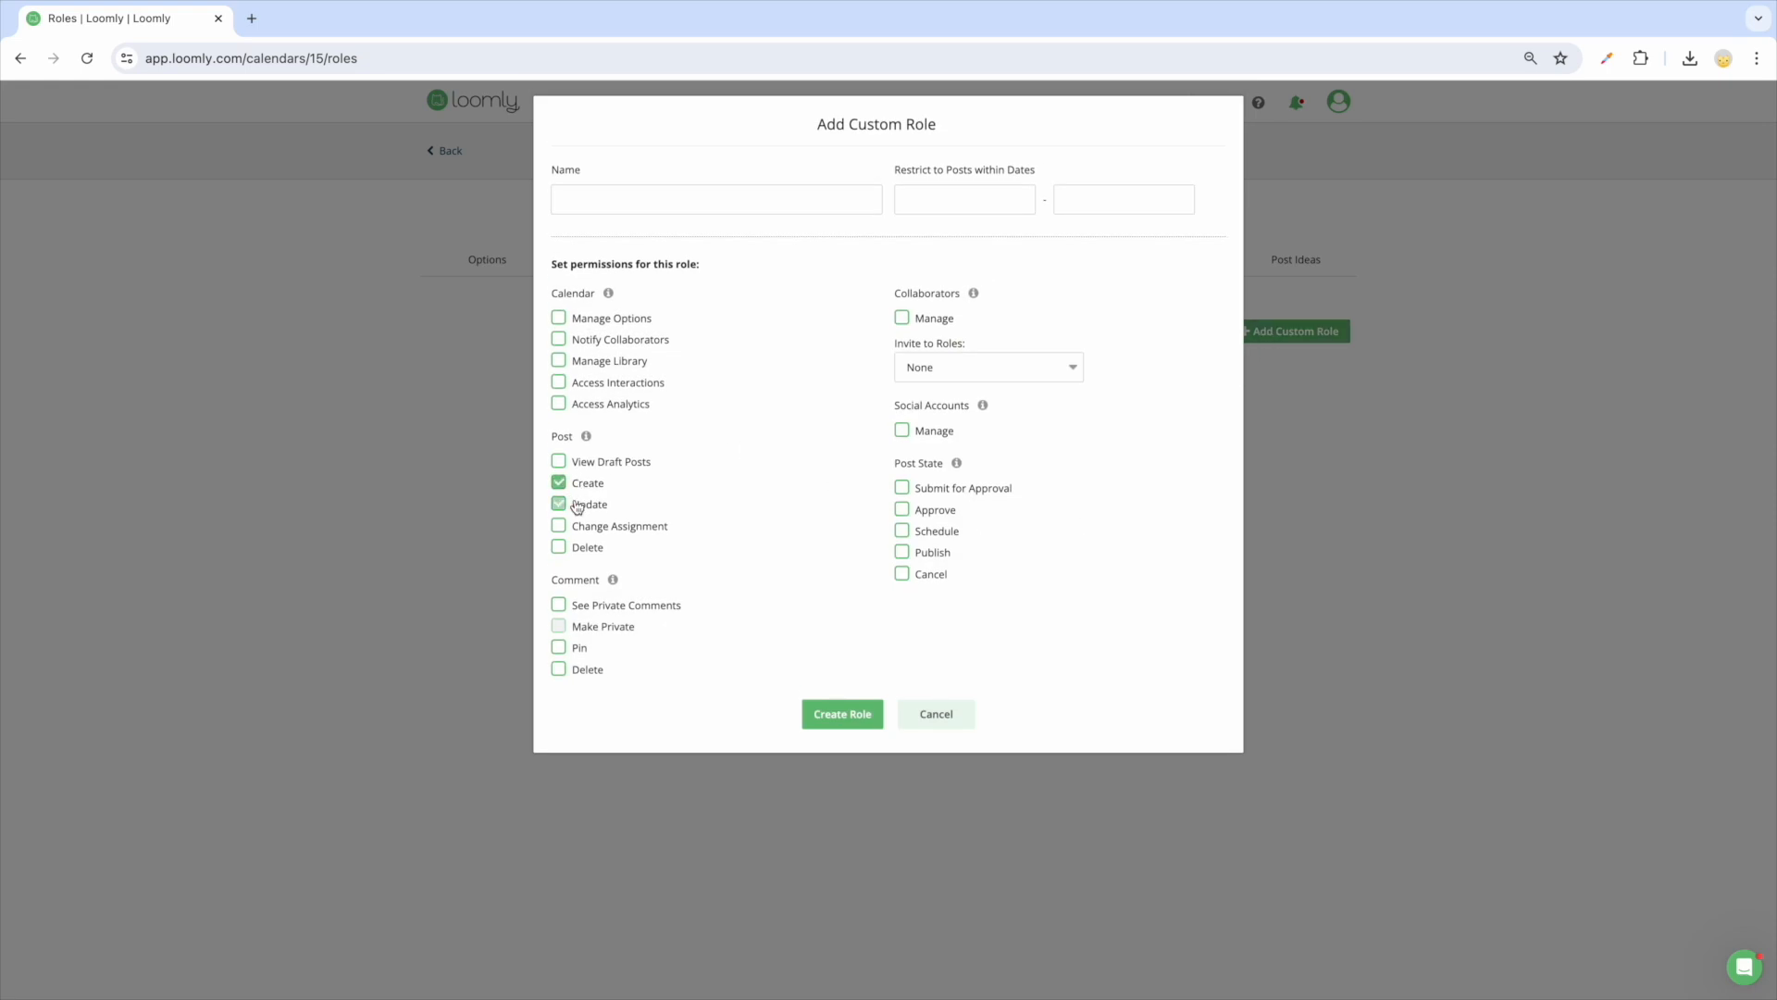
{"action": "left_click", "coordinate": [715, 198]}
{"action": "type", "text": "Custom Role - Designer"}
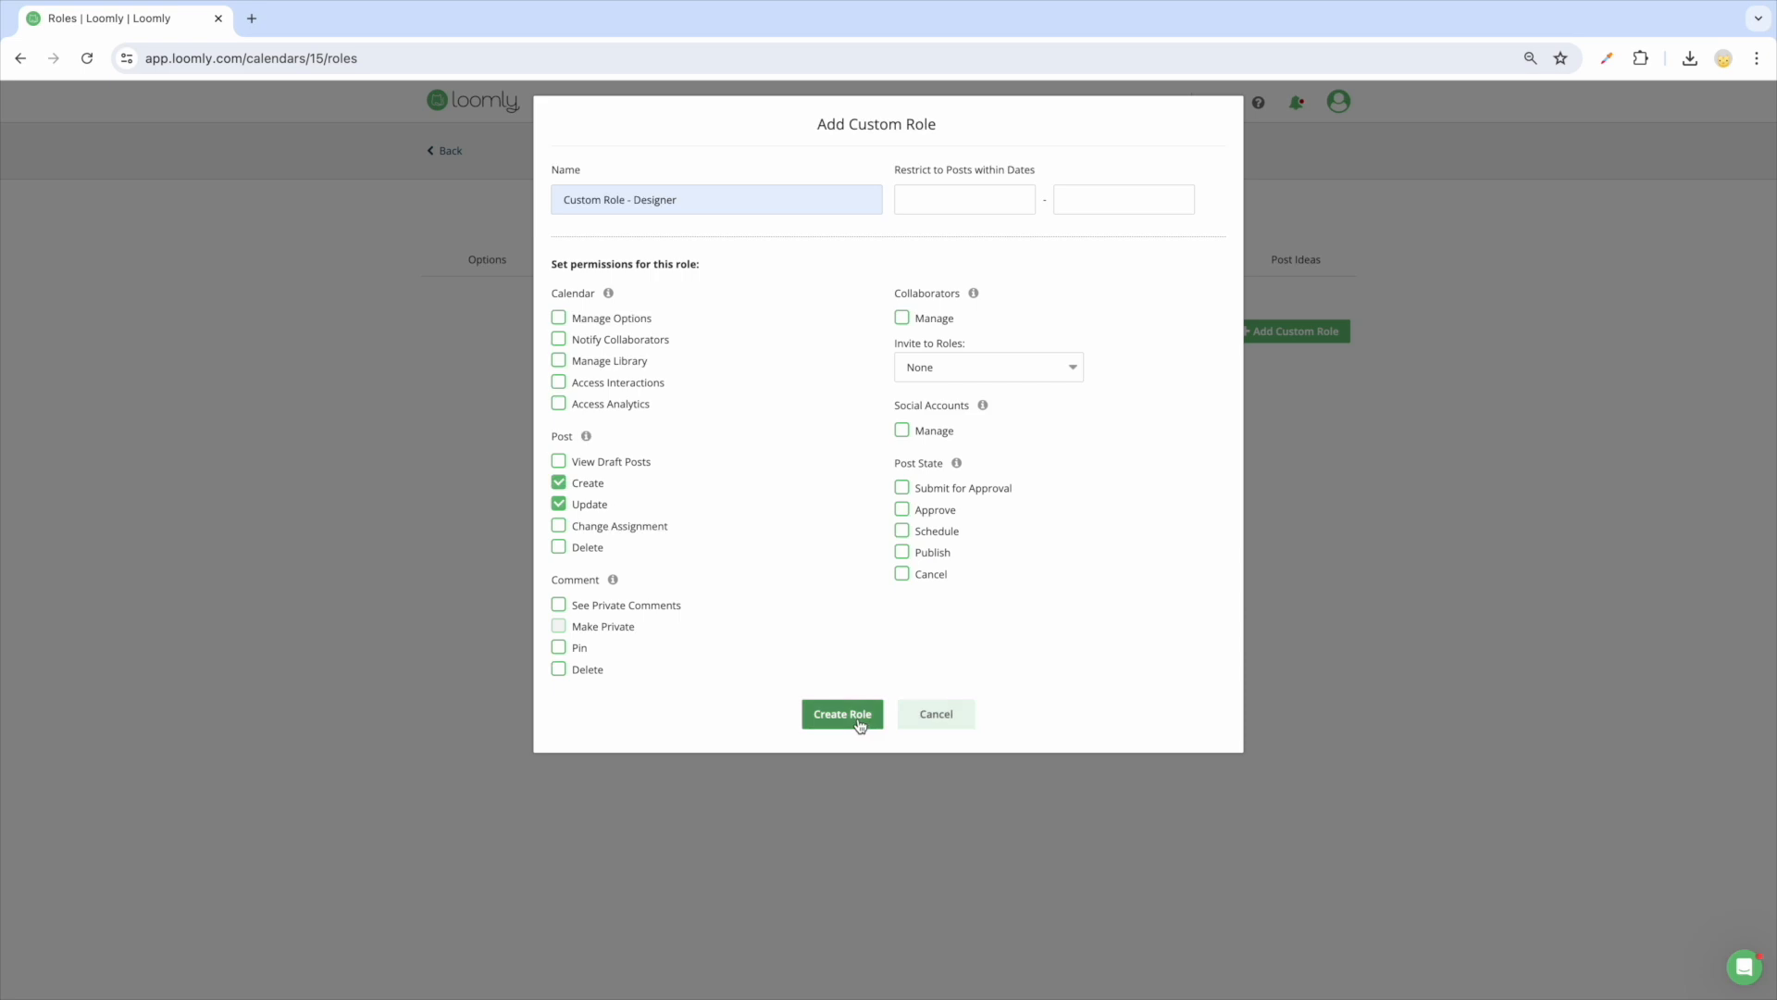
{"action": "left_click", "coordinate": [842, 713]}
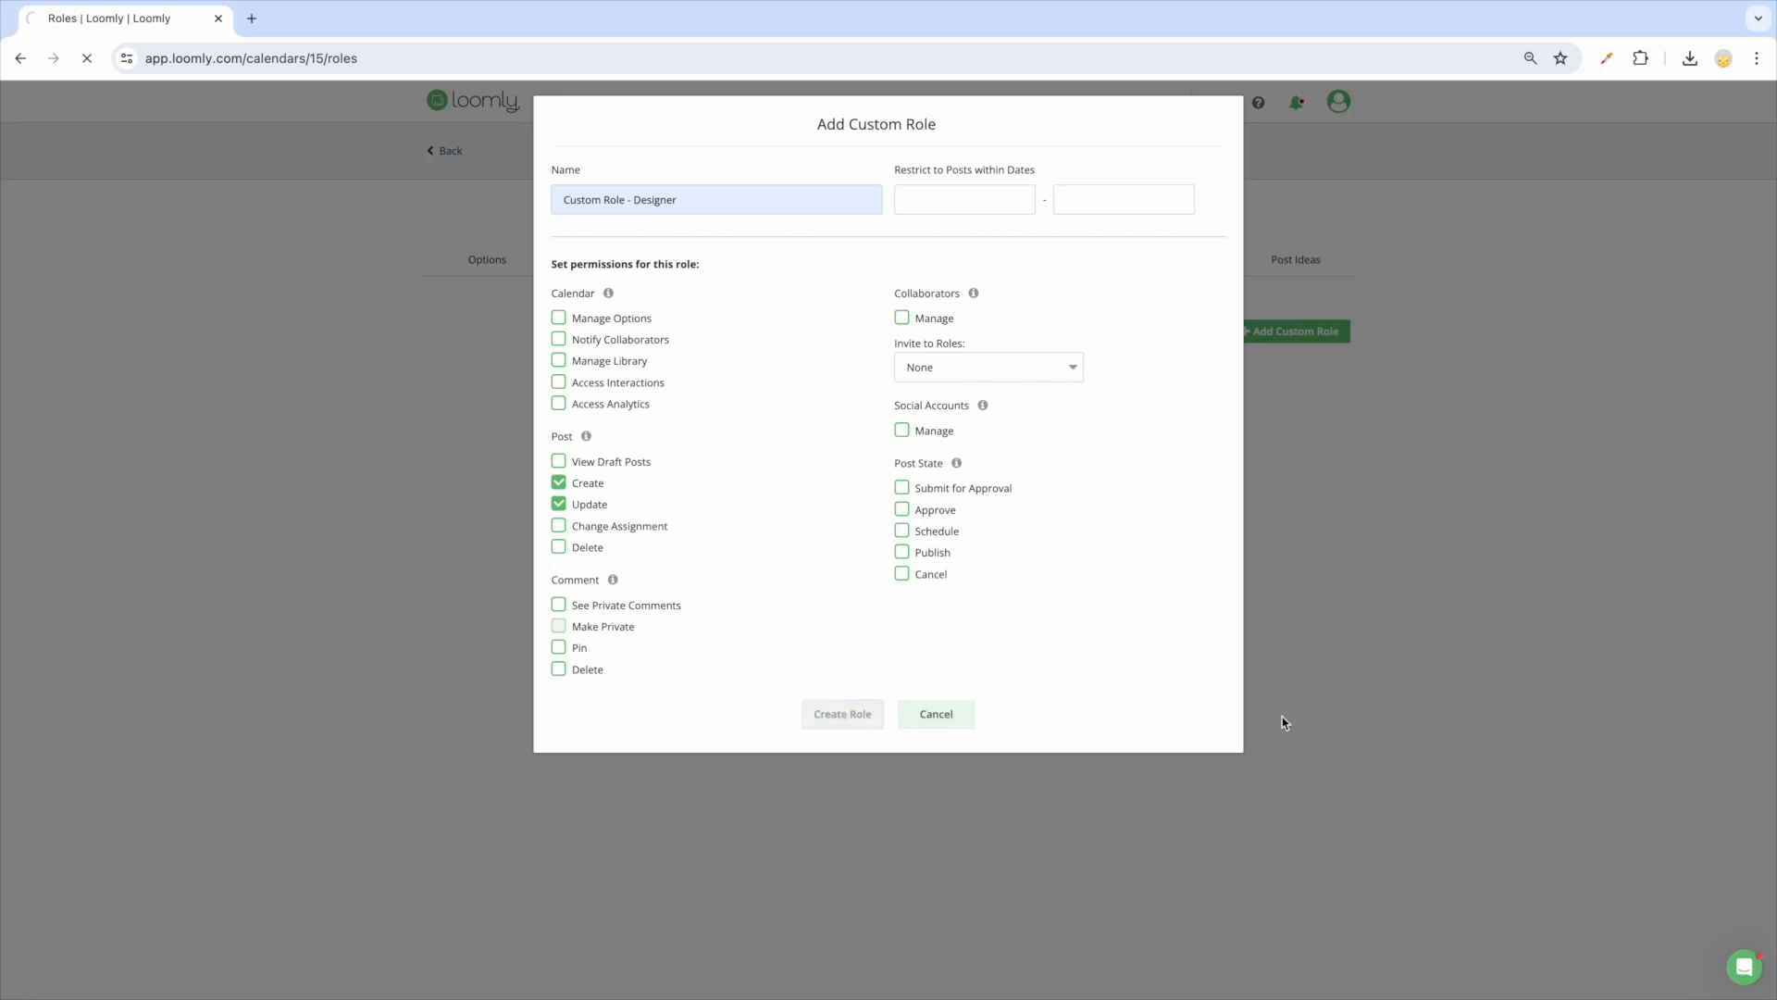
{"action": "left_click", "coordinate": [1162, 259]}
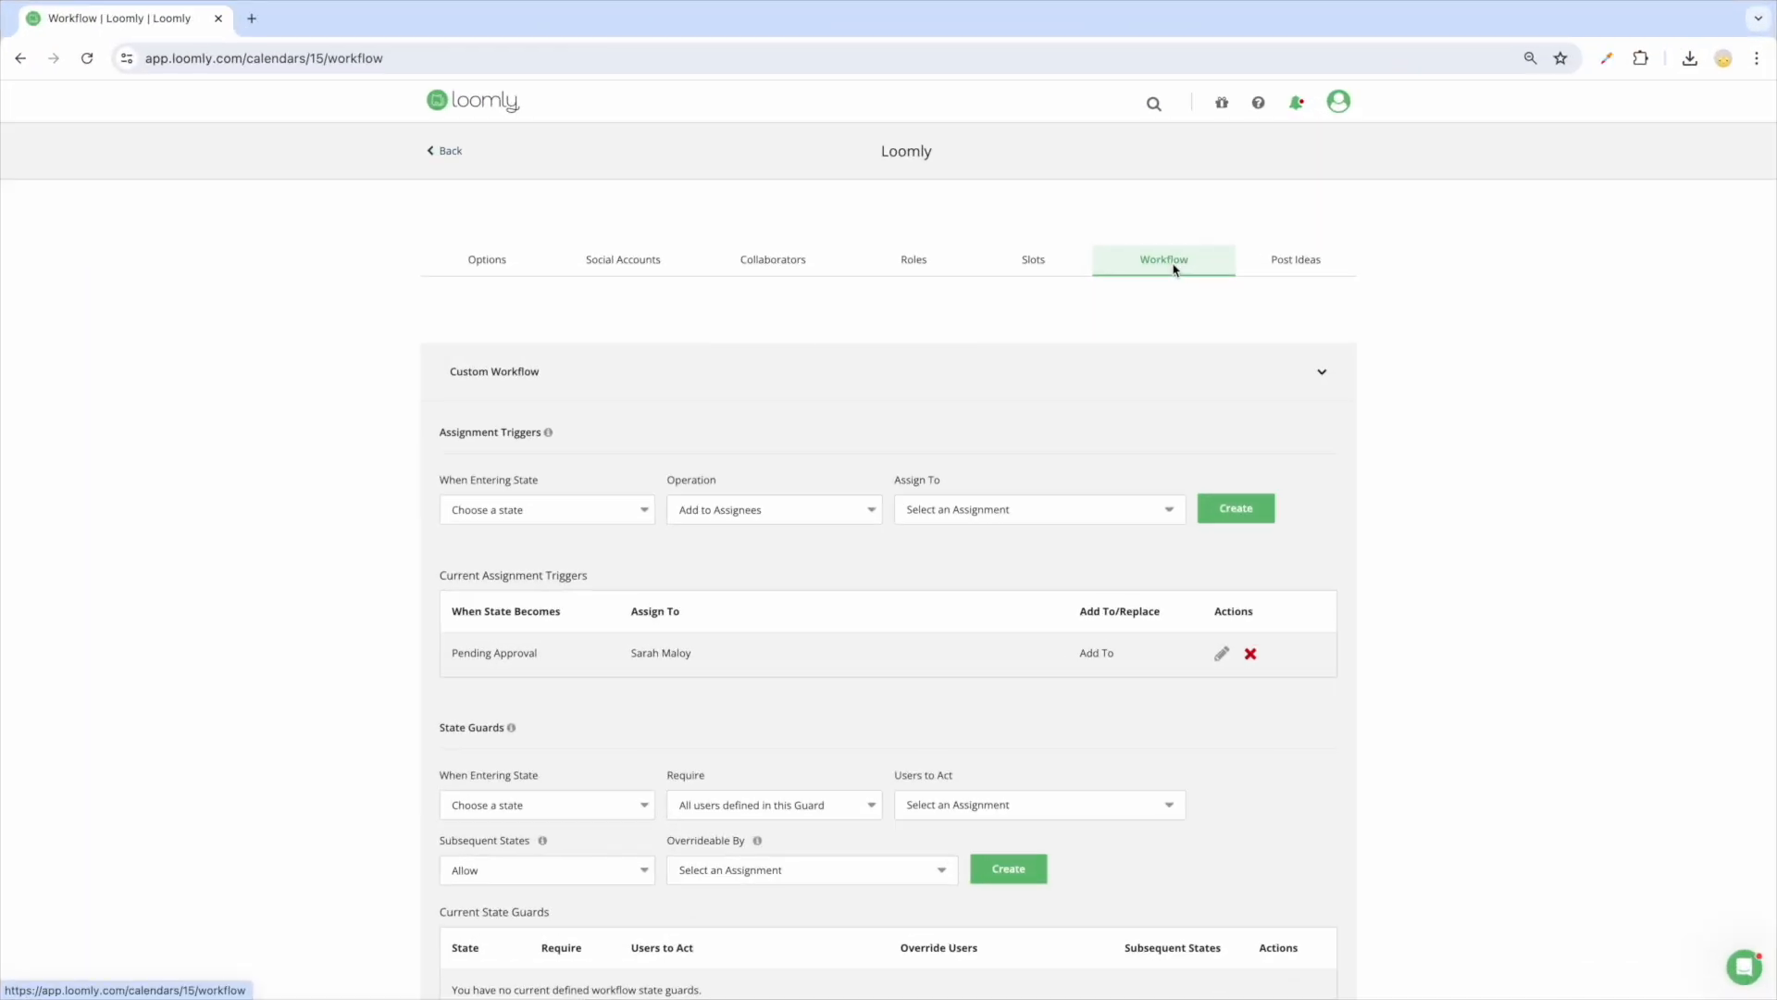
{"action": "mouse_move", "coordinate": [1138, 346]}
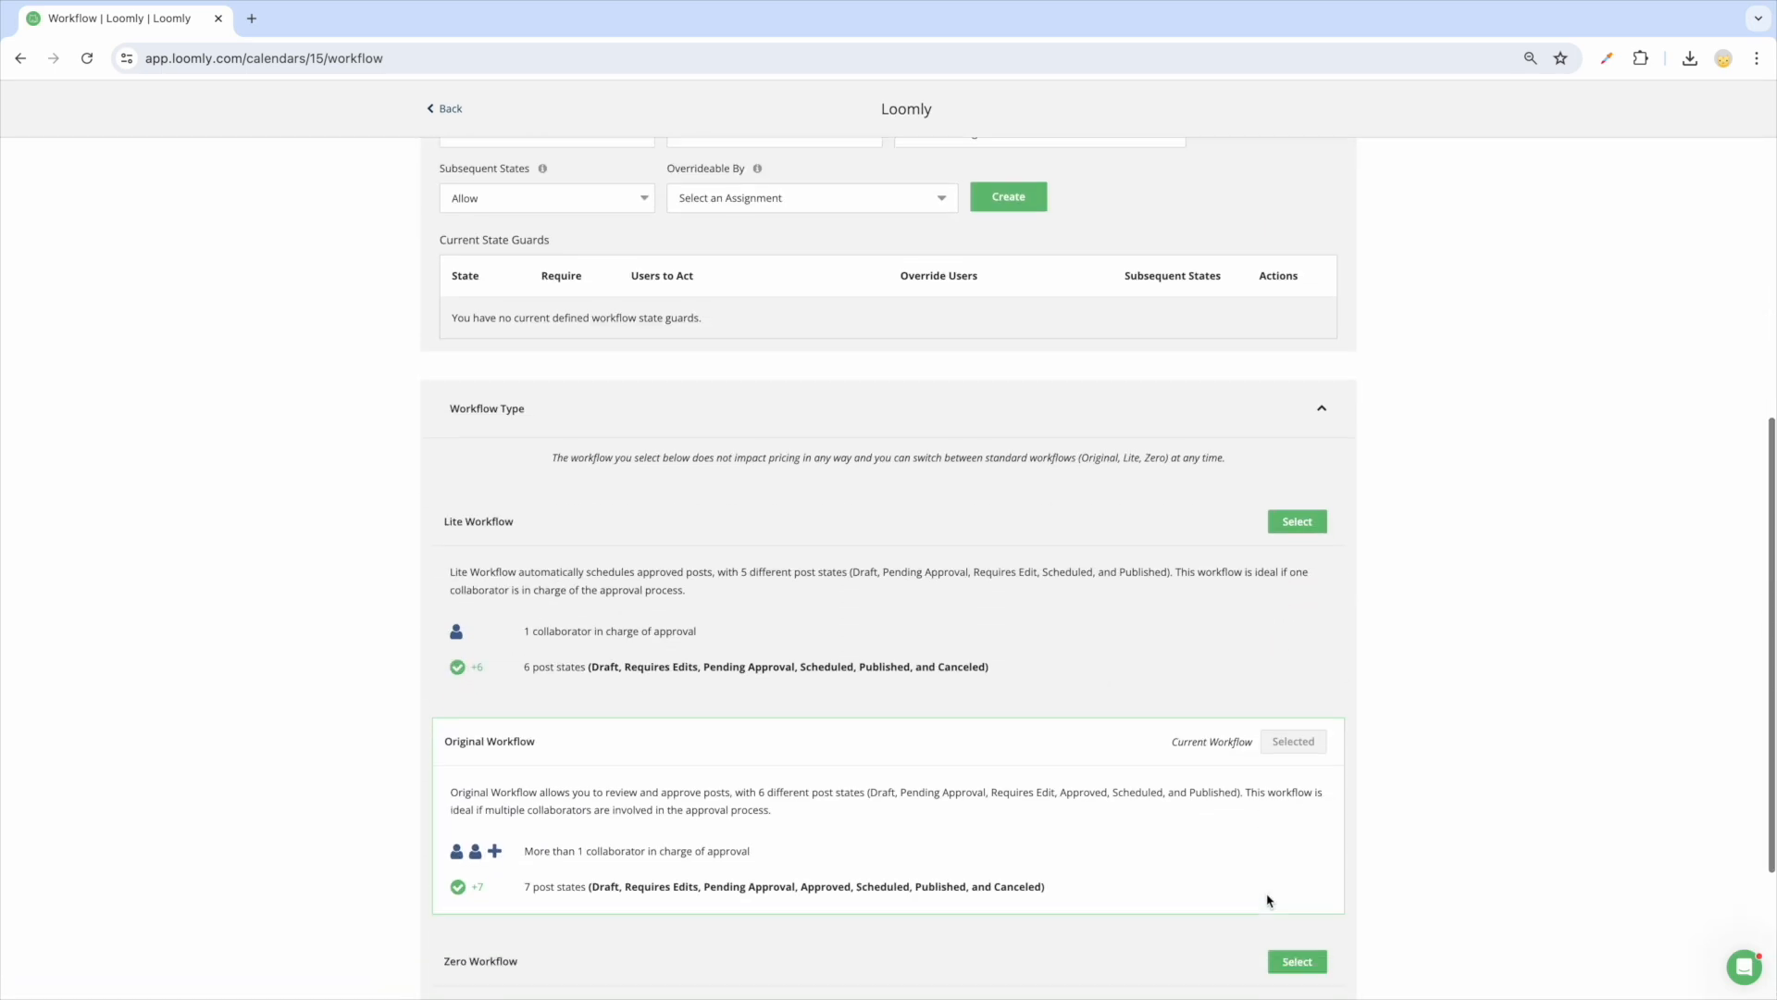
{"action": "scroll", "scroll_direction": "down", "scroll_amount": 3}
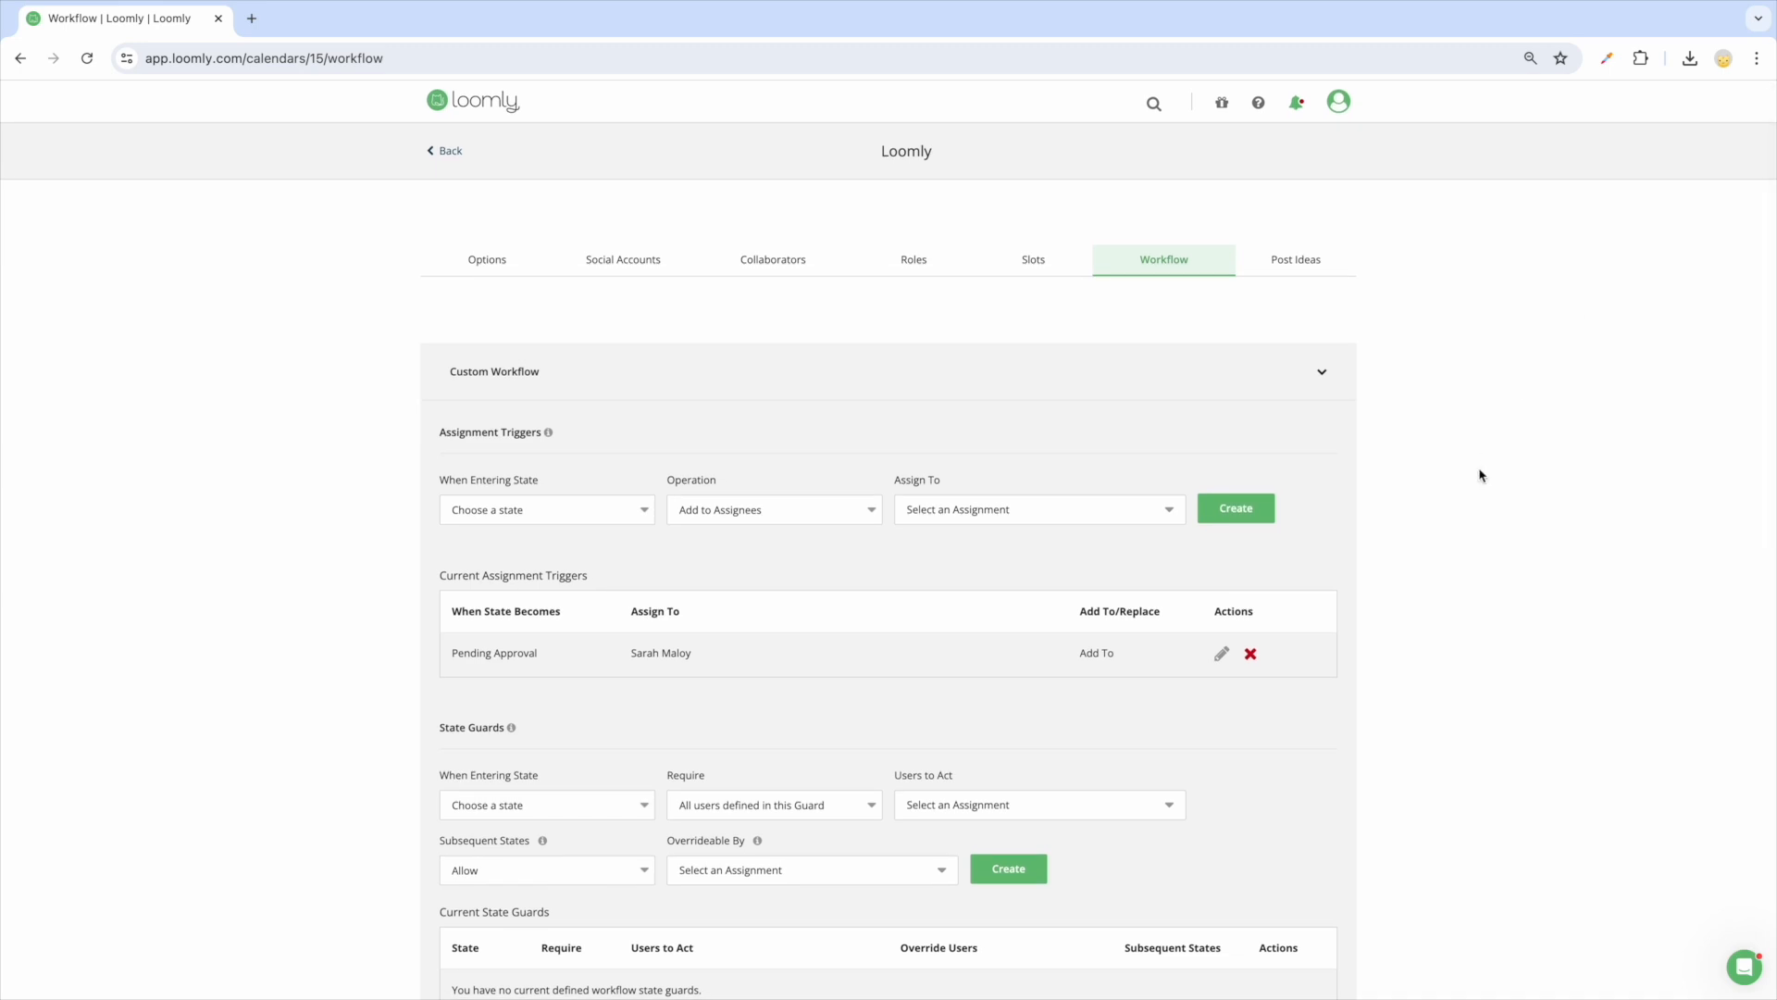
{"action": "mouse_move", "coordinate": [613, 531]}
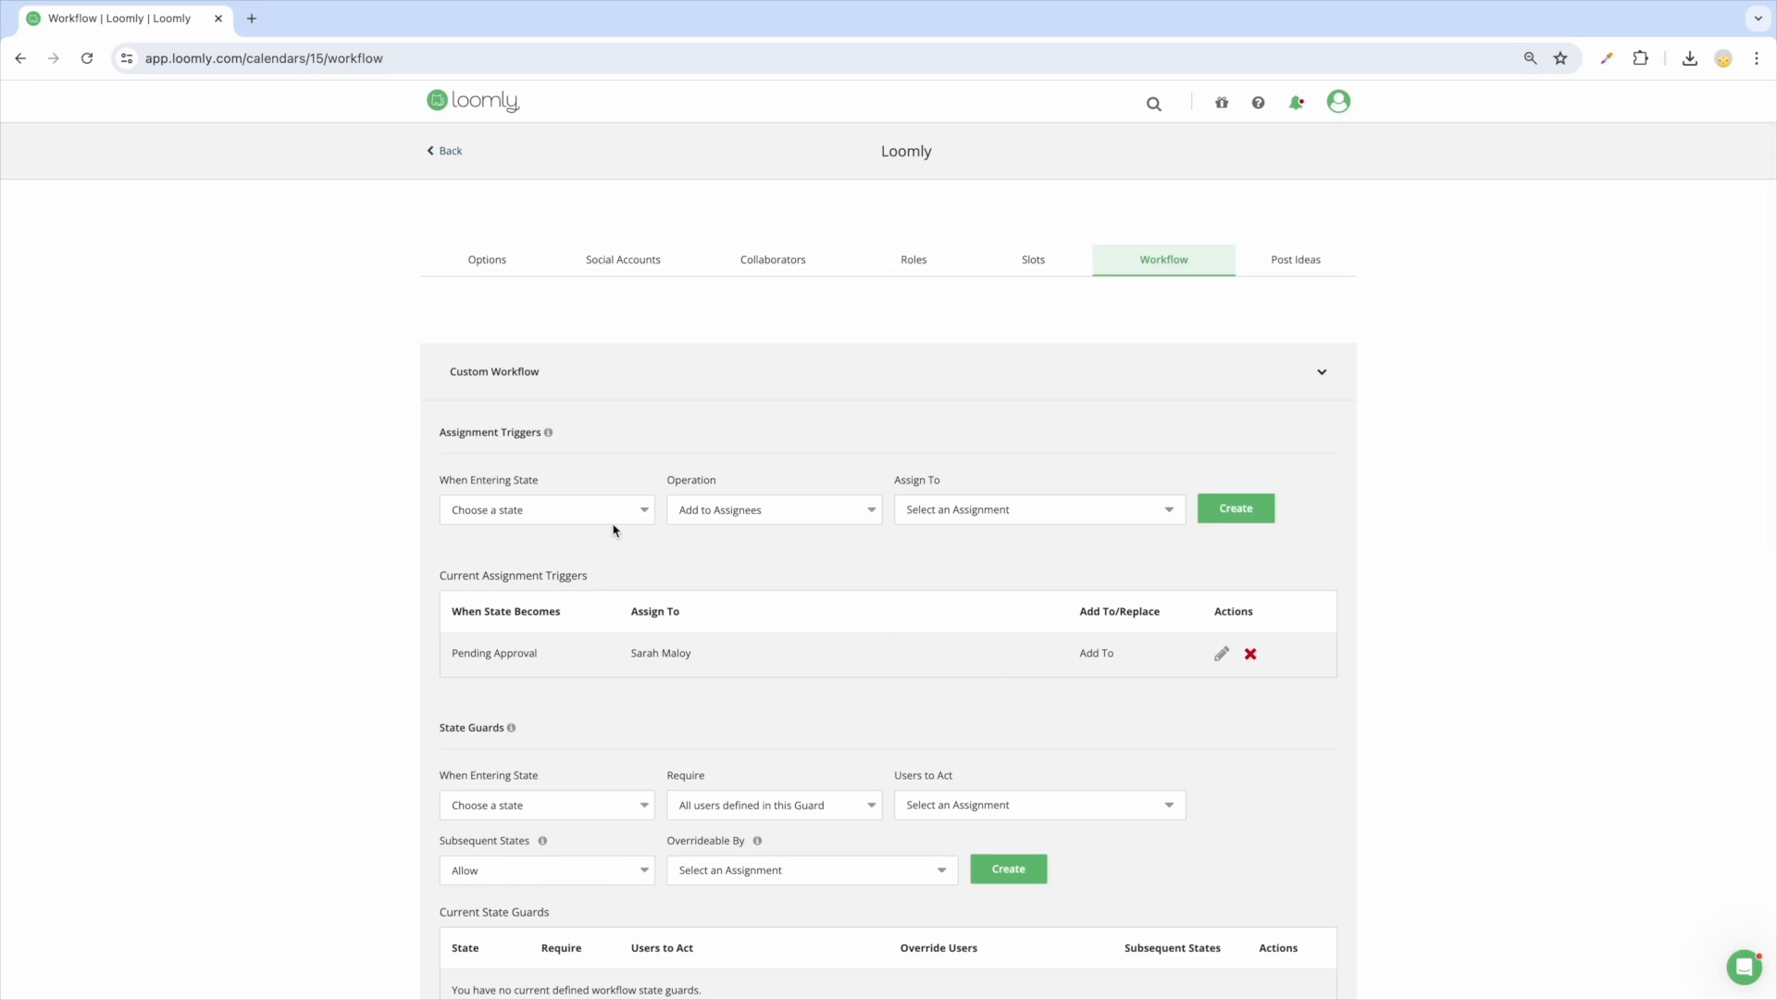
{"action": "mouse_move", "coordinate": [613, 523]}
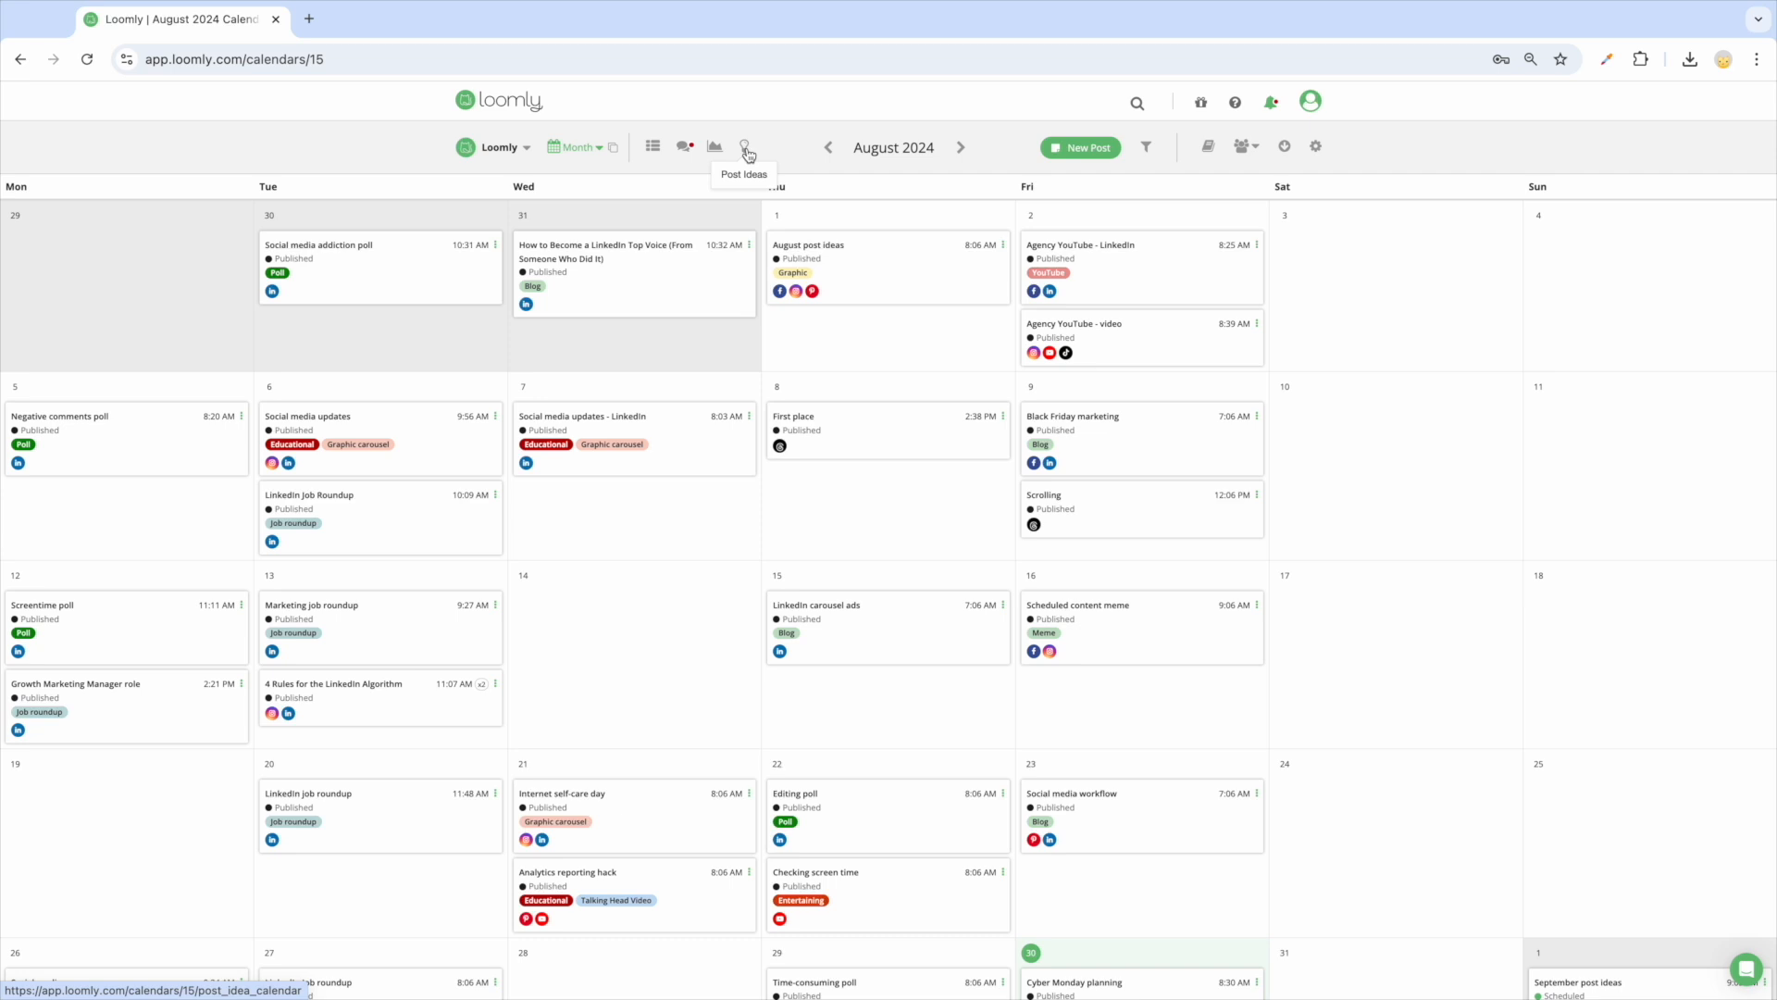
{"action": "mouse_move", "coordinate": [683, 149]}
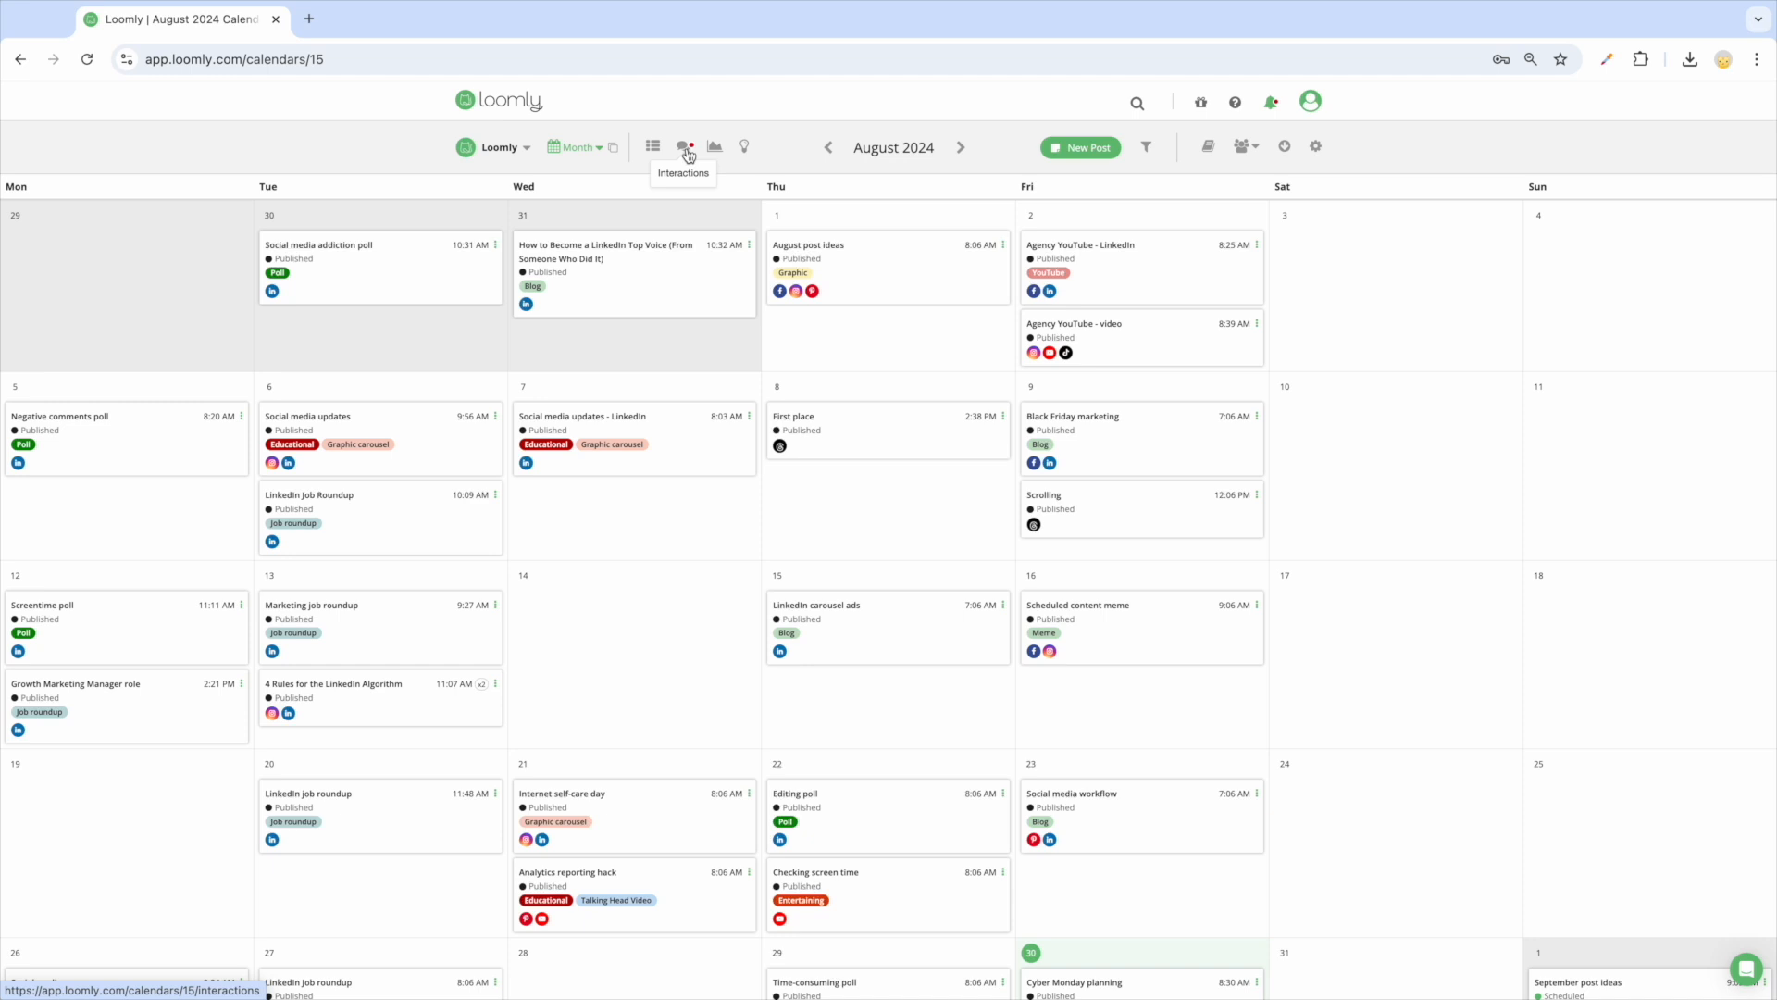
{"action": "mouse_move", "coordinate": [1145, 149]}
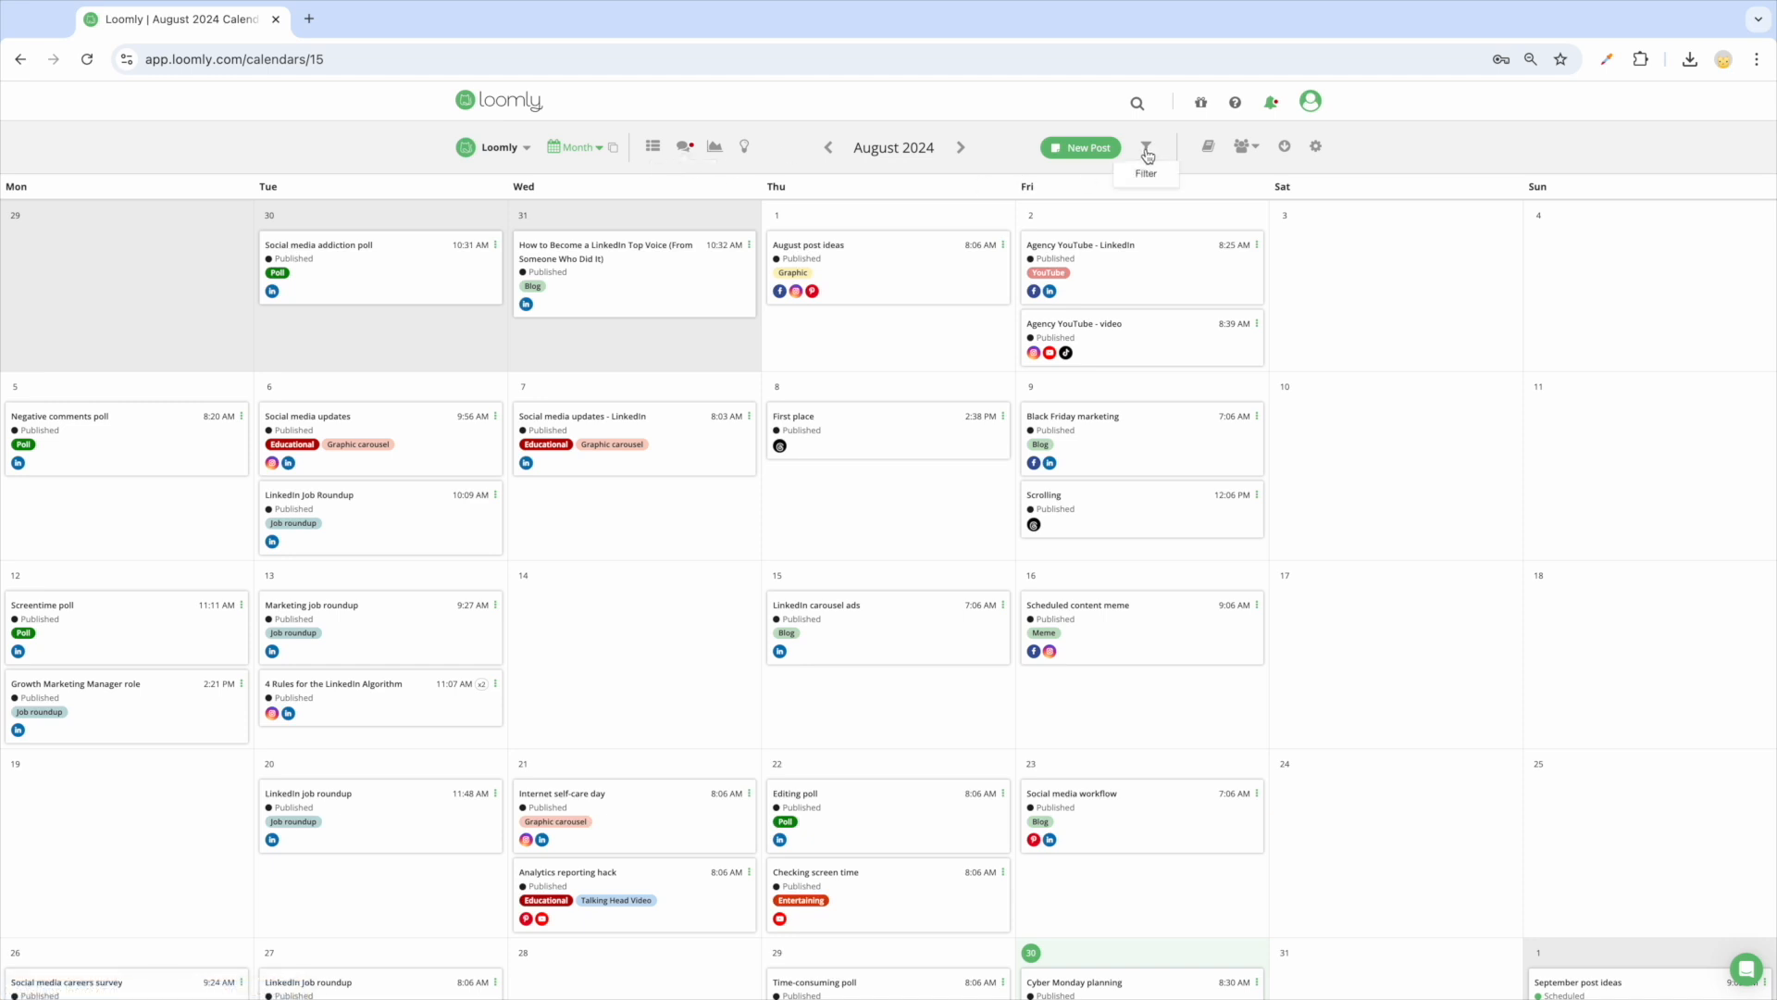
Open the calendar's post Filter options and dismiss them without applying anything
{"action": "left_click", "coordinate": [1146, 146]}
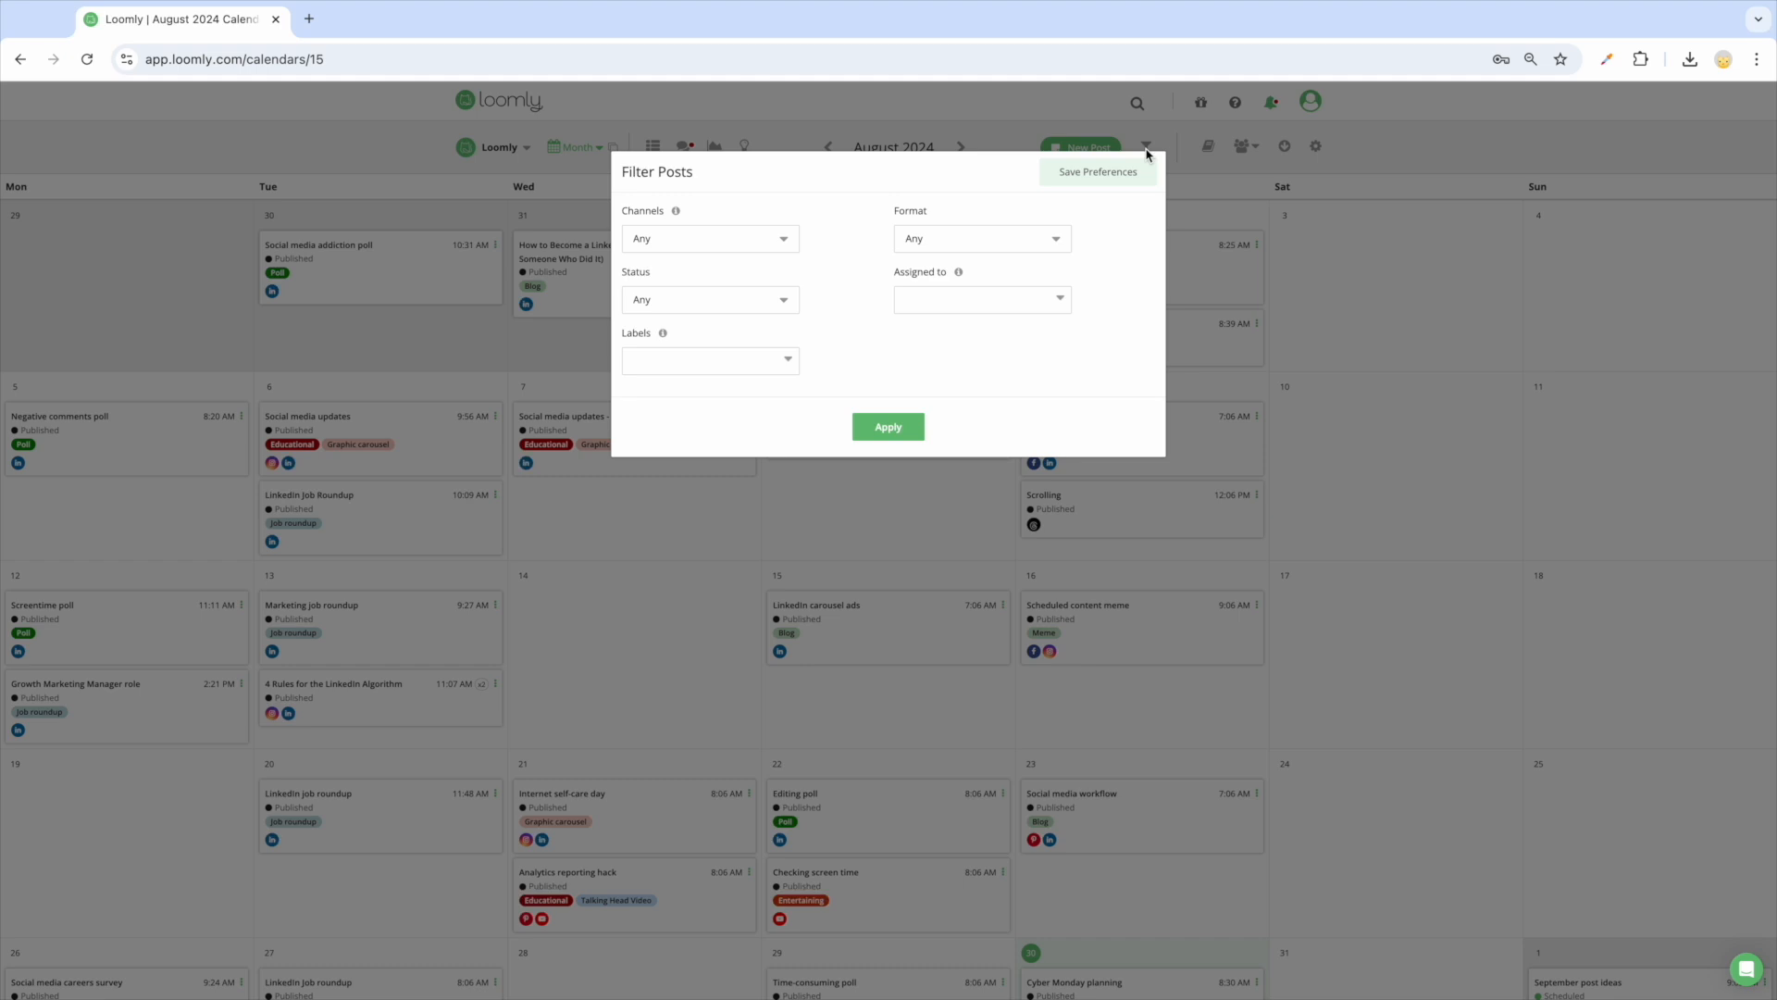
{"action": "left_click", "coordinate": [1146, 144]}
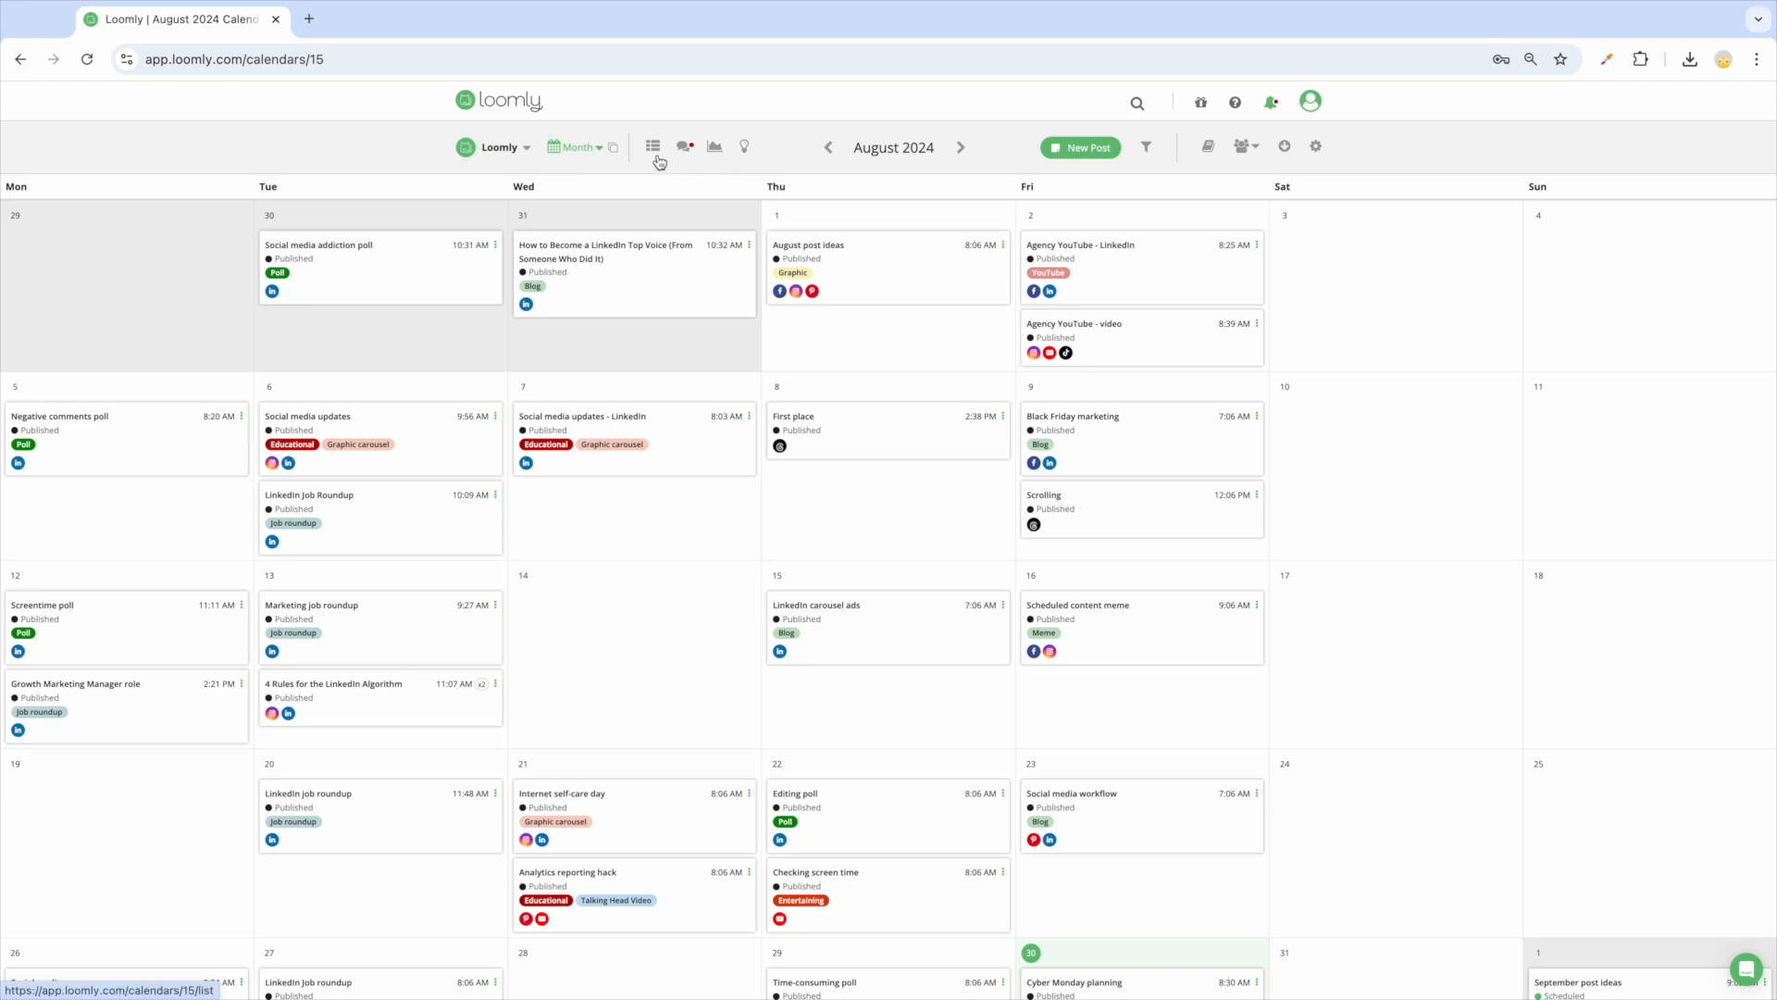
Review August posts in List view with variations expanded, return to Calendar view and reach the Library
{"action": "left_click", "coordinate": [585, 146]}
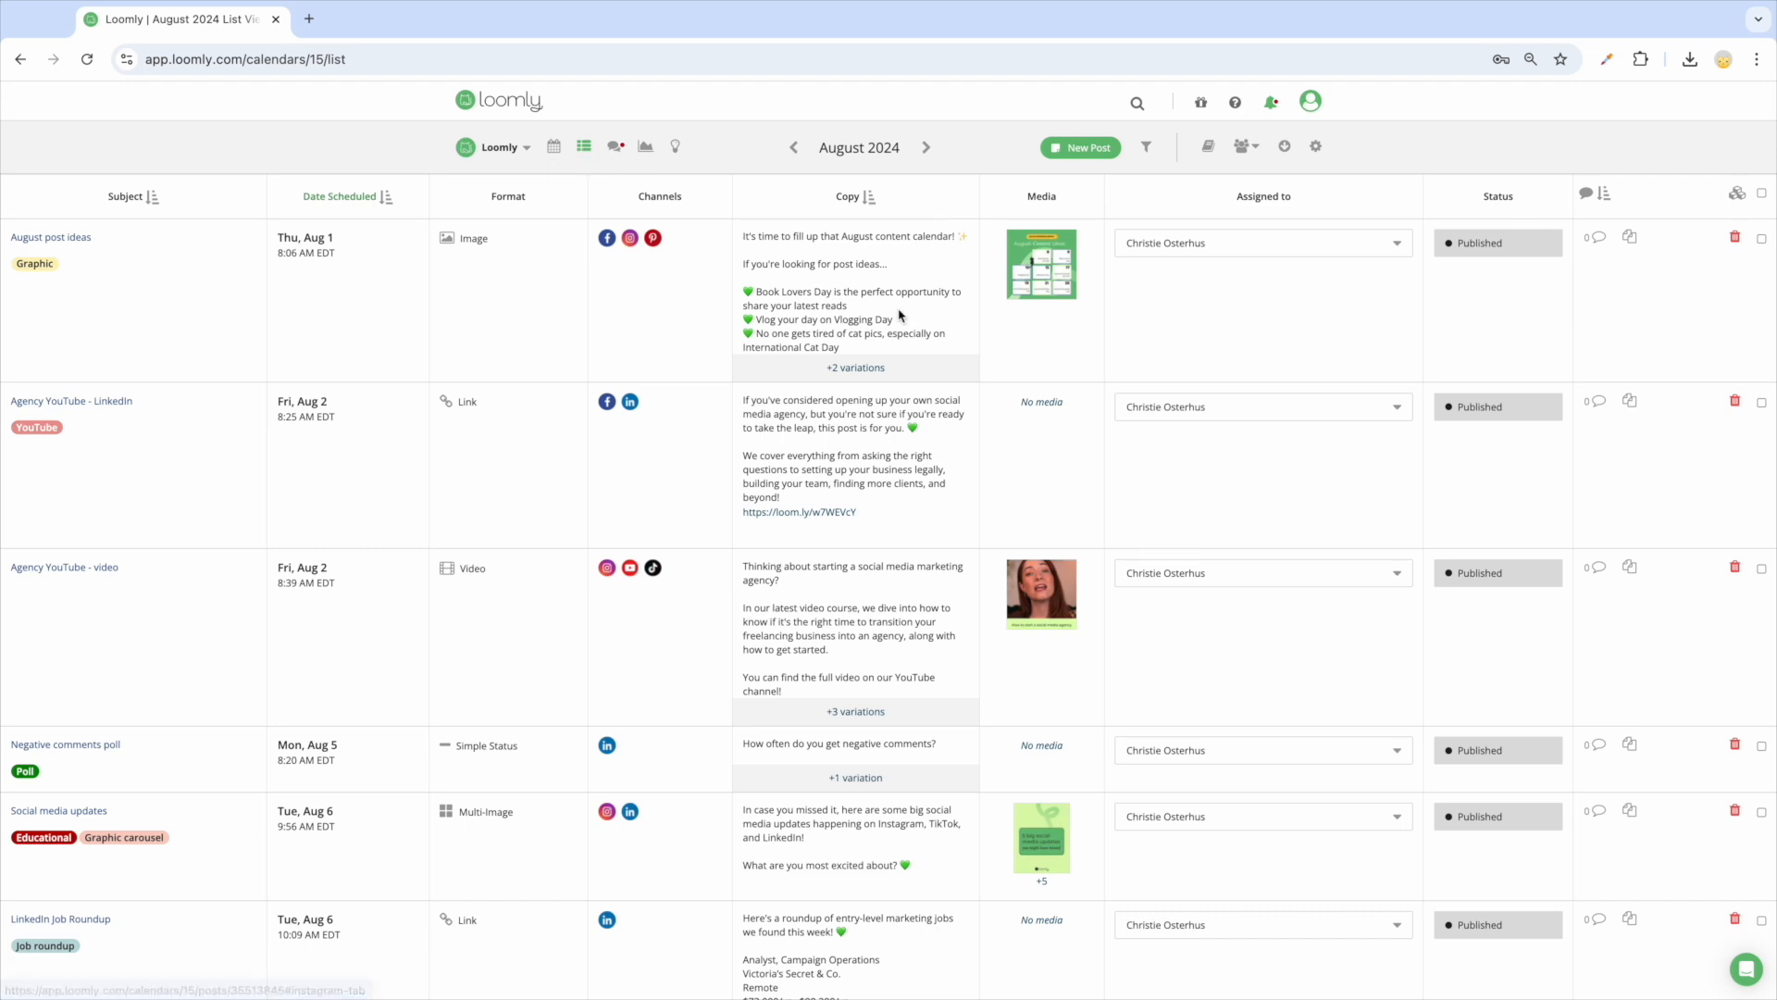
{"action": "left_click", "coordinate": [855, 367]}
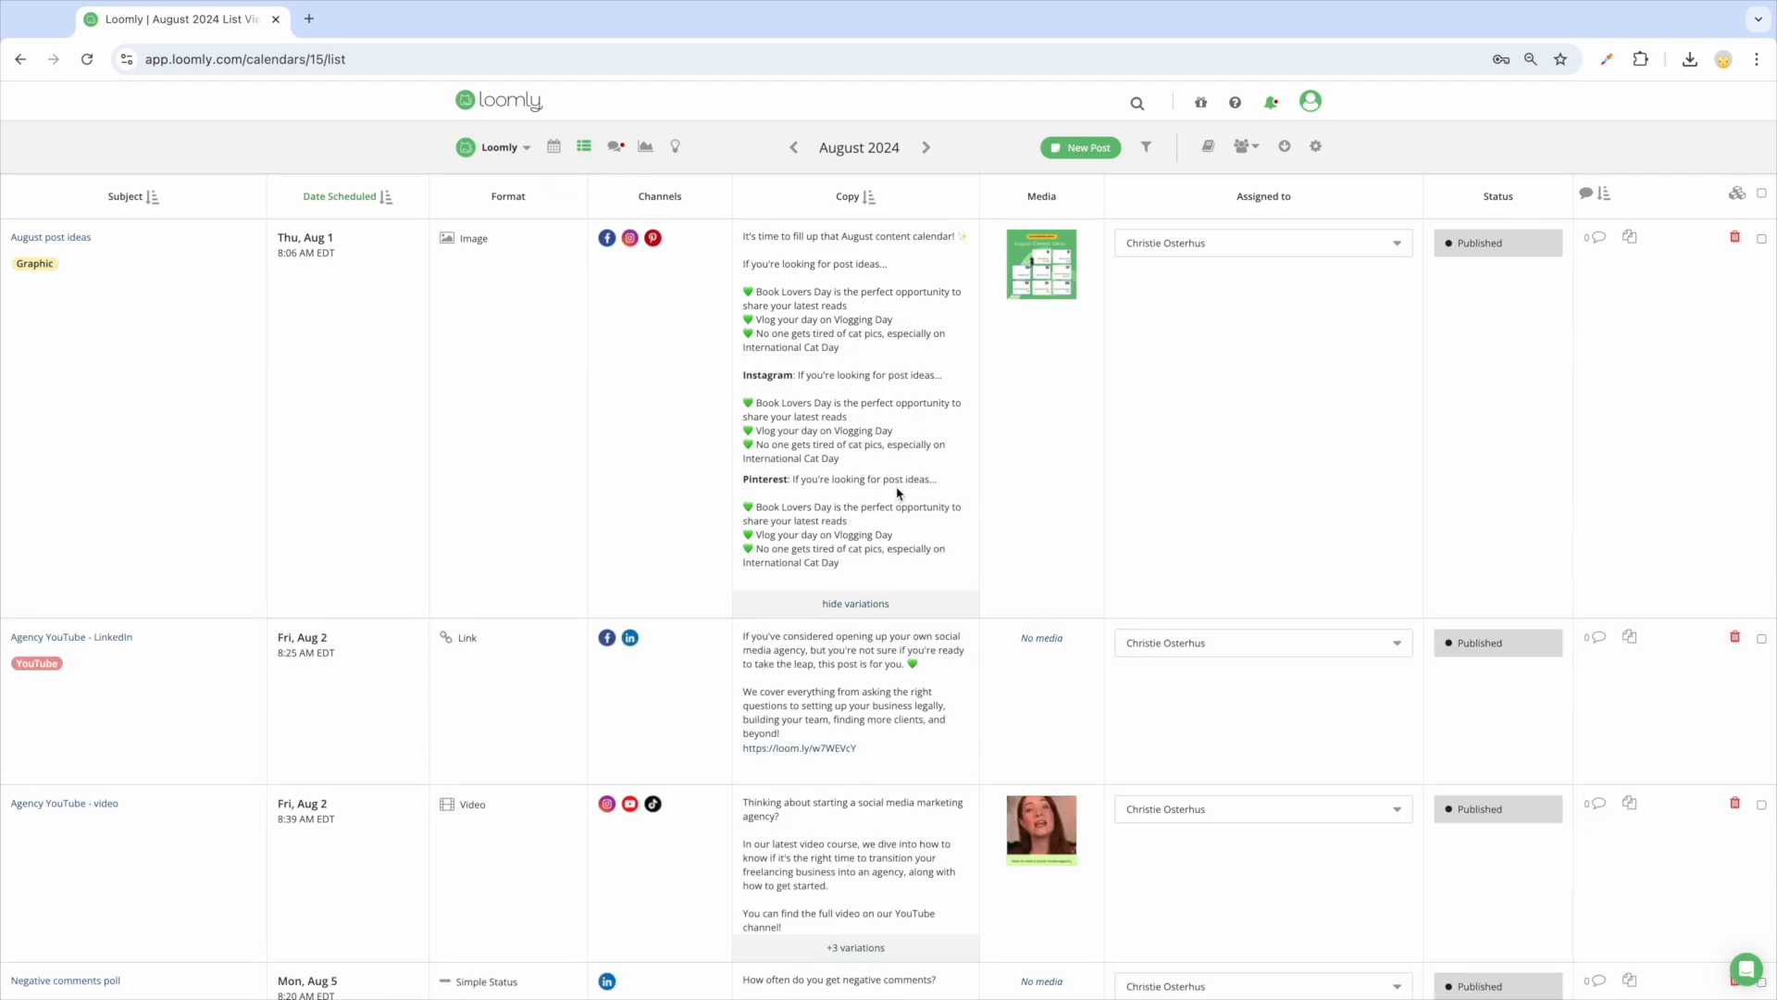
{"action": "mouse_move", "coordinate": [996, 477]}
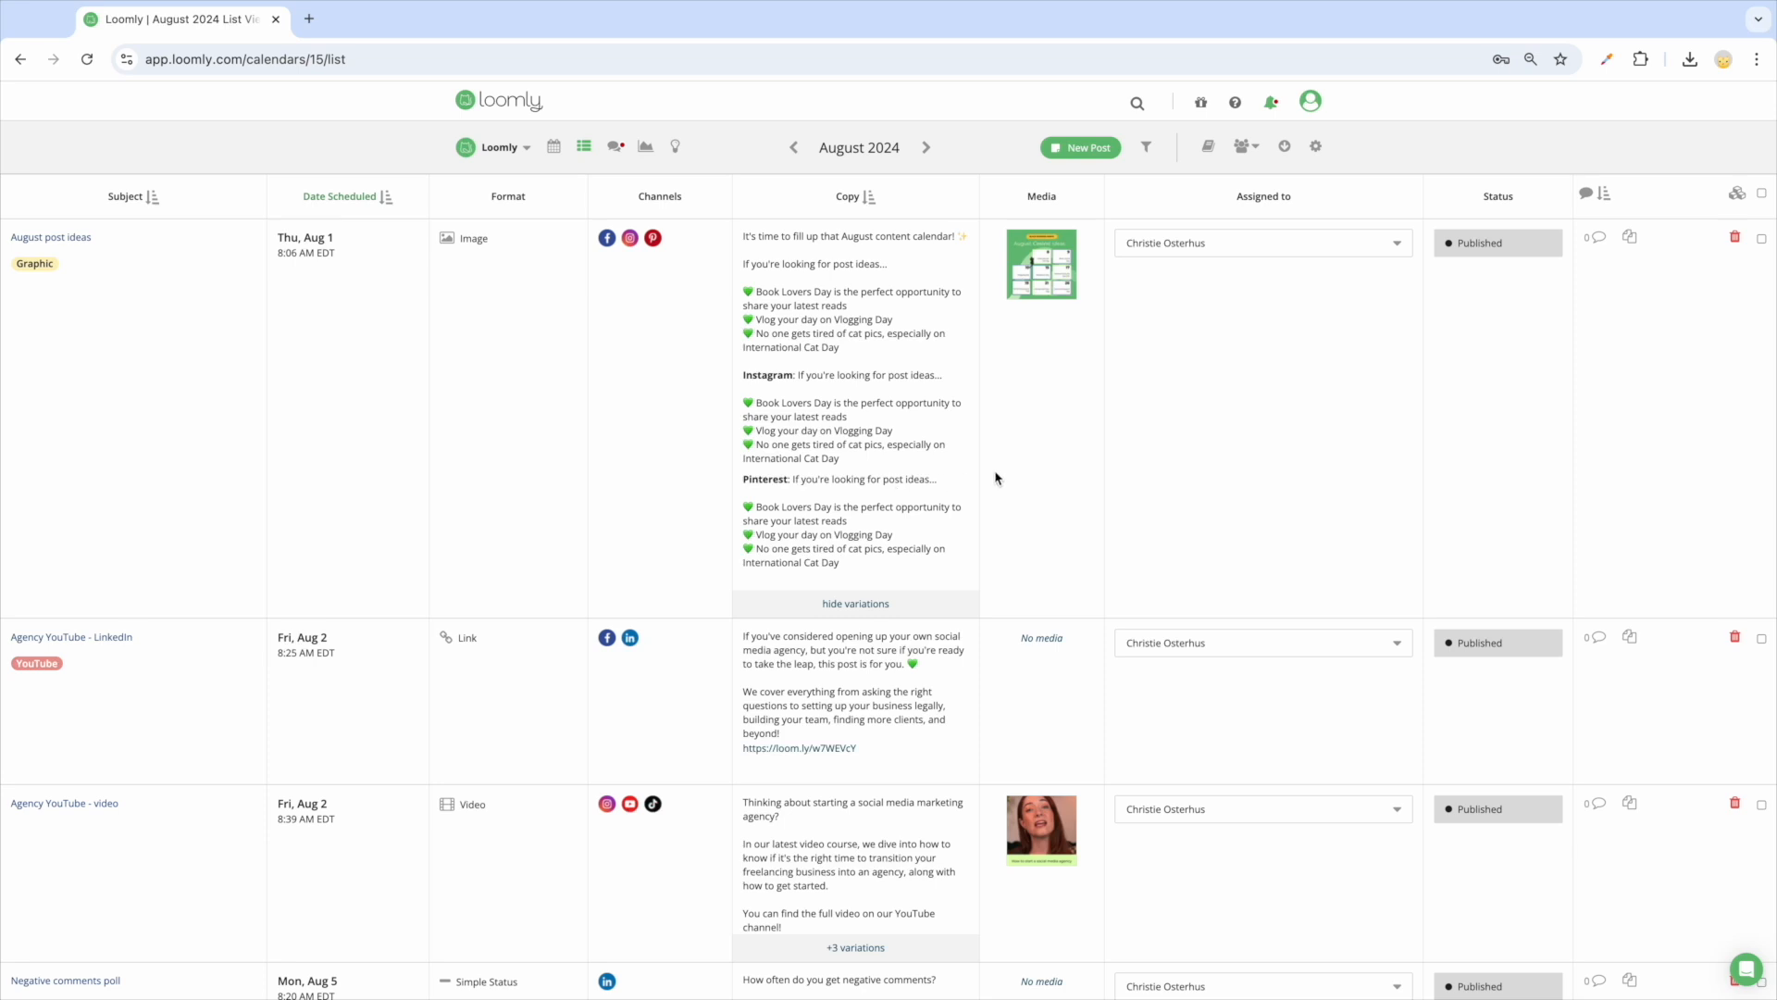
{"action": "left_click", "coordinate": [1758, 192]}
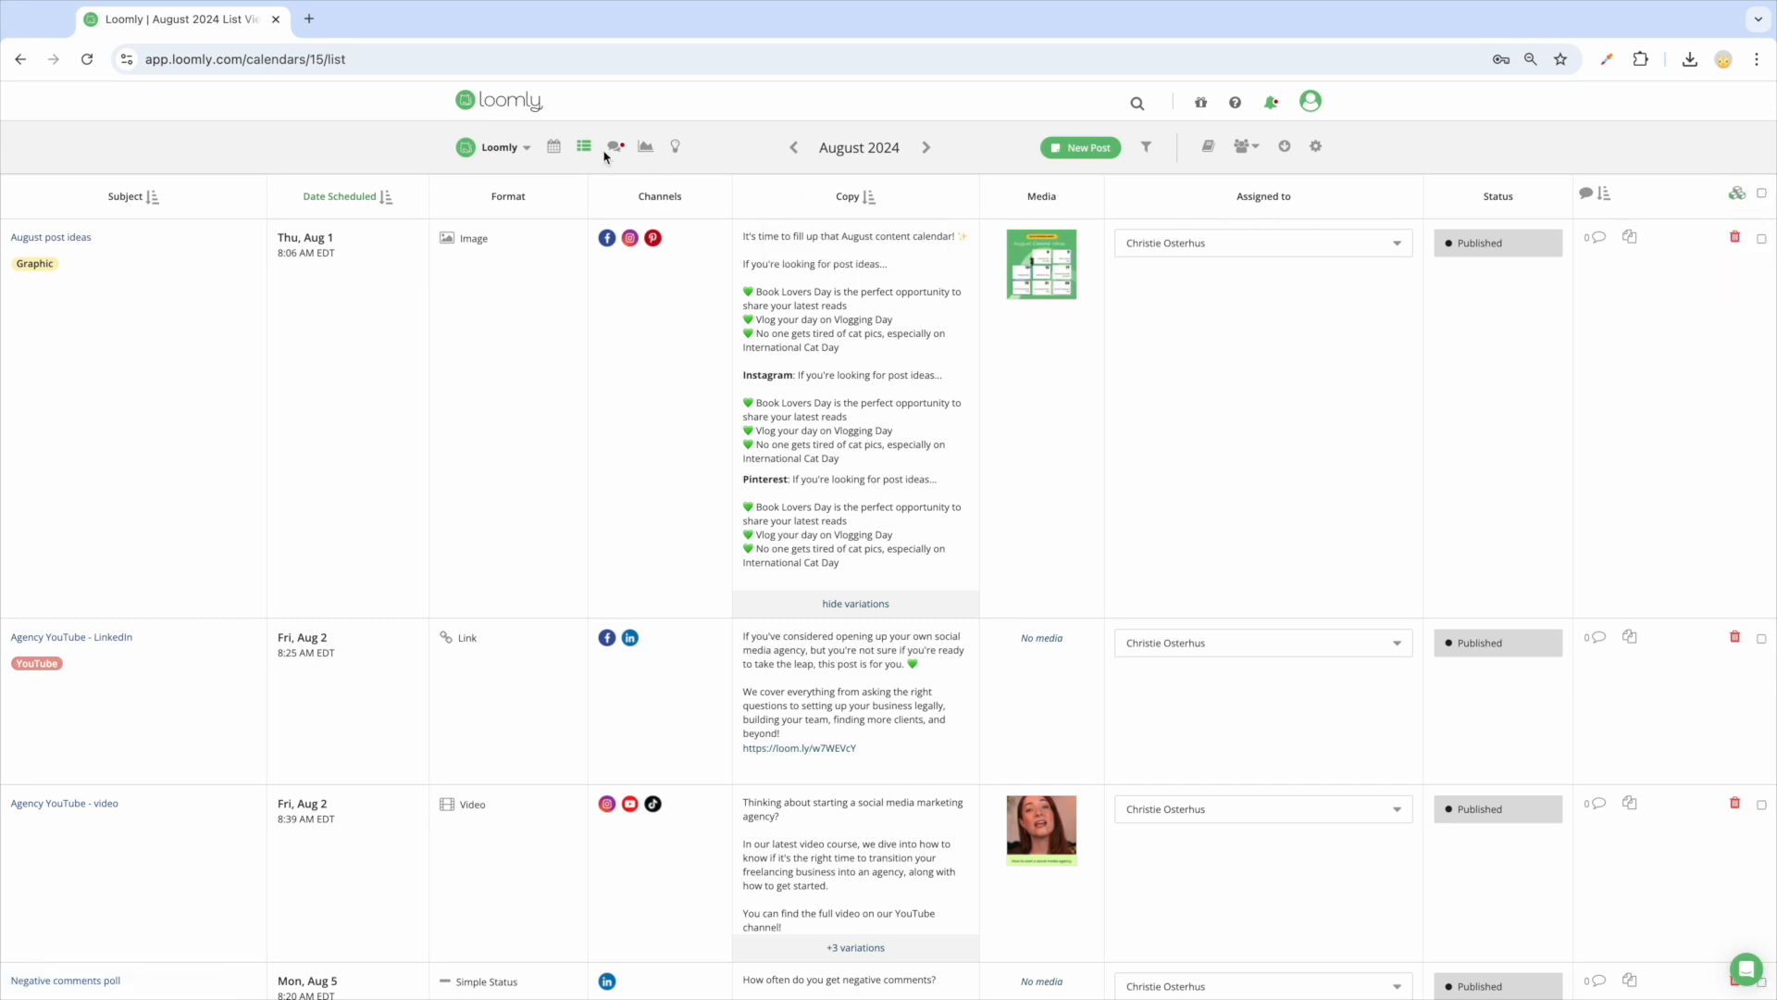
{"action": "left_click", "coordinate": [553, 146]}
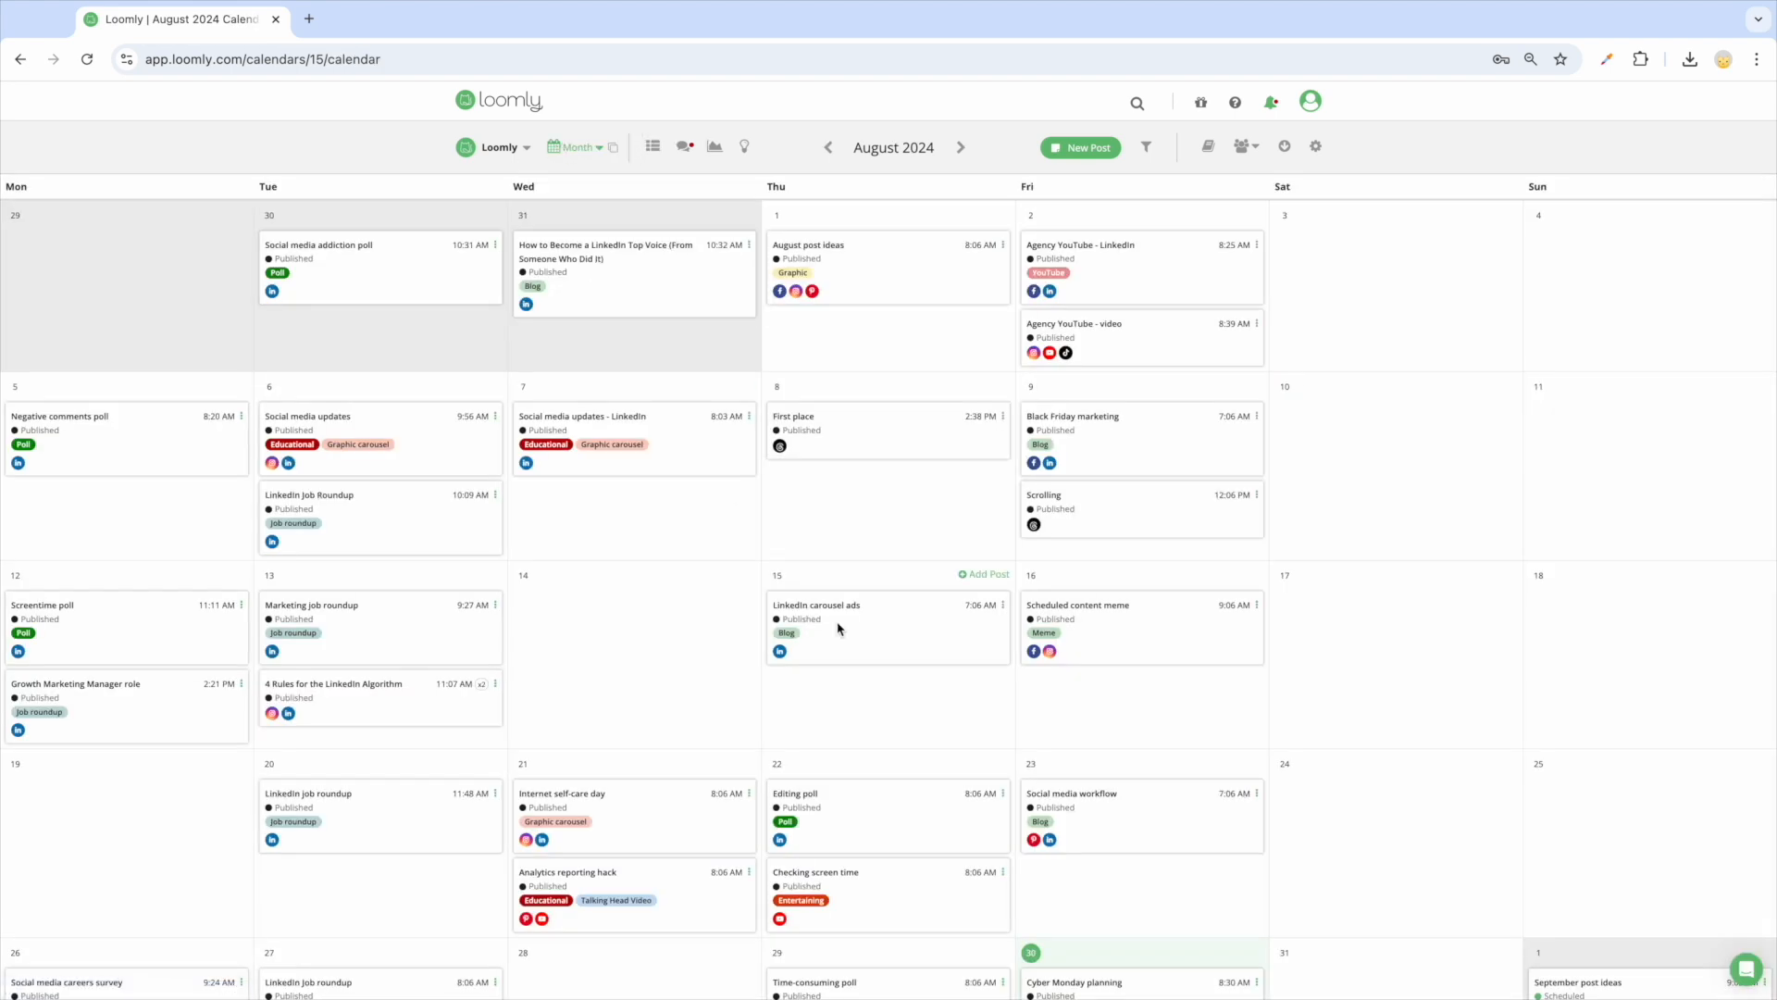
{"action": "scroll", "scroll_direction": "down", "scroll_amount": 3}
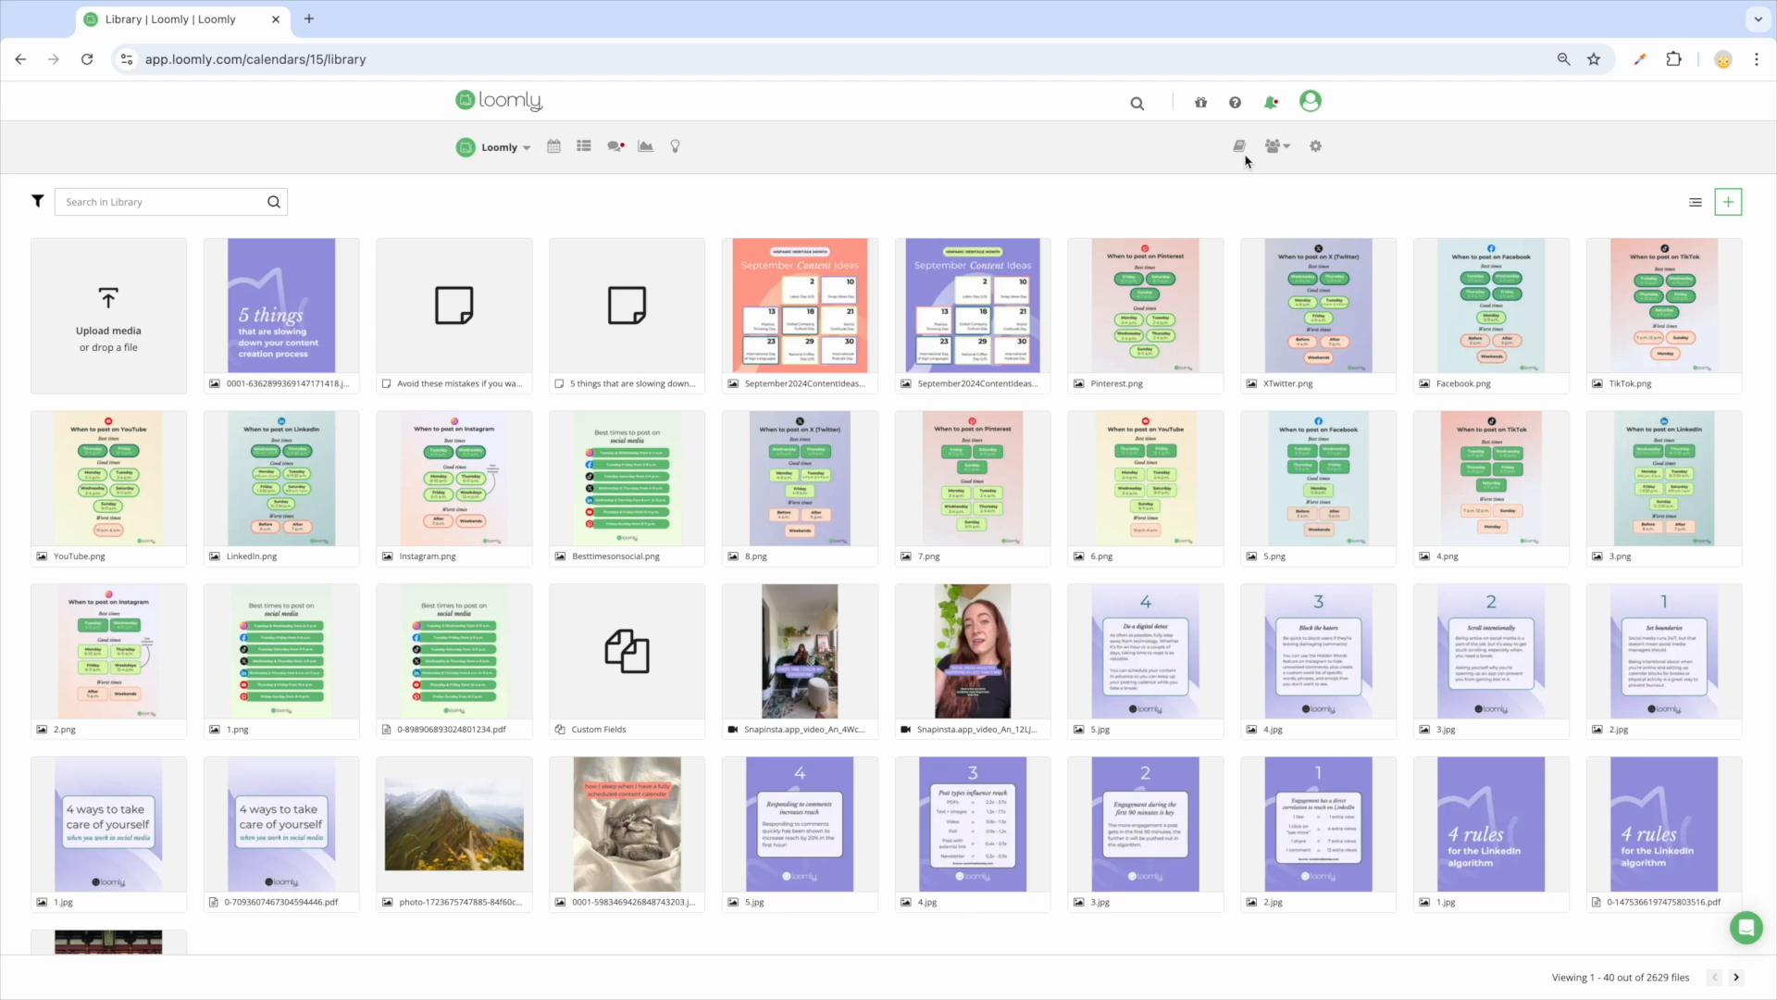
Add a new note named Brainstorming to the content library from the Add New menu
{"action": "left_click", "coordinate": [1727, 202]}
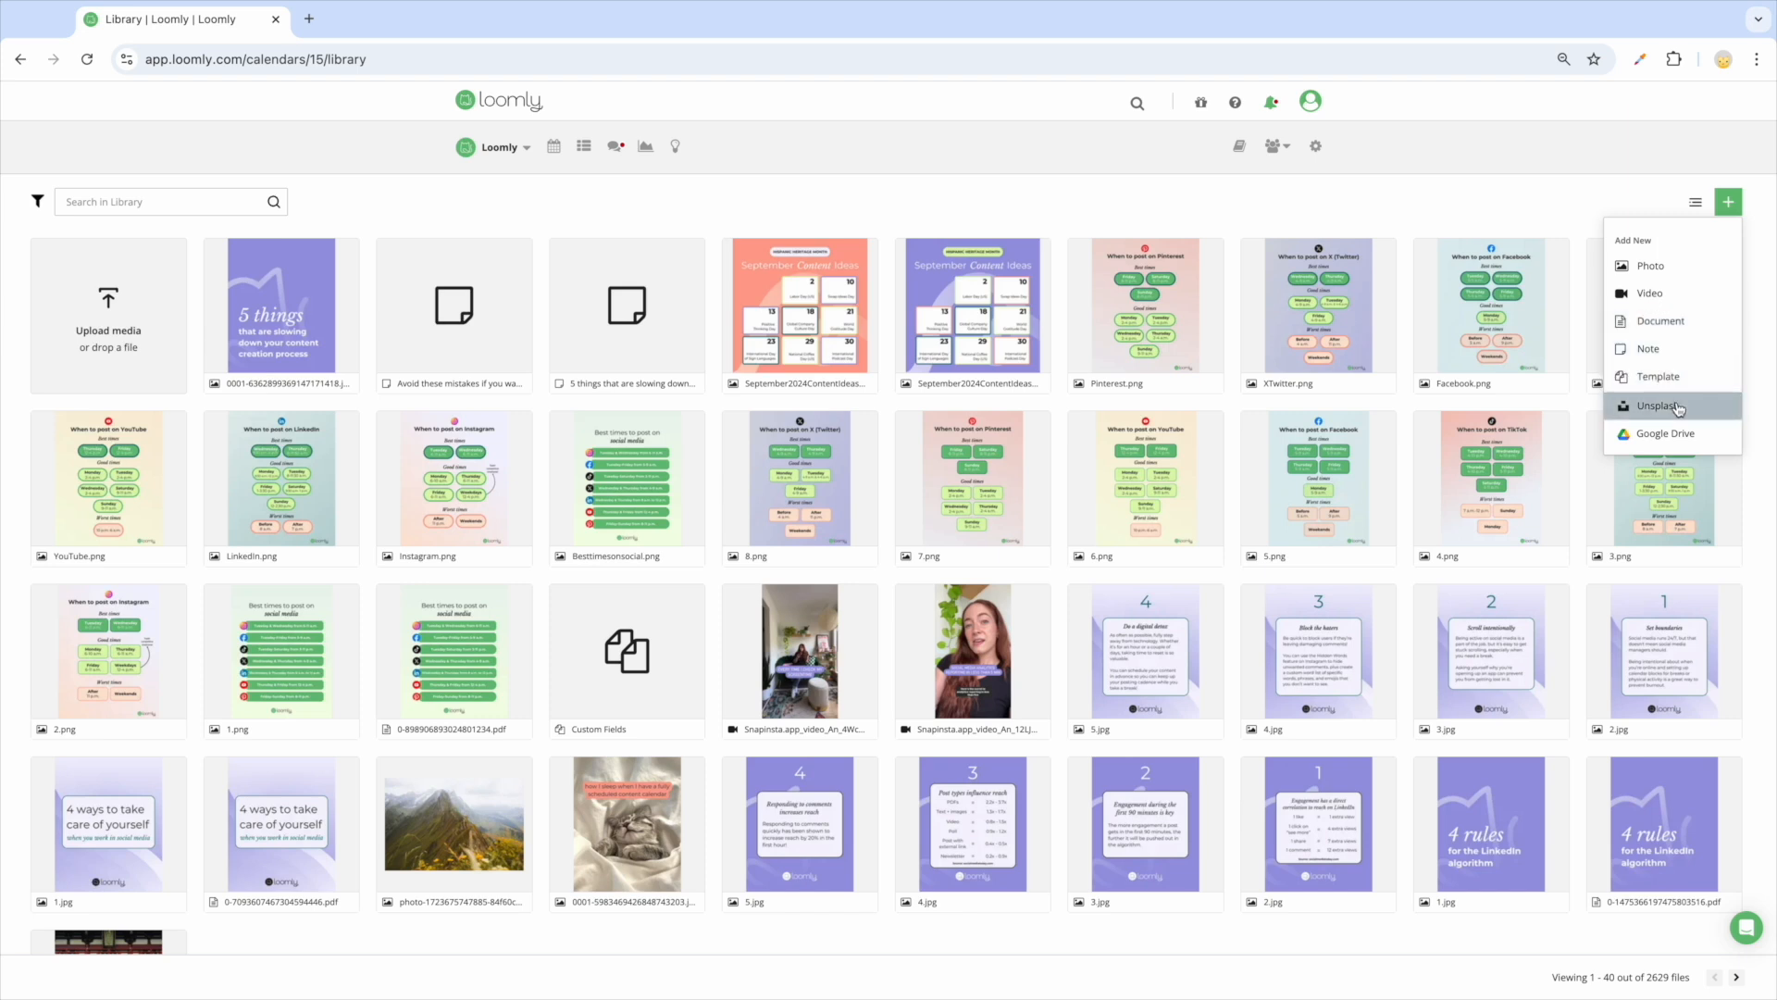
{"action": "mouse_move", "coordinate": [1677, 416]}
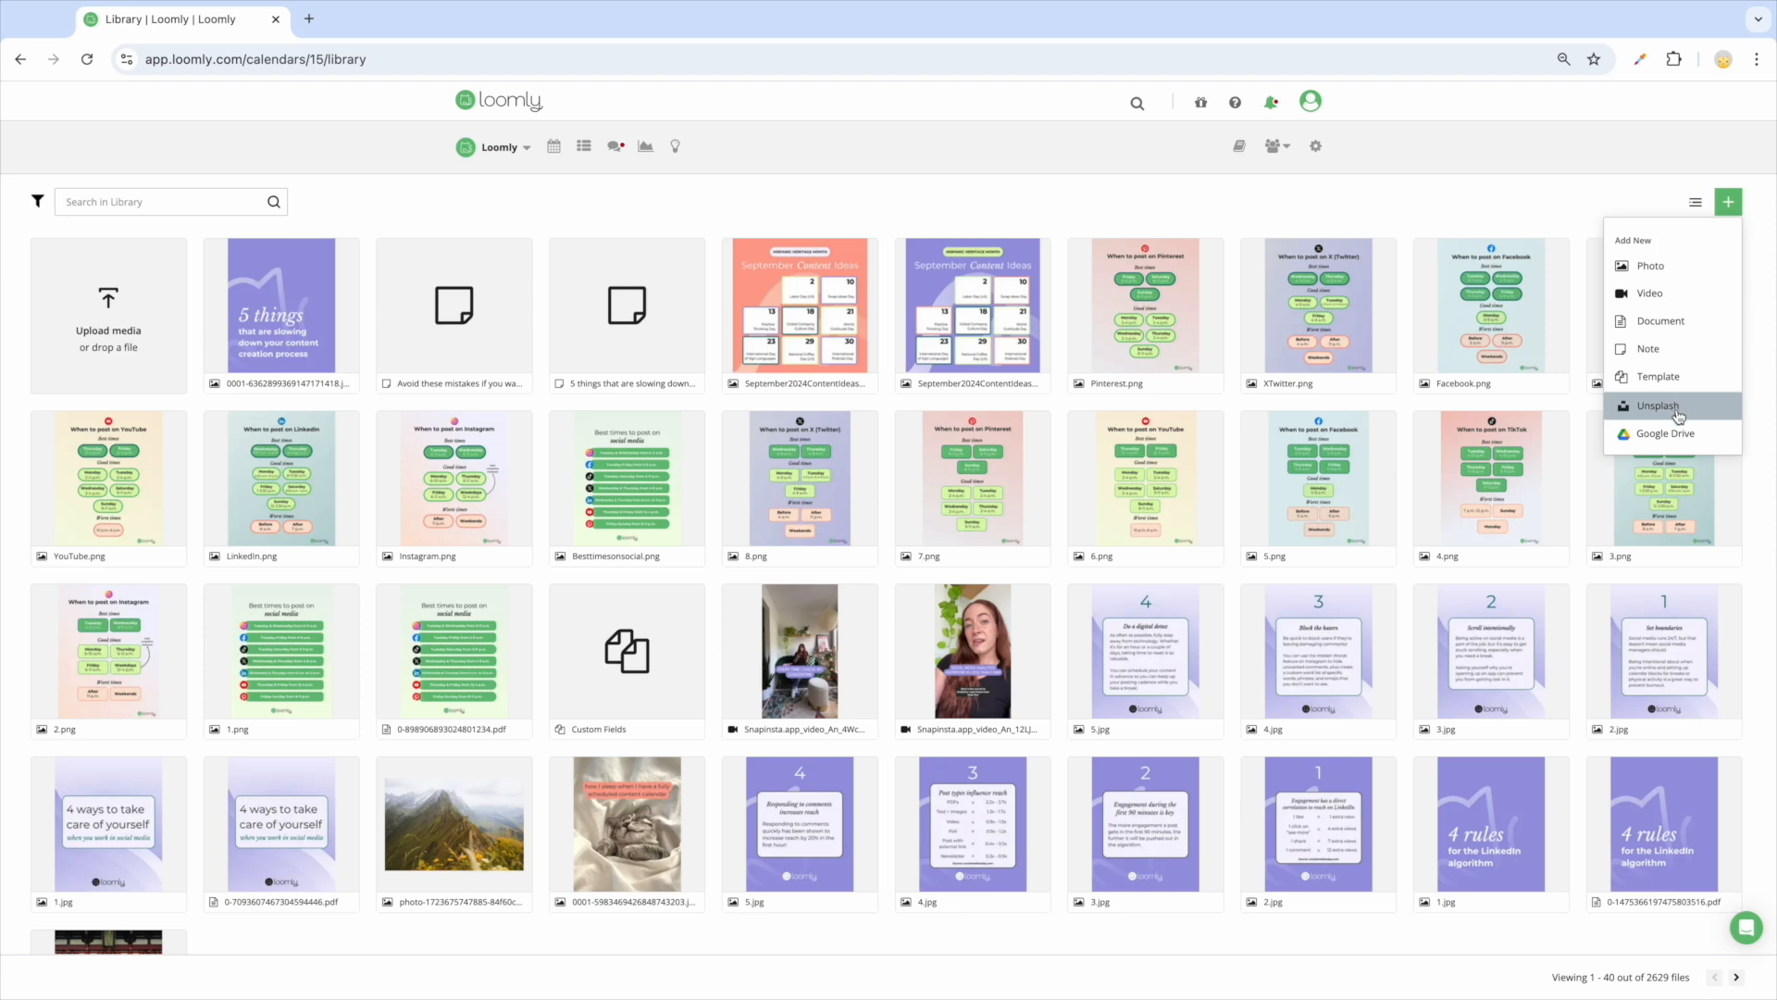
{"action": "mouse_move", "coordinate": [1666, 433]}
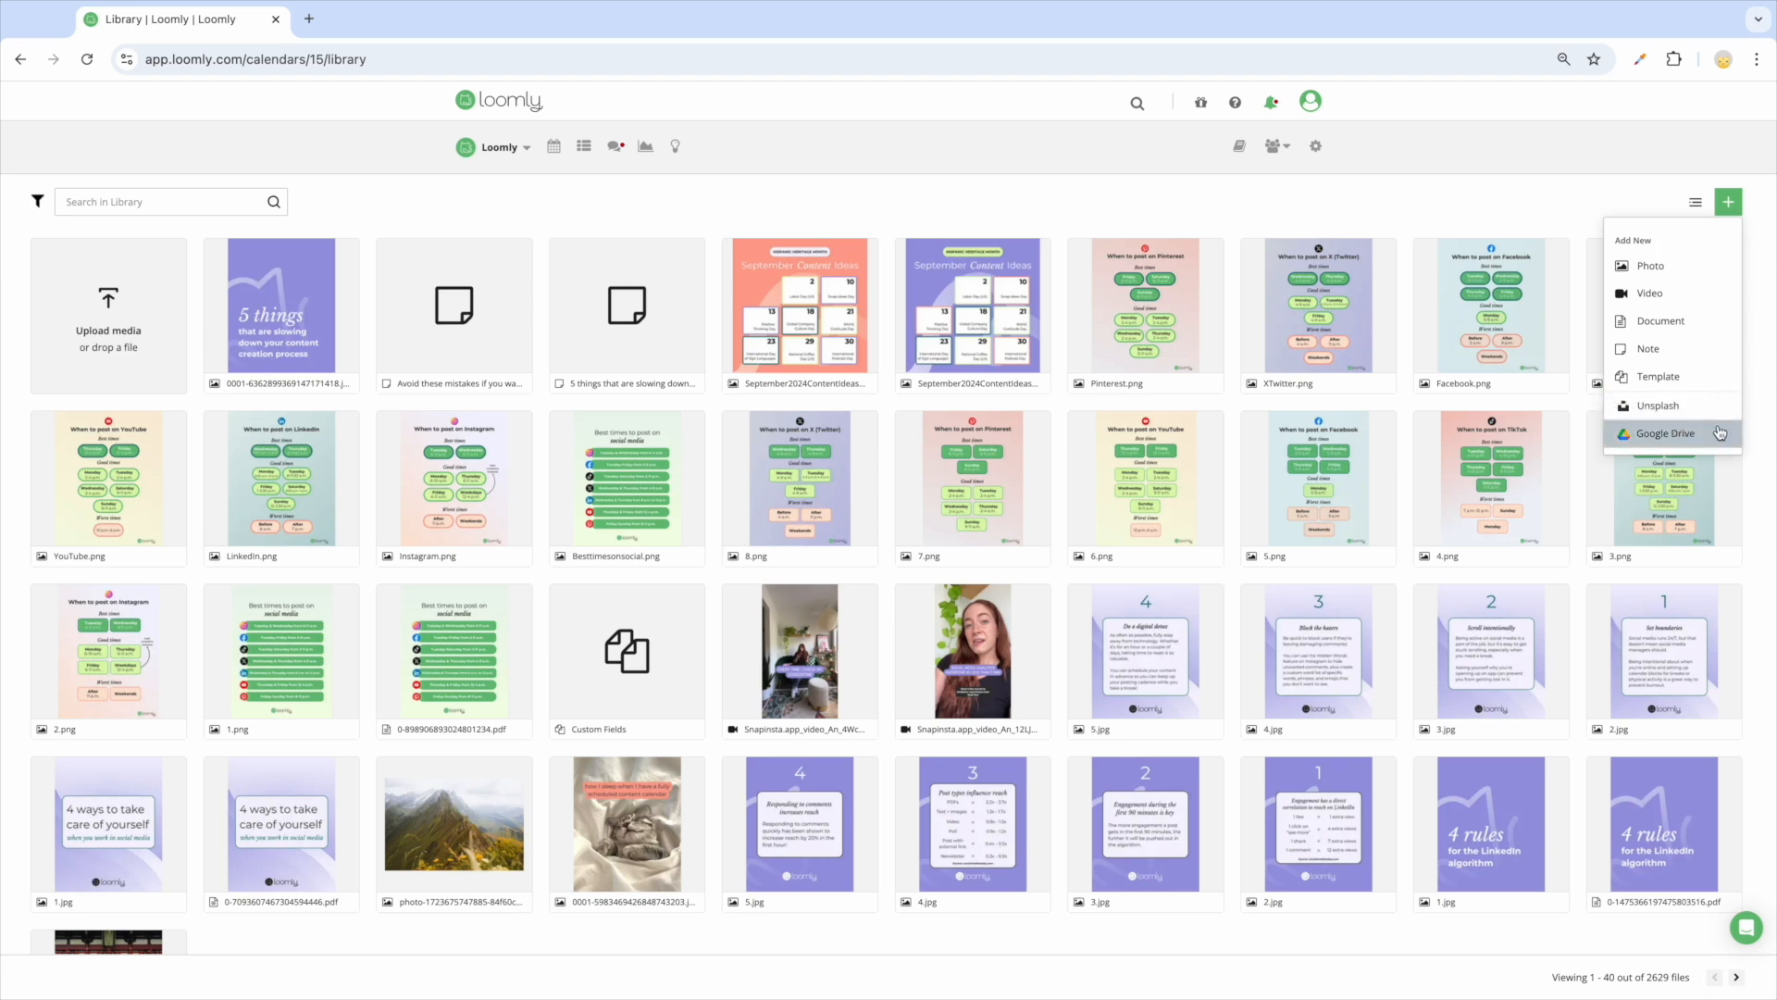
{"action": "mouse_move", "coordinate": [1649, 348]}
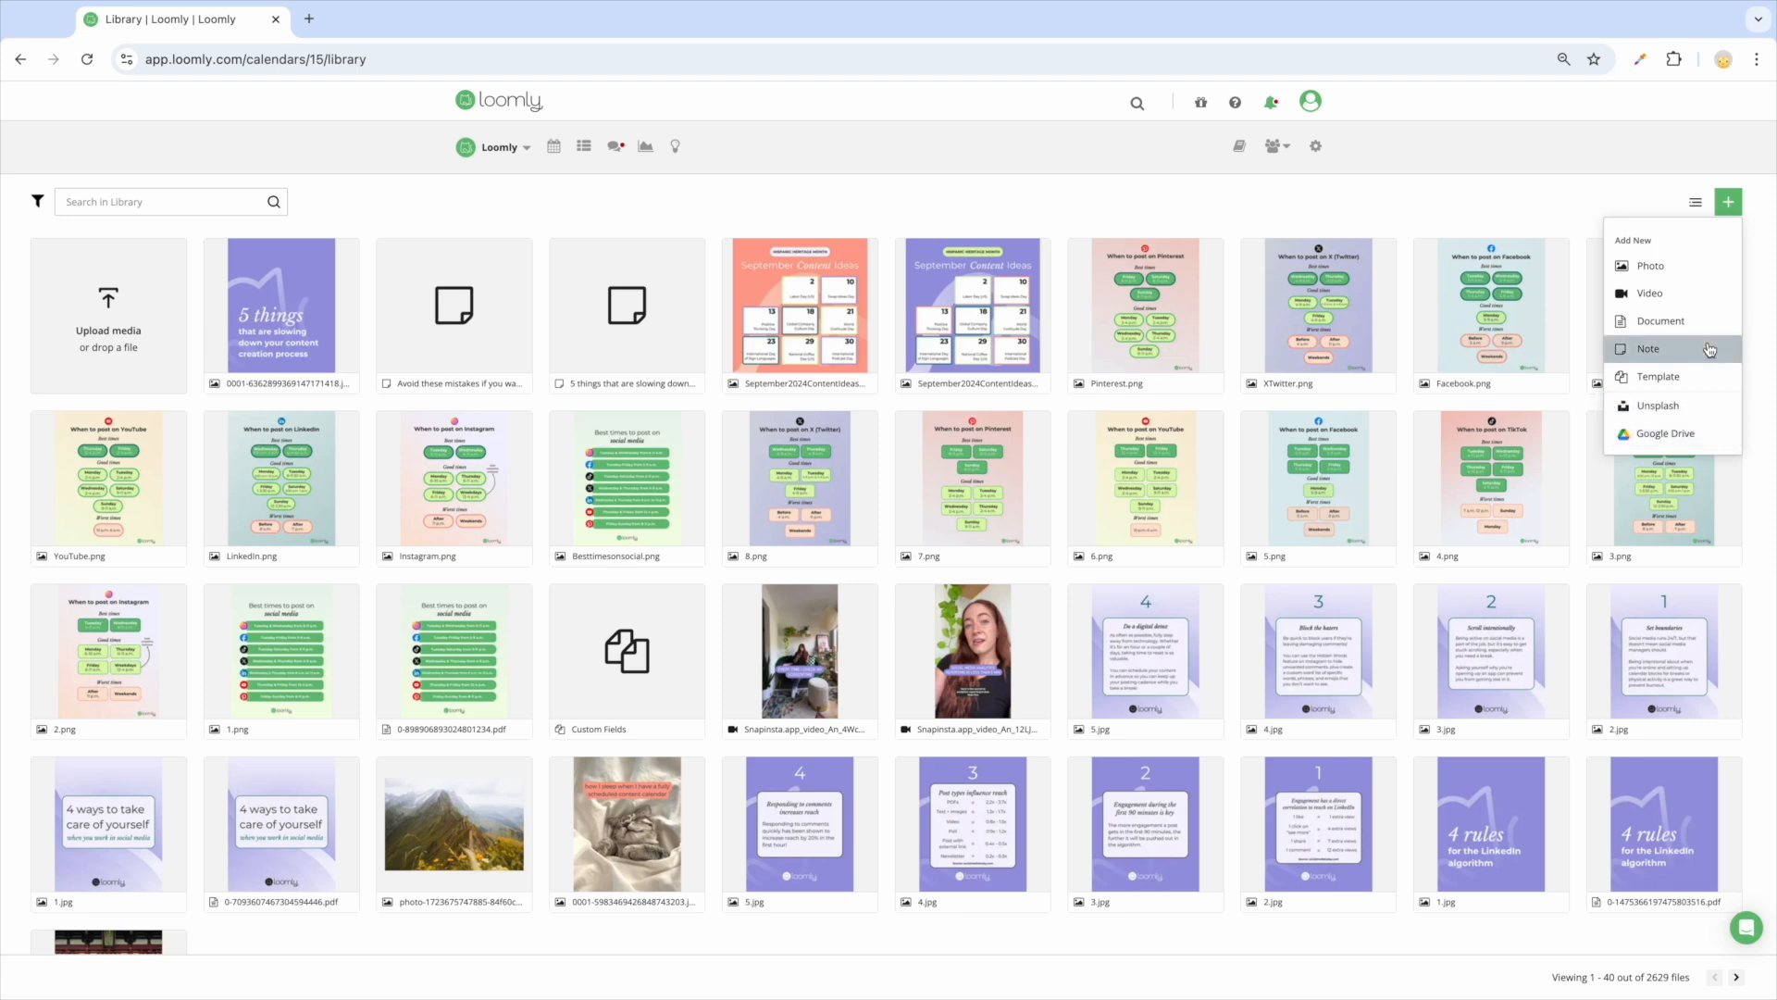
{"action": "left_click", "coordinate": [1647, 348]}
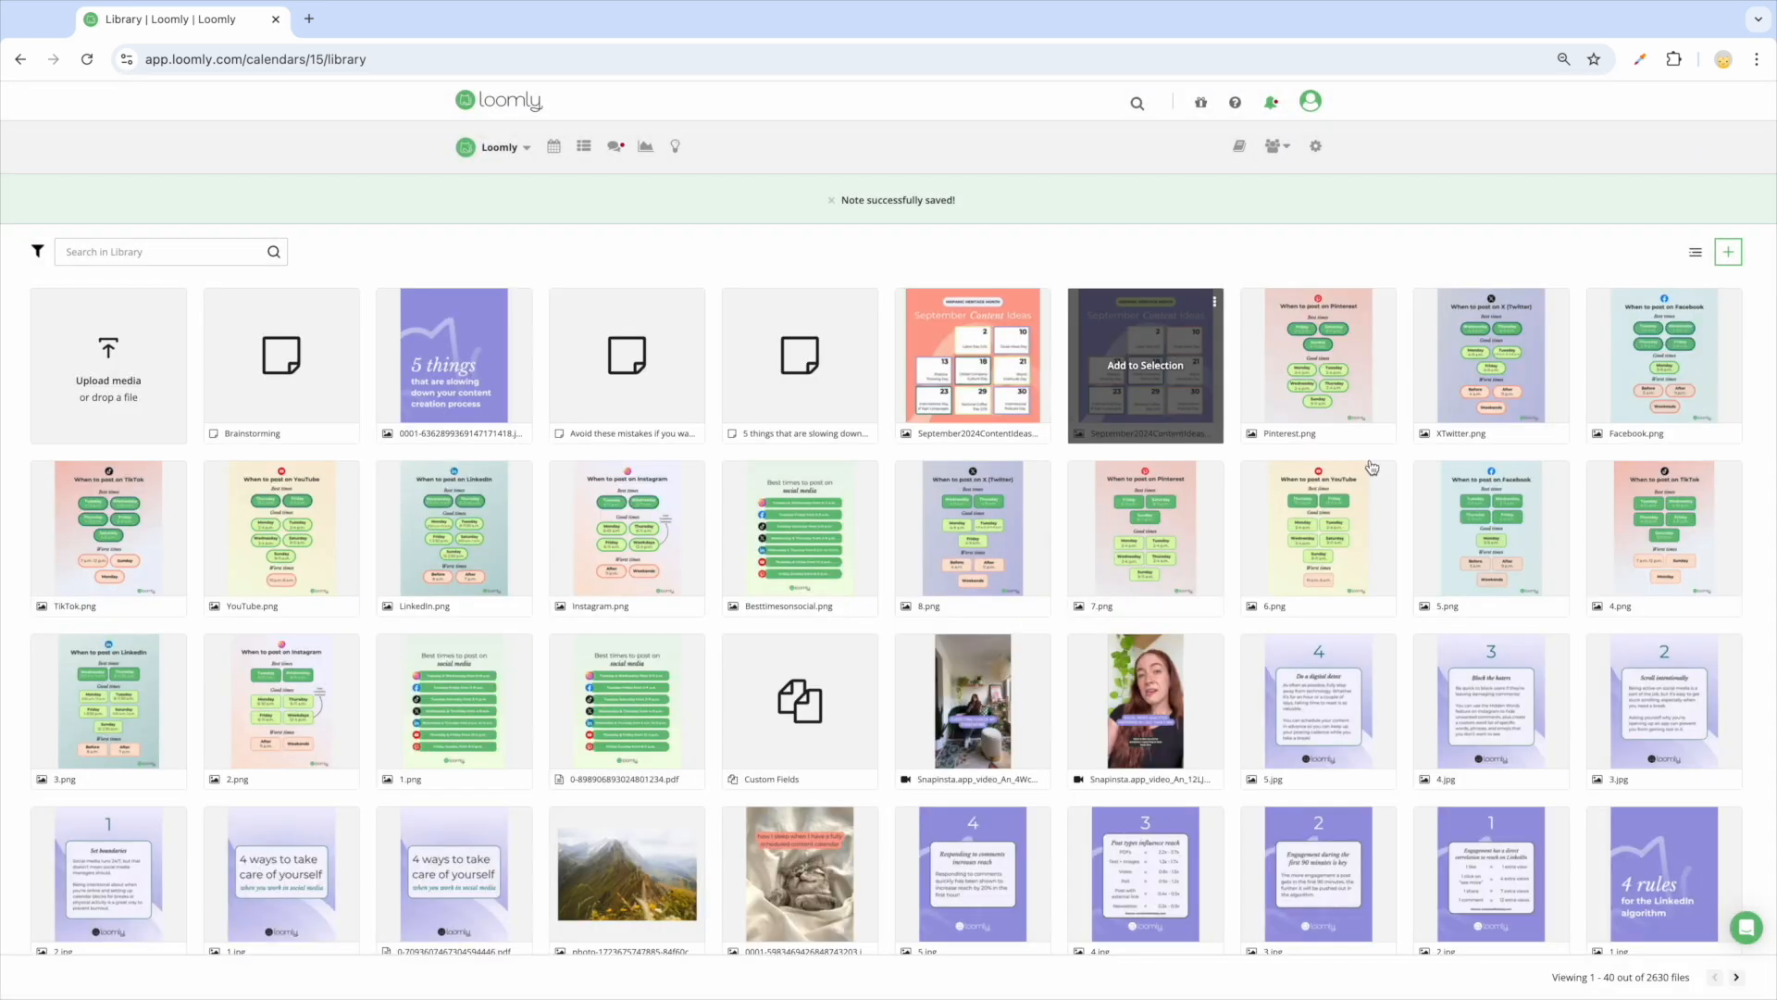
{"action": "scroll", "scroll_direction": "down", "scroll_amount": 3}
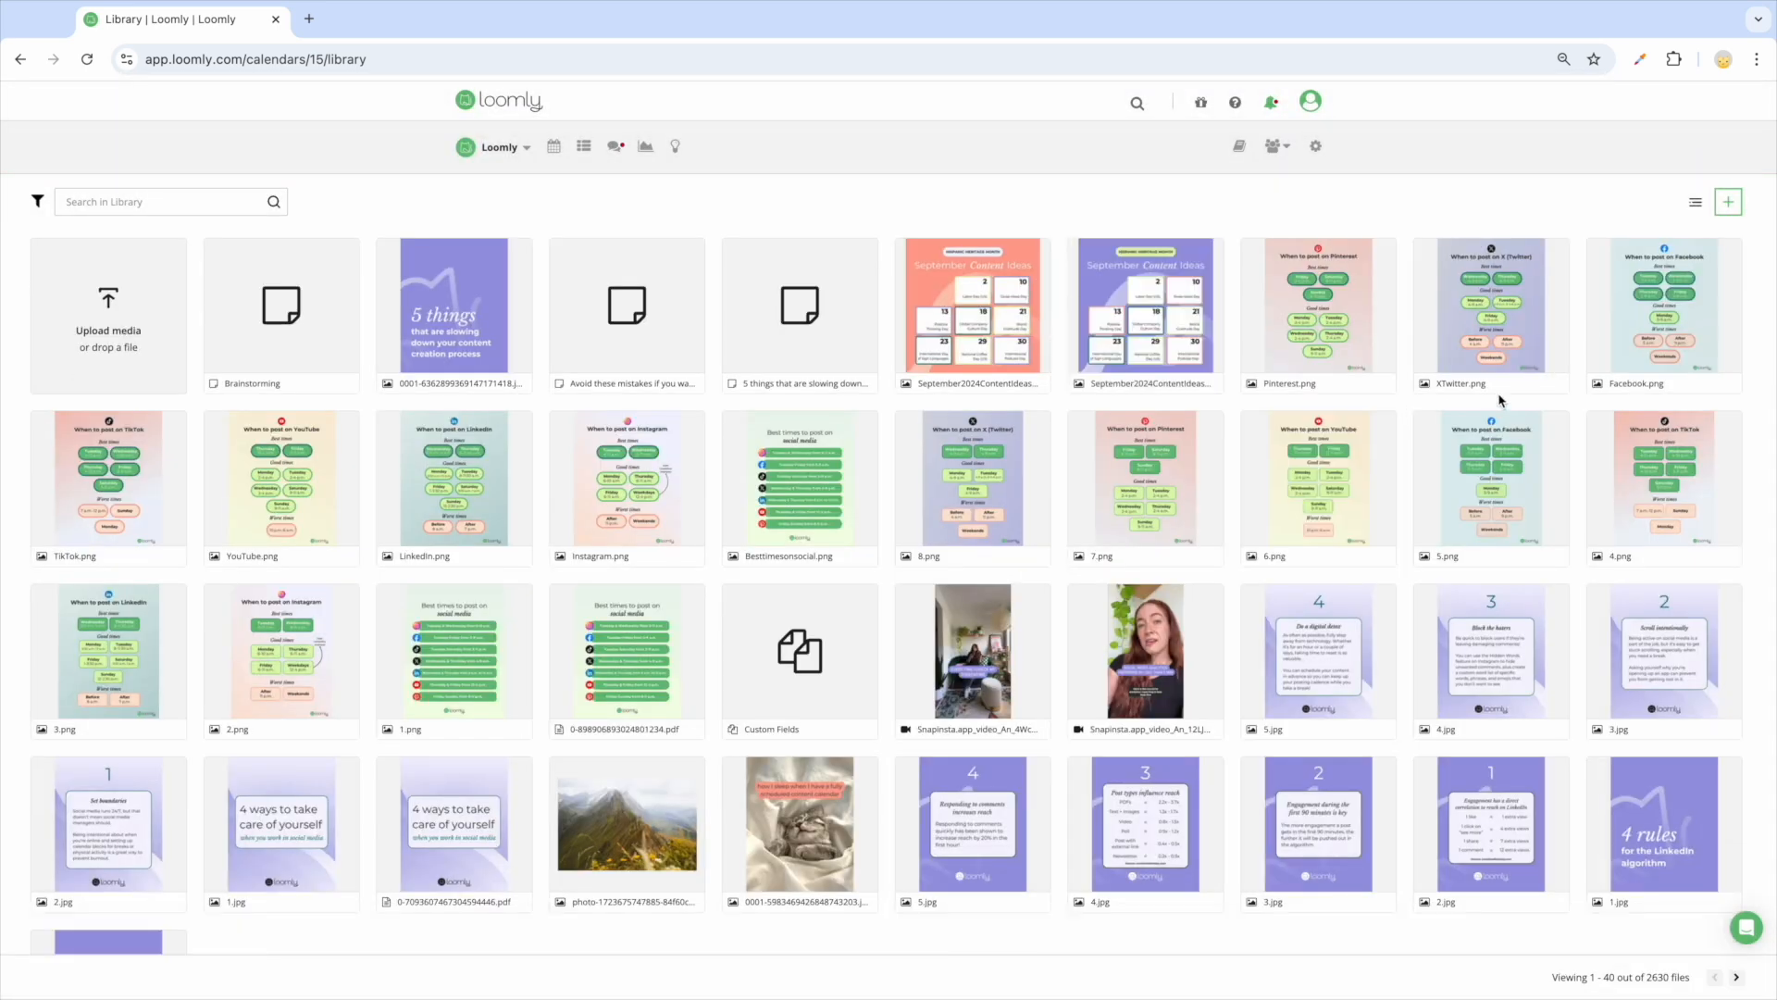
Add a custom post idea 'Your own post idea' on August 15 in the Post Ideas calendar
{"action": "left_click", "coordinate": [1727, 202]}
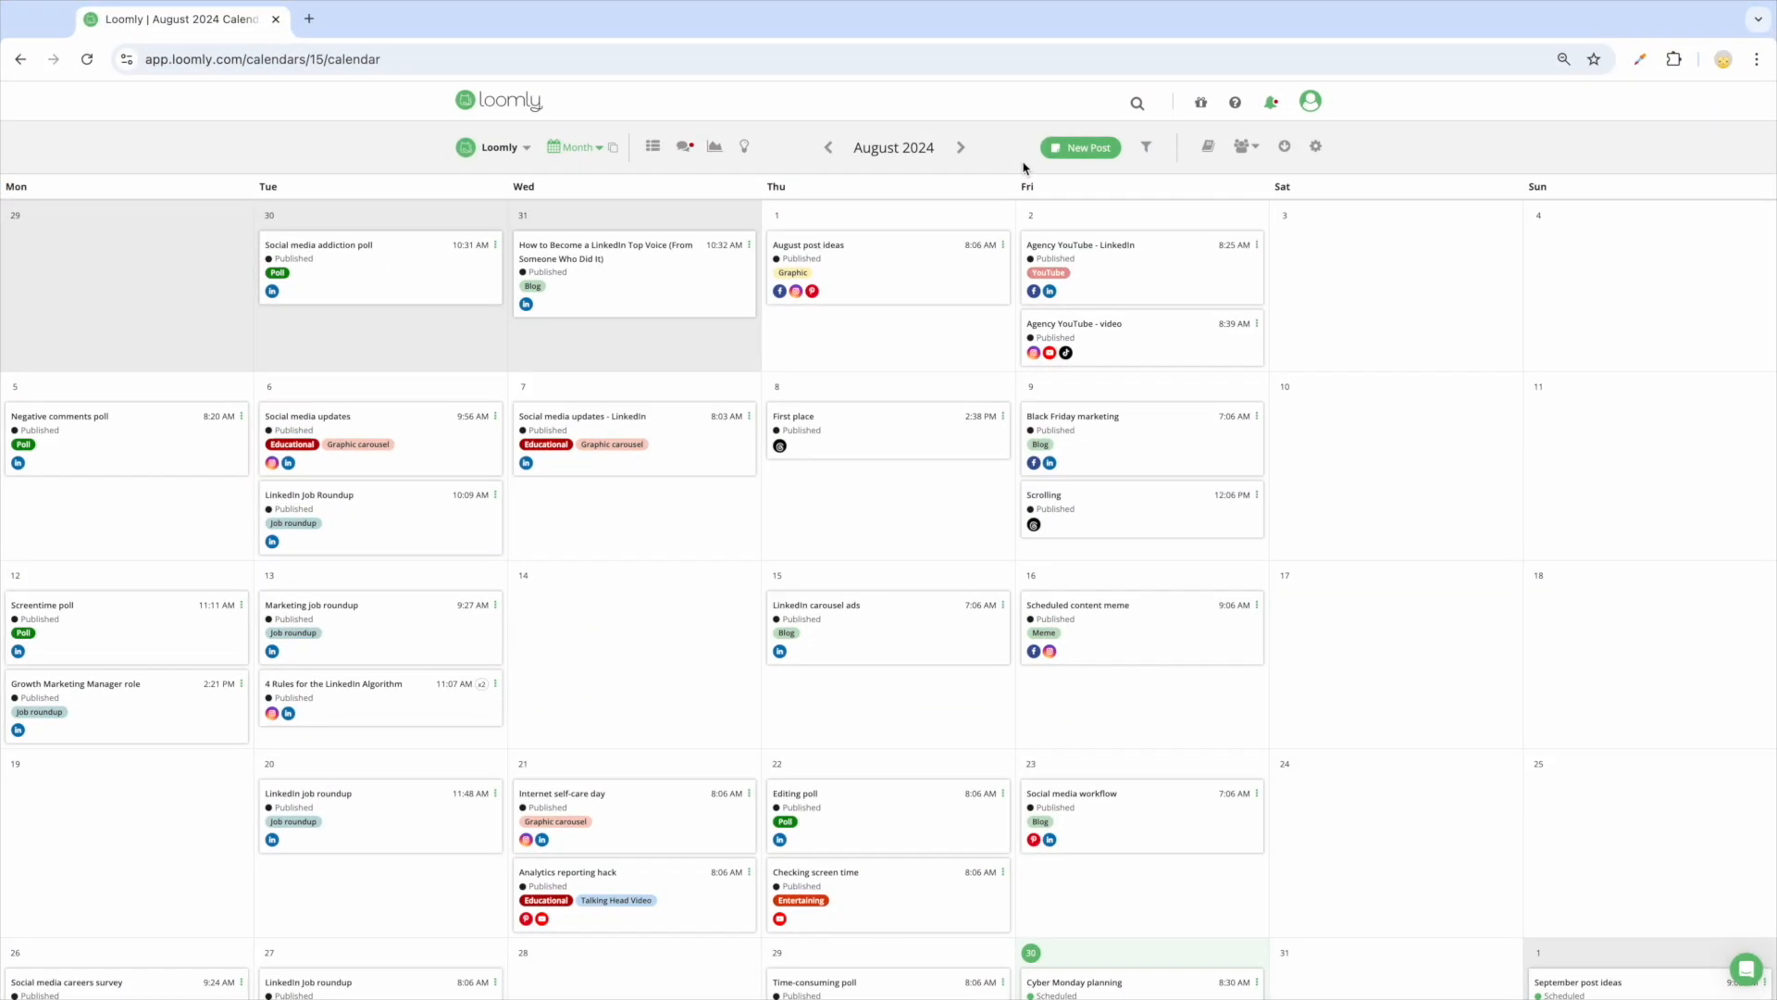
{"action": "mouse_move", "coordinate": [704, 166]}
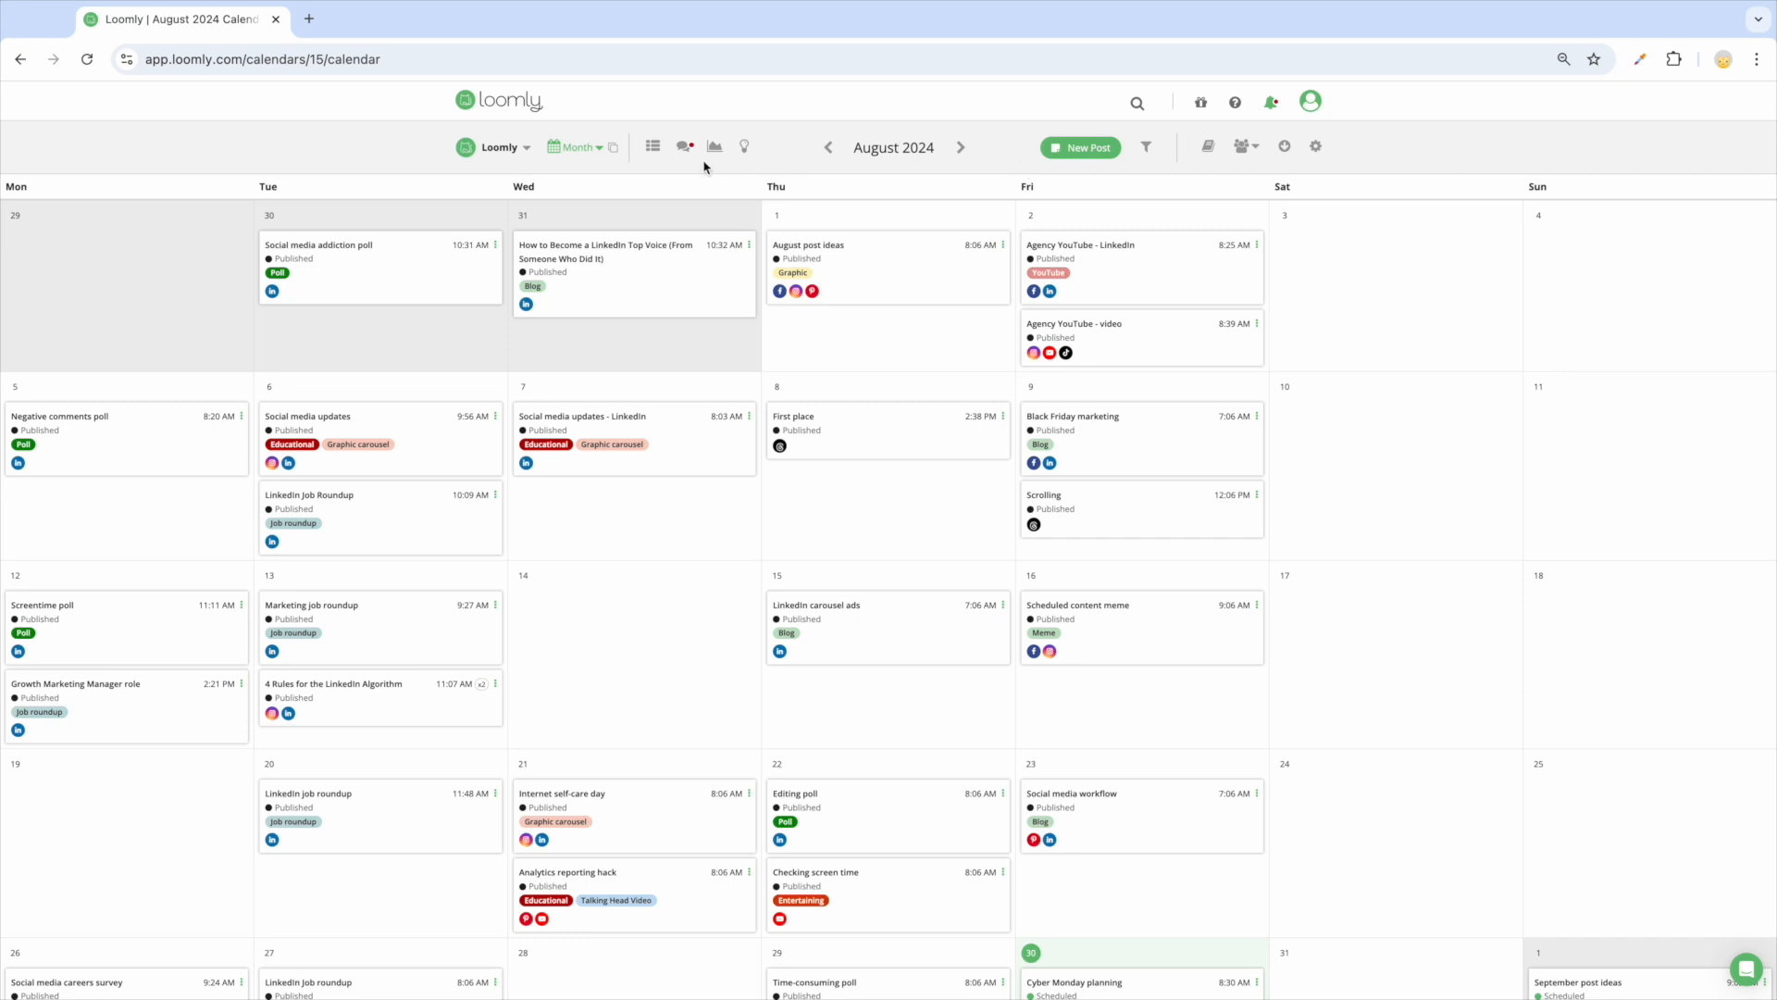
{"action": "left_click", "coordinate": [745, 147]}
{"action": "type", "text": "Your own post idea"}
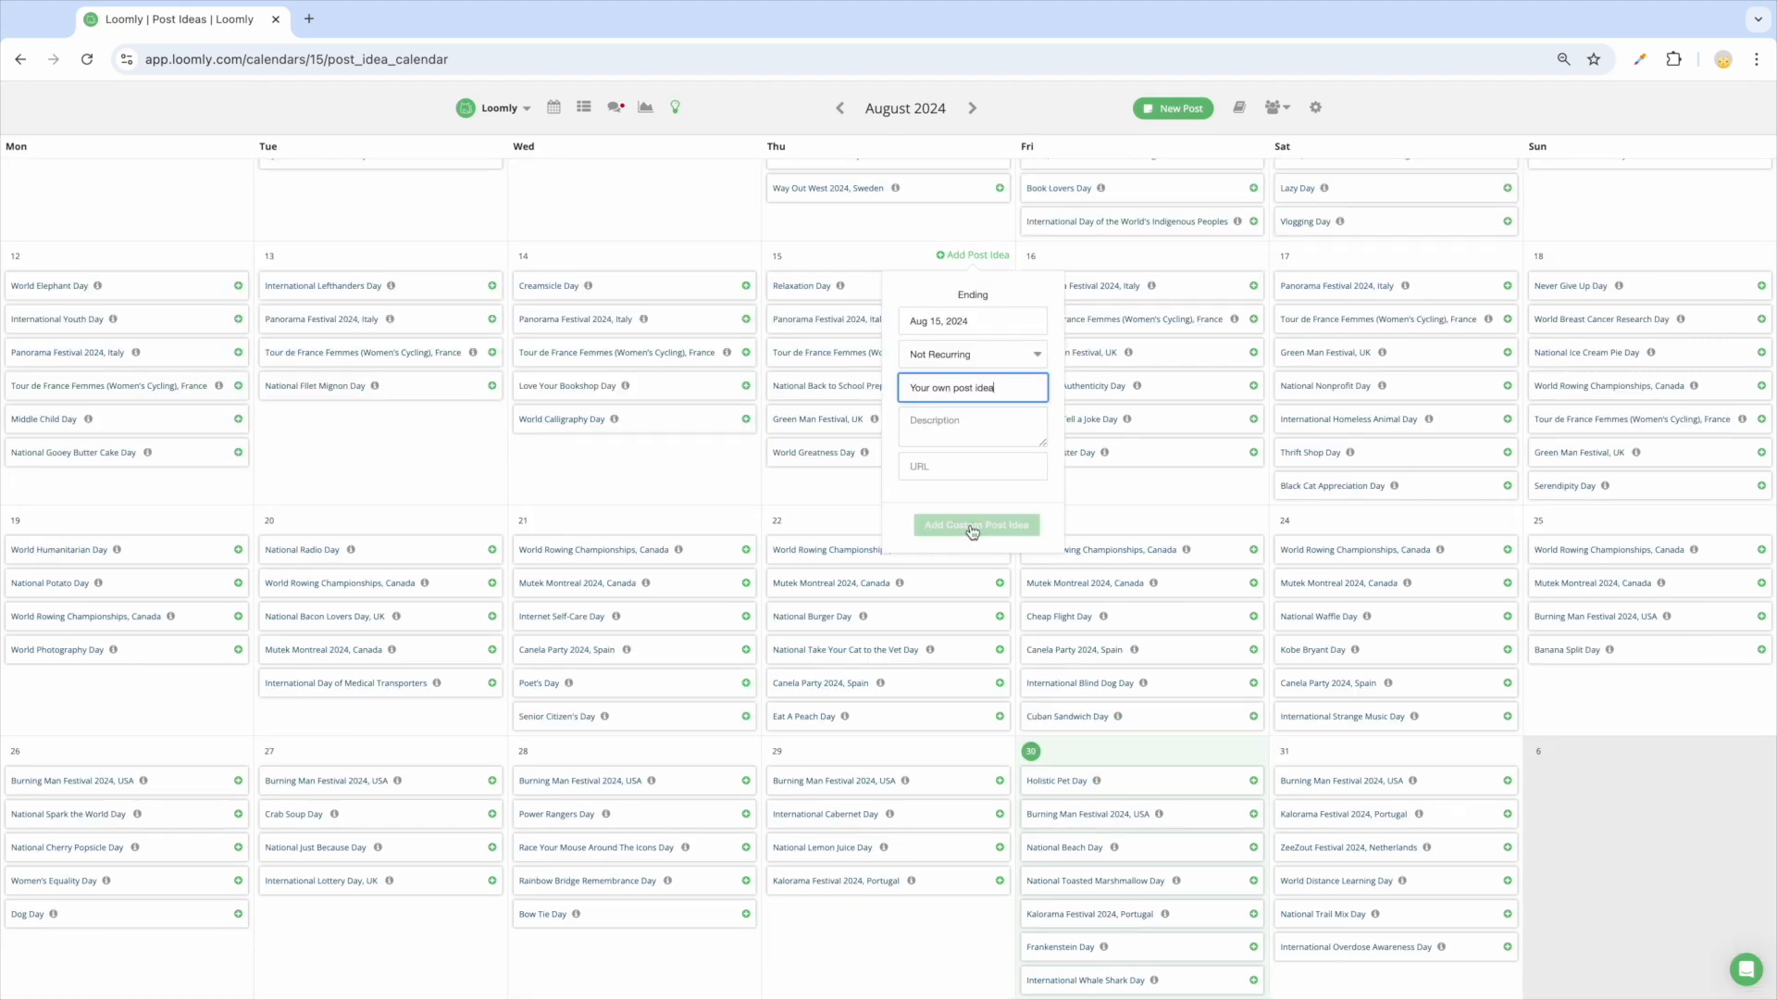
{"action": "left_click", "coordinate": [971, 524]}
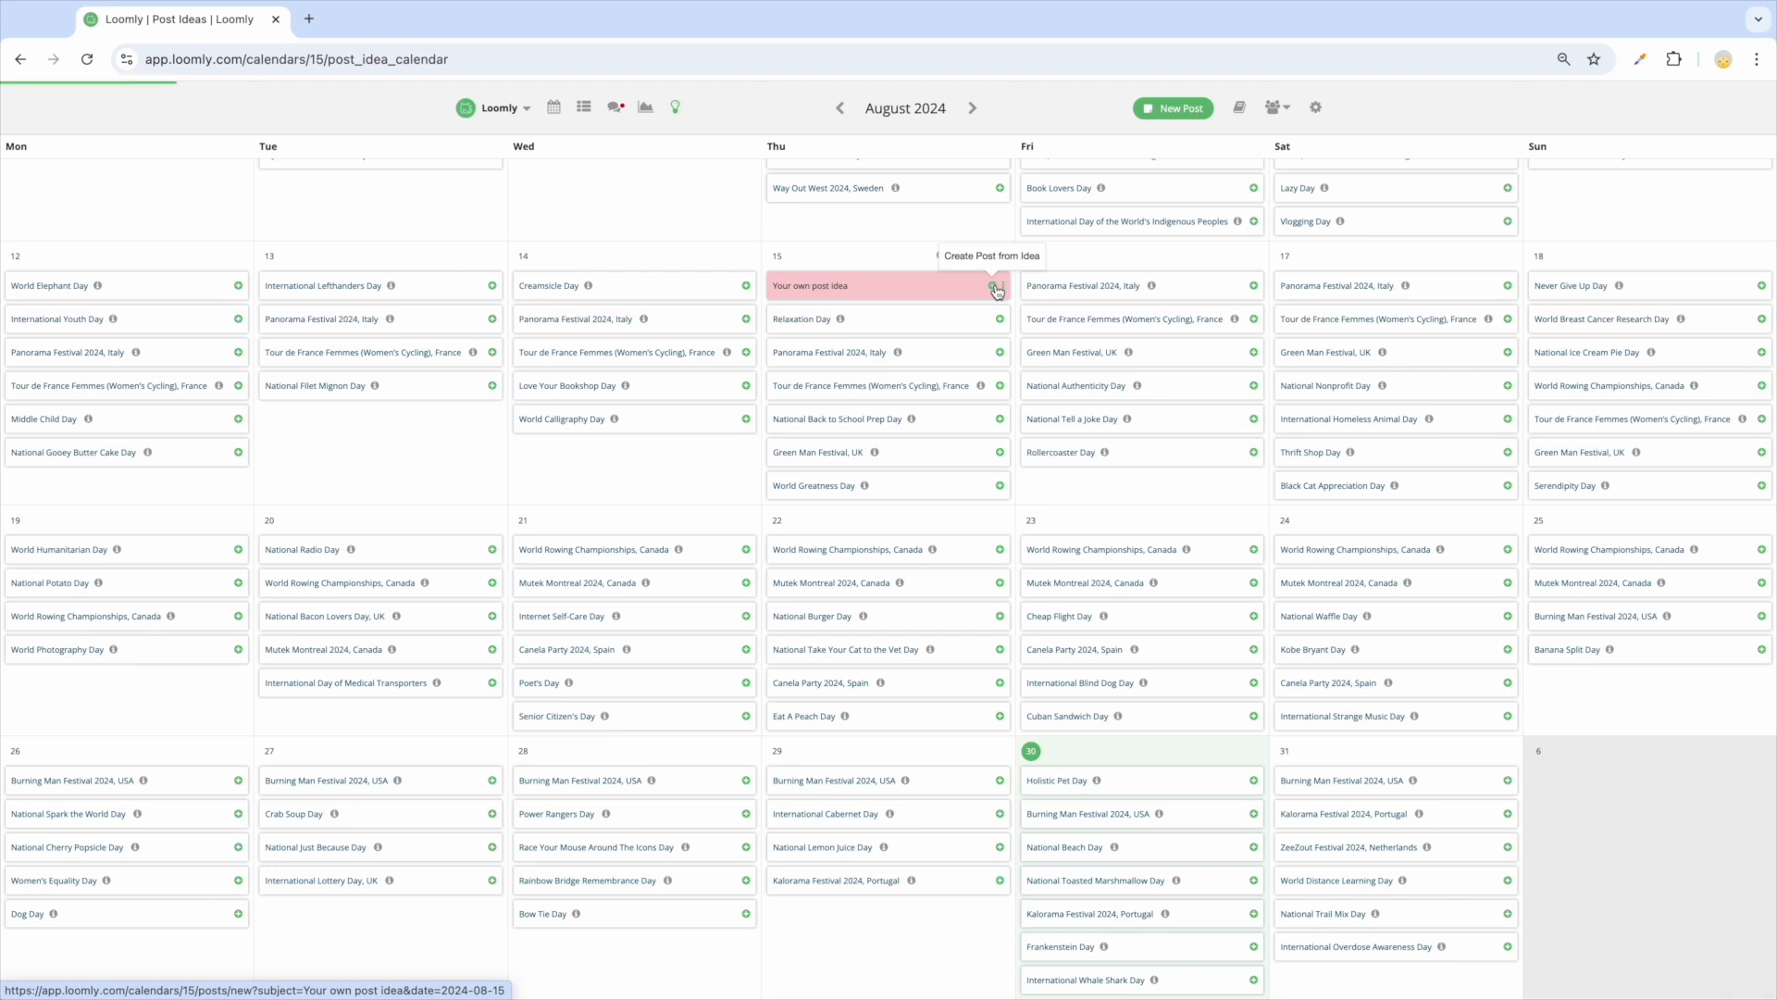
Start building a post from the custom idea and browse the inspiration suggestions
{"action": "left_click", "coordinate": [996, 285]}
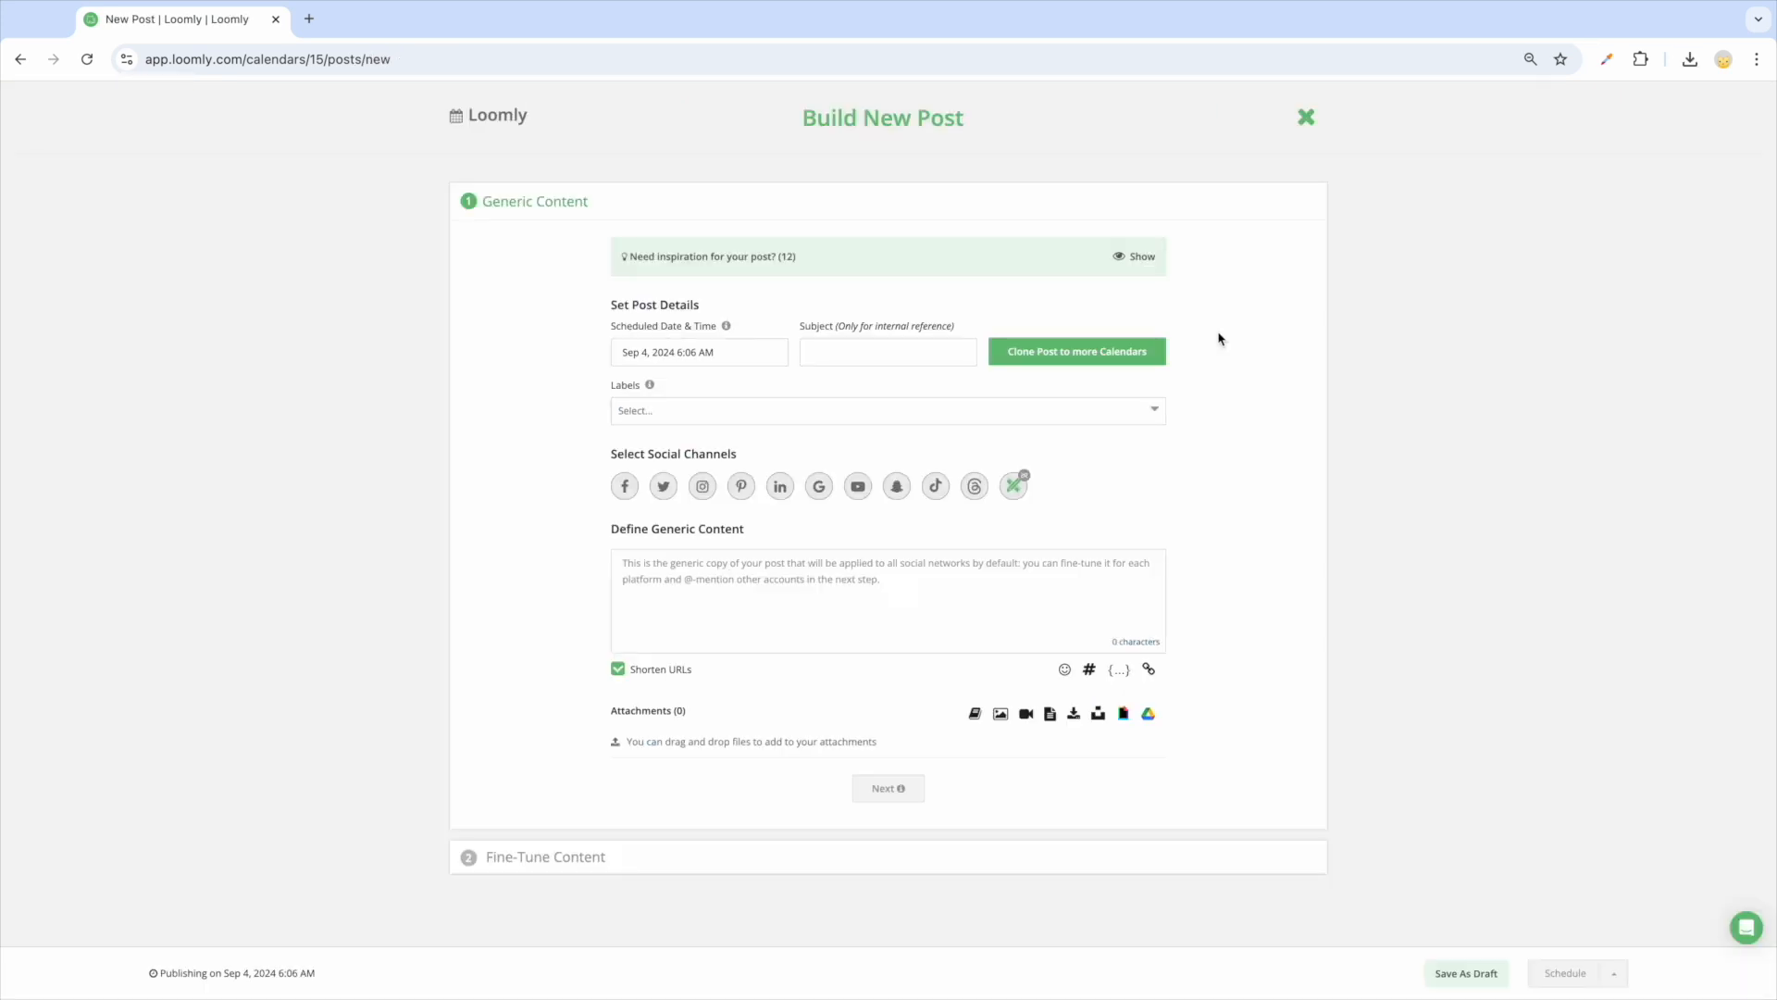
{"action": "left_click", "coordinate": [1139, 256]}
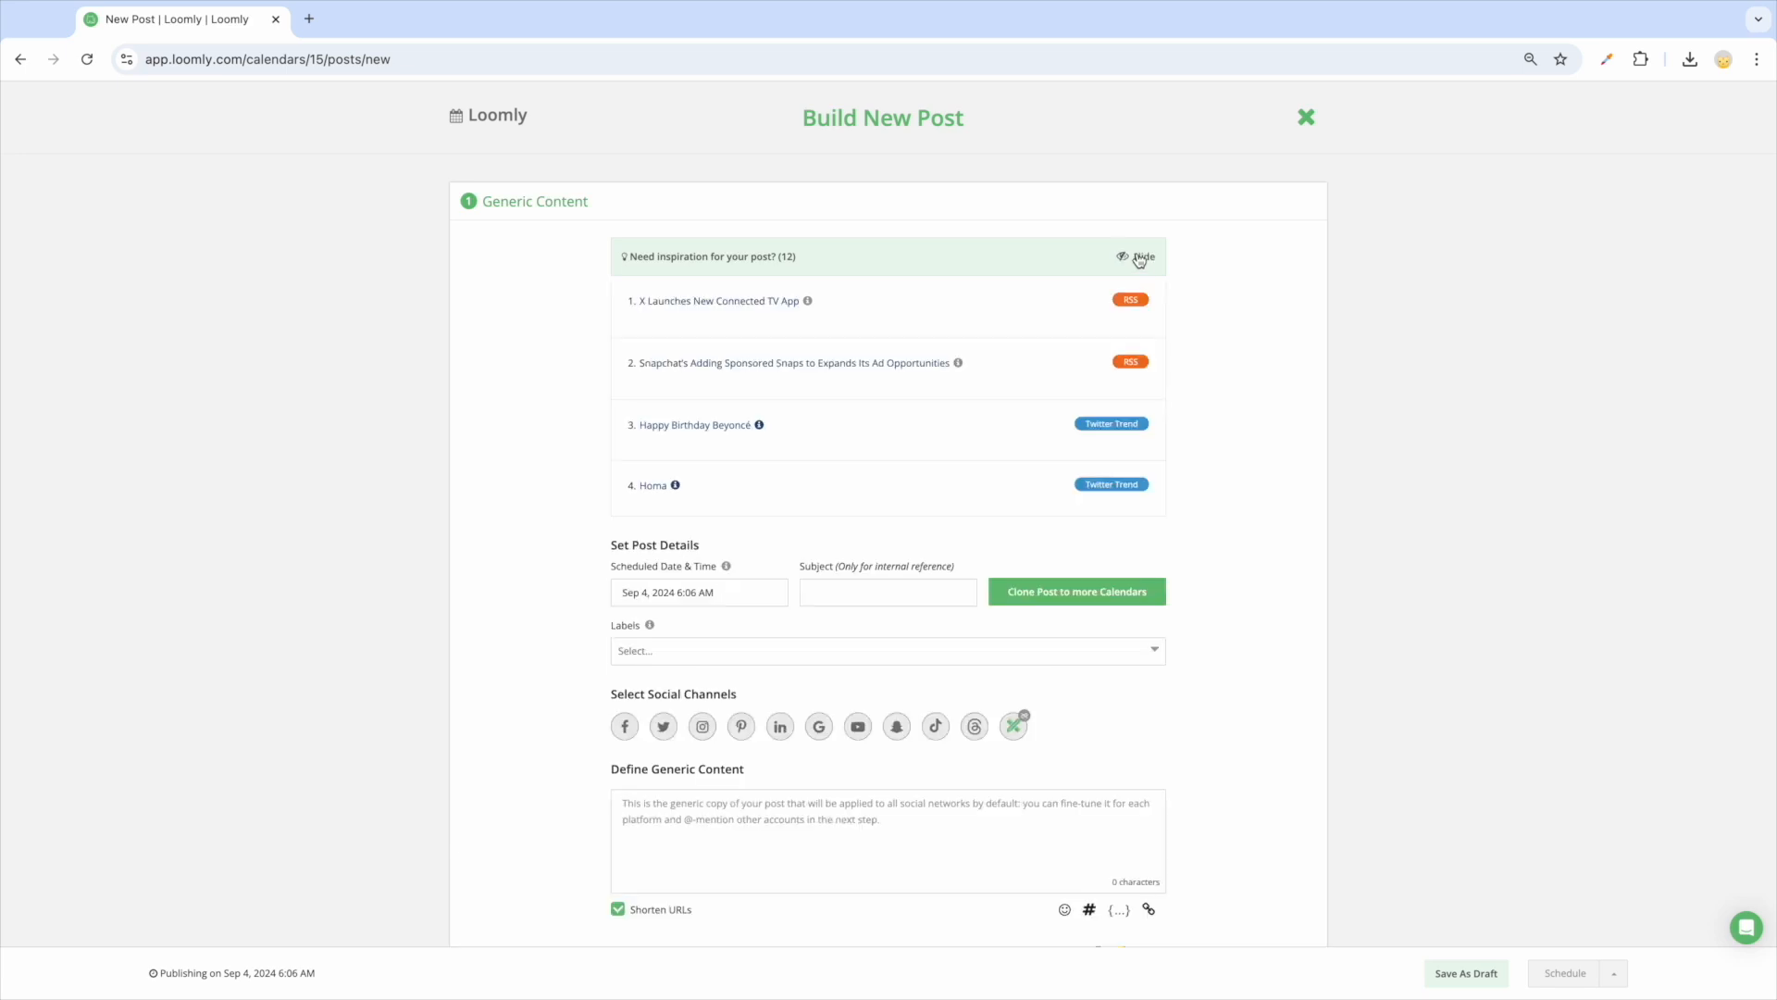
{"action": "scroll", "scroll_direction": "down", "scroll_amount": 3}
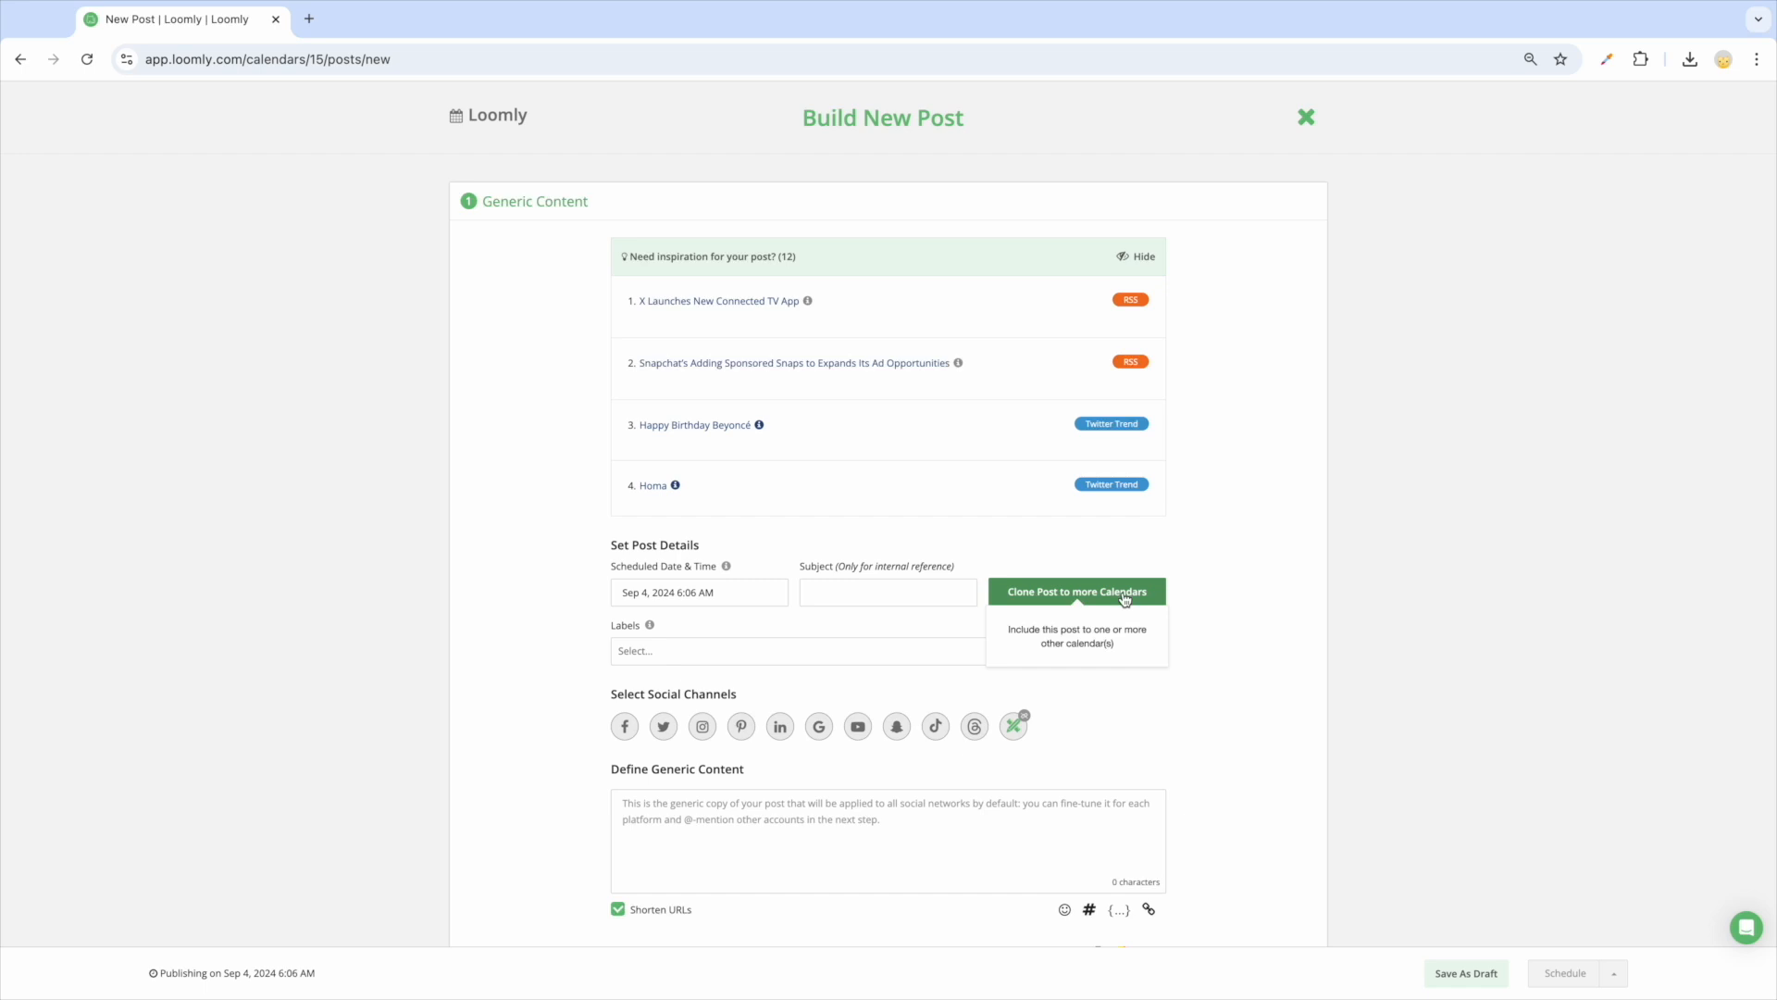
{"action": "mouse_move", "coordinate": [955, 613]}
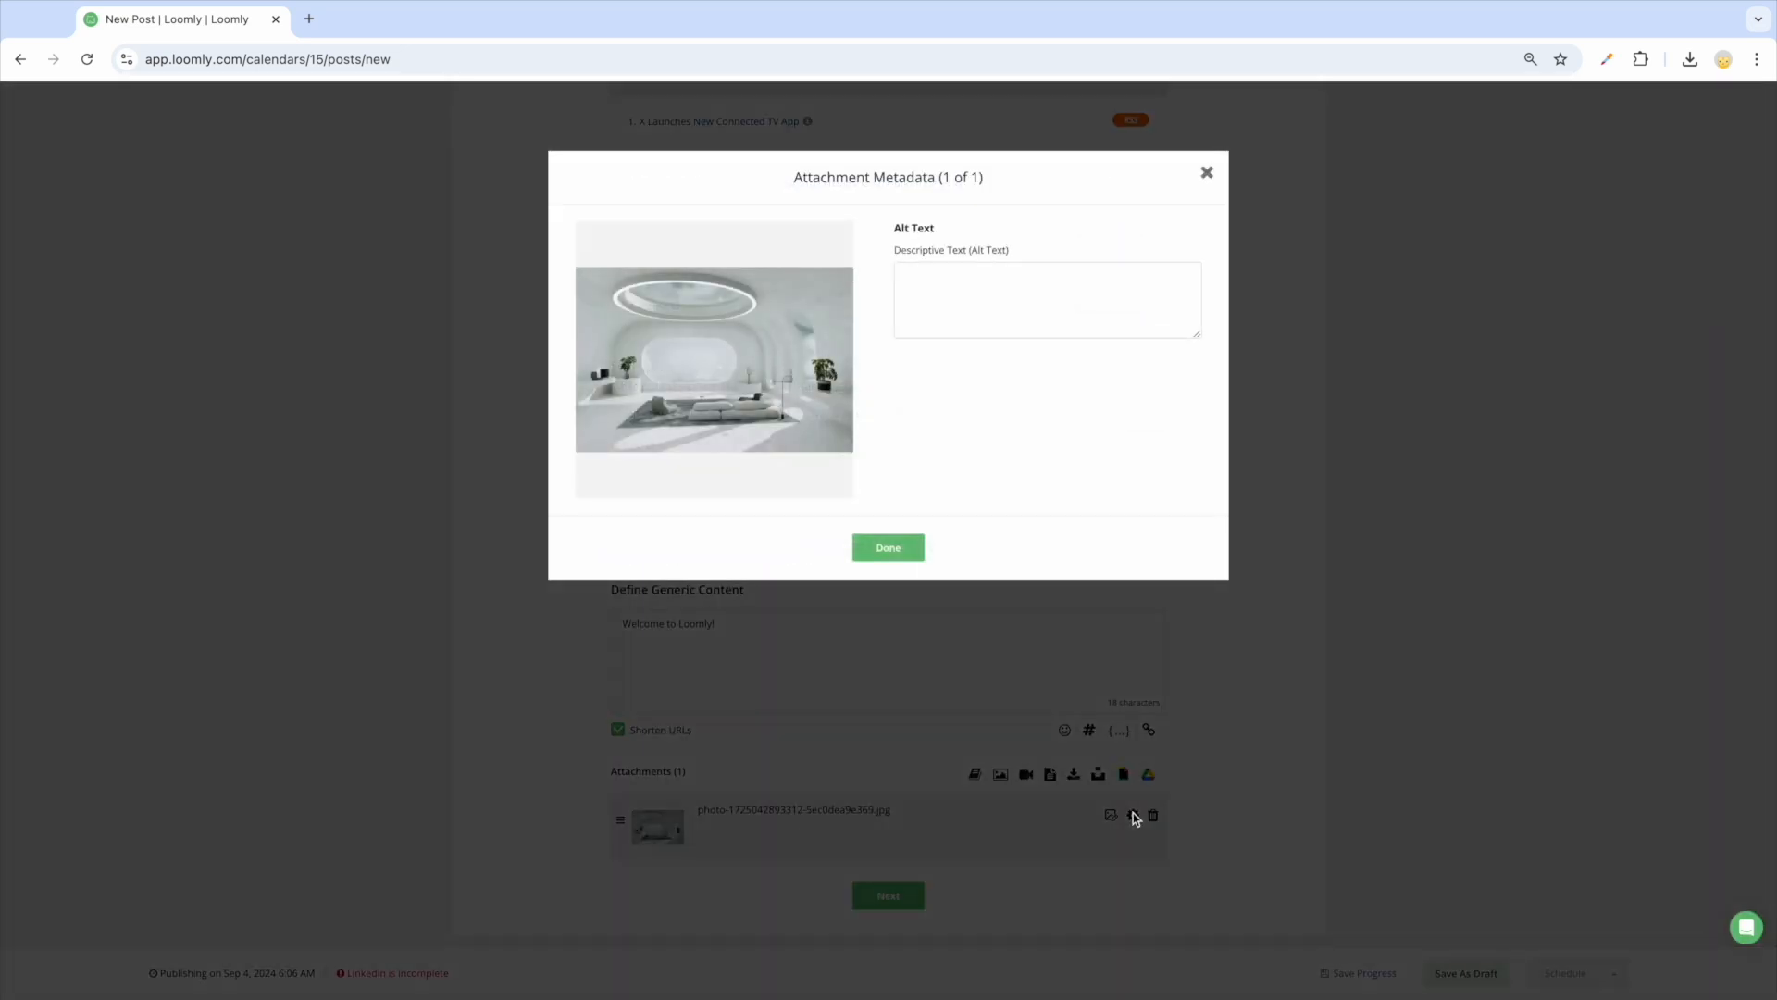
Give the living-room photo alt text 'Living room' and move to the Welcome to Loomly! preview
{"action": "type", "text": "Living room"}
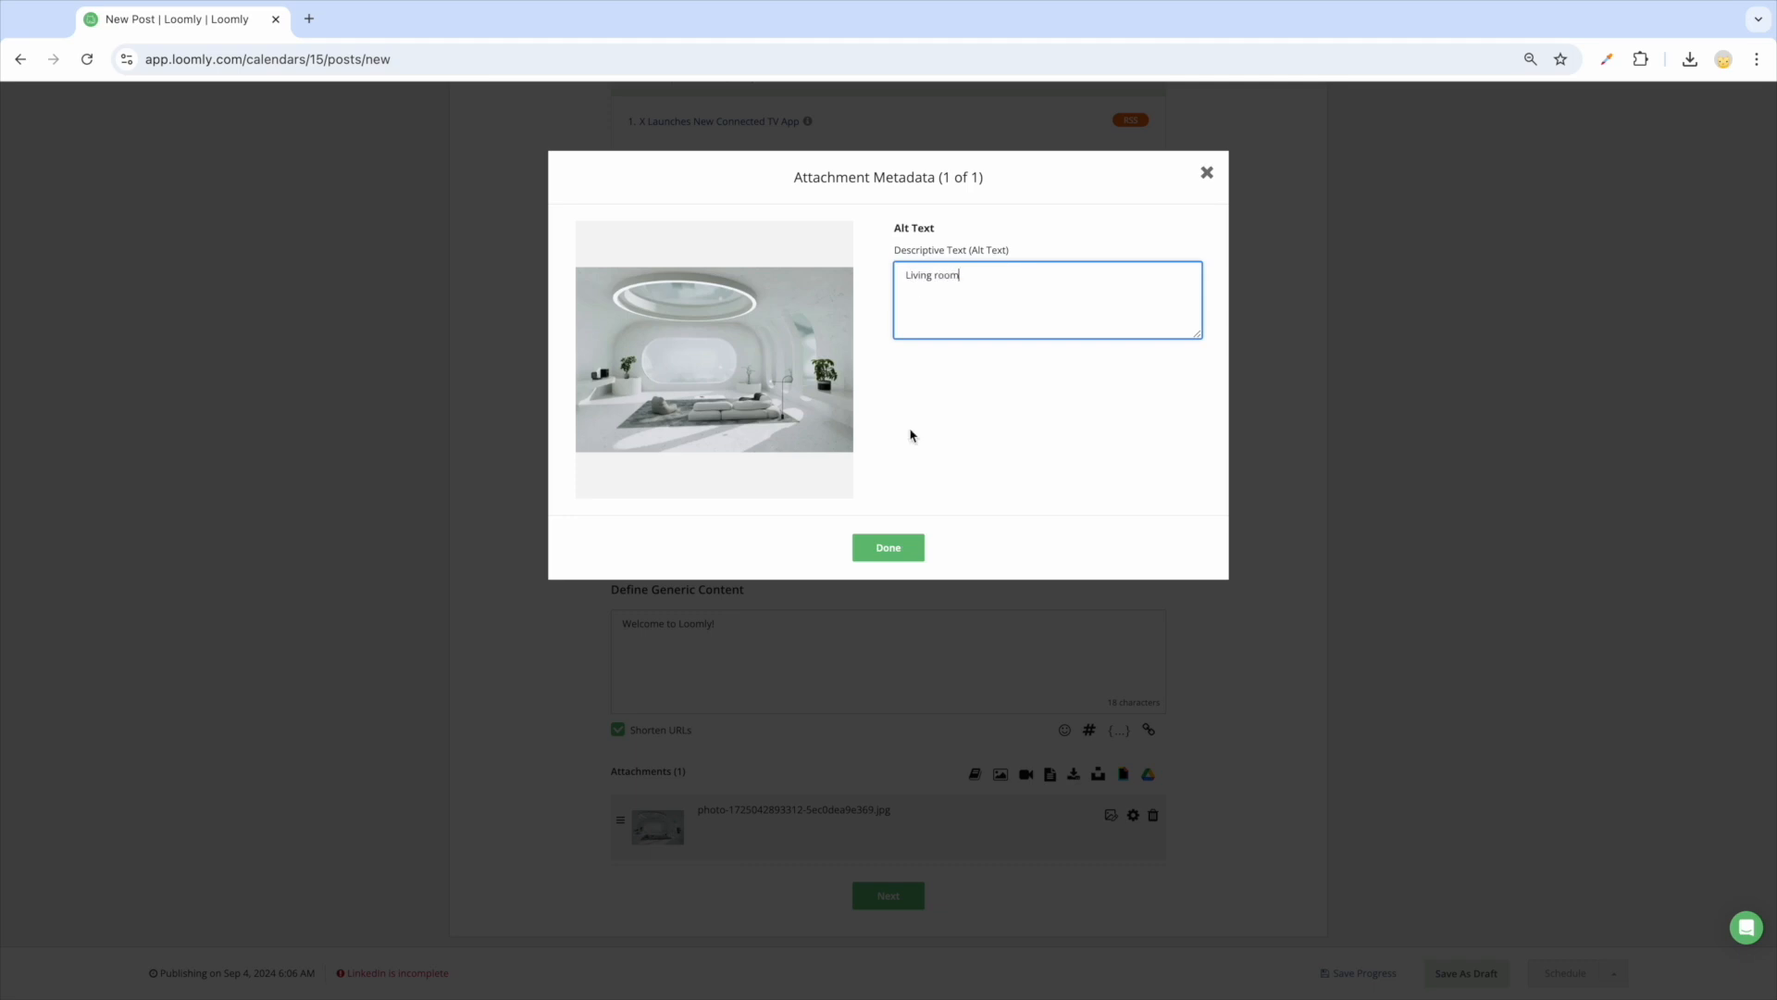
{"action": "left_click", "coordinate": [886, 546]}
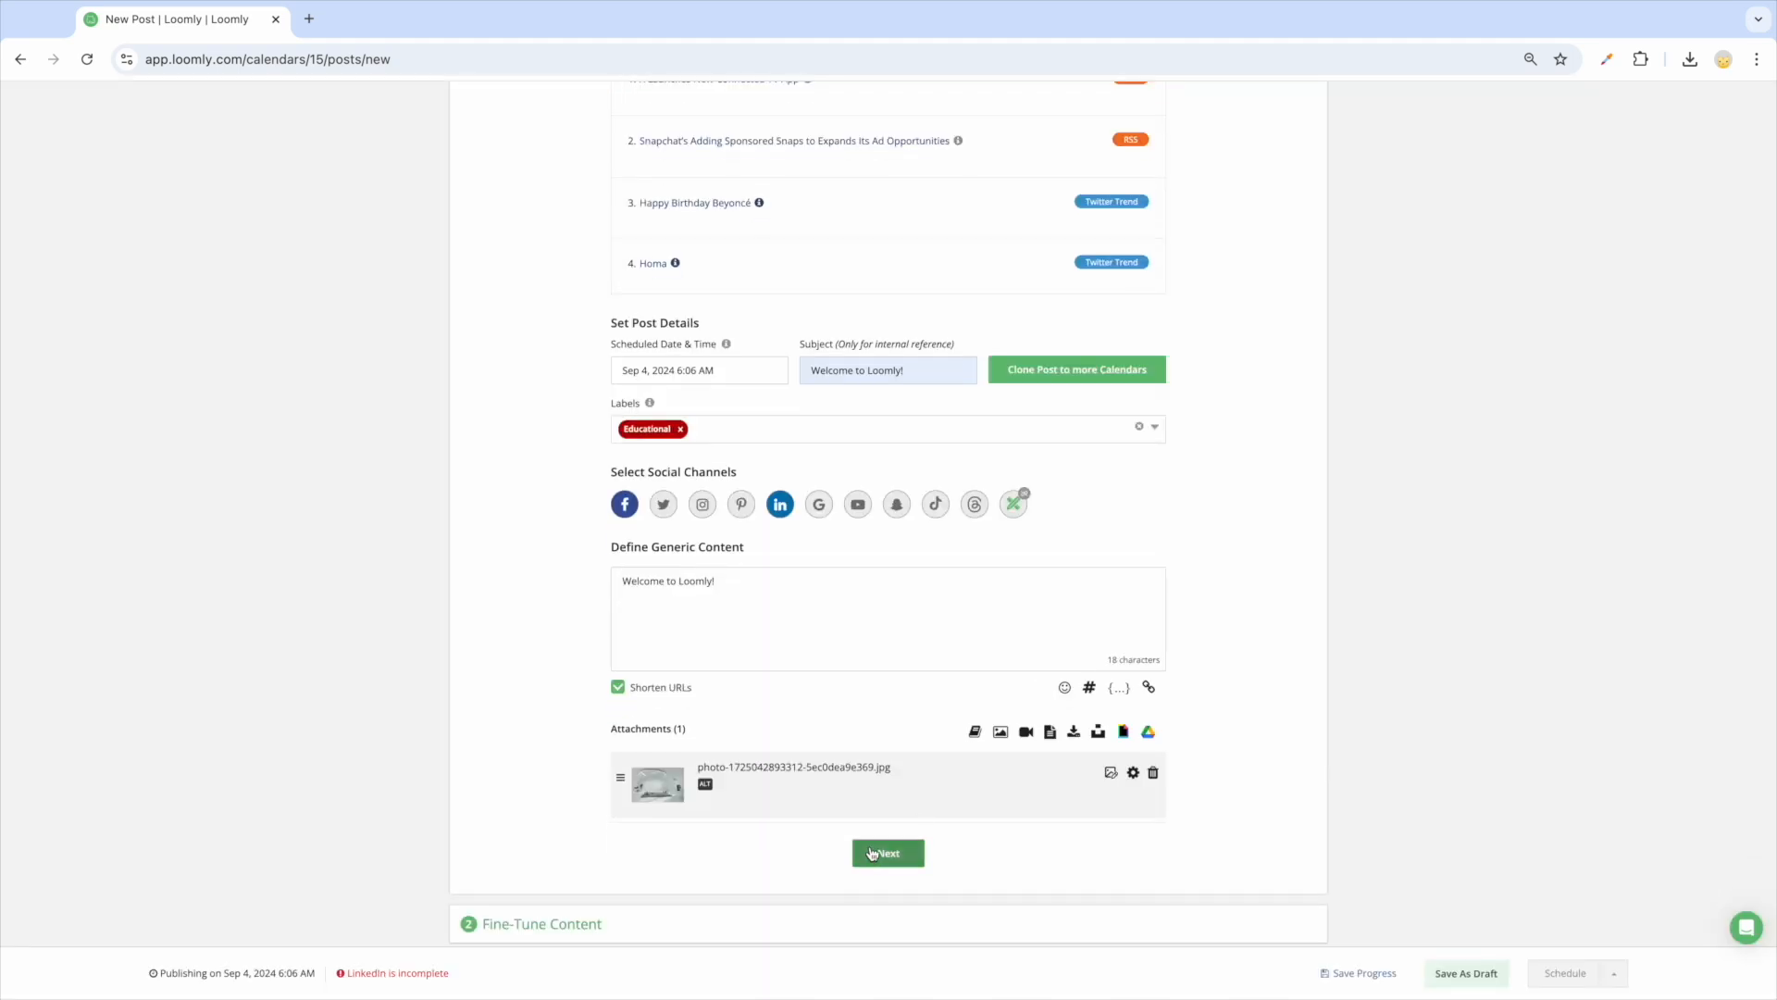
{"action": "left_click", "coordinate": [886, 852]}
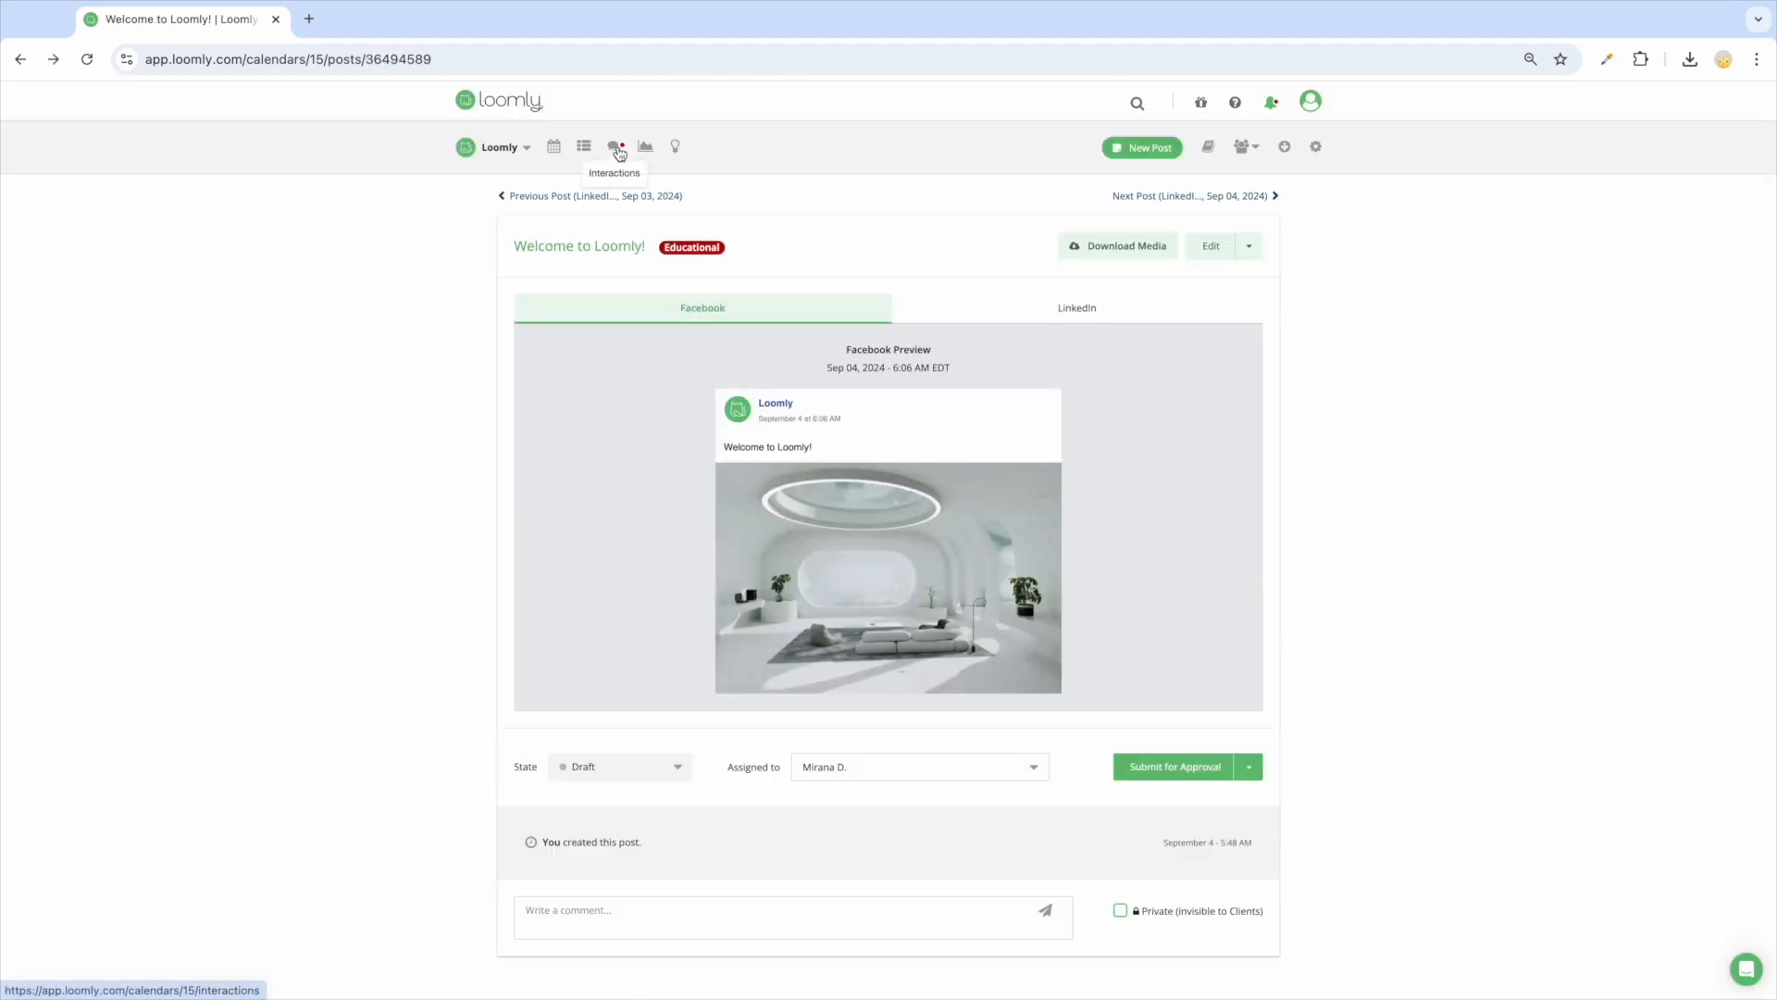
Assign the Food Education Australia mention to a teammate, then view The Influencer Marketing Factory tweet
{"action": "left_click", "coordinate": [619, 146]}
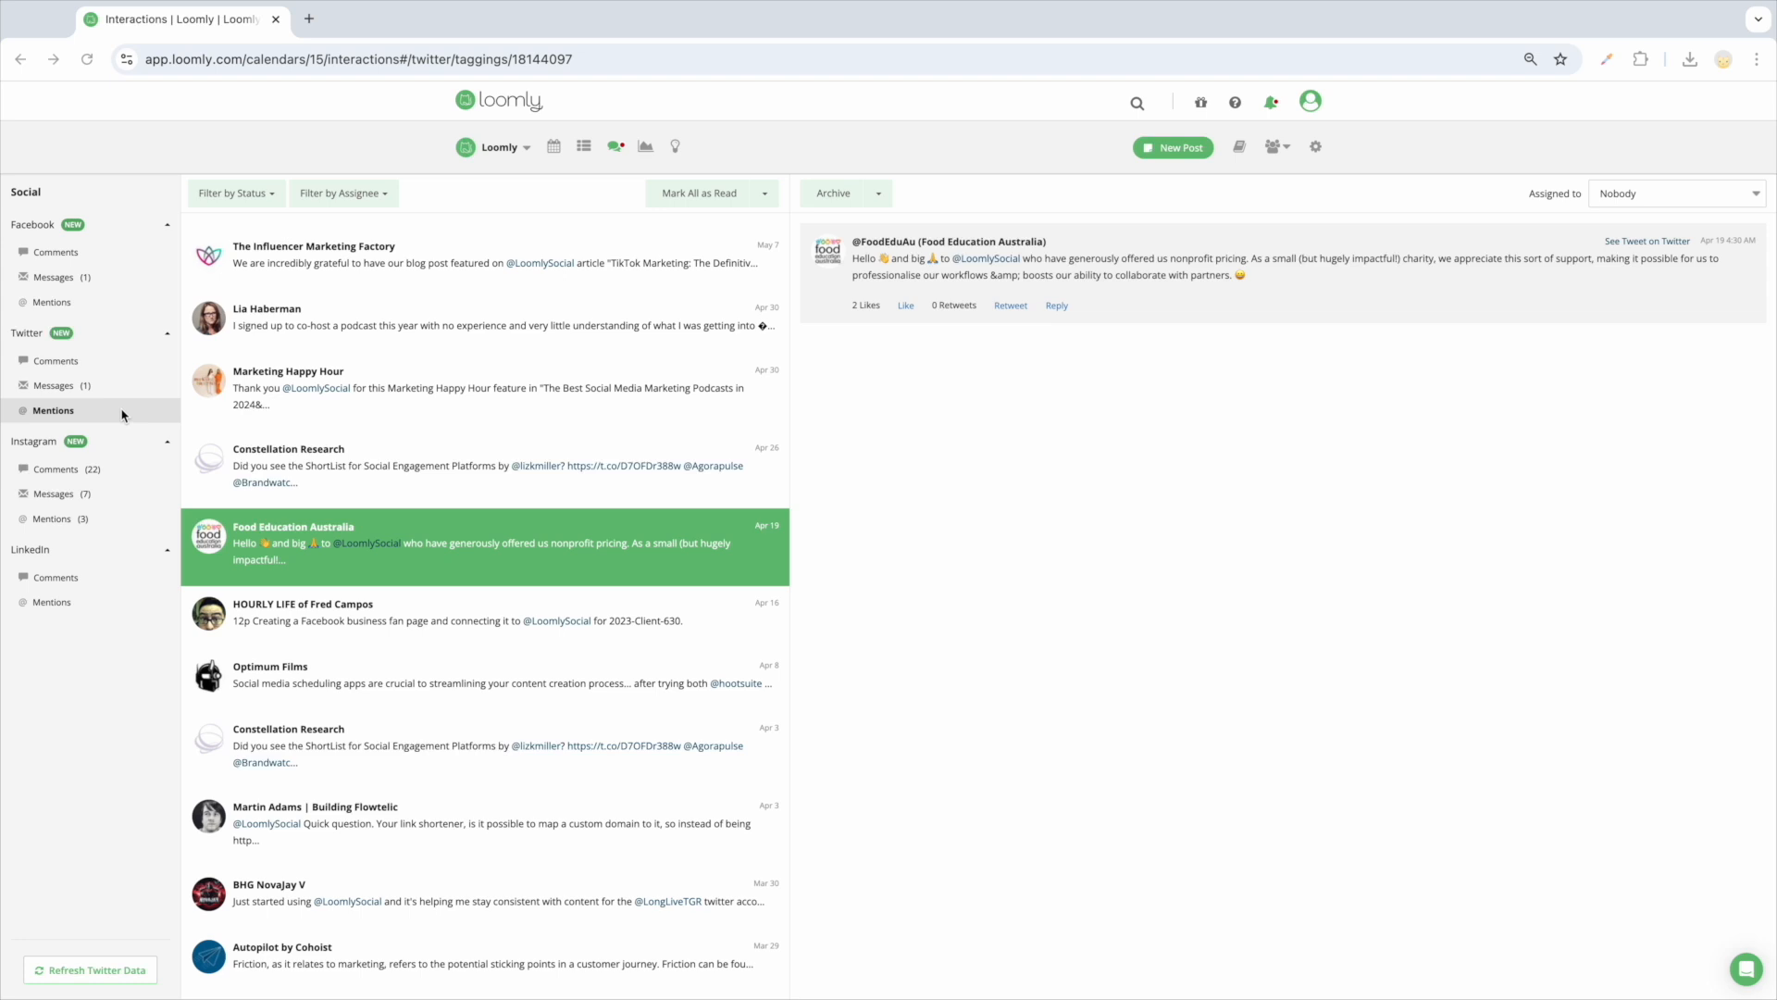
{"action": "mouse_move", "coordinate": [122, 413]}
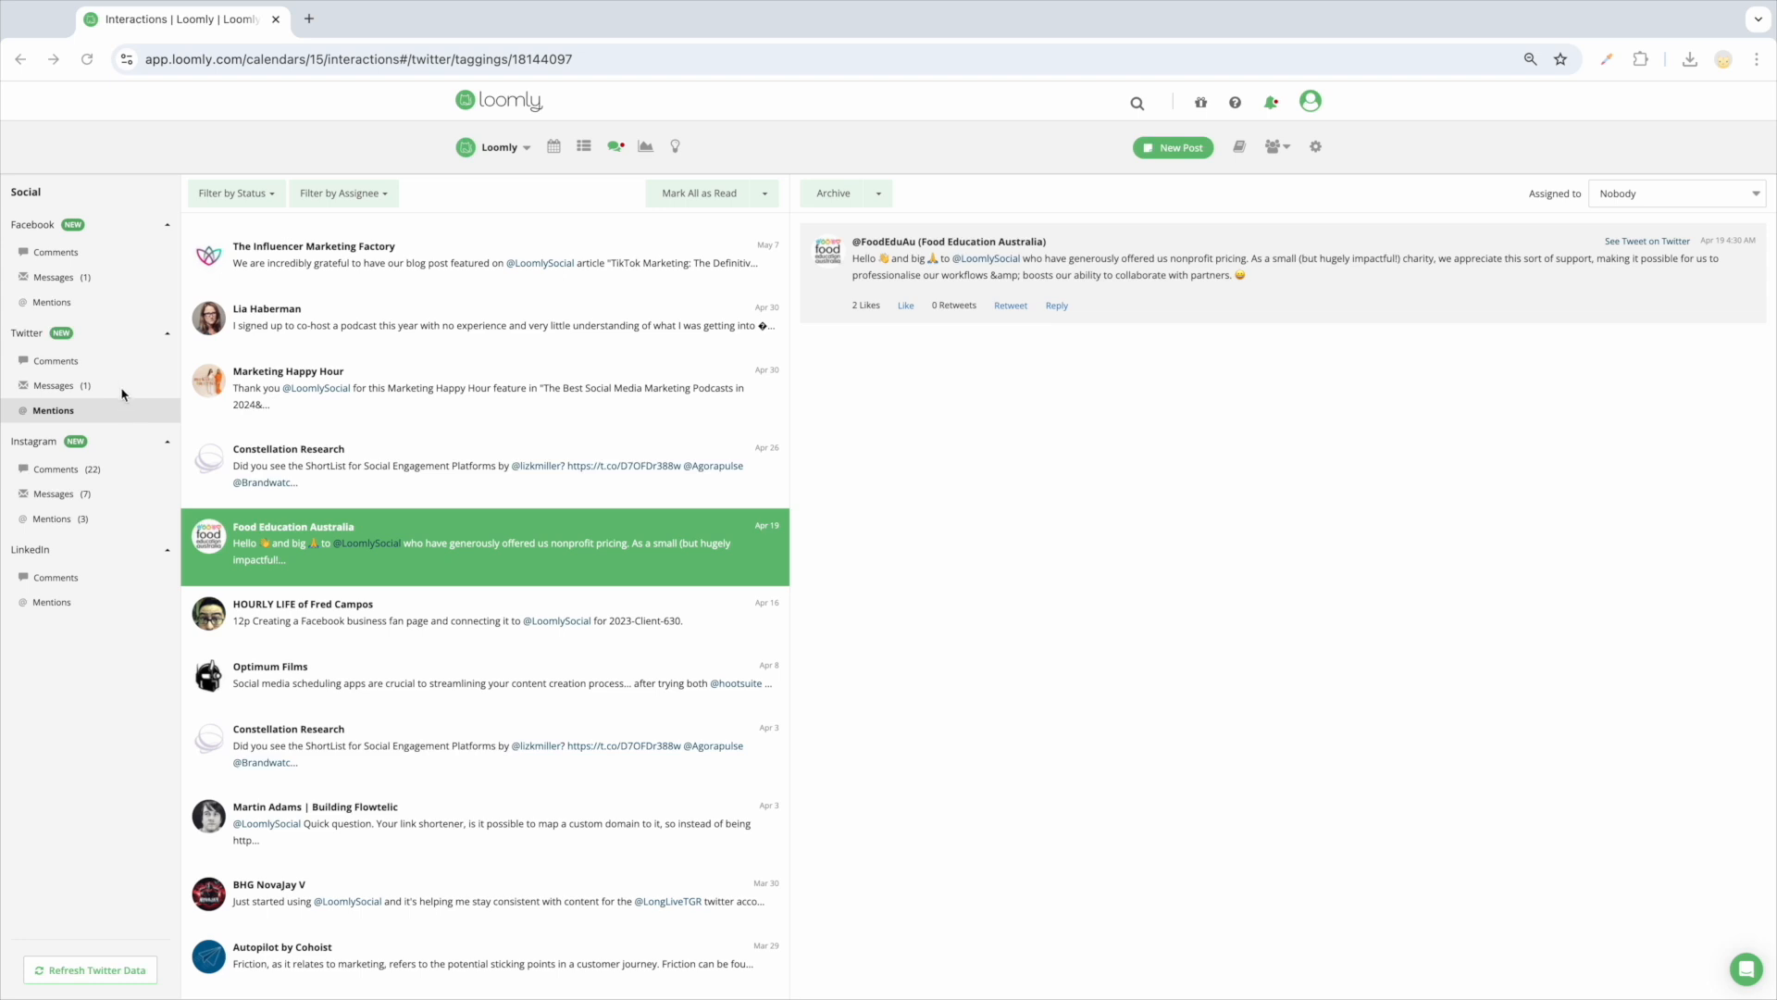
{"action": "mouse_move", "coordinate": [1634, 200]}
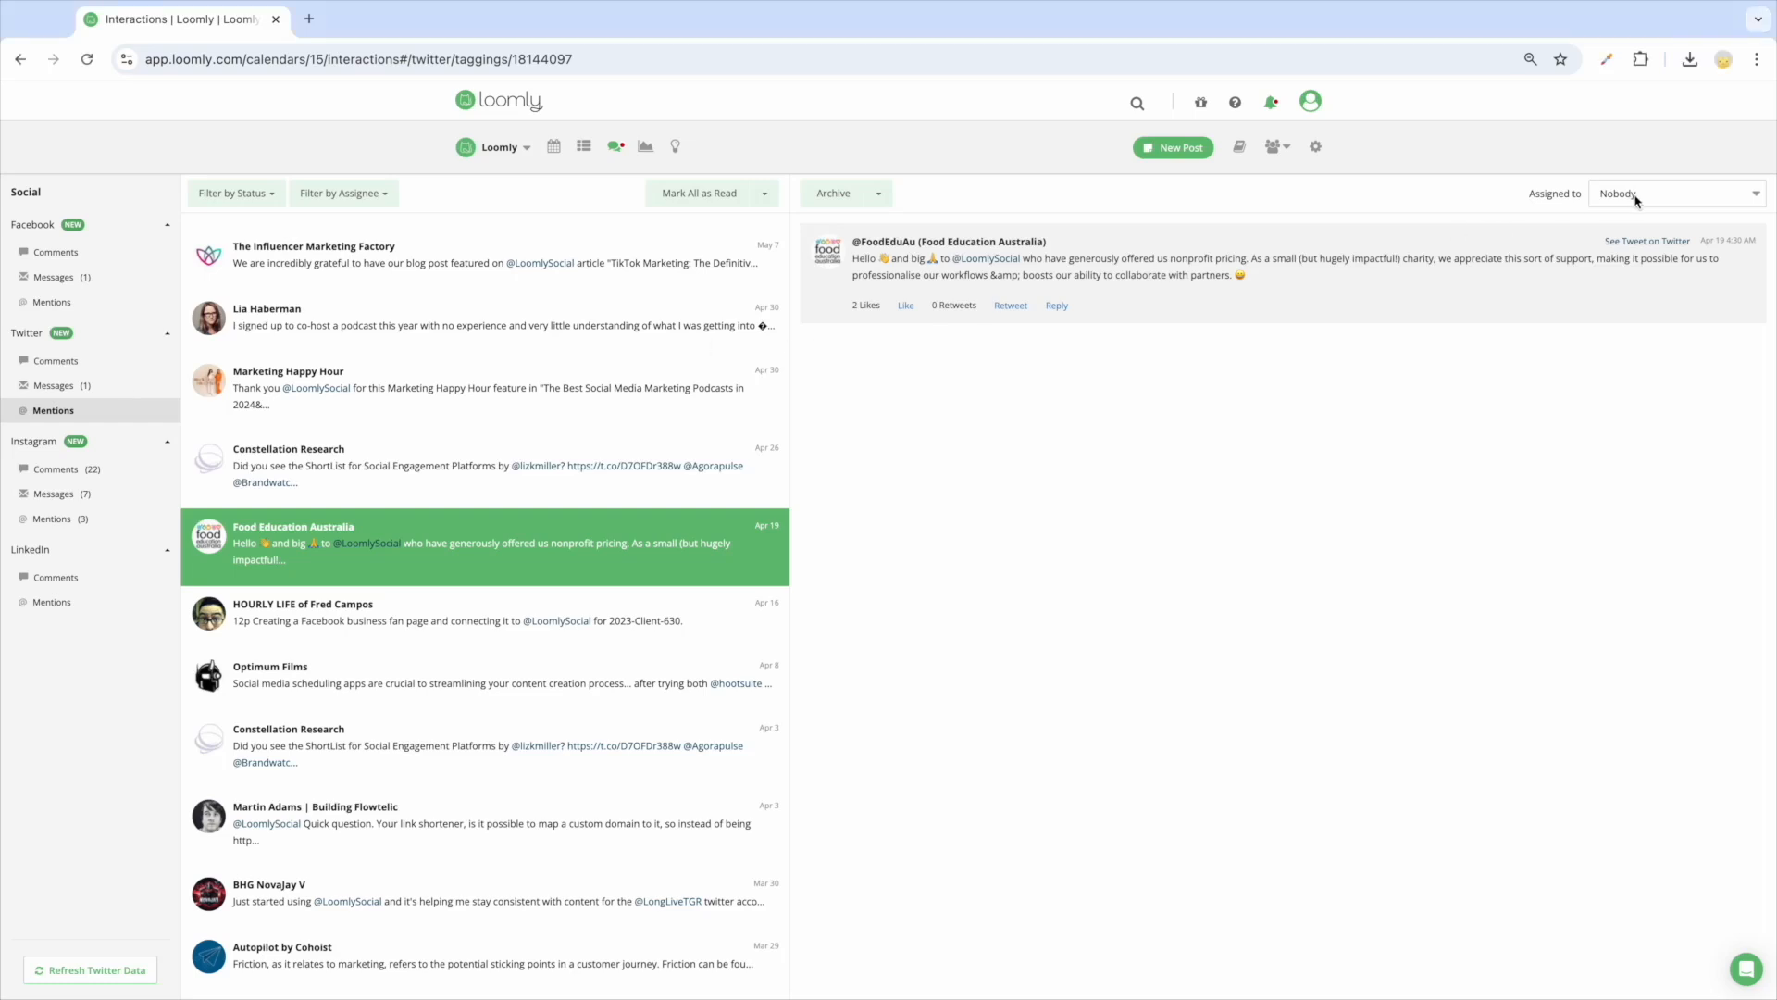
{"action": "left_click", "coordinate": [1675, 193]}
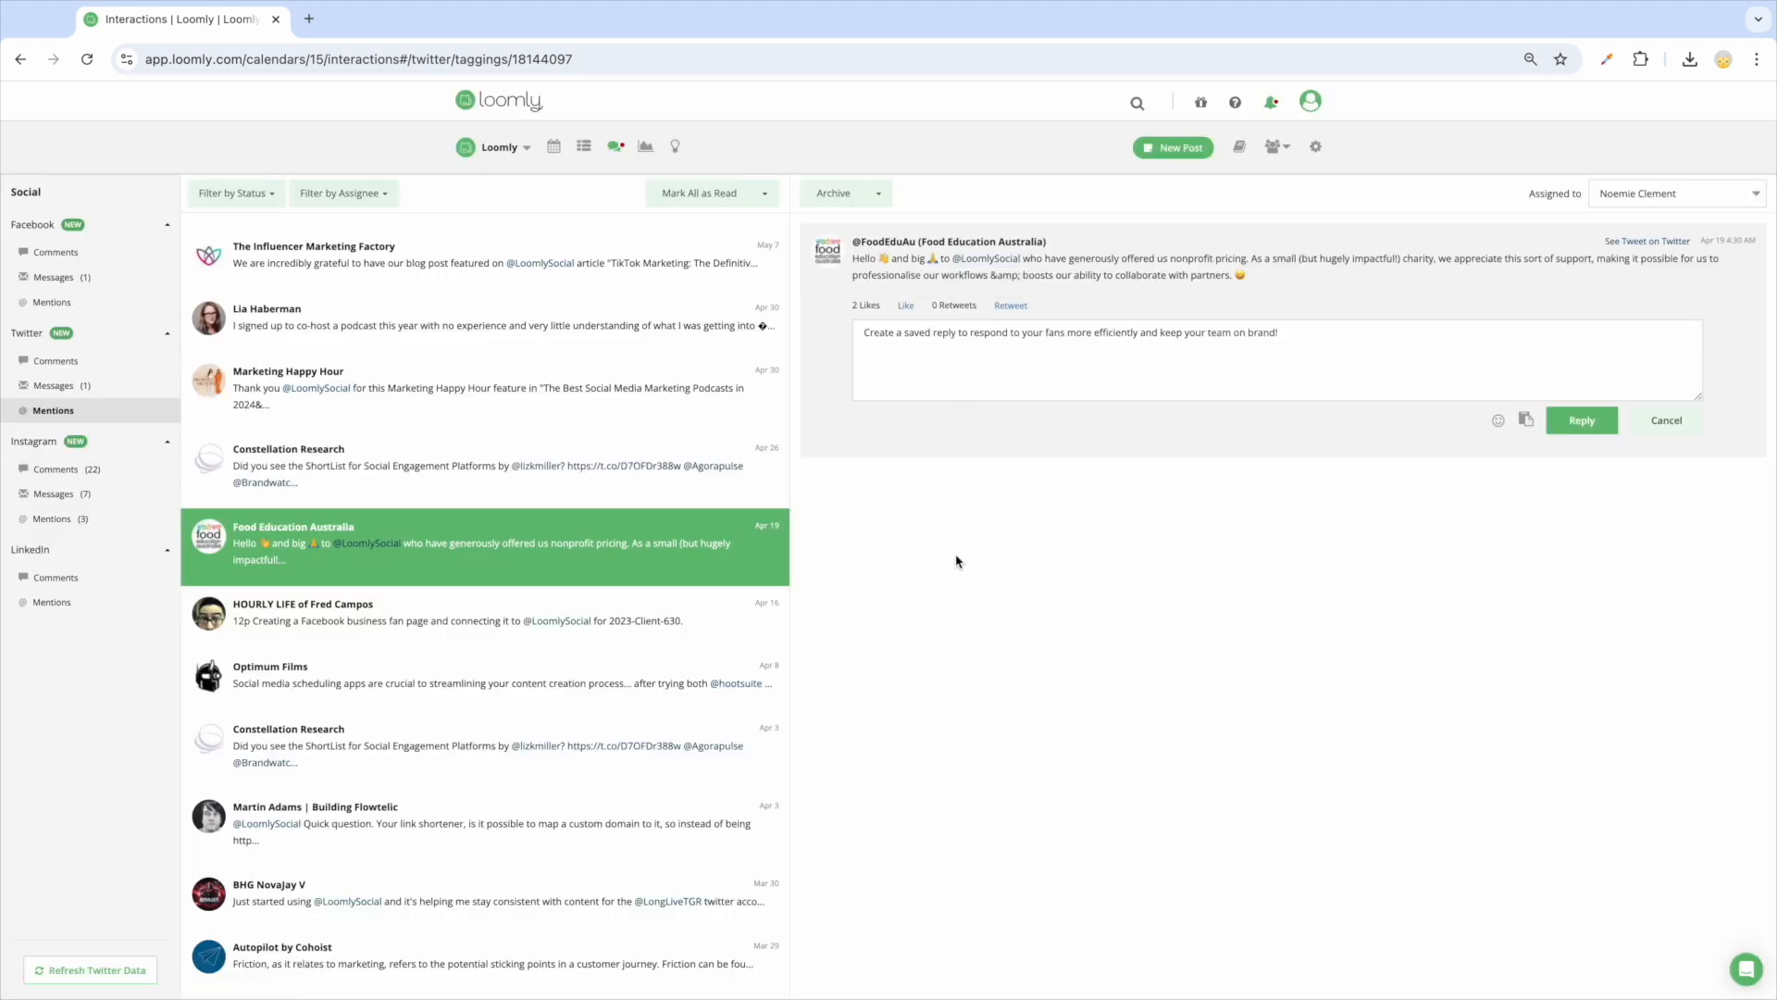
{"action": "left_click", "coordinate": [235, 192]}
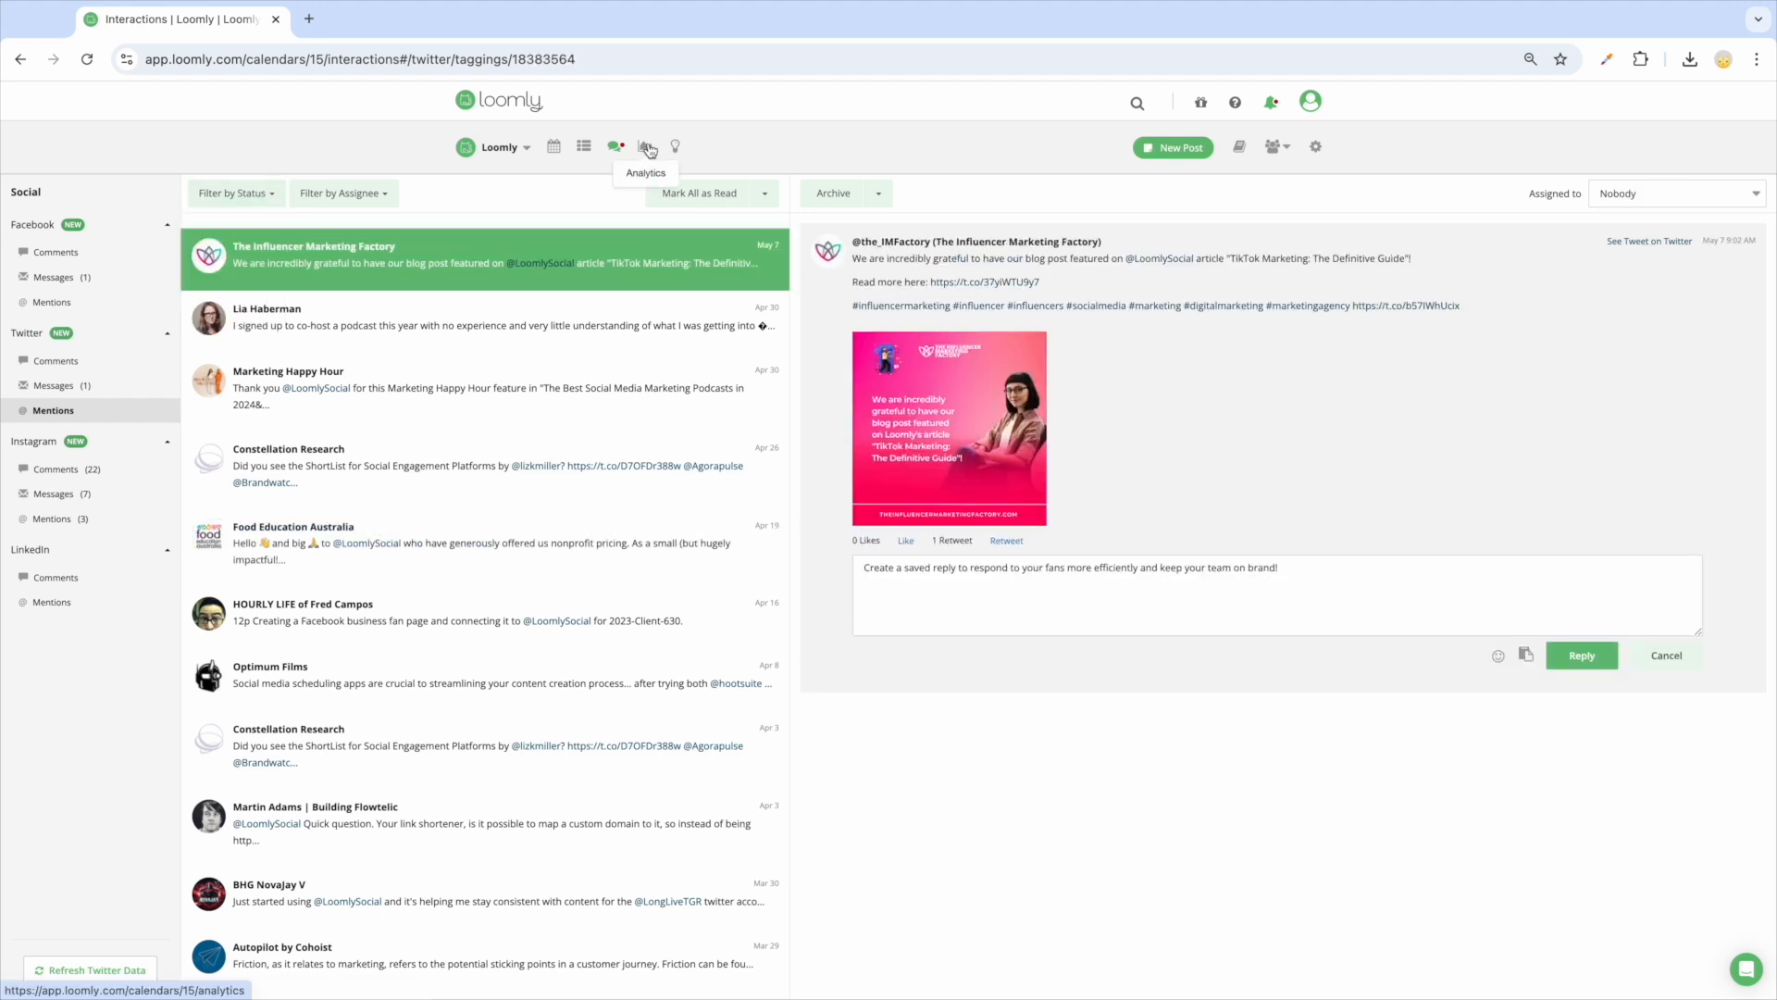
Review the Facebook analytics overview and reach the scheduled PDF reports listing one weekly report
{"action": "left_click", "coordinate": [646, 146]}
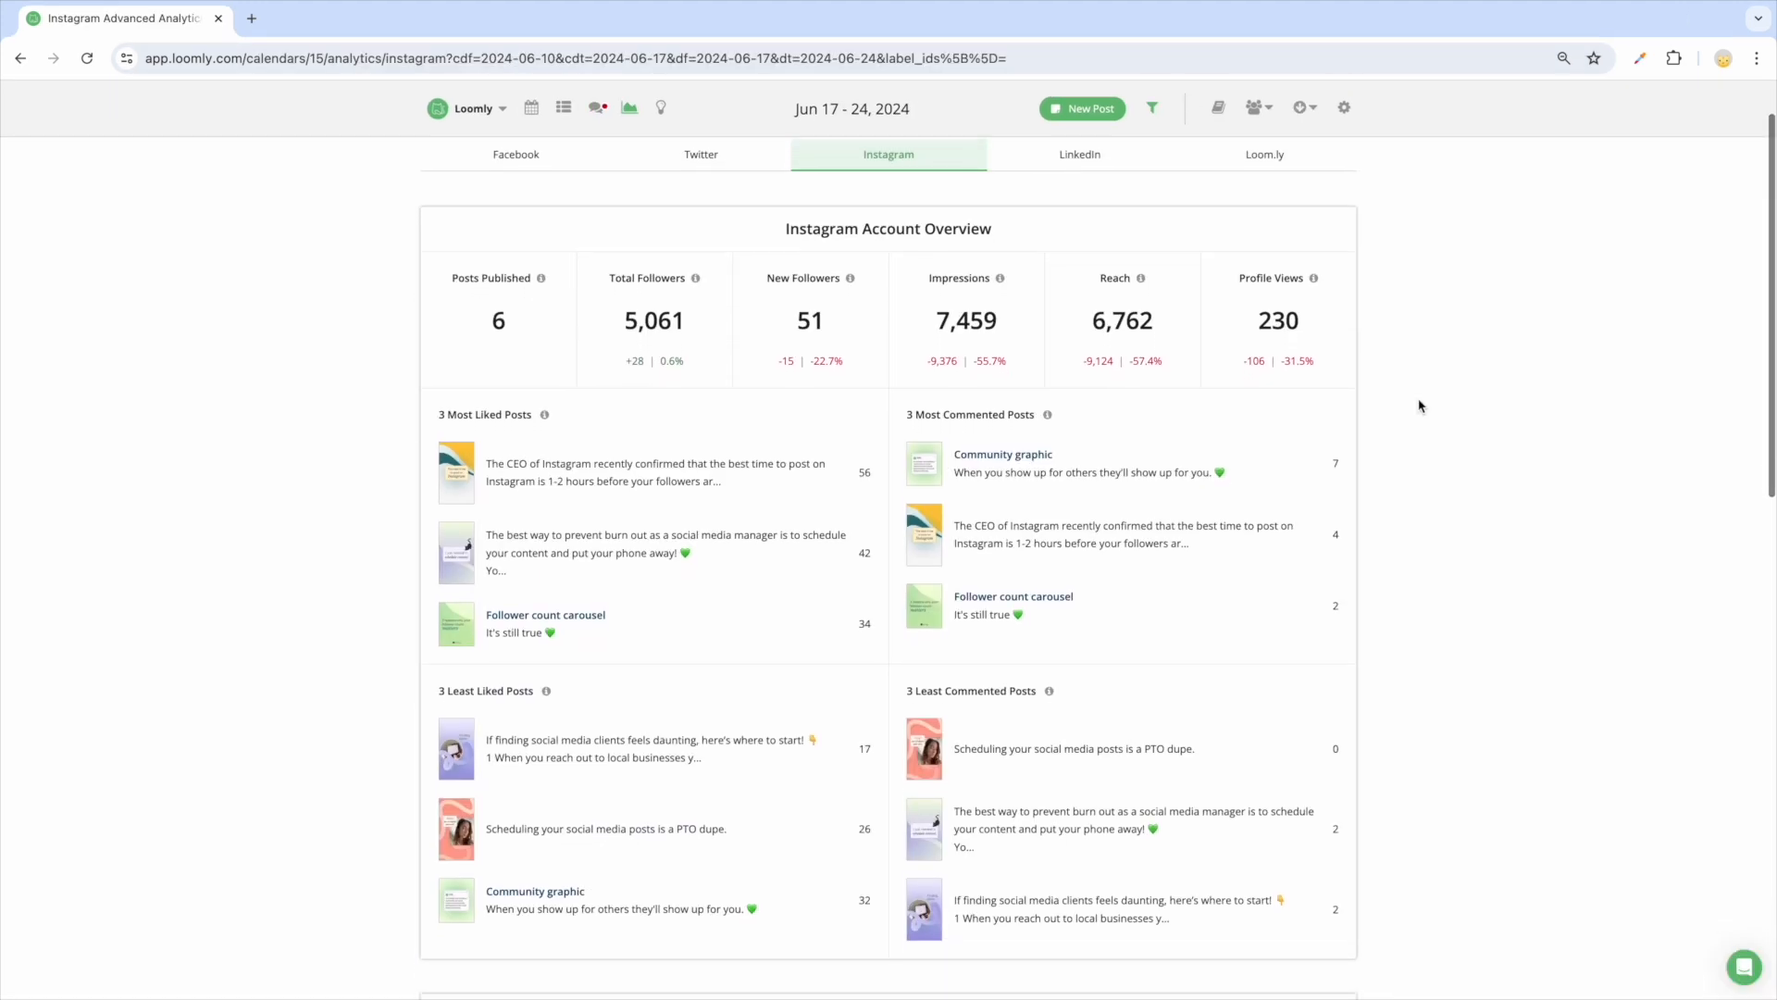
{"action": "scroll", "scroll_direction": "down", "scroll_amount": 3}
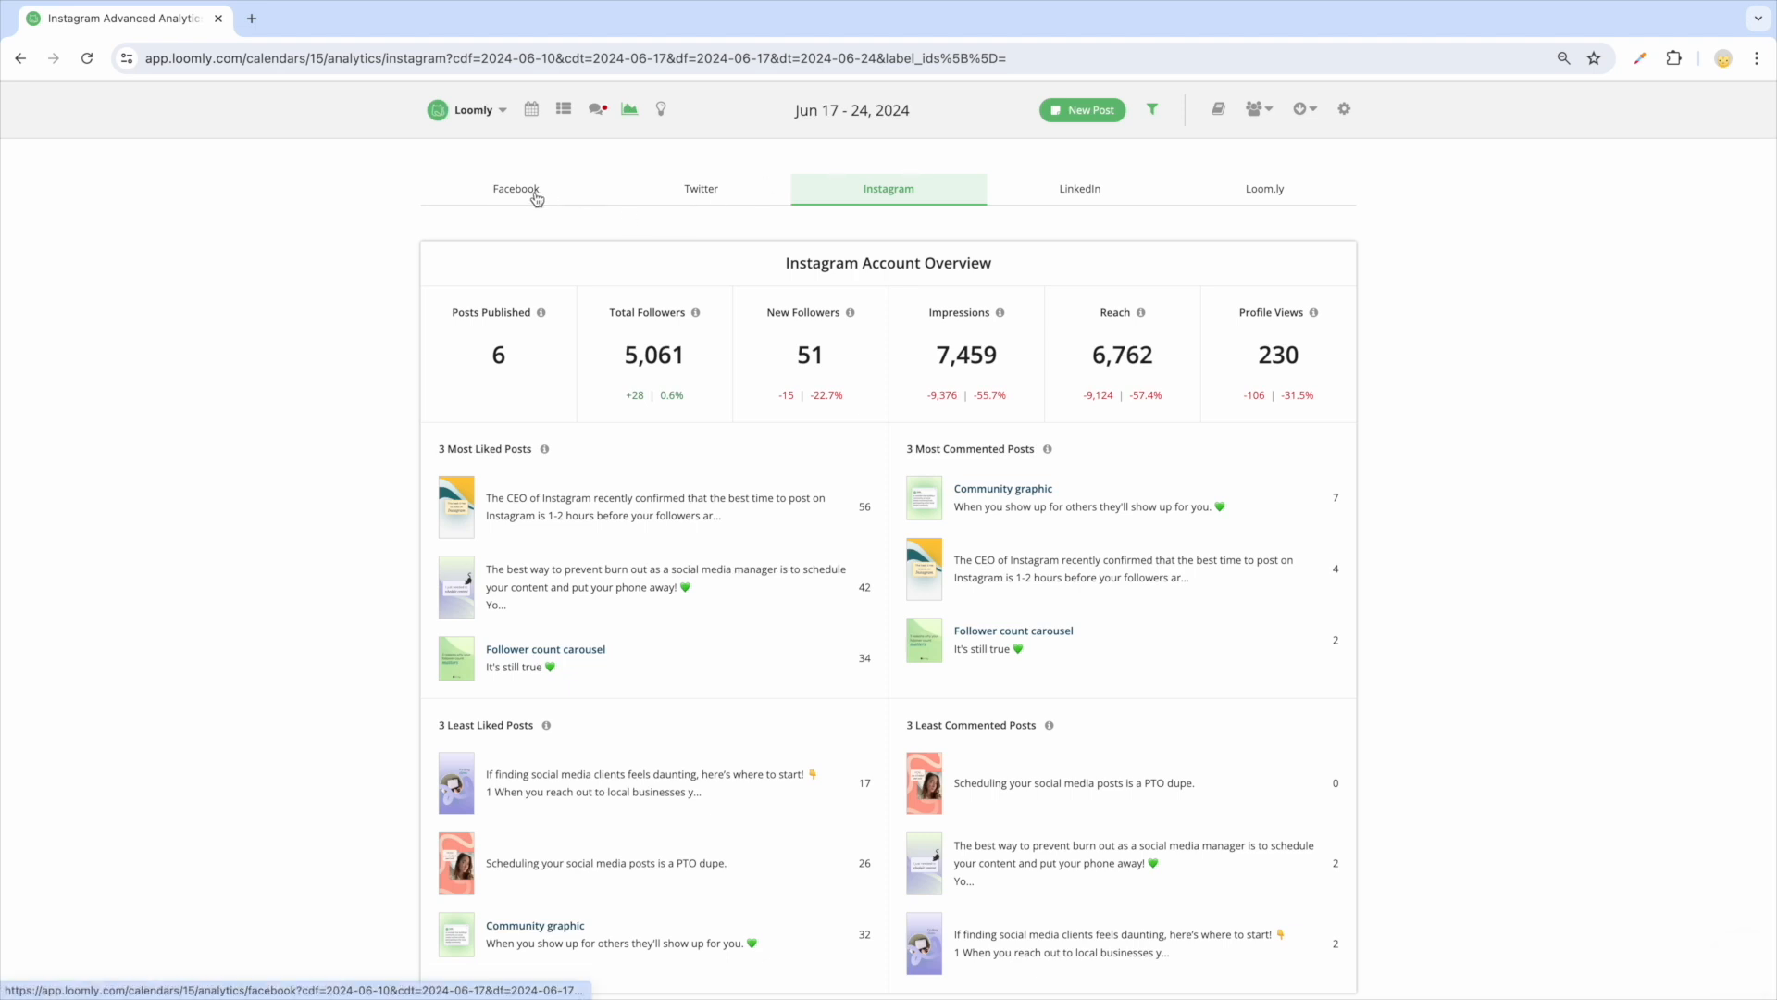
{"action": "left_click", "coordinate": [517, 189]}
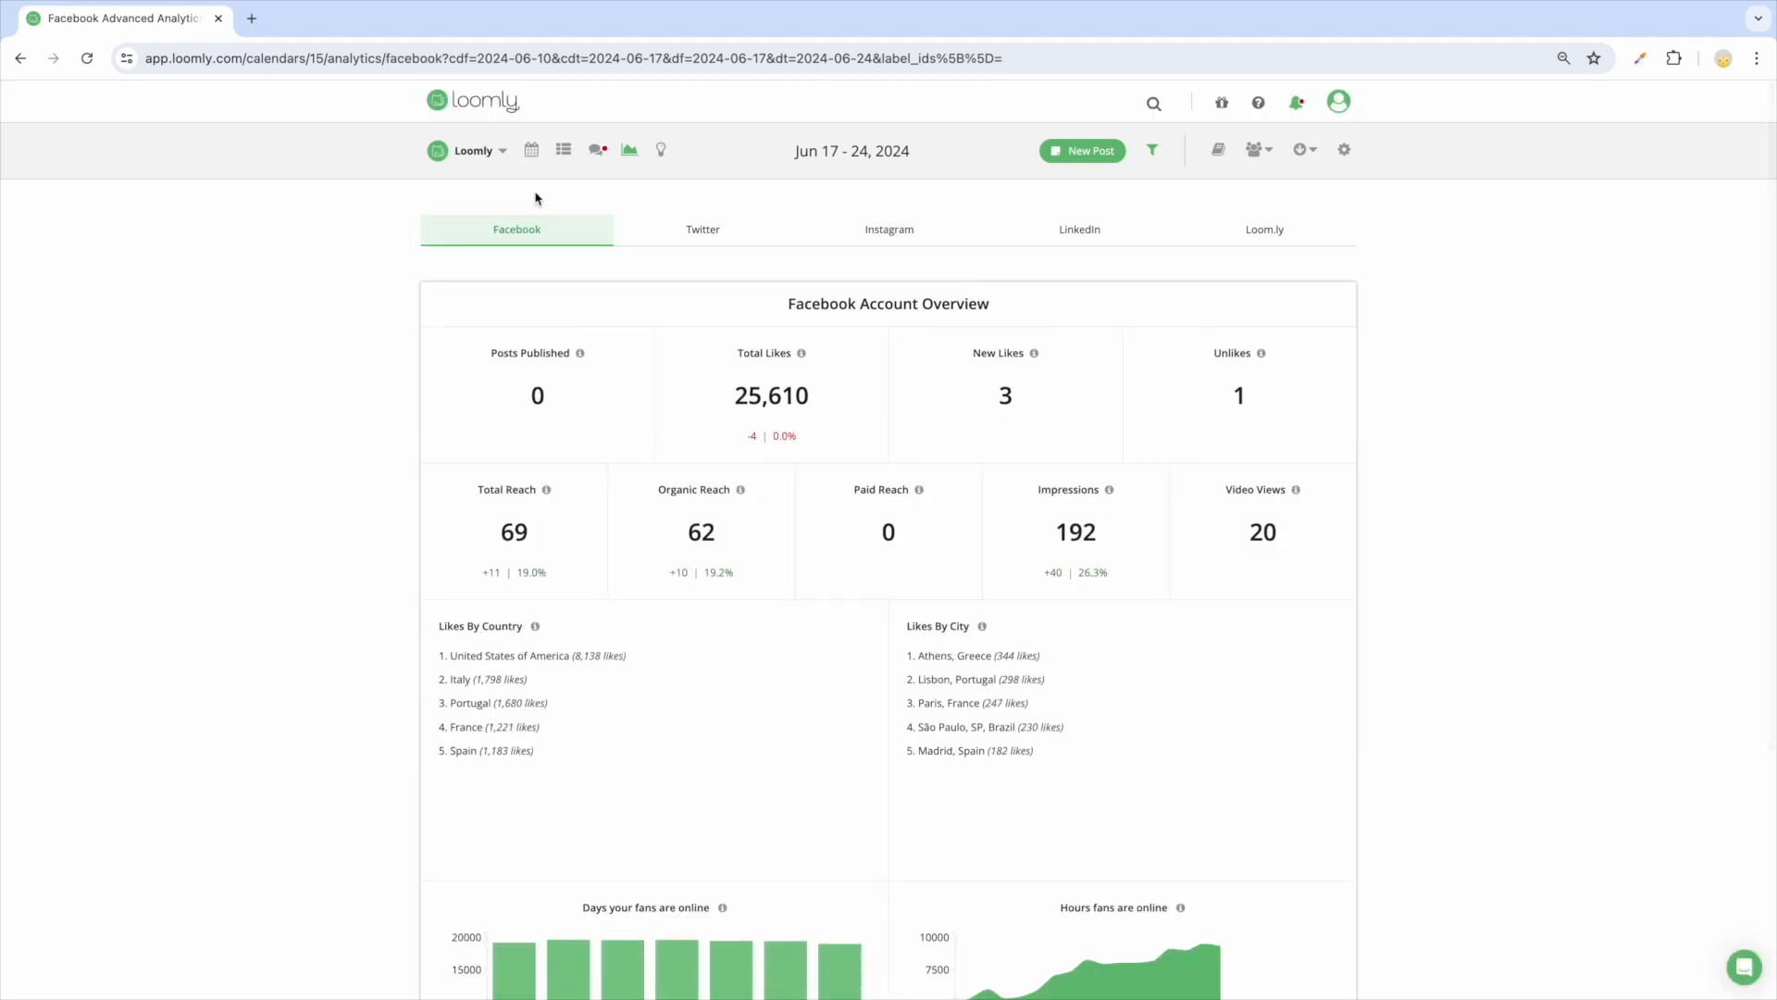
{"action": "mouse_move", "coordinate": [618, 504]}
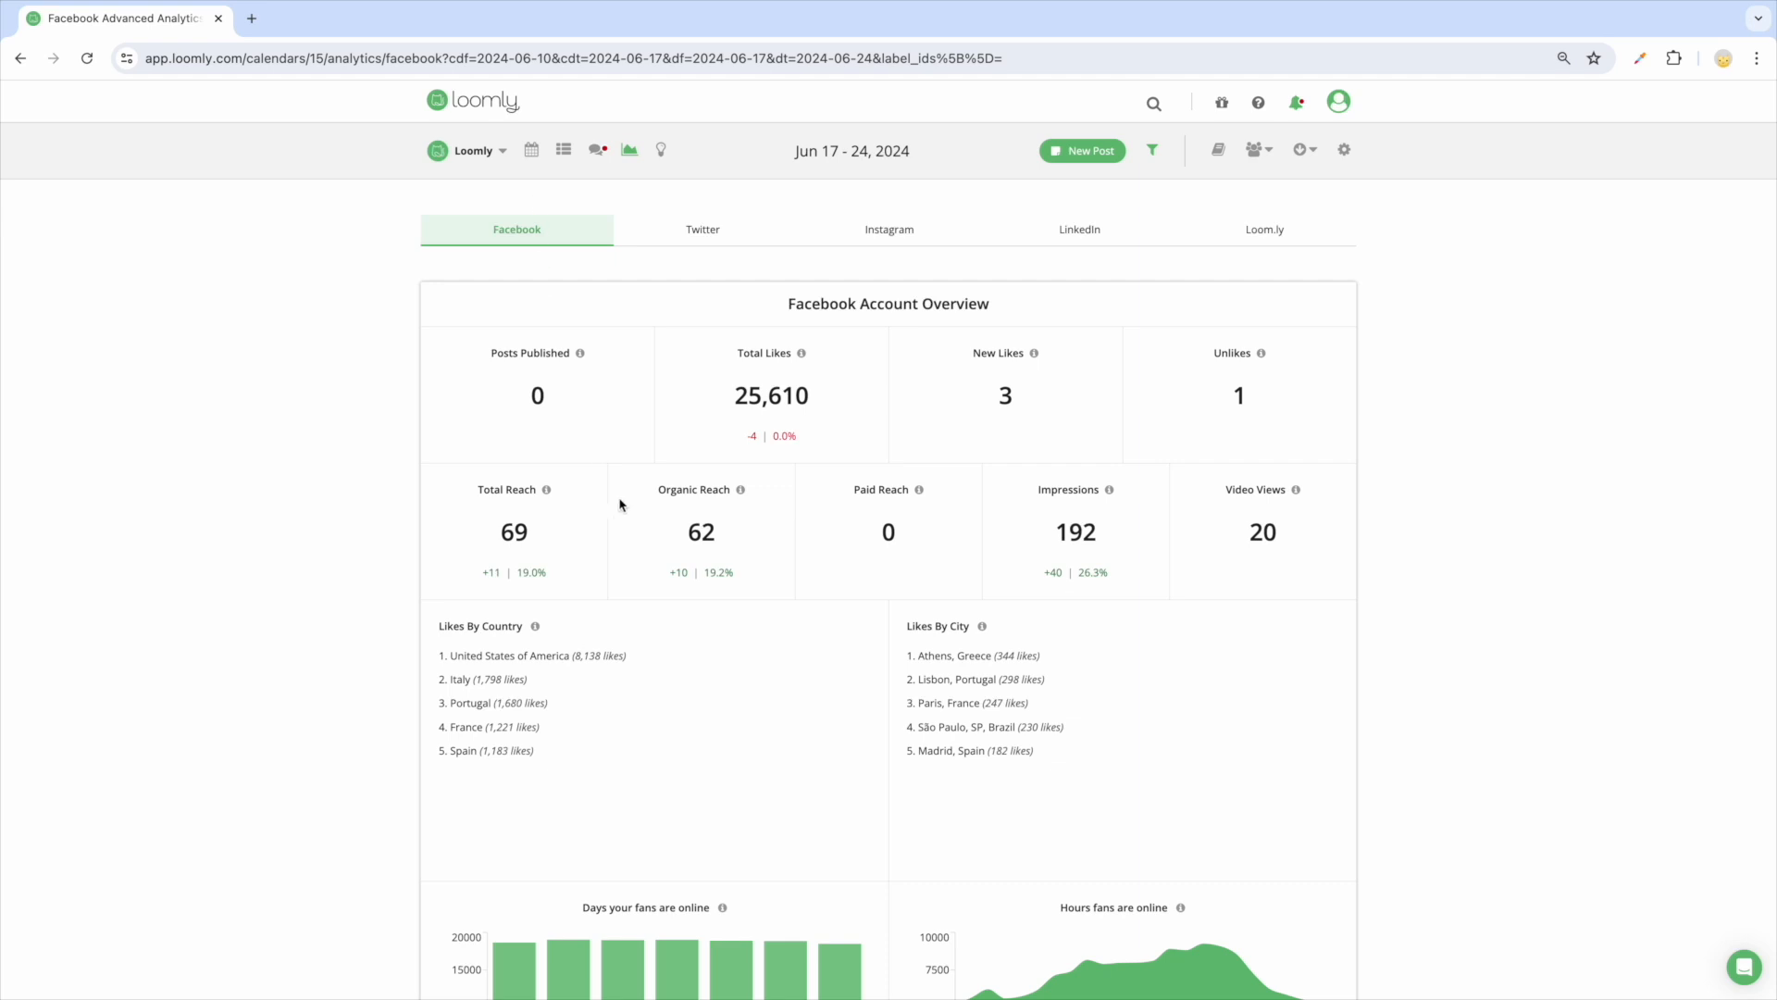
{"action": "scroll", "scroll_direction": "down", "scroll_amount": 3}
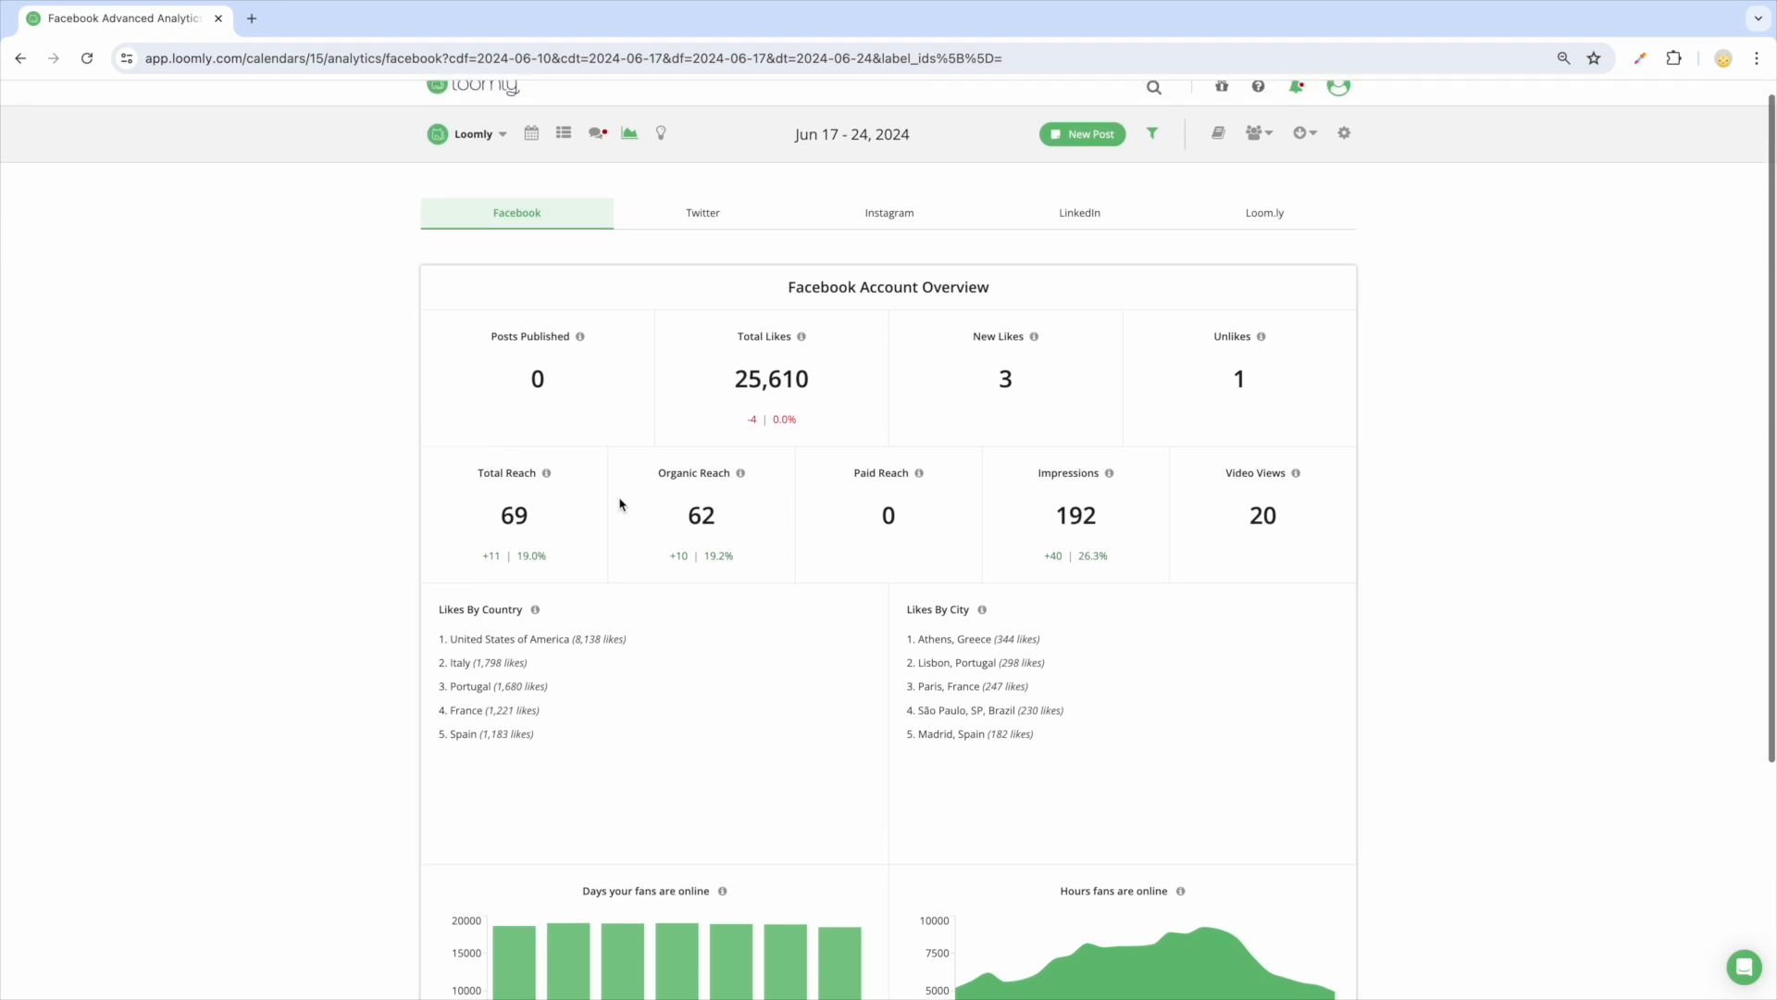
{"action": "scroll", "scroll_direction": "down", "scroll_amount": 3}
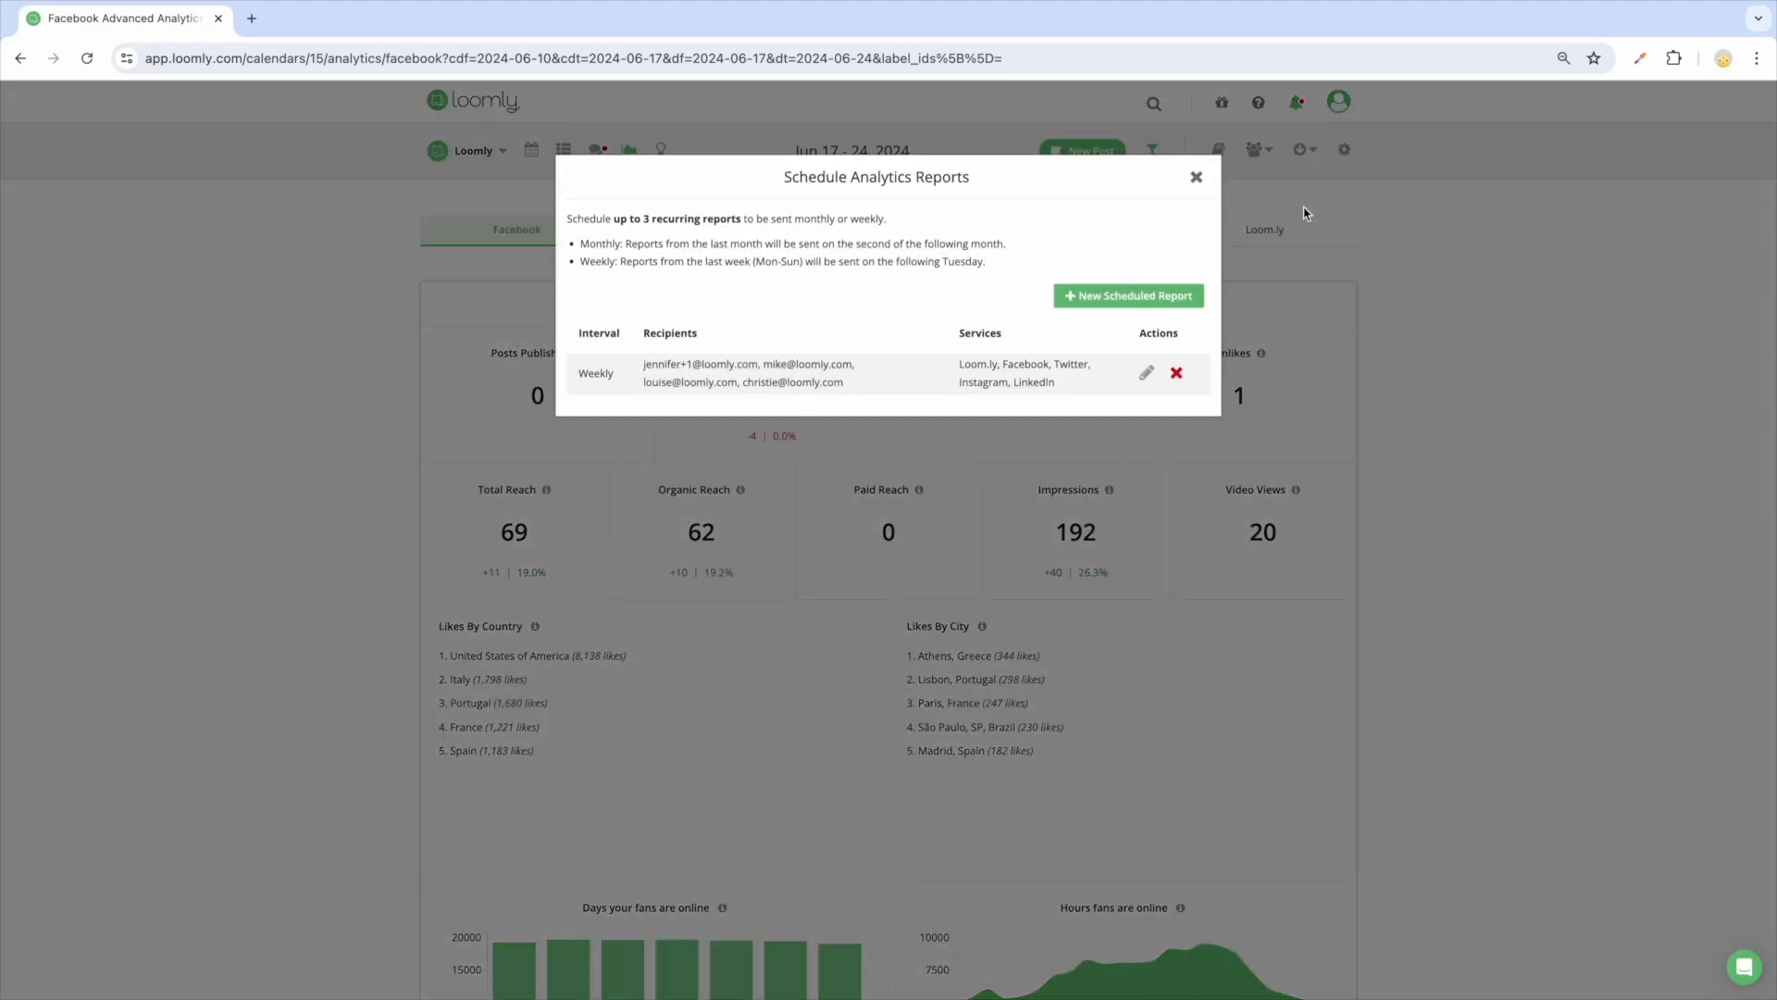
Look at the new scheduled report form, then dismiss the reports dialog without saving
{"action": "left_click", "coordinate": [1127, 296]}
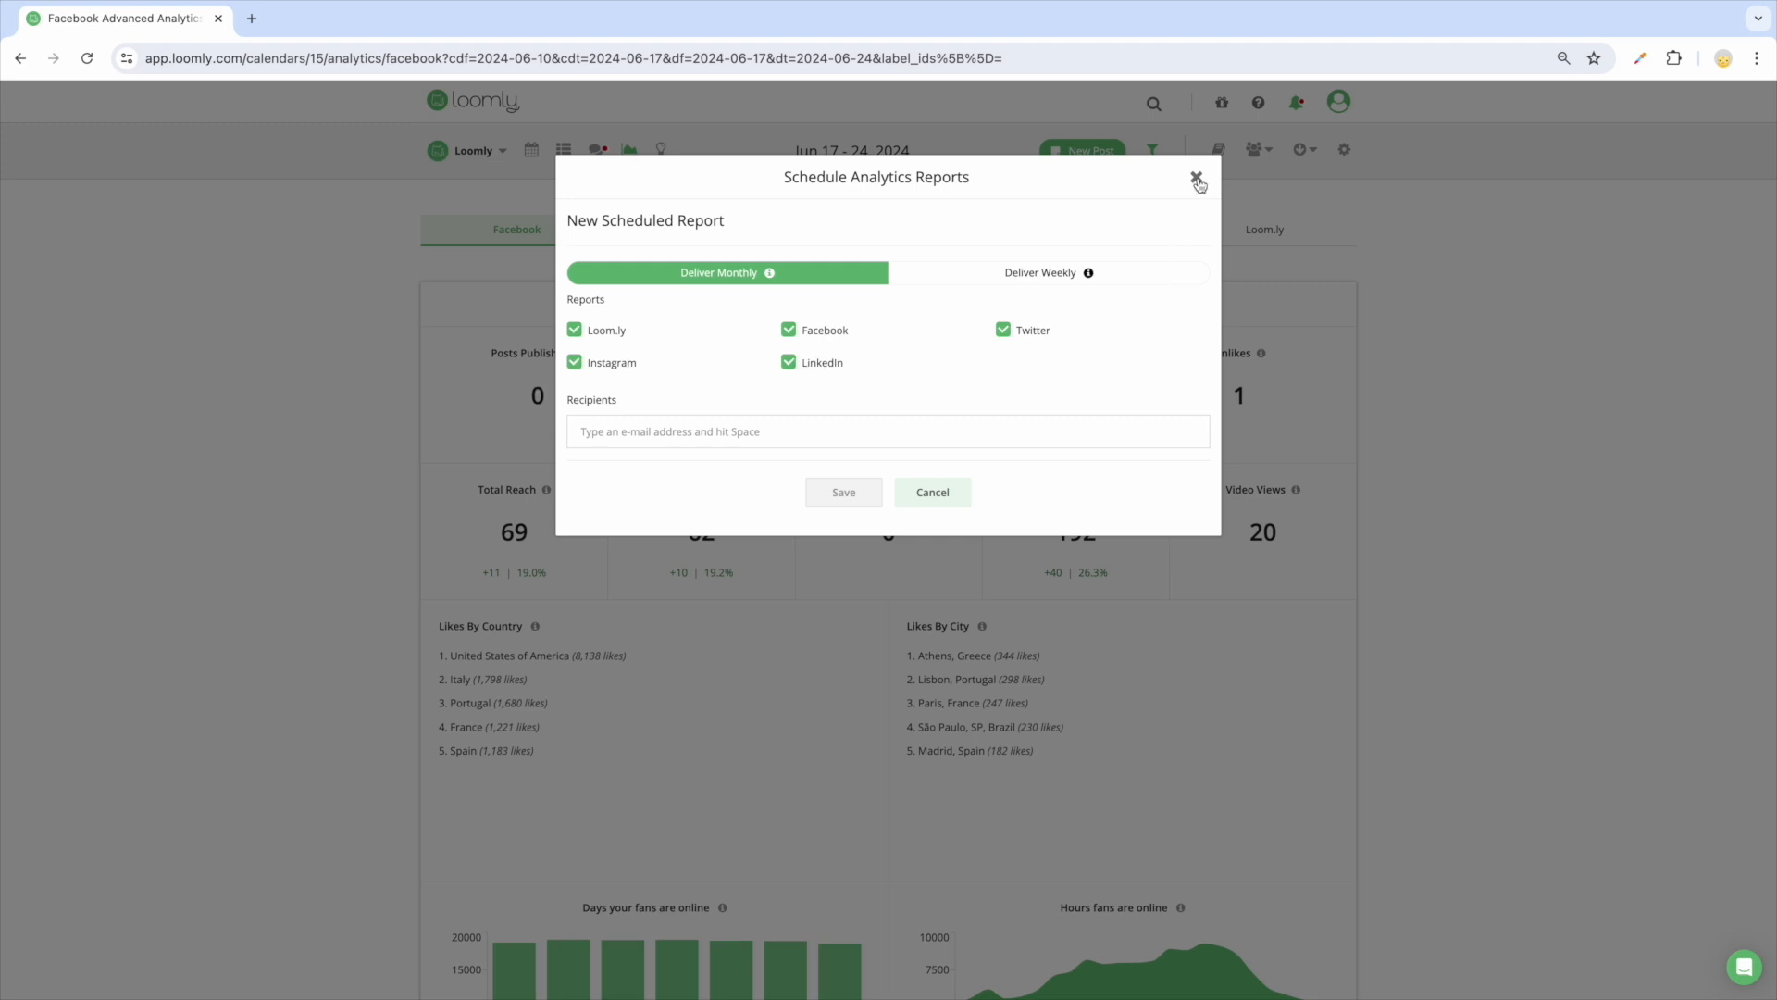
{"action": "left_click", "coordinate": [1198, 182]}
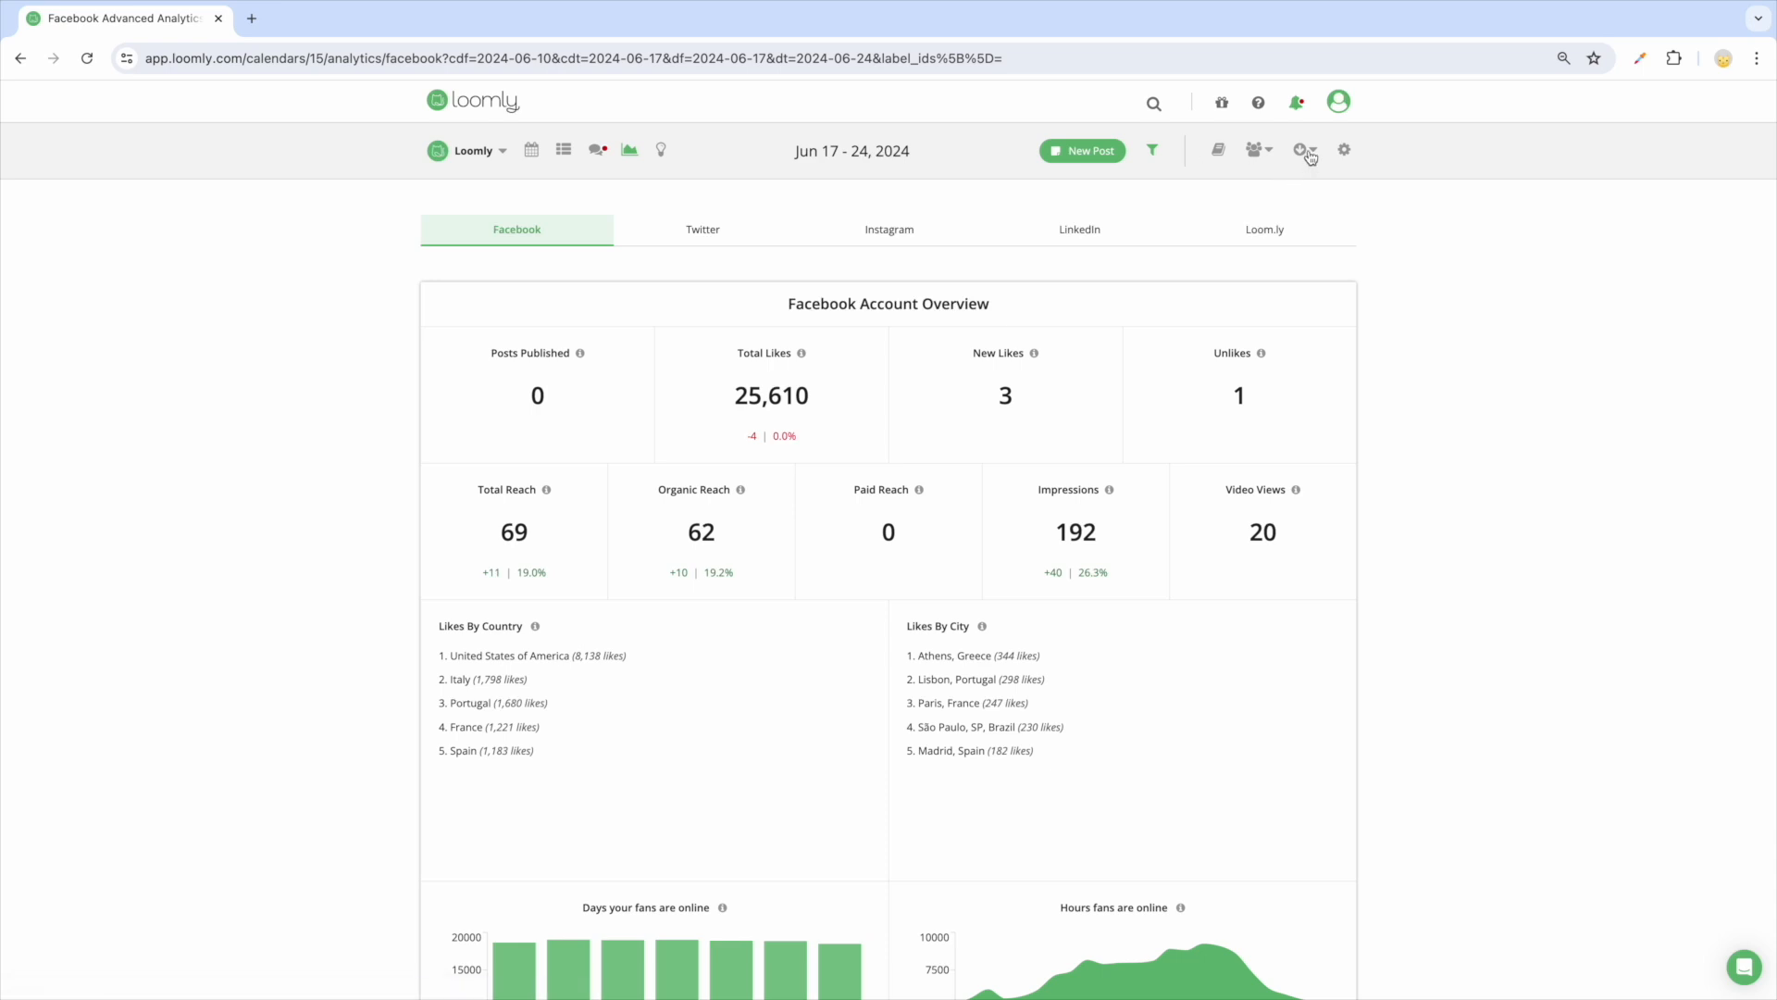
Show the Export Analytics options with all five network reports checked in PDF format
{"action": "left_click", "coordinate": [1301, 148]}
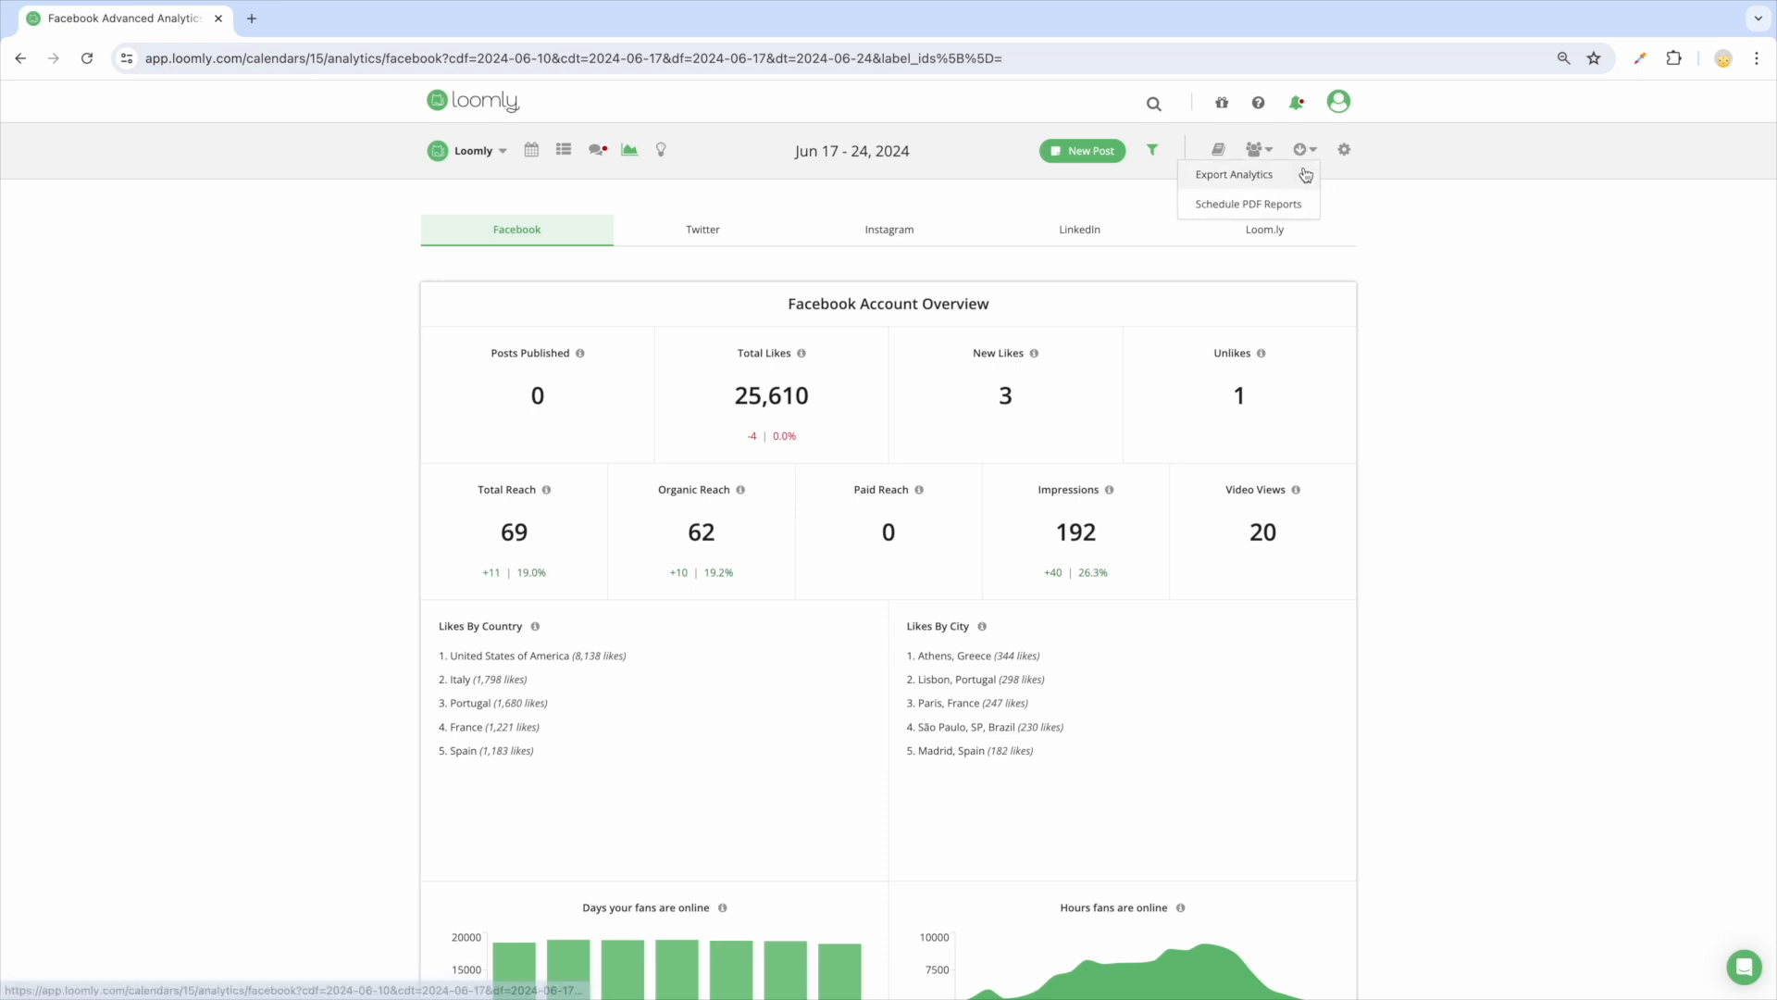
{"action": "left_click", "coordinate": [1233, 174]}
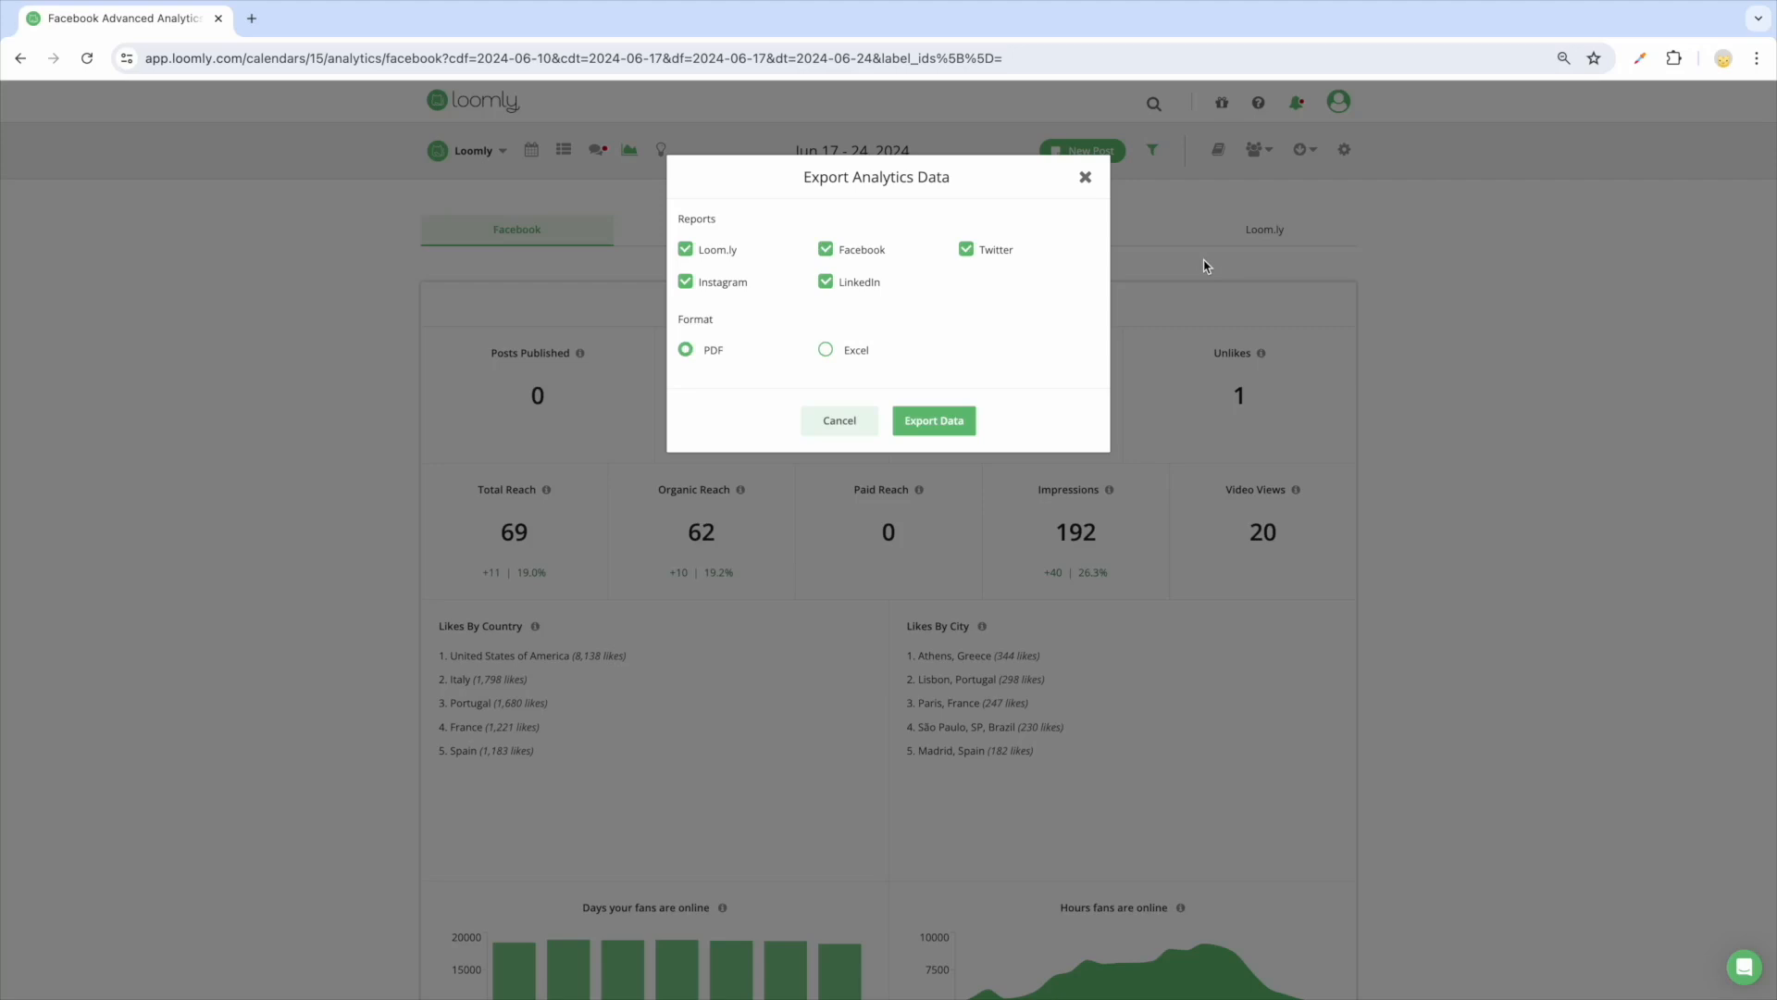
{"action": "mouse_move", "coordinate": [1117, 217]}
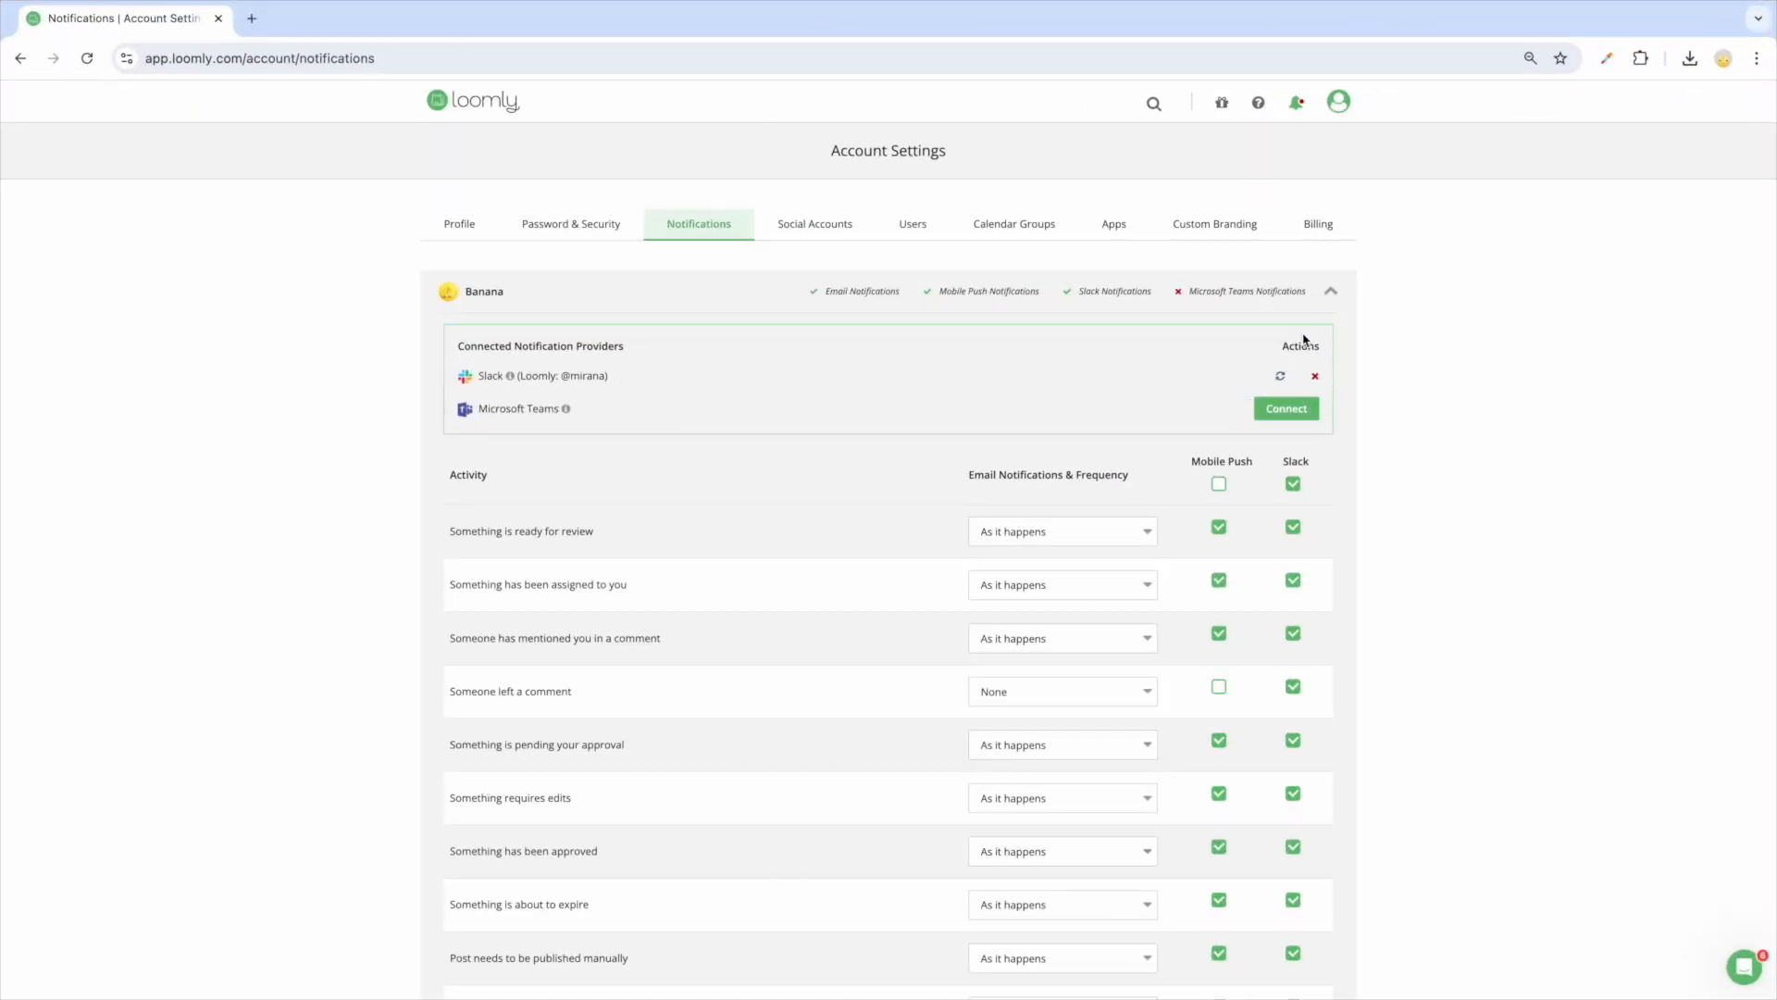
{"action": "mouse_move", "coordinate": [1286, 409]}
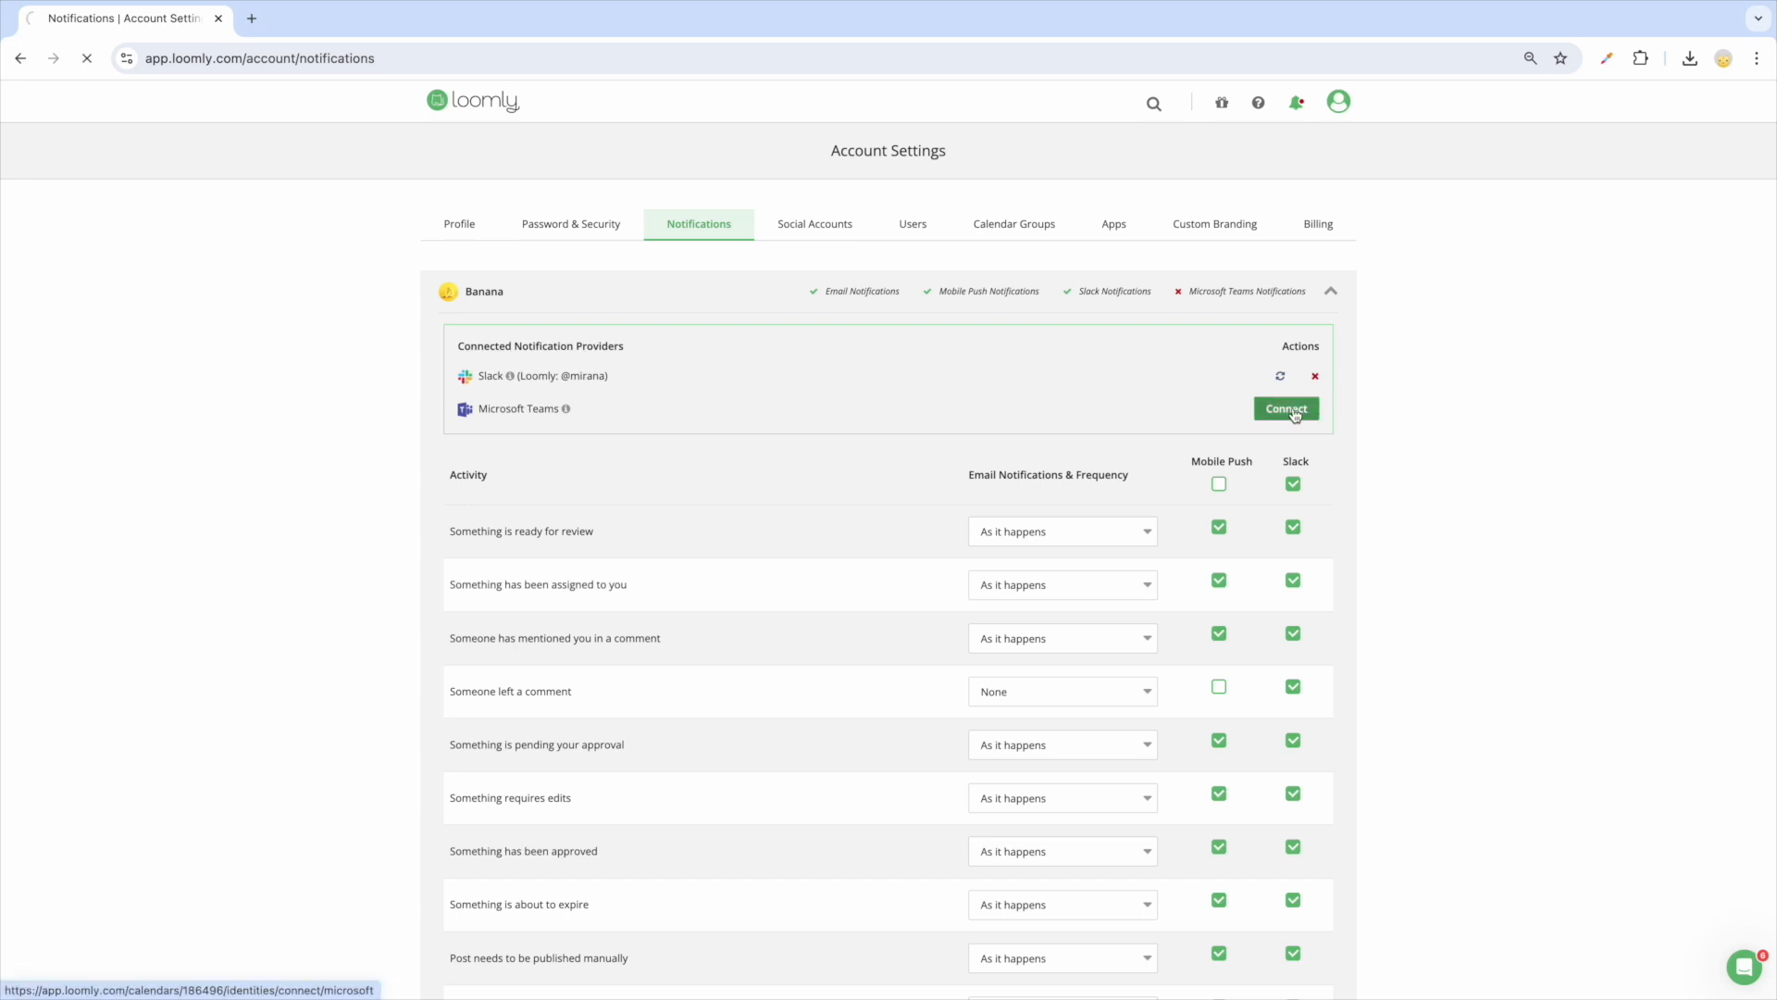
Create the Microsoft Teams notification connection to the Loomly: General channel
{"action": "left_click", "coordinate": [1284, 407]}
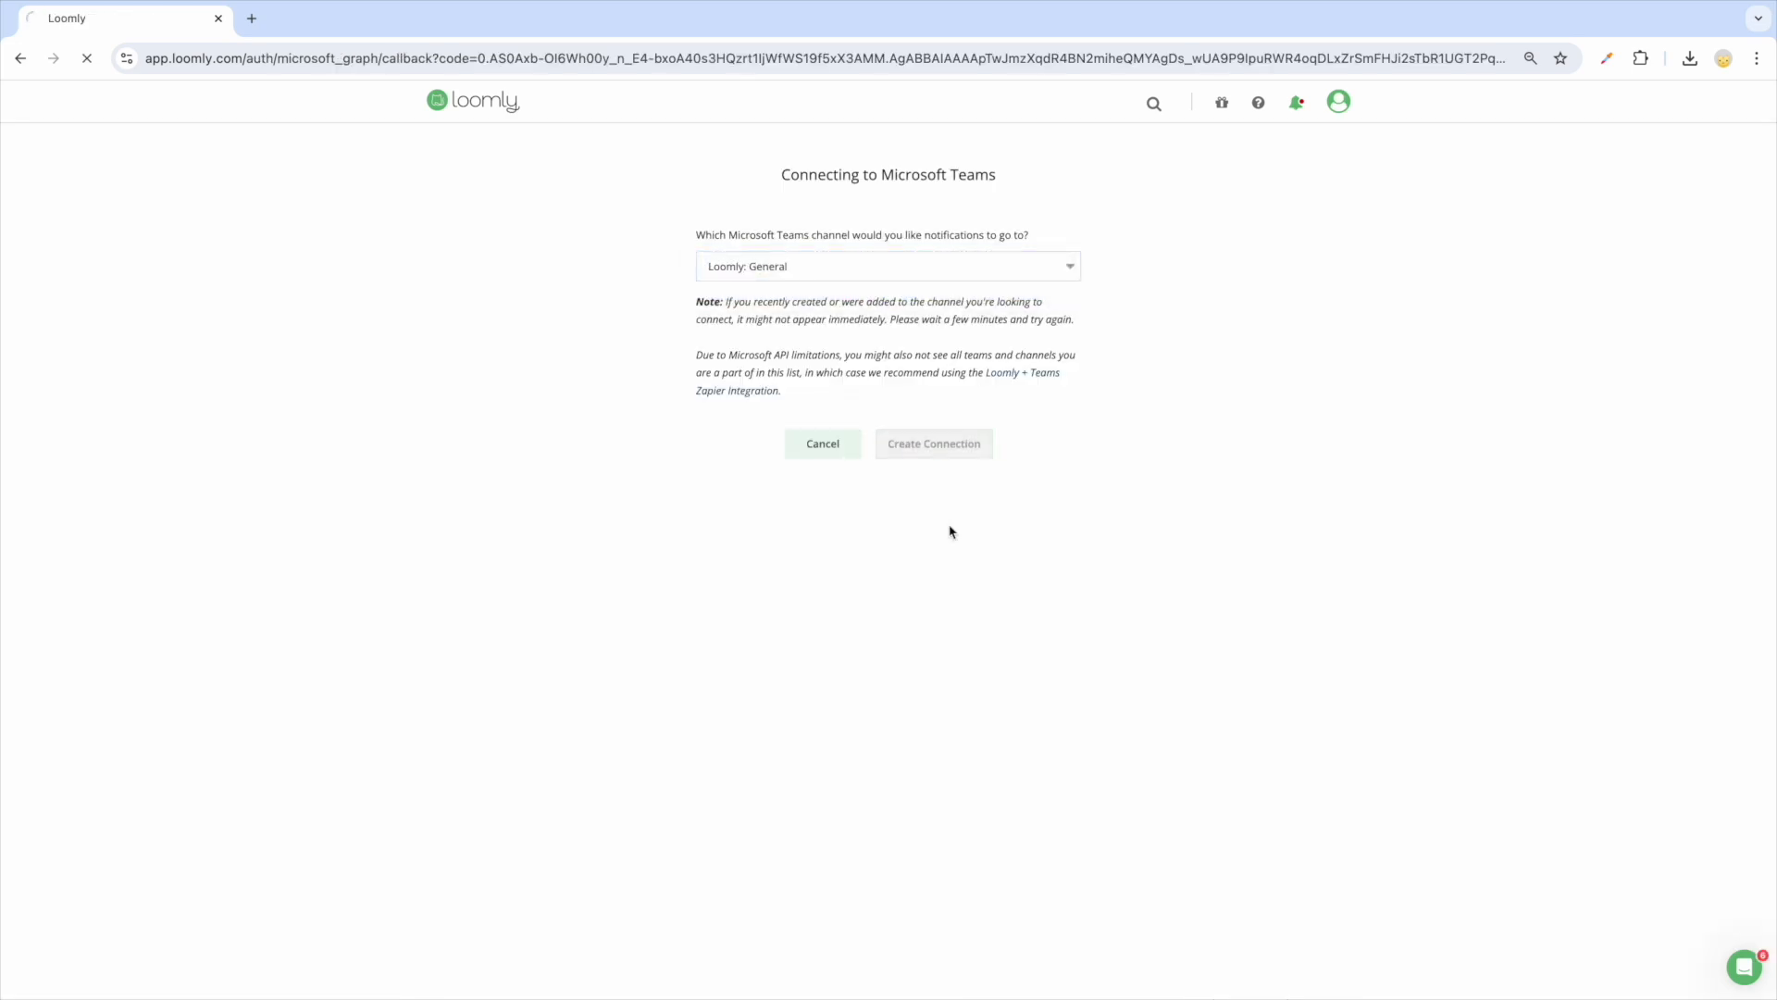
{"action": "left_click", "coordinate": [933, 443]}
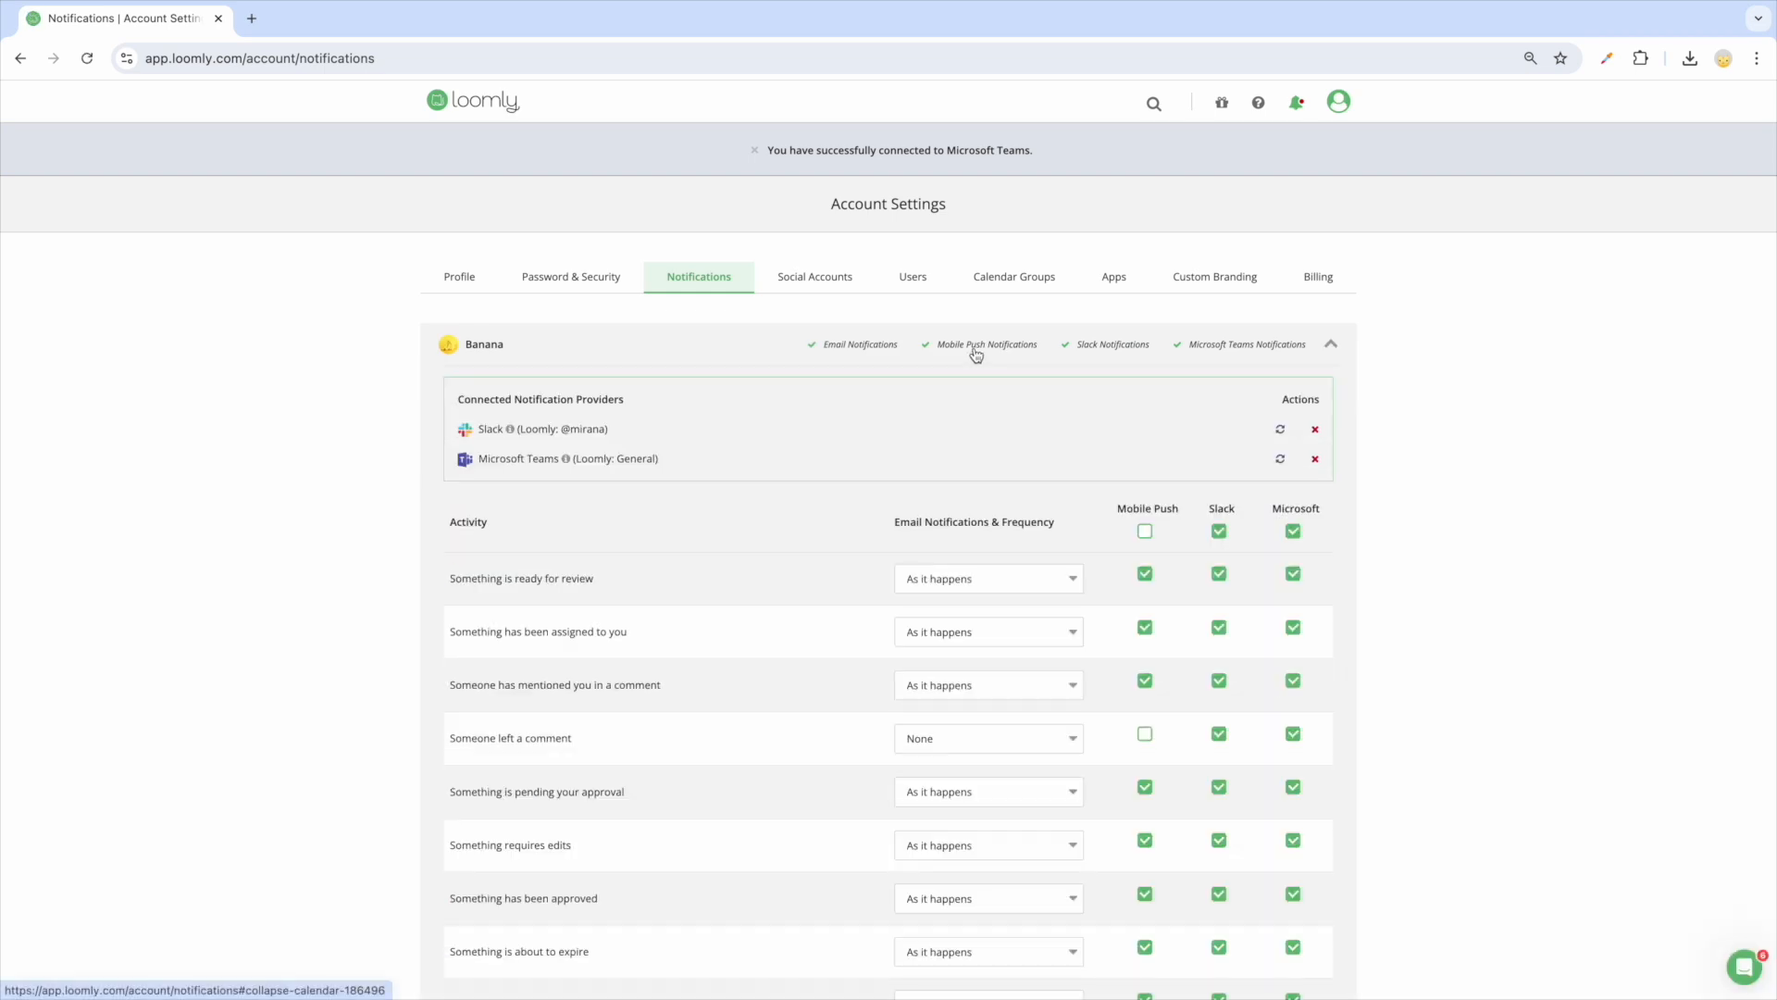
{"action": "left_click", "coordinate": [1203, 23]}
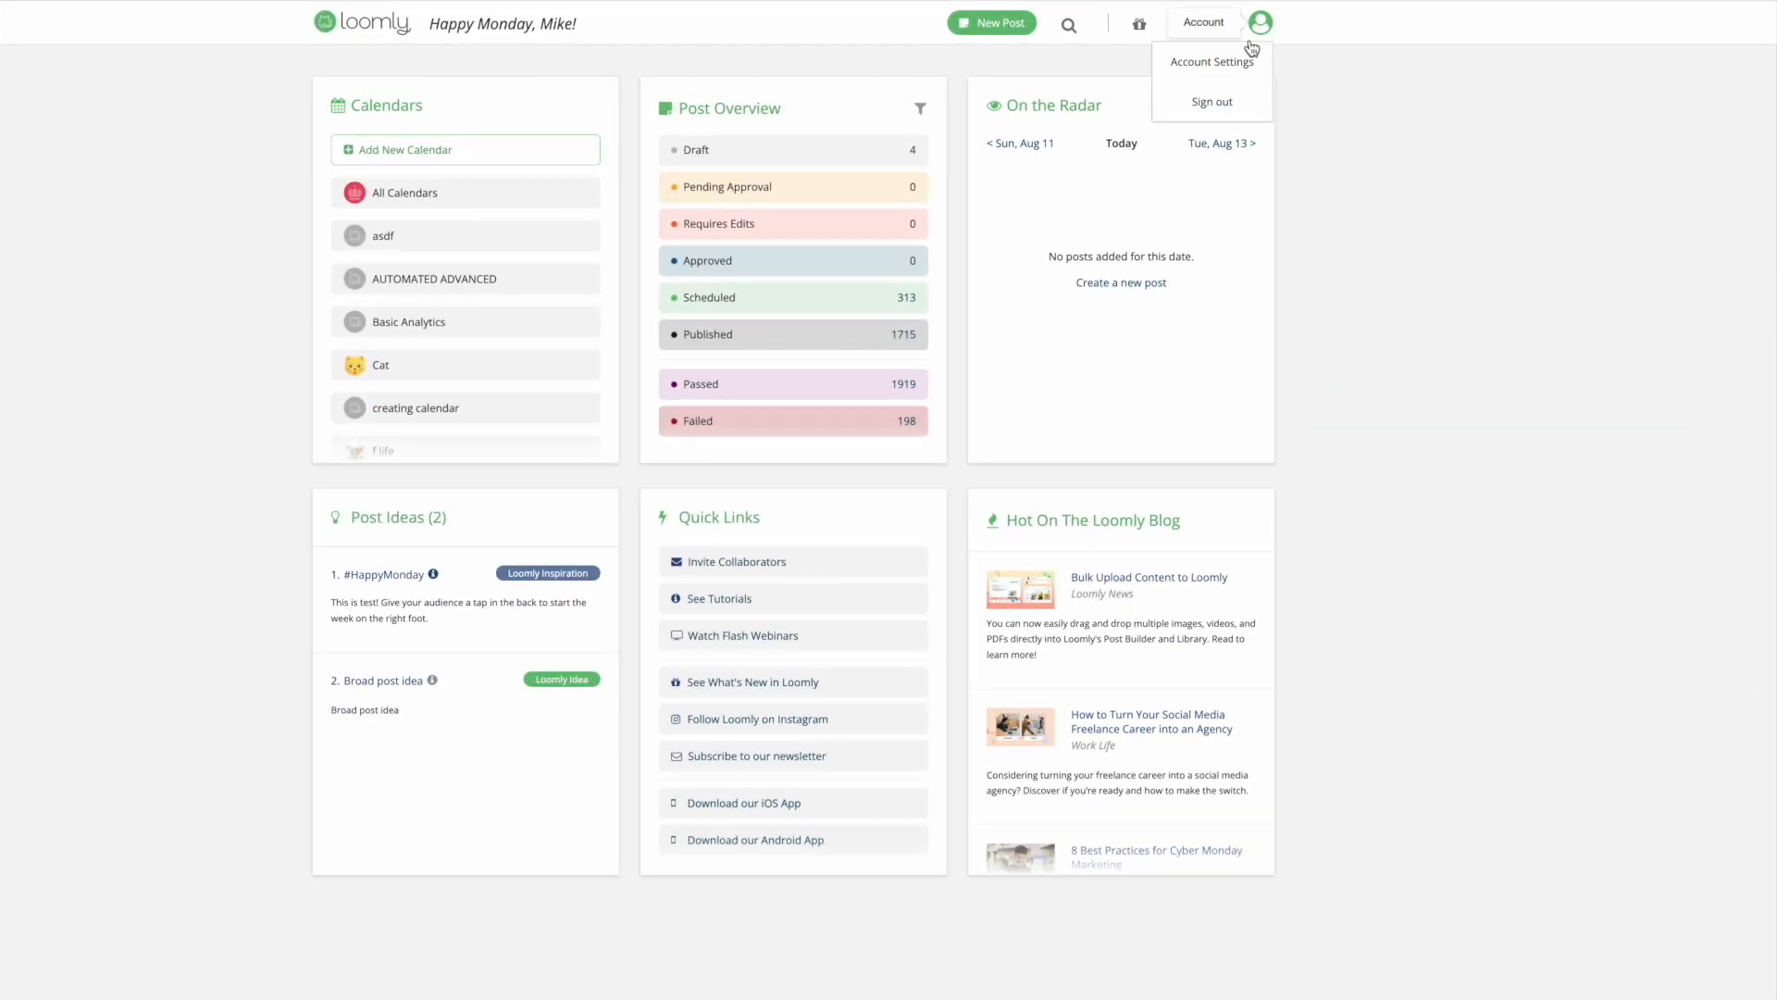
Activate custom branding with subdomain 'mybrand' and add a staging calendar to it
{"action": "left_click", "coordinate": [1211, 63]}
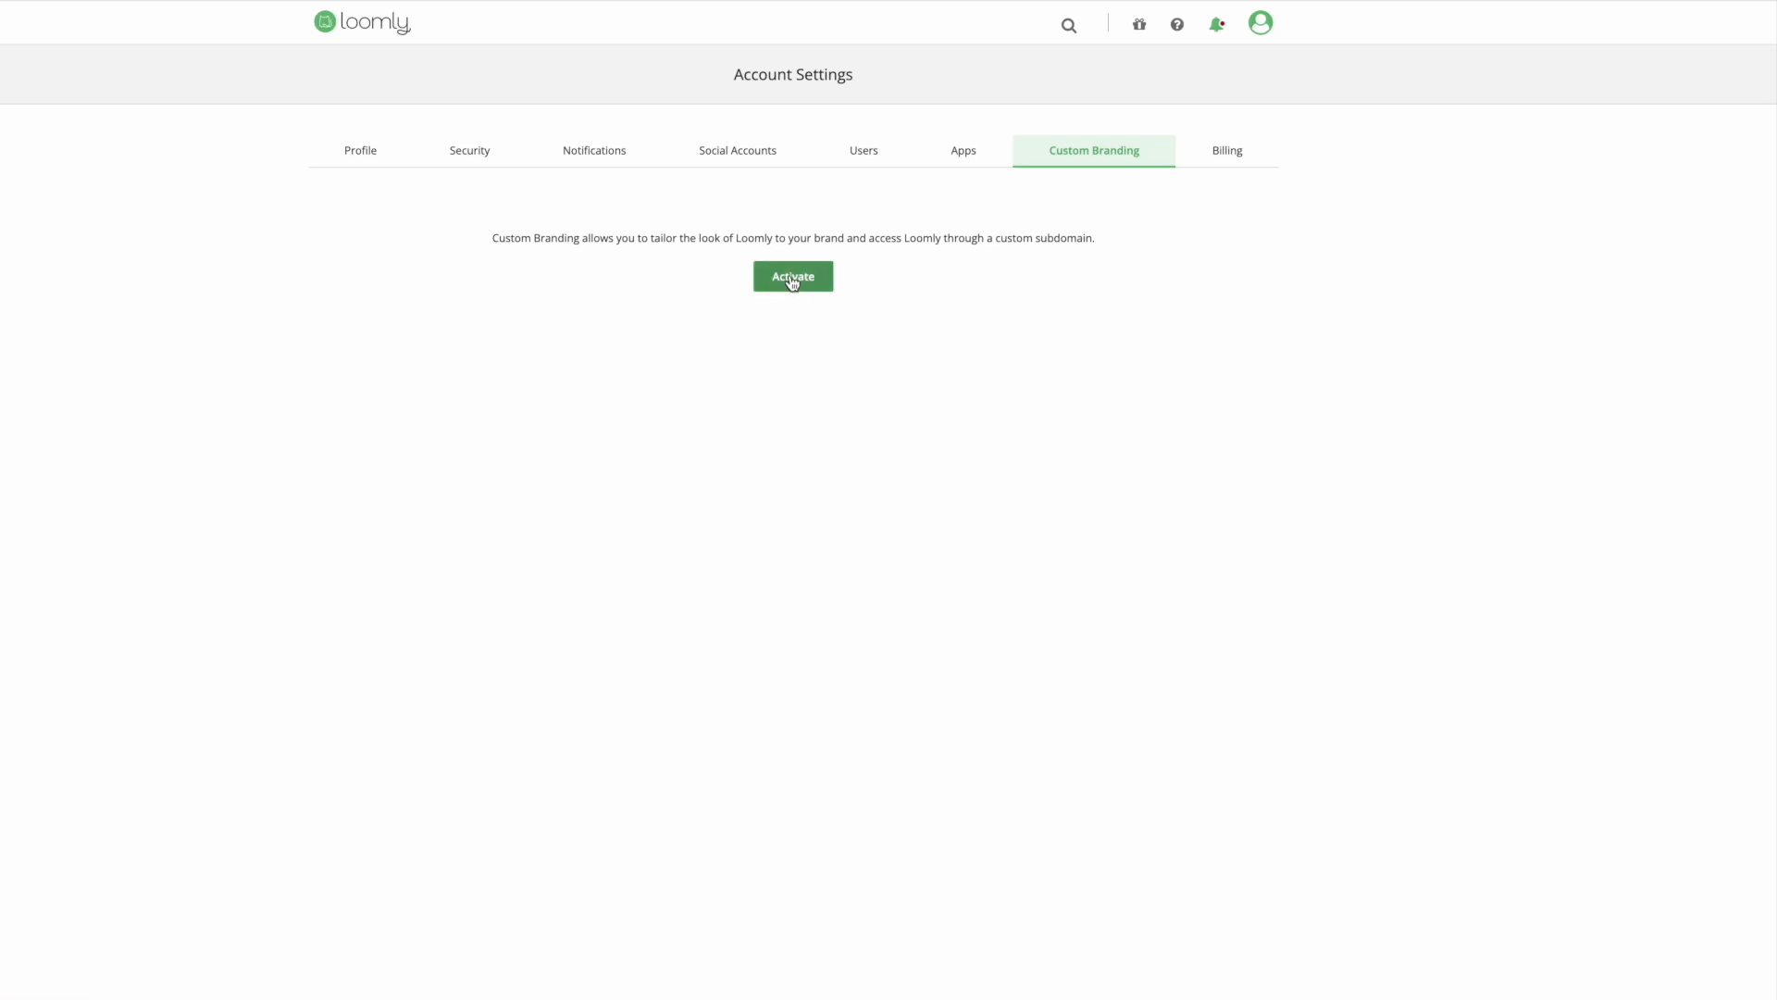
{"action": "left_click", "coordinate": [792, 276]}
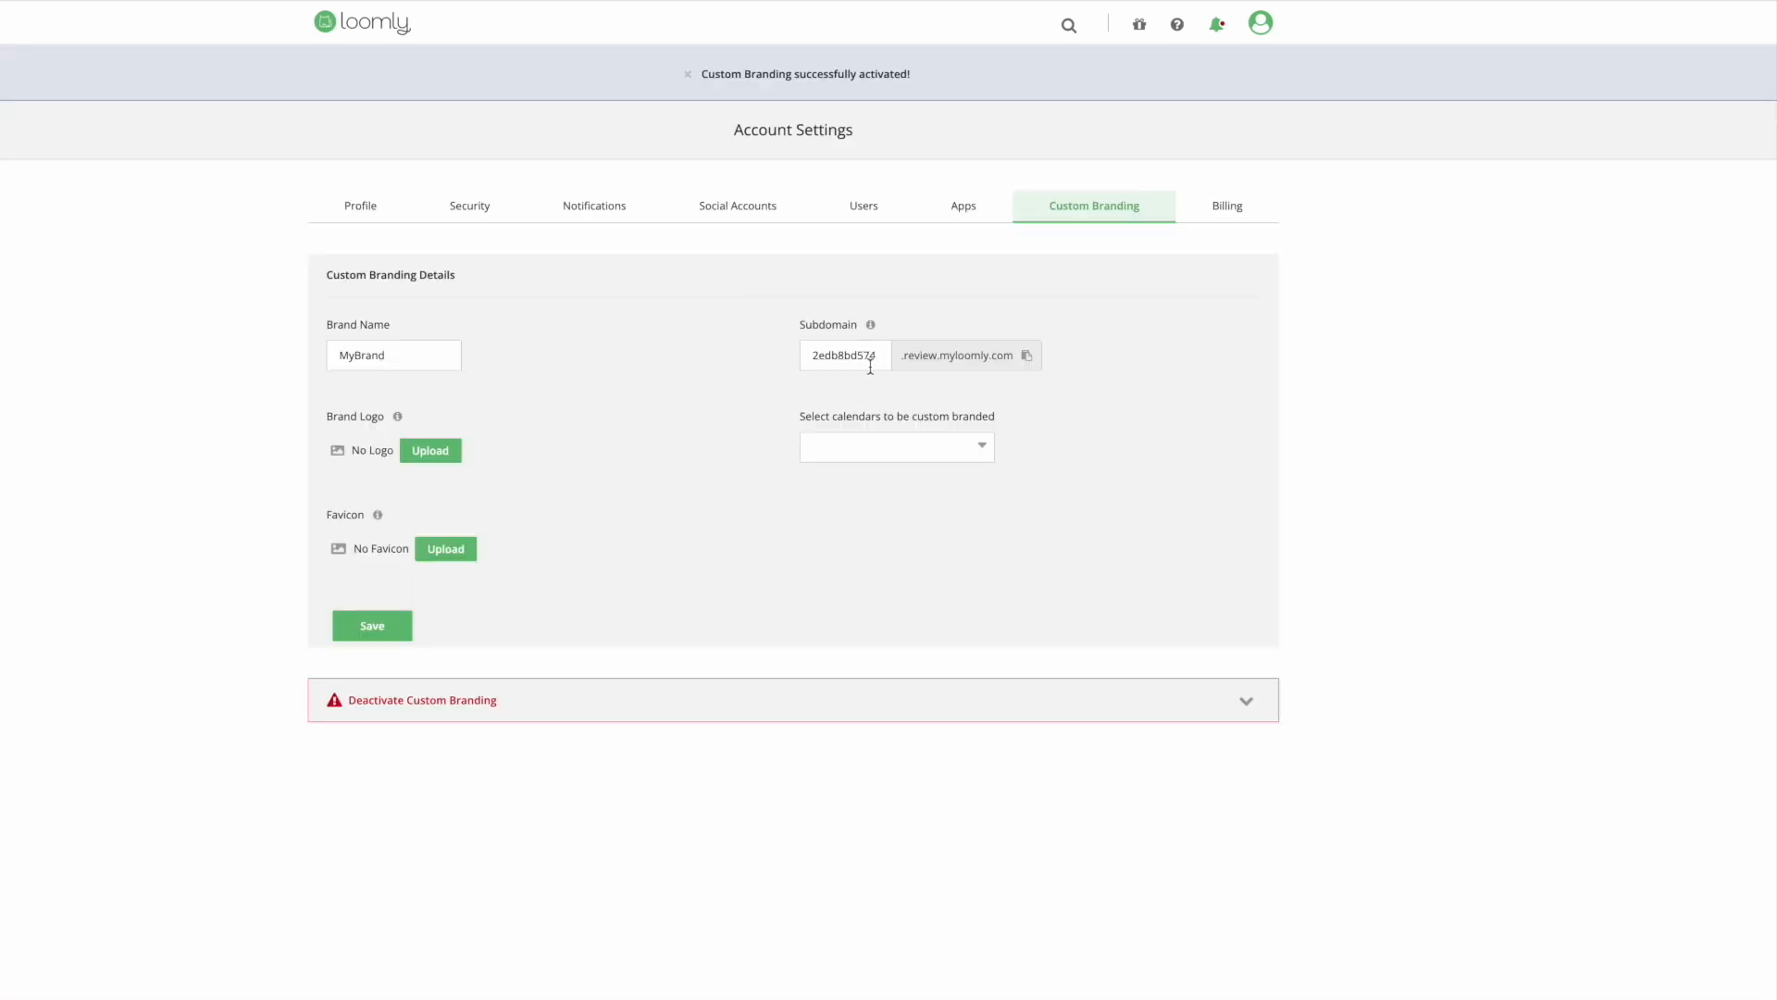
{"action": "type", "text": "mybrand"}
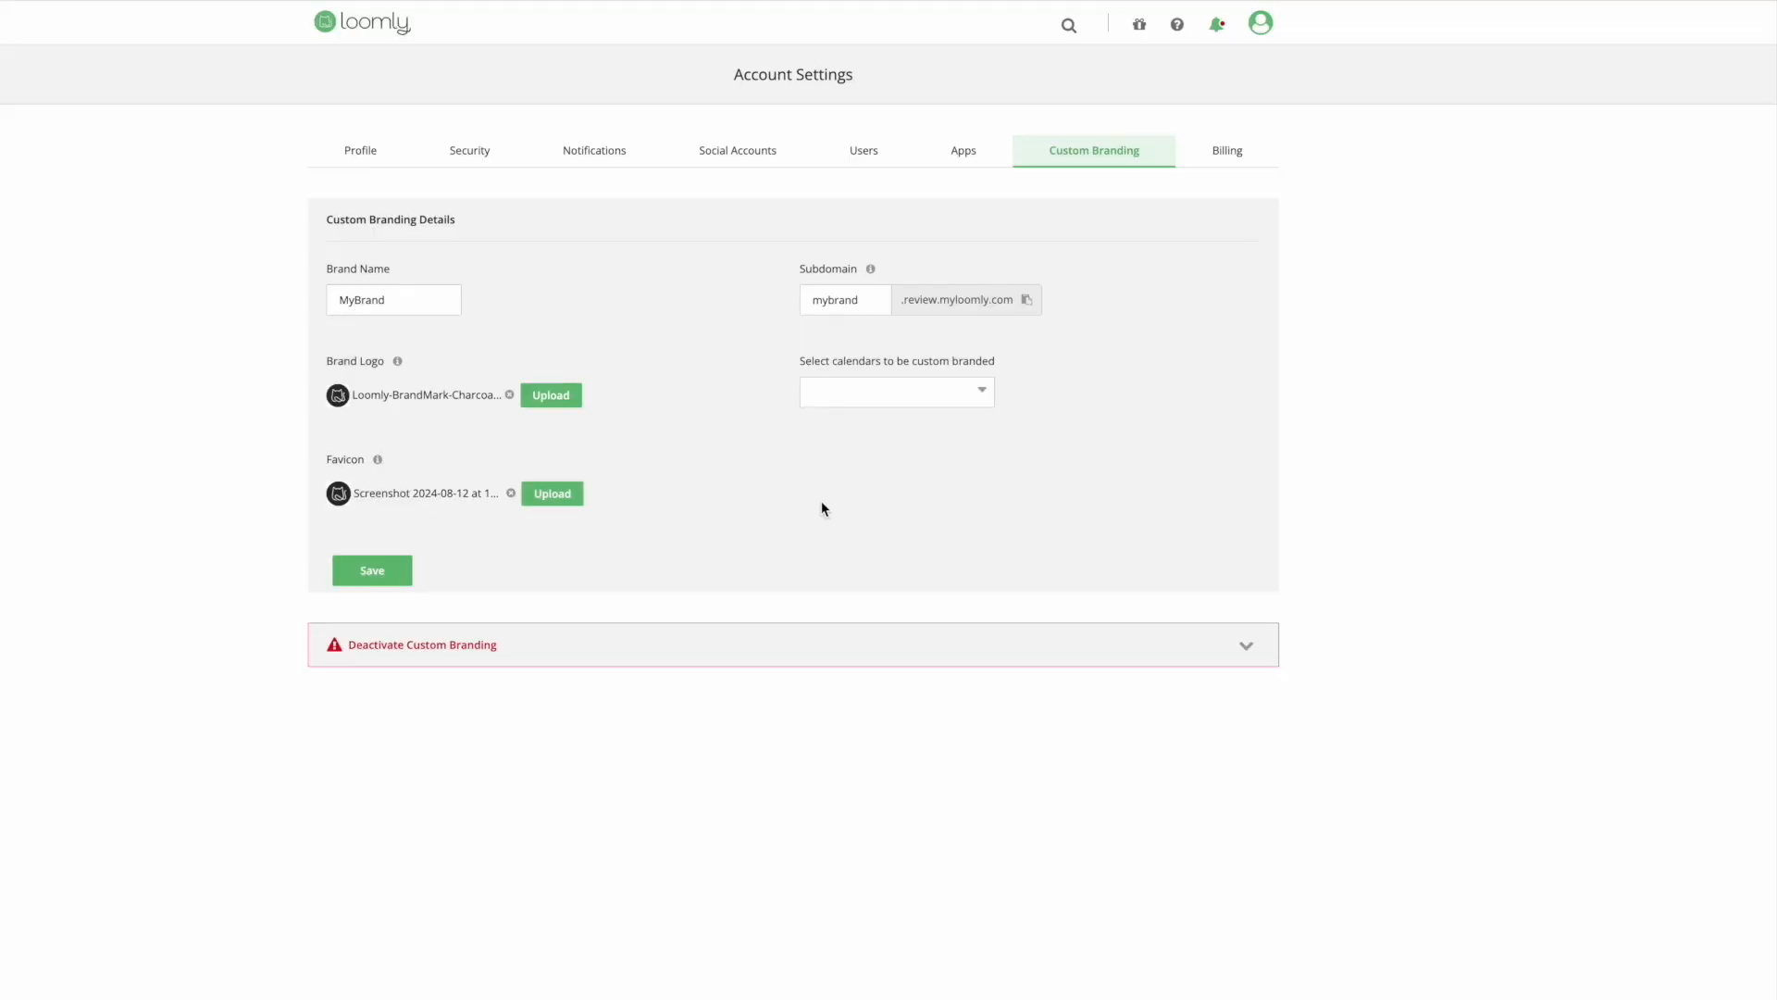
{"action": "left_click", "coordinate": [896, 390]}
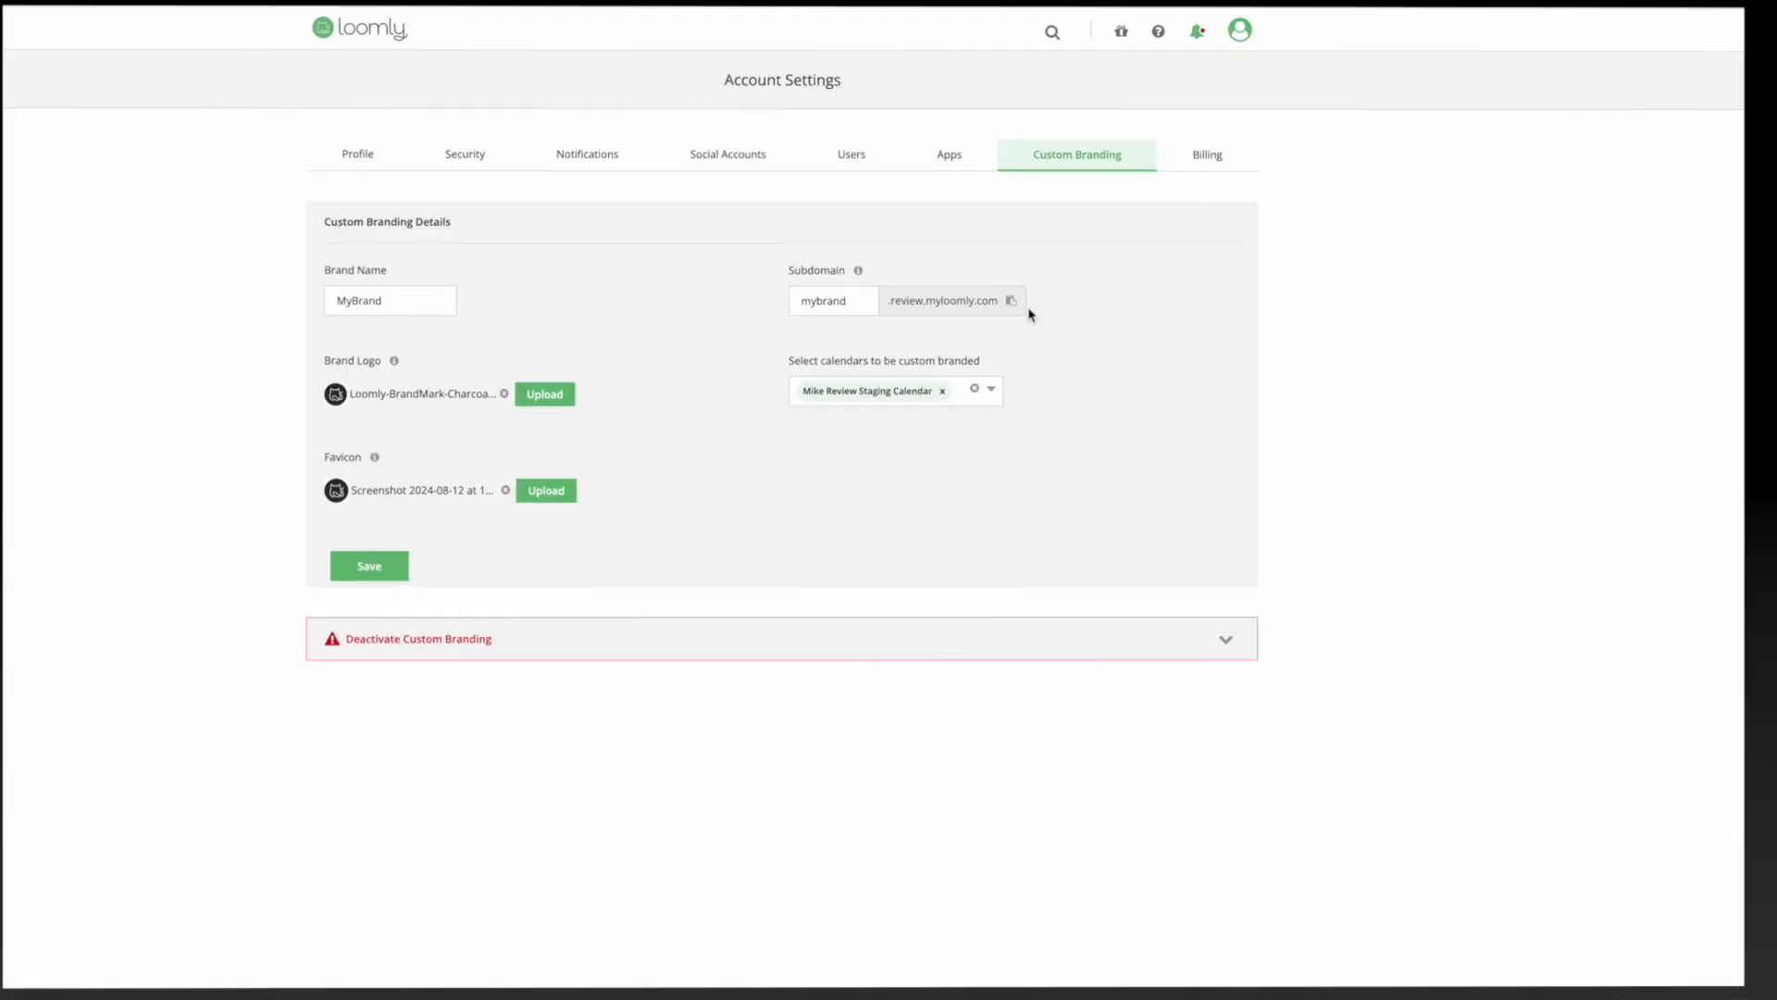